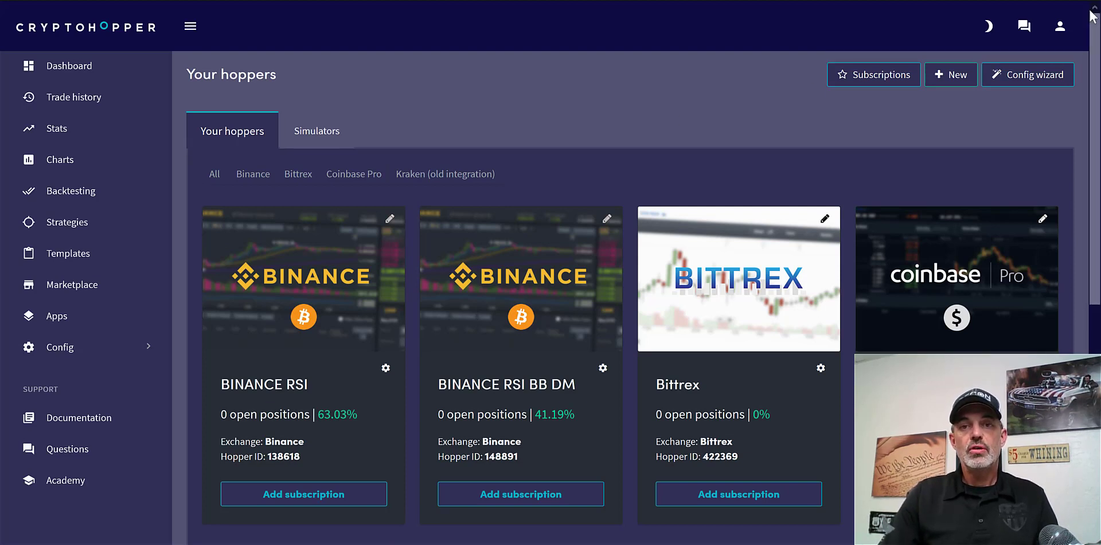
mouse_move(414, 278)
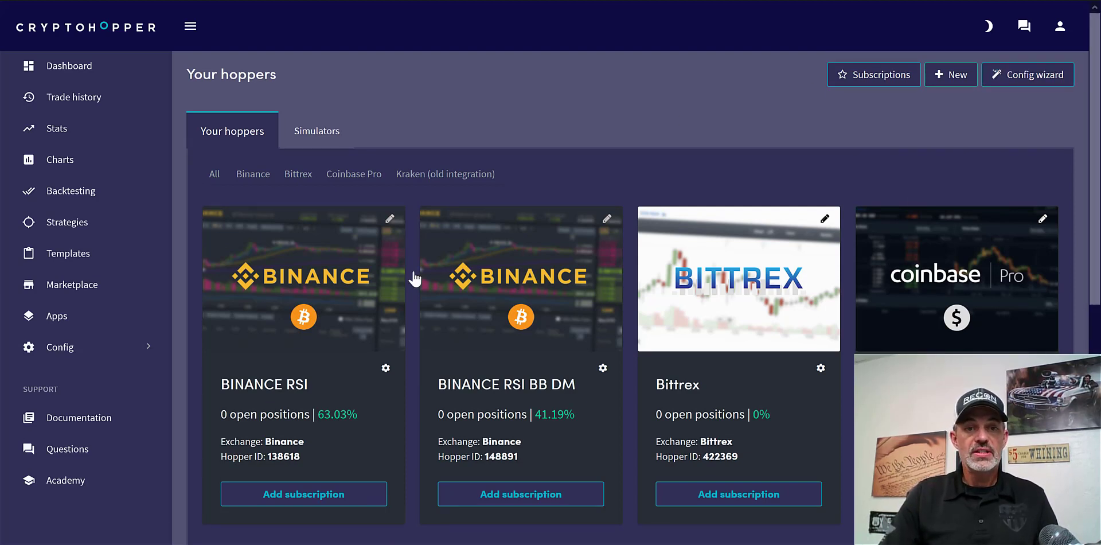
mouse_move(424, 364)
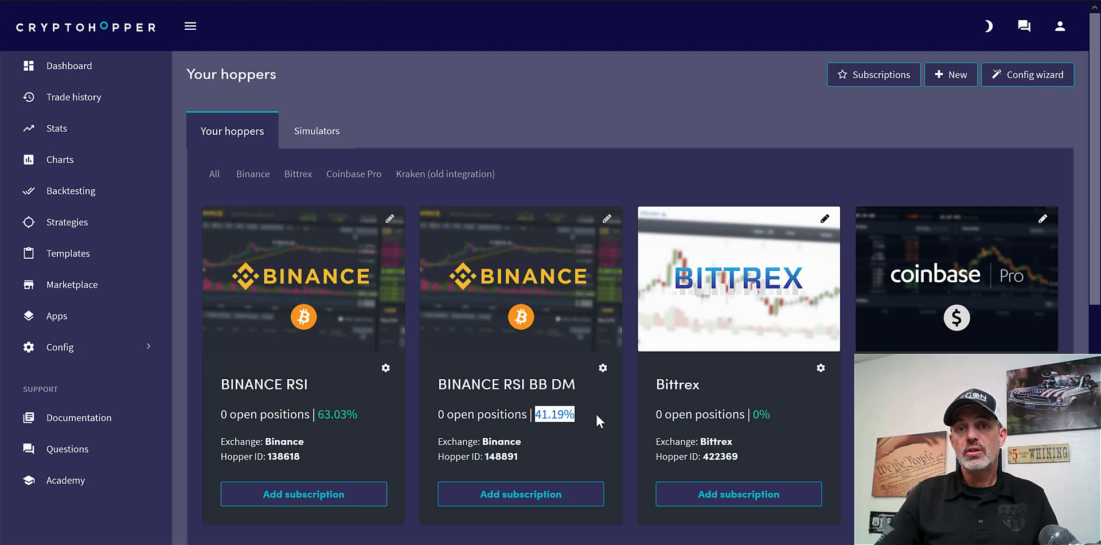
mouse_move(588, 197)
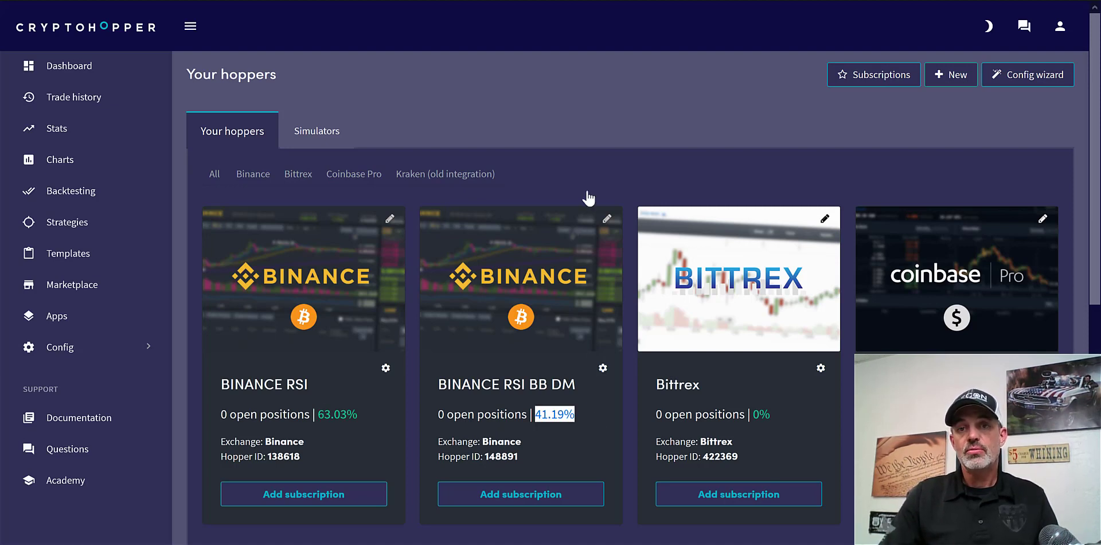
mouse_move(1033, 137)
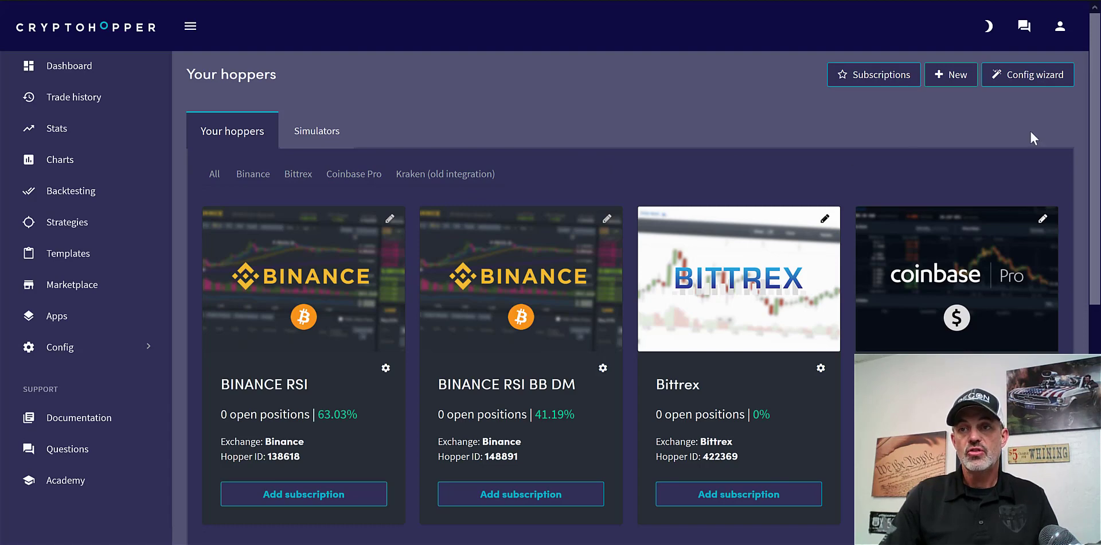
Start creating an auto trading hopper and choose to configure it yourself without a template
scroll(down, 3)
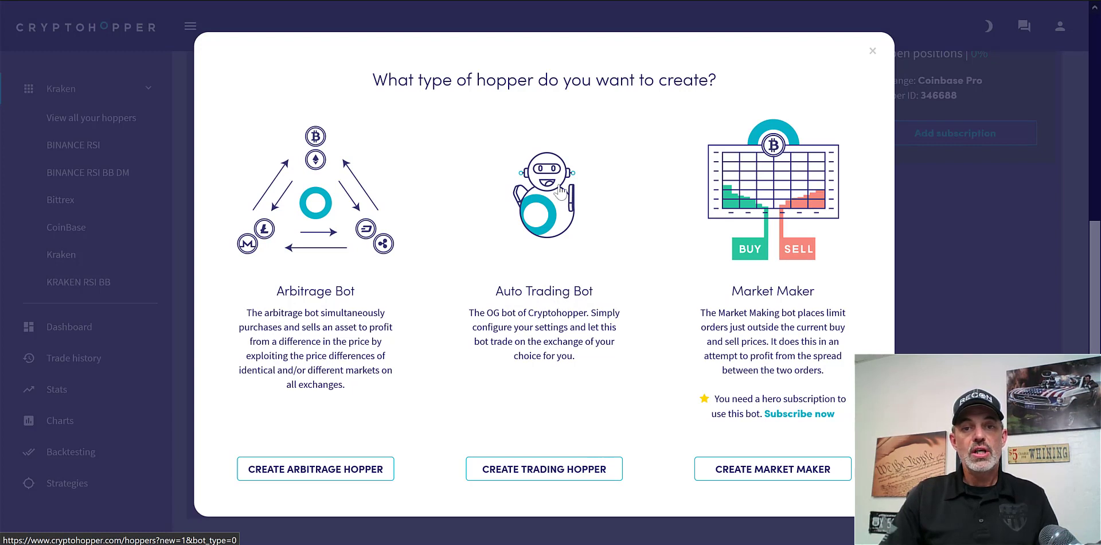
mouse_move(544, 469)
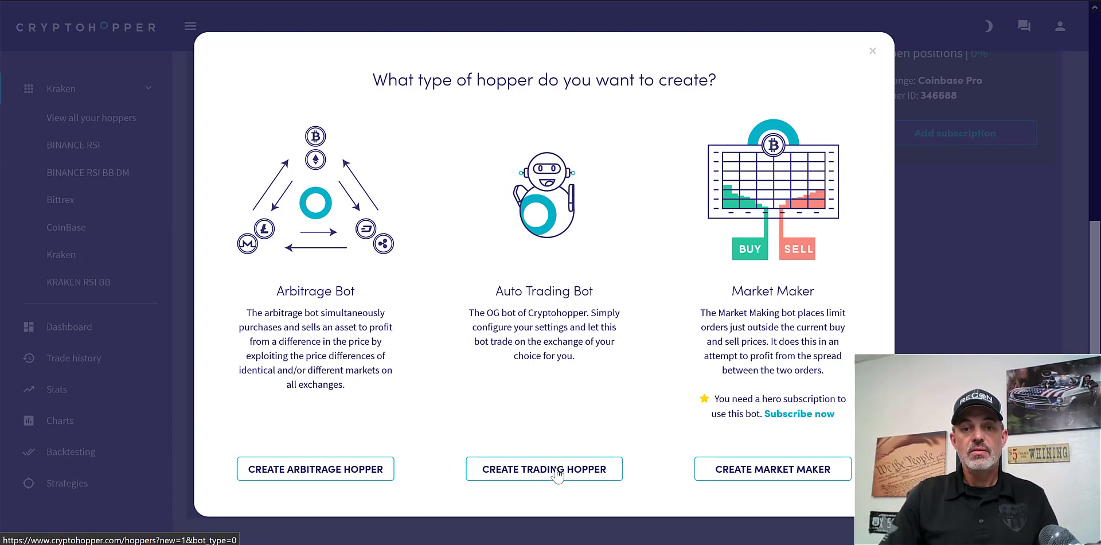
mouse_move(544, 469)
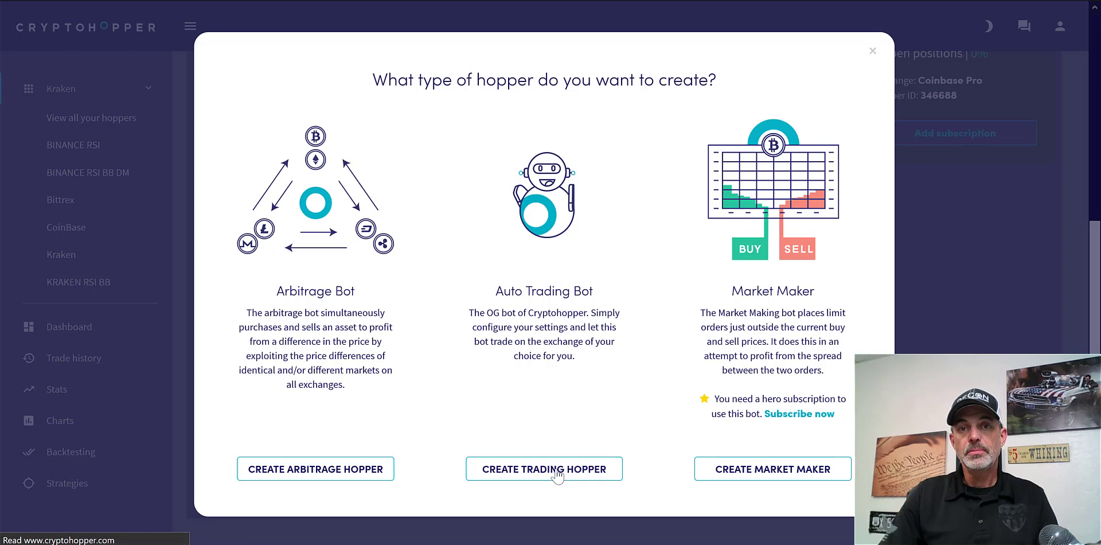
click(544, 469)
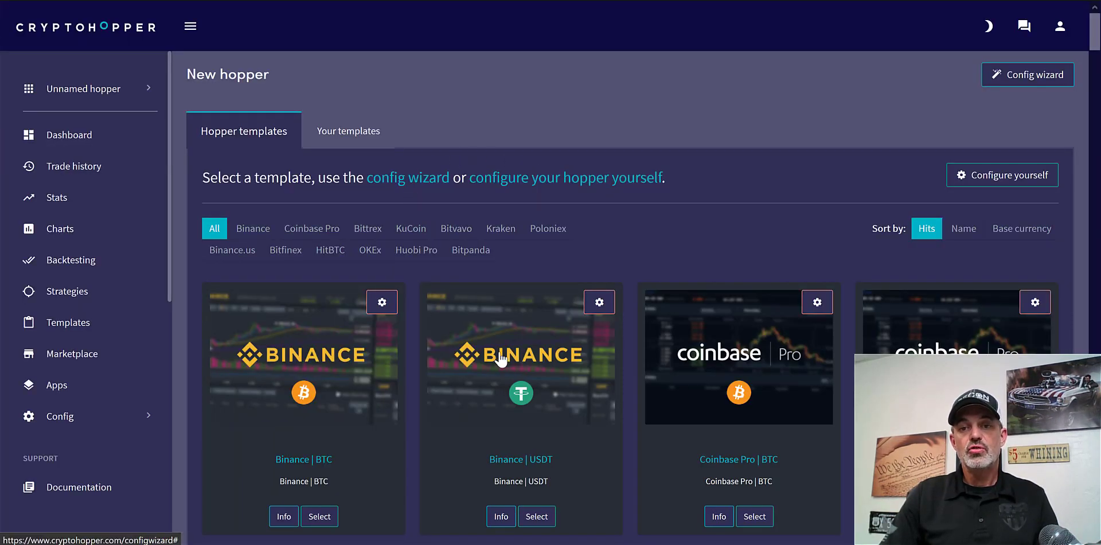
mouse_move(575, 182)
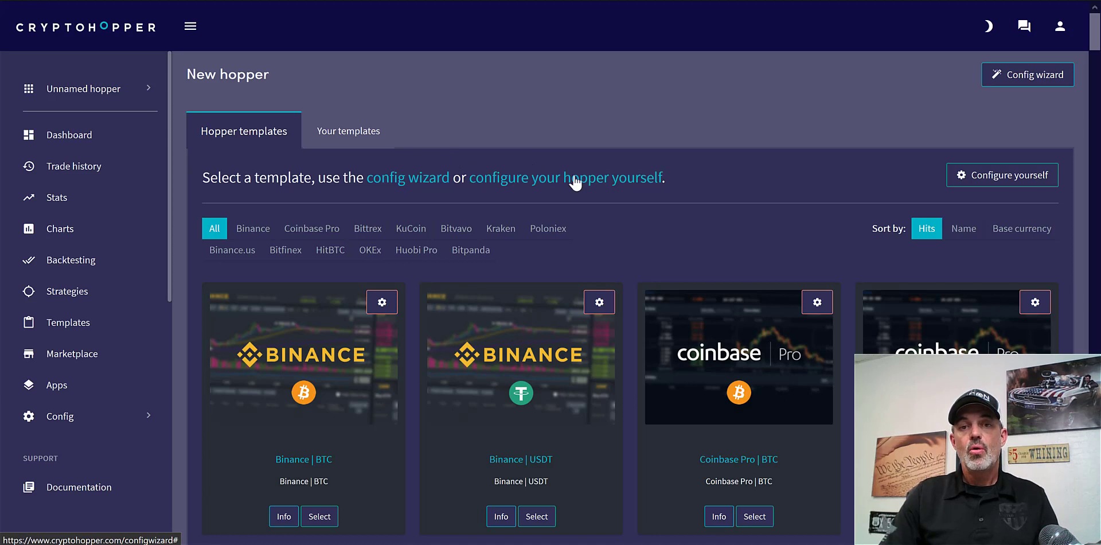
mouse_move(573, 177)
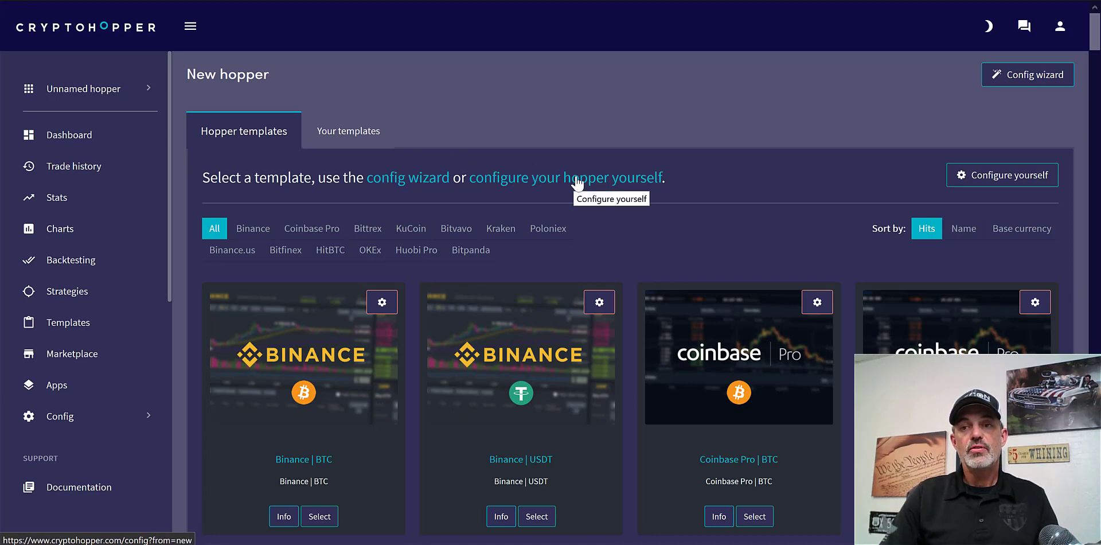
mouse_move(1001, 175)
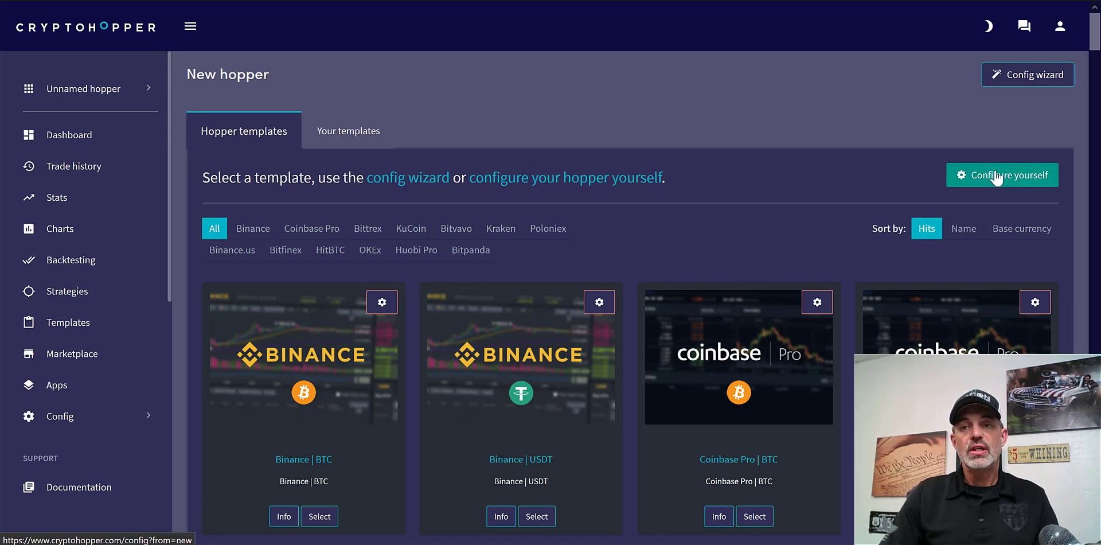
click(1002, 175)
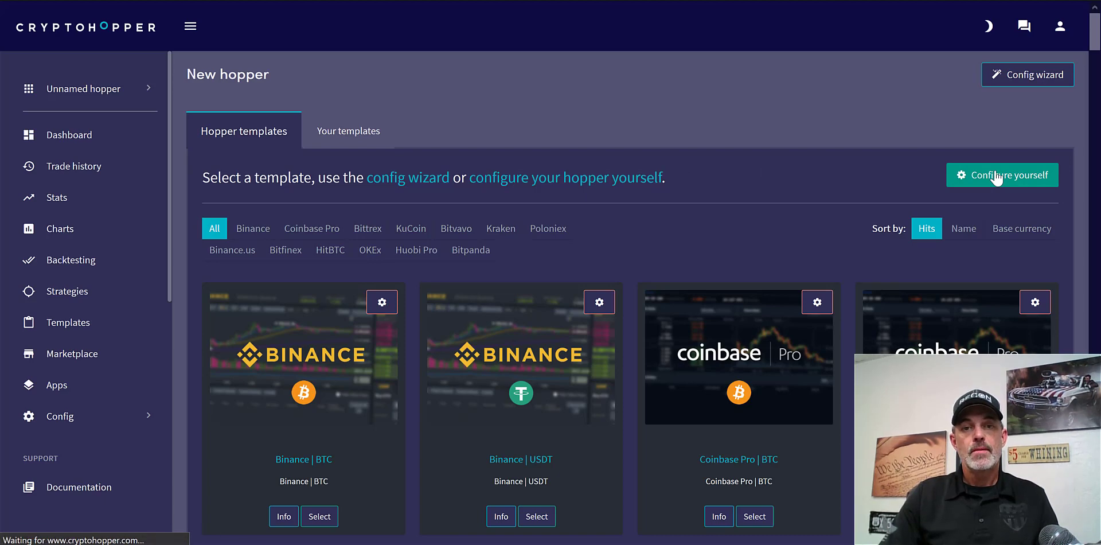
Name the new hopper 'Binance RSI-BB' in Basic settings and move on to the Exchange section
click(1001, 175)
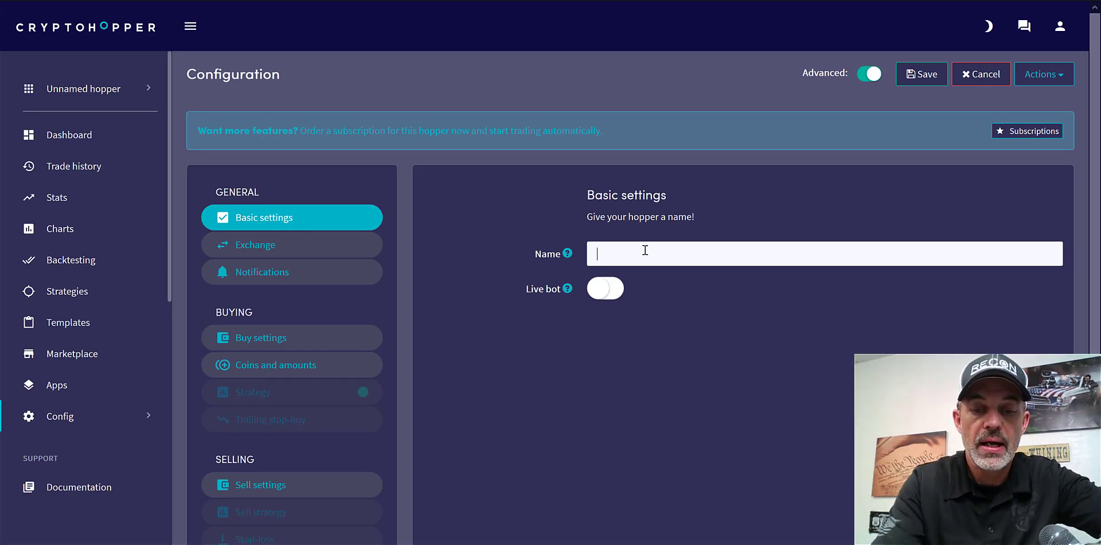
text(Binance RSI-BB)
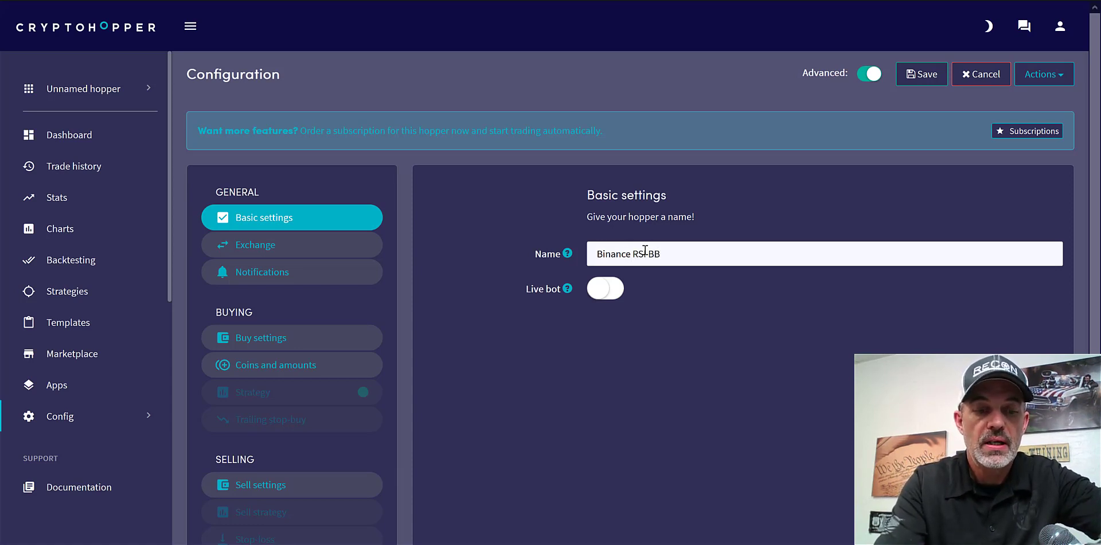
text(X)
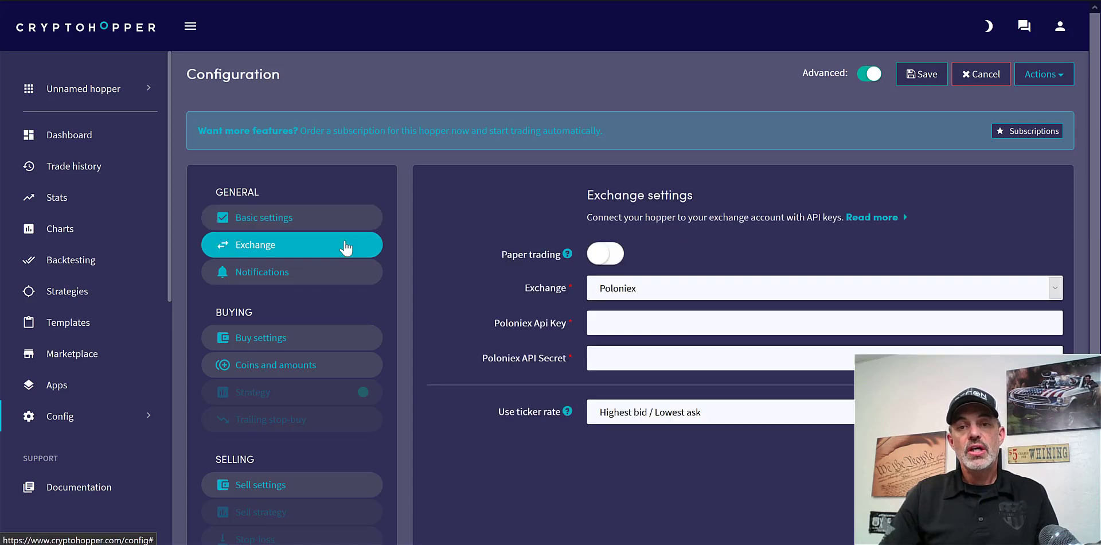
mouse_move(953, 285)
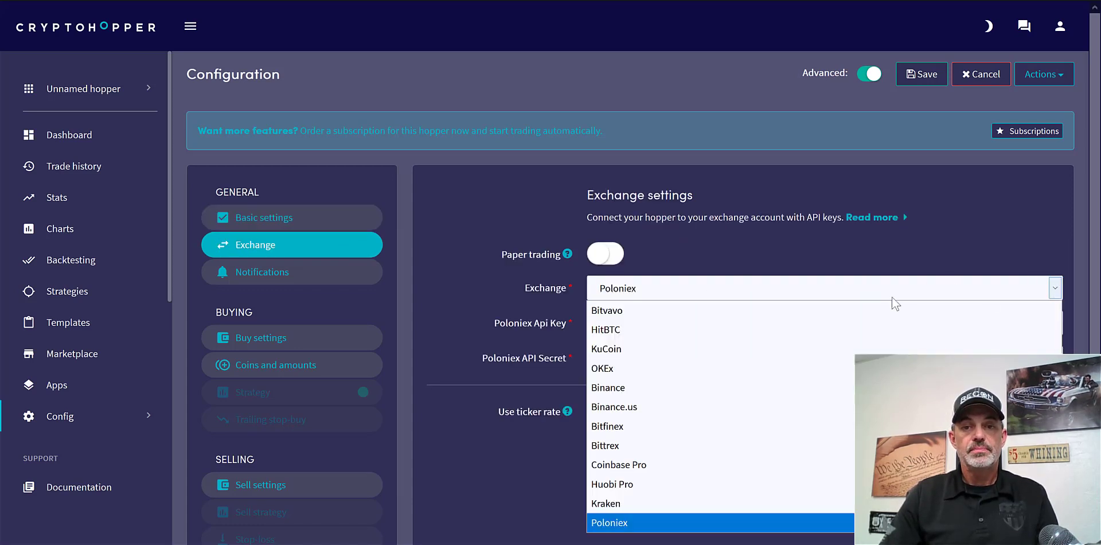
mouse_move(751, 387)
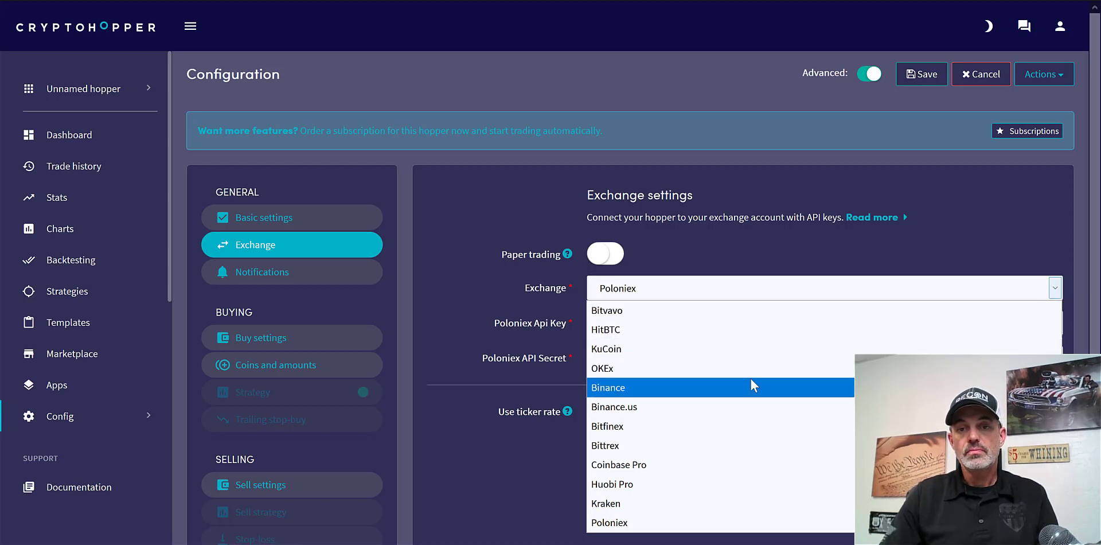
Set the hopper's exchange to Binance, revealing the API key and secret fields
click(607, 387)
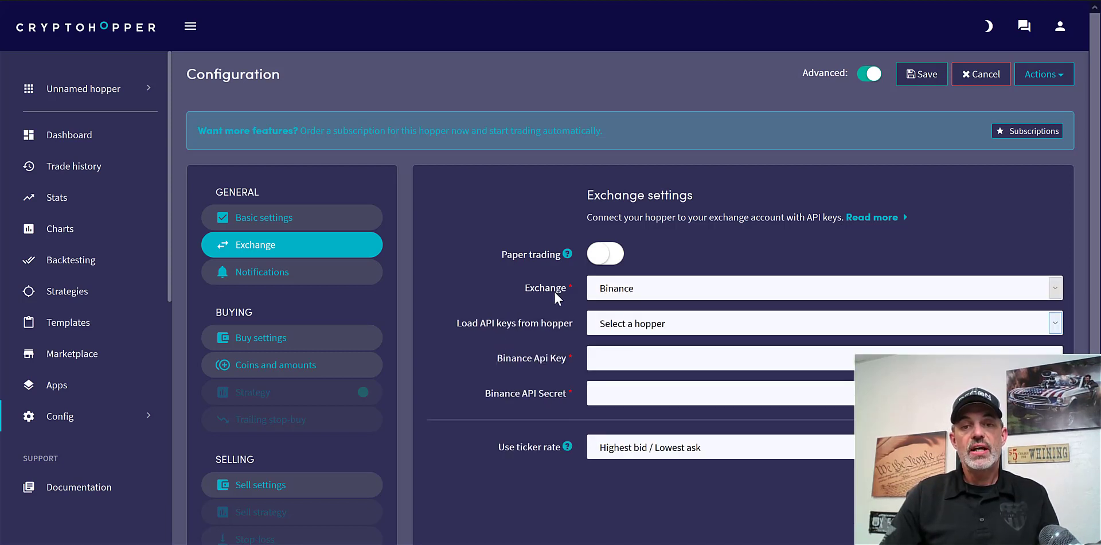
mouse_move(570, 361)
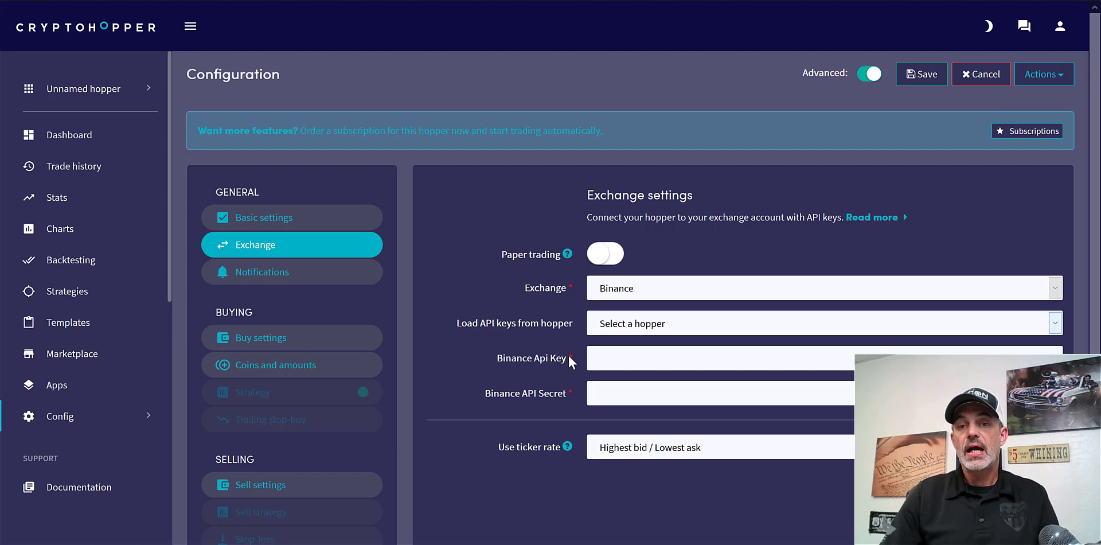
mouse_move(554, 344)
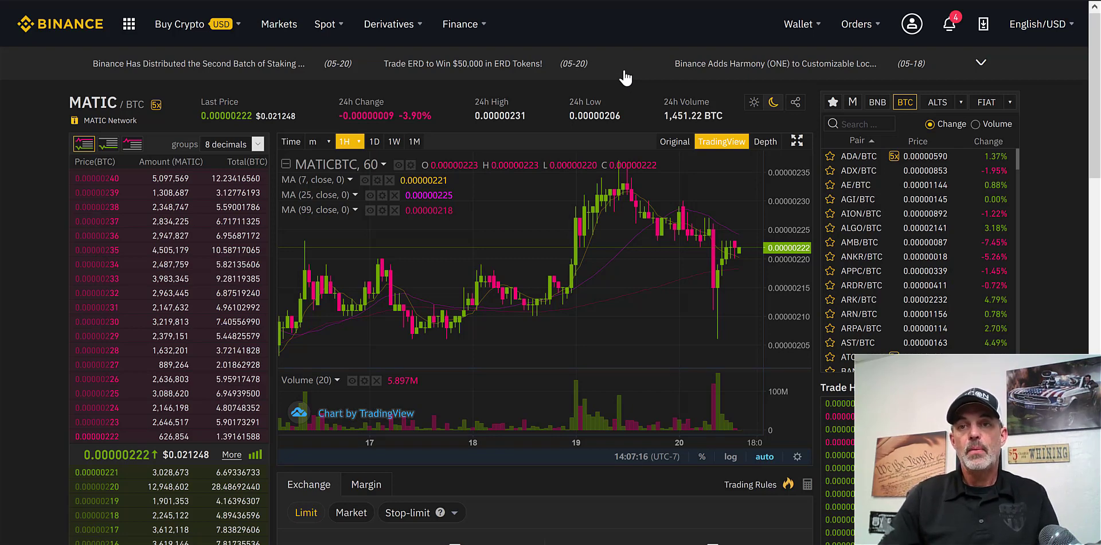
mouse_move(628, 56)
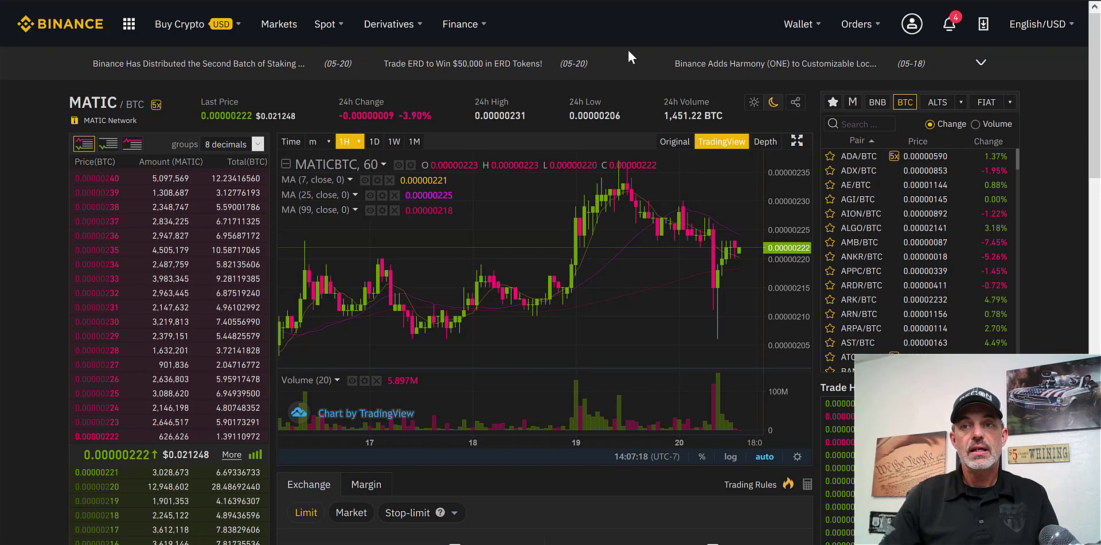
In Binance API Management, create a new API key labelled 'Hopper Bot'
click(911, 23)
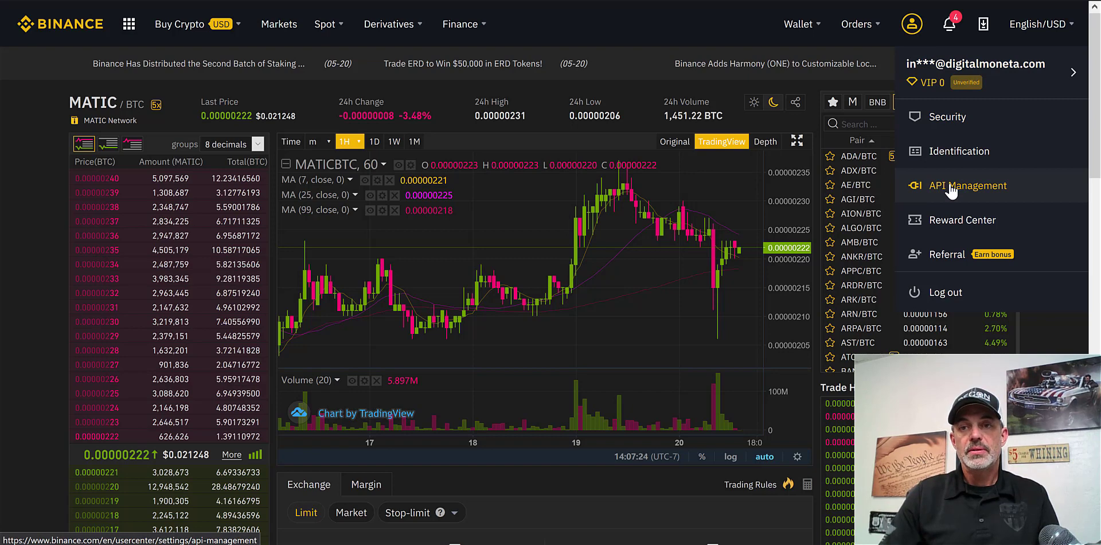
click(970, 185)
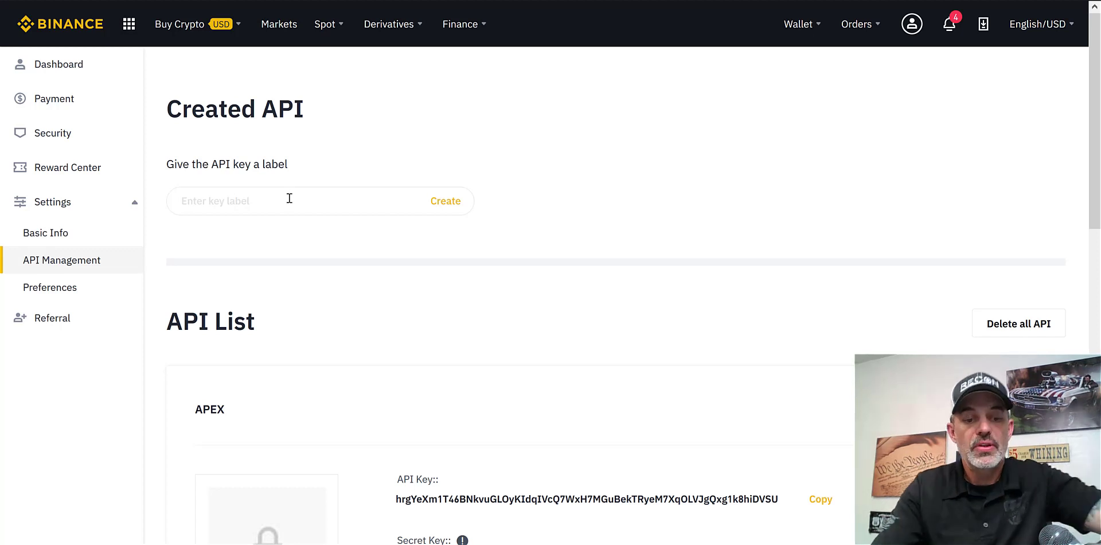
text(H)
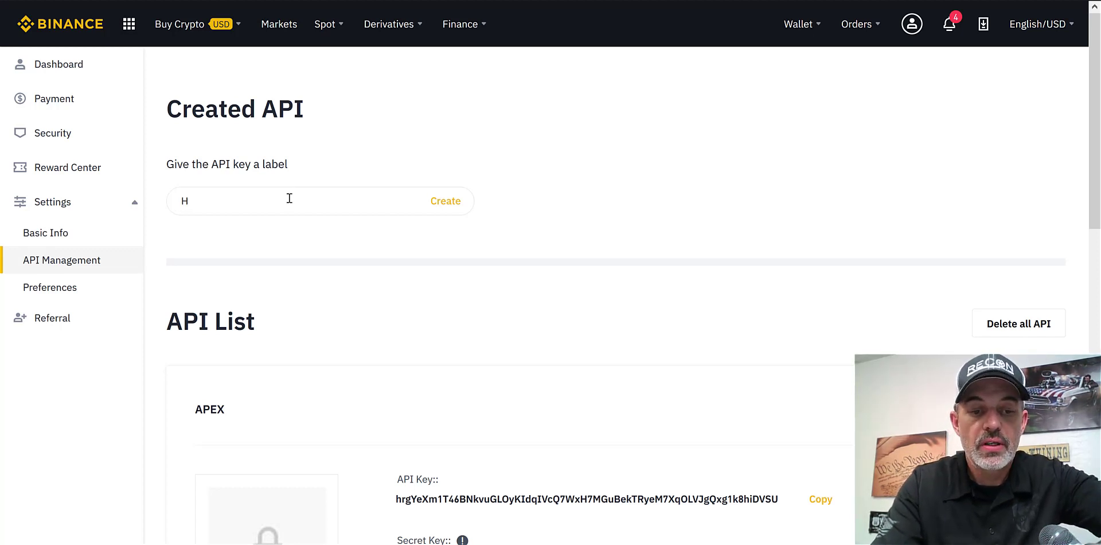
text(opper)
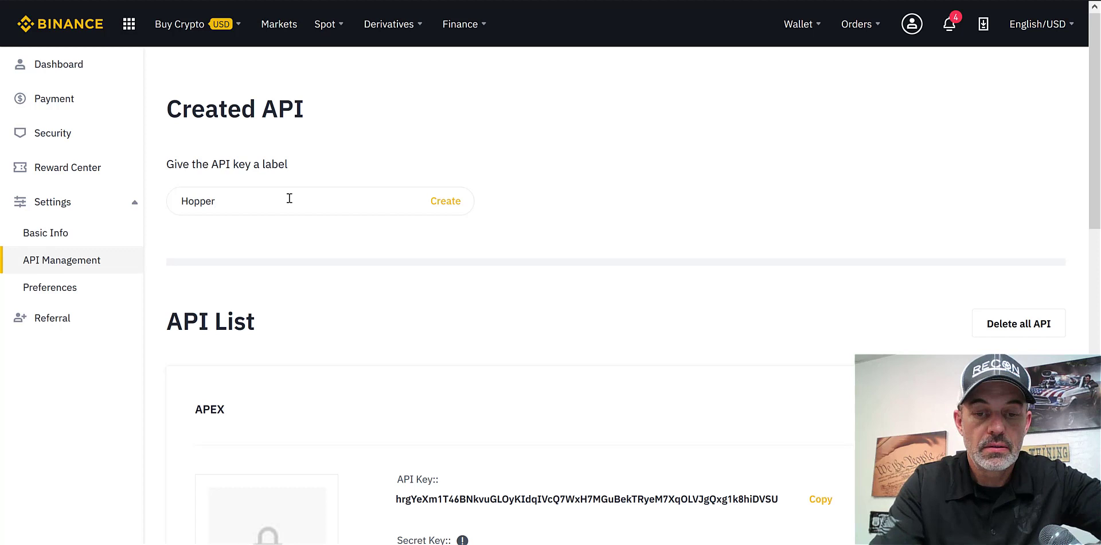
text(Bot)
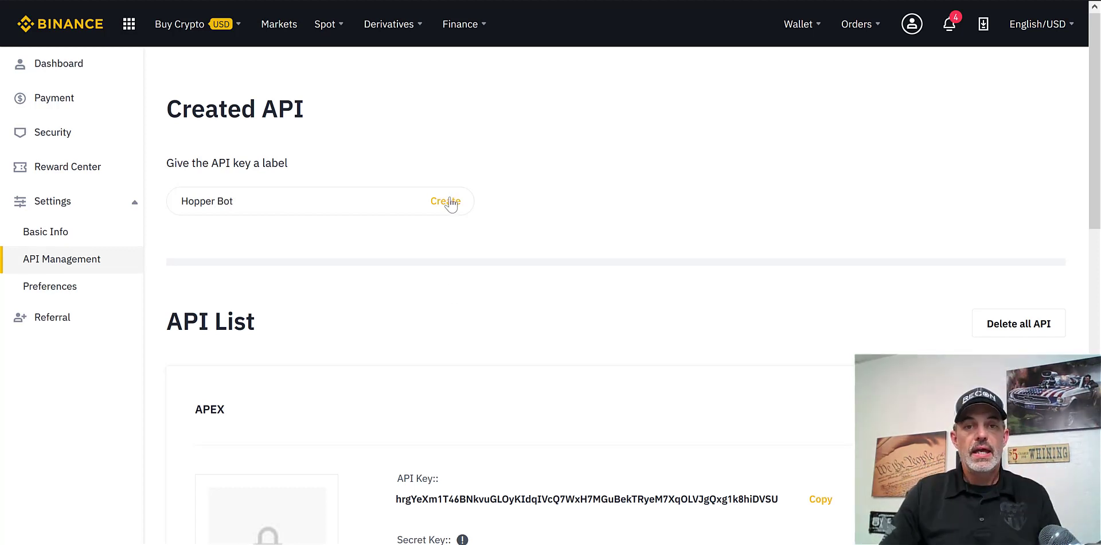
click(447, 201)
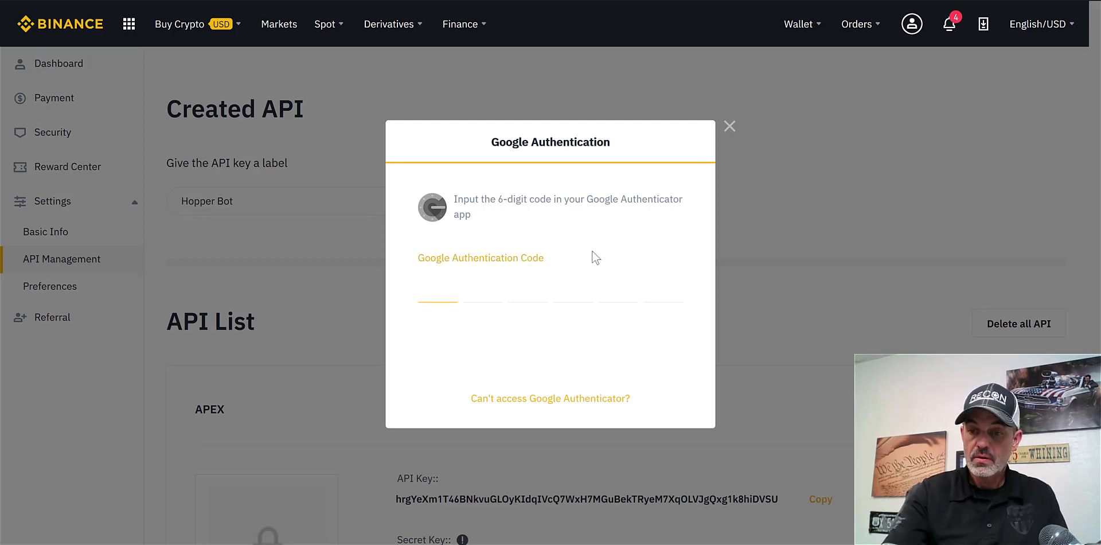
Complete verification with code 596 so Hopper Bot appears in the API List
text(596)
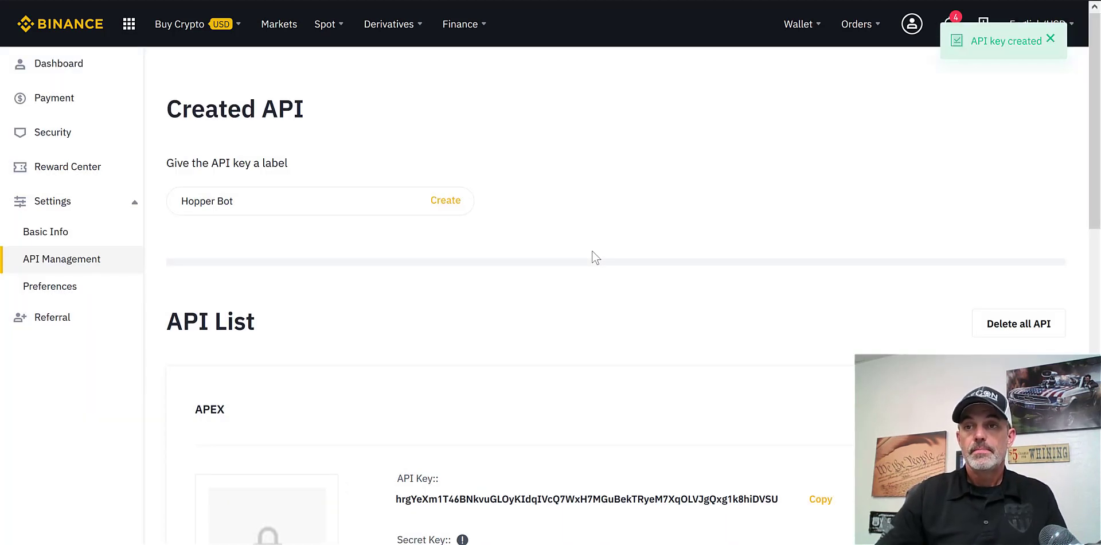
click(445, 201)
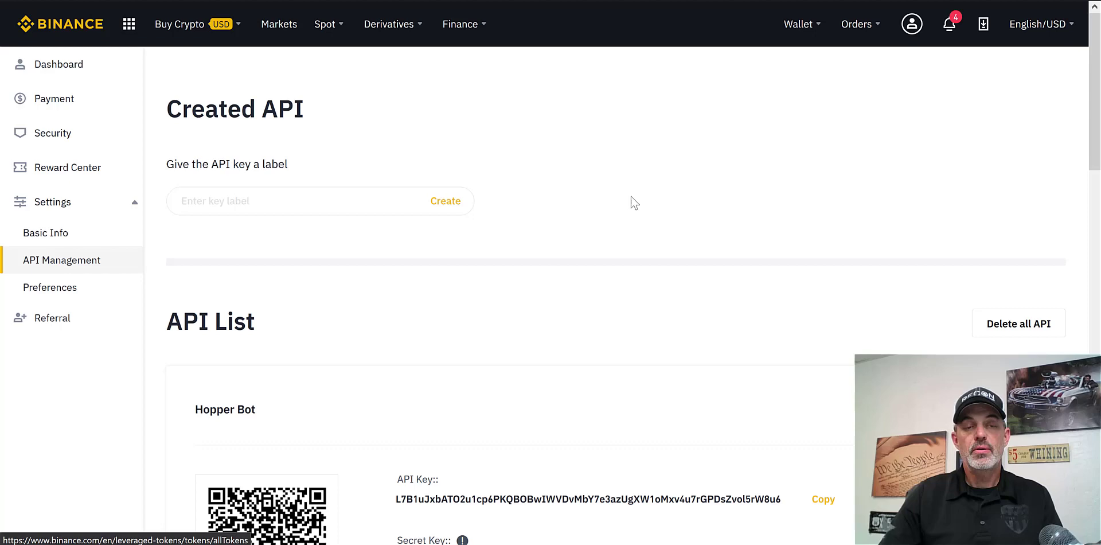
mouse_move(1072, 79)
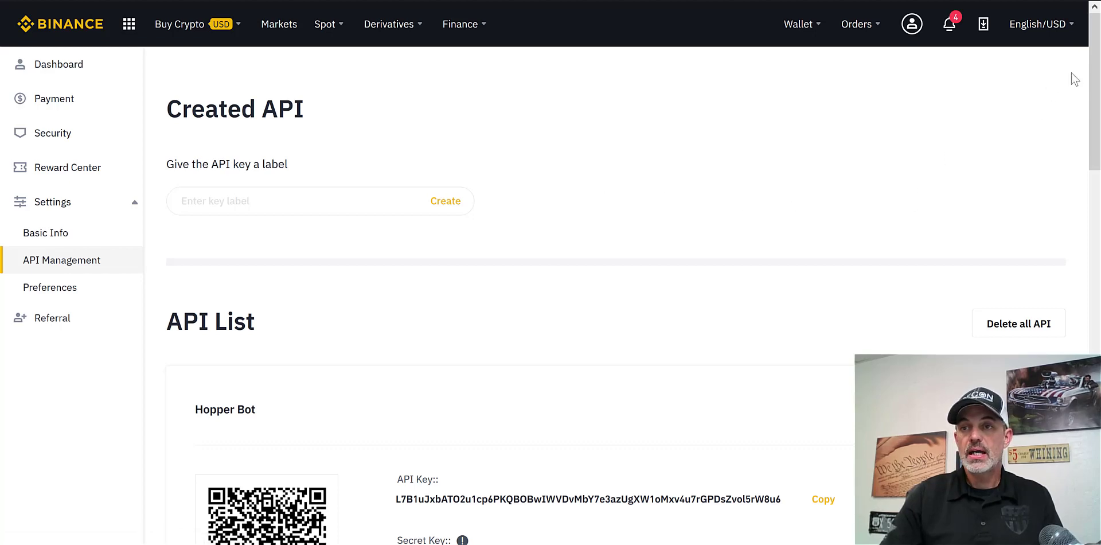
Copy the Hopper Bot API key and its full secret key from the Binance API List
scroll(down, 3)
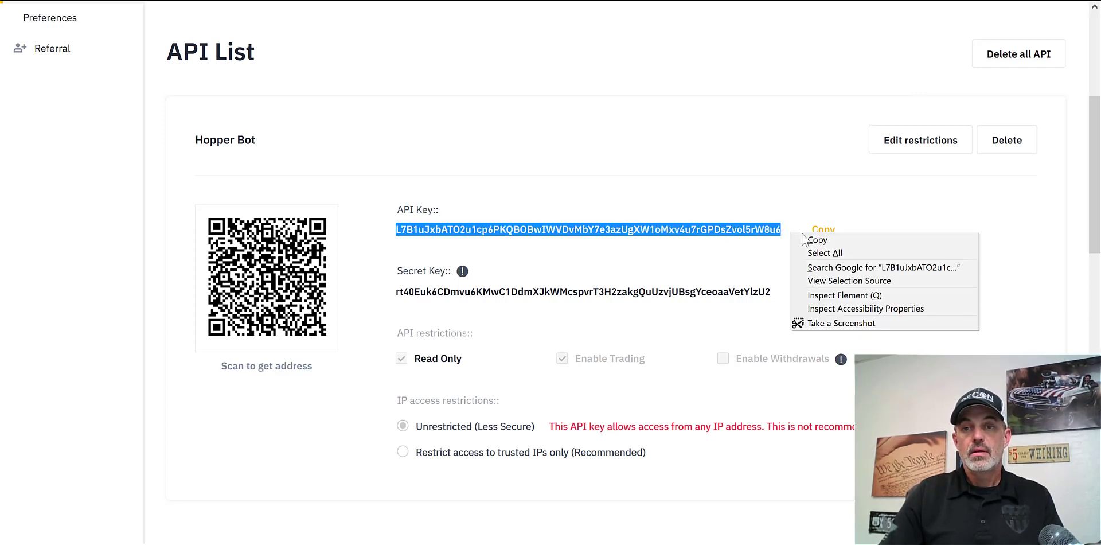
click(817, 239)
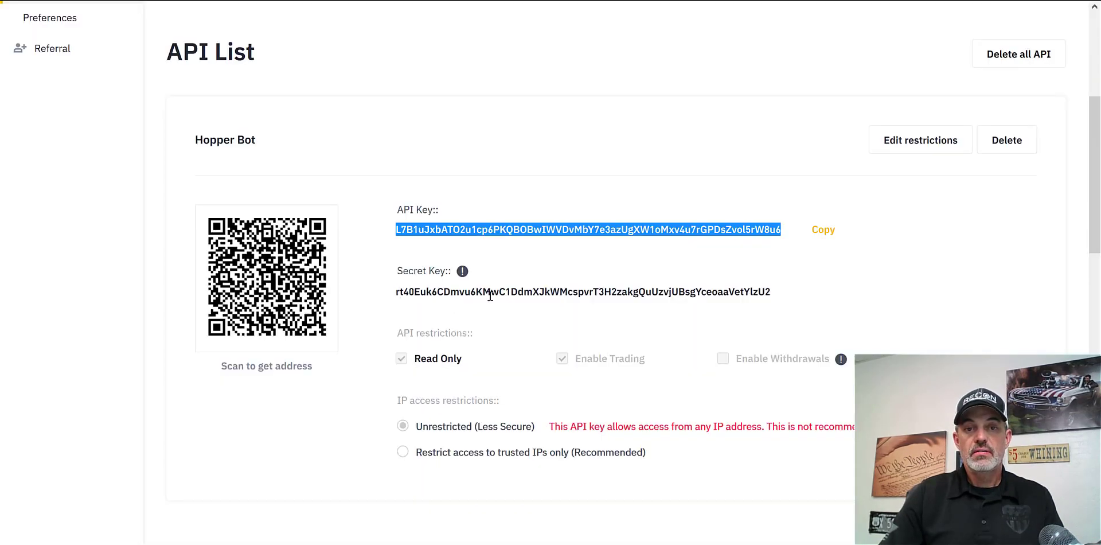
triple_click(583, 292)
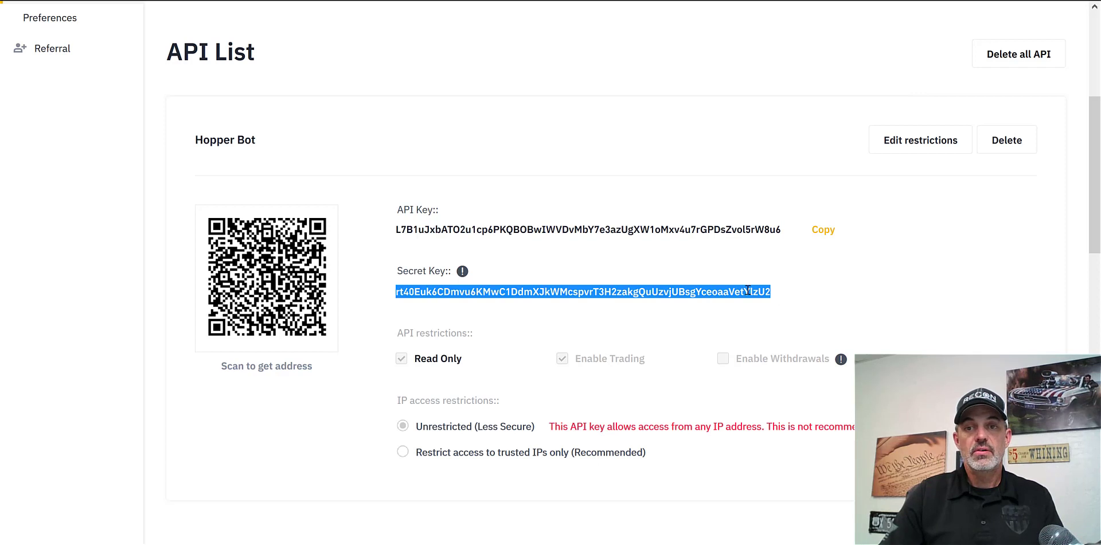
right_click(747, 291)
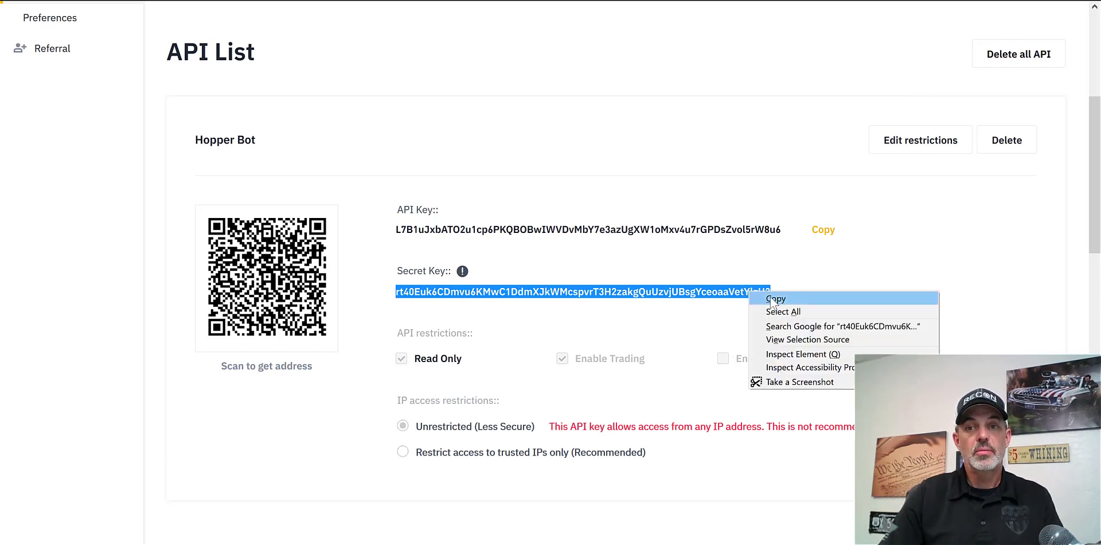
click(775, 298)
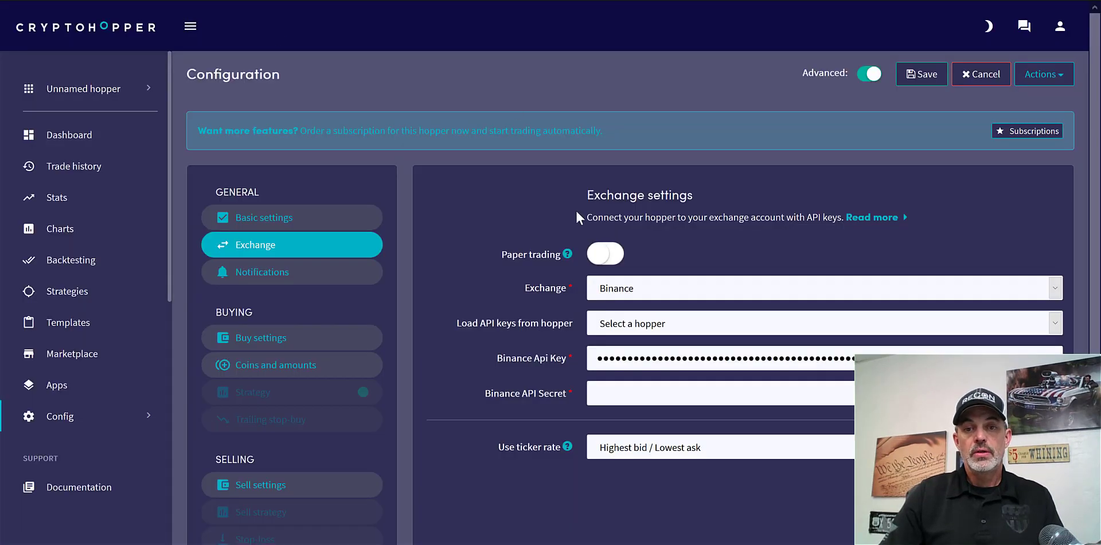
Paste the Binance API secret into the hopper and save the configuration as Binance RSI BB X
right_click(719, 394)
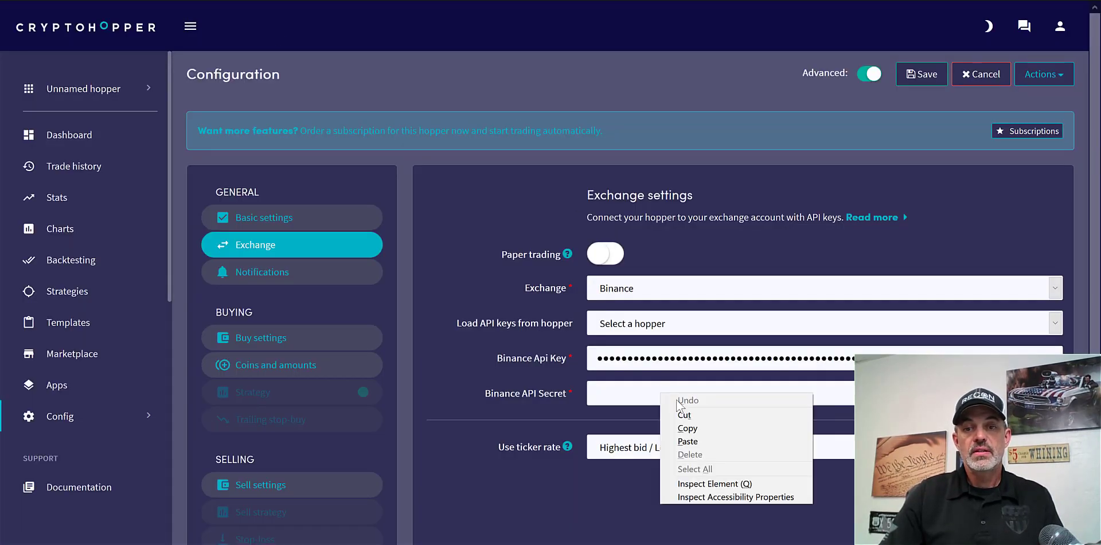
click(687, 442)
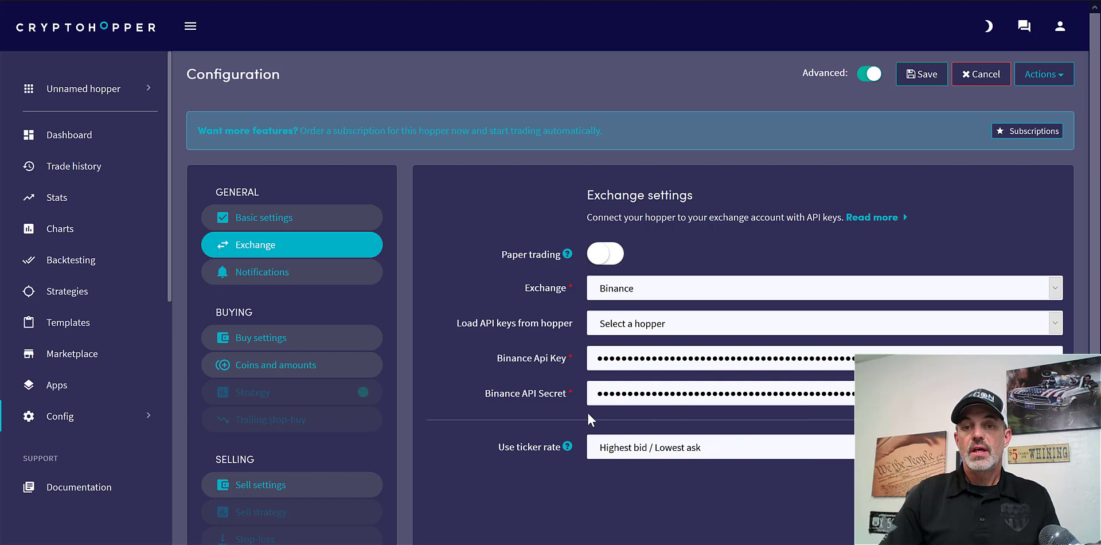
mouse_move(542, 457)
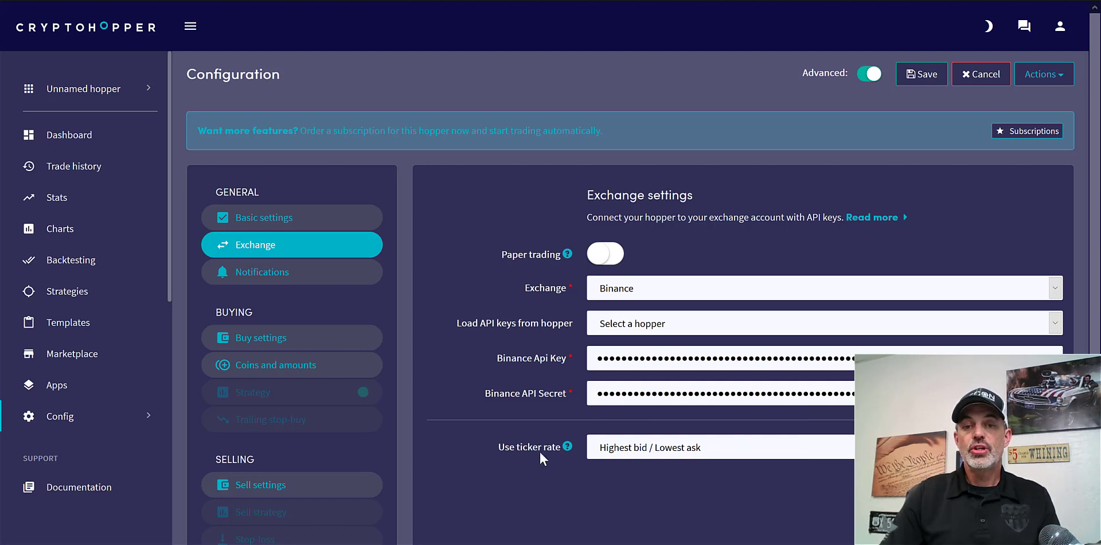
mouse_move(695, 455)
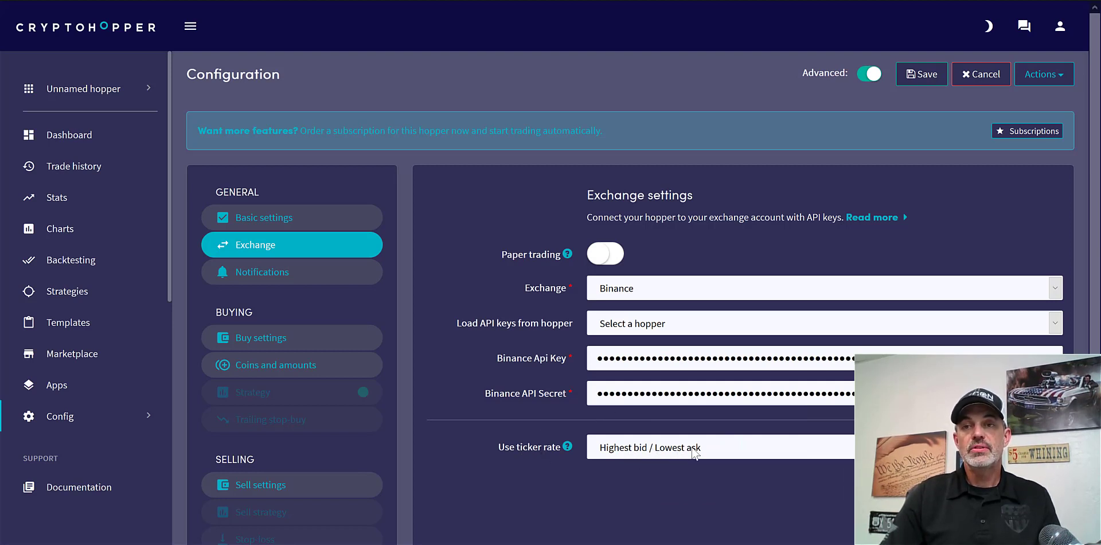
mouse_move(906, 109)
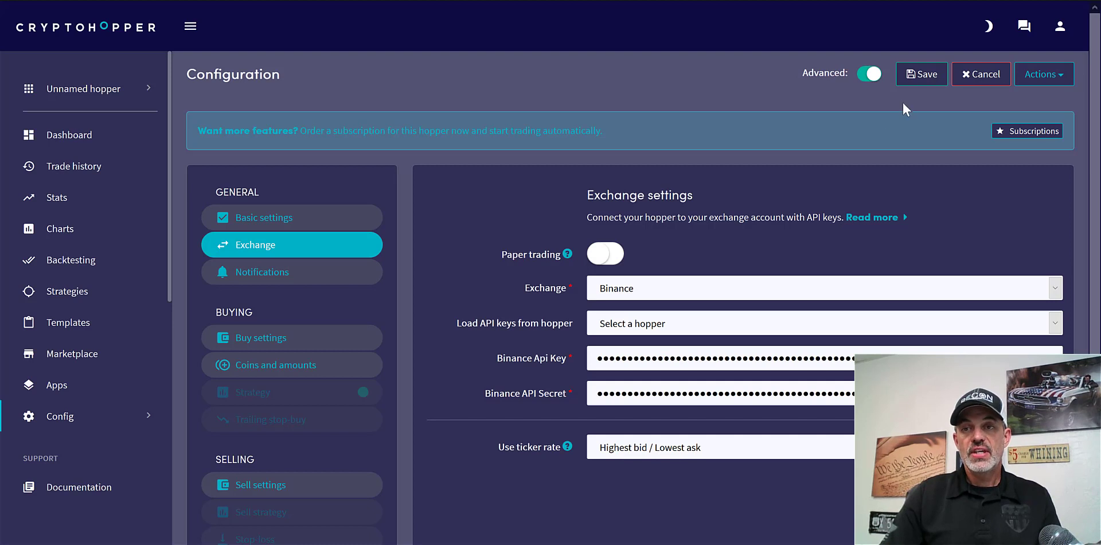
click(922, 74)
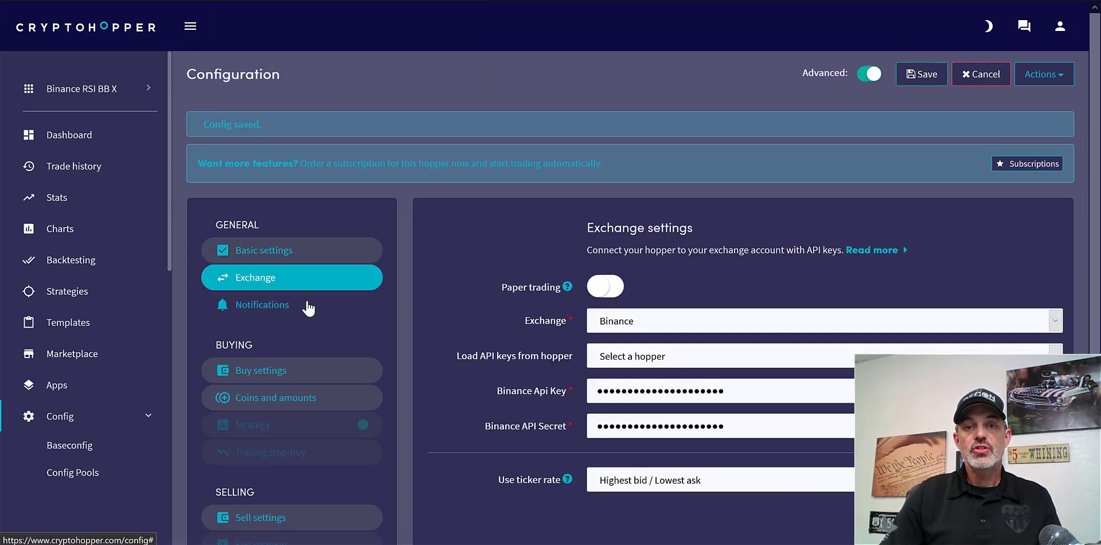
Set buy settings to Market orders, max open time buy 4 and max open positions 15
click(263, 304)
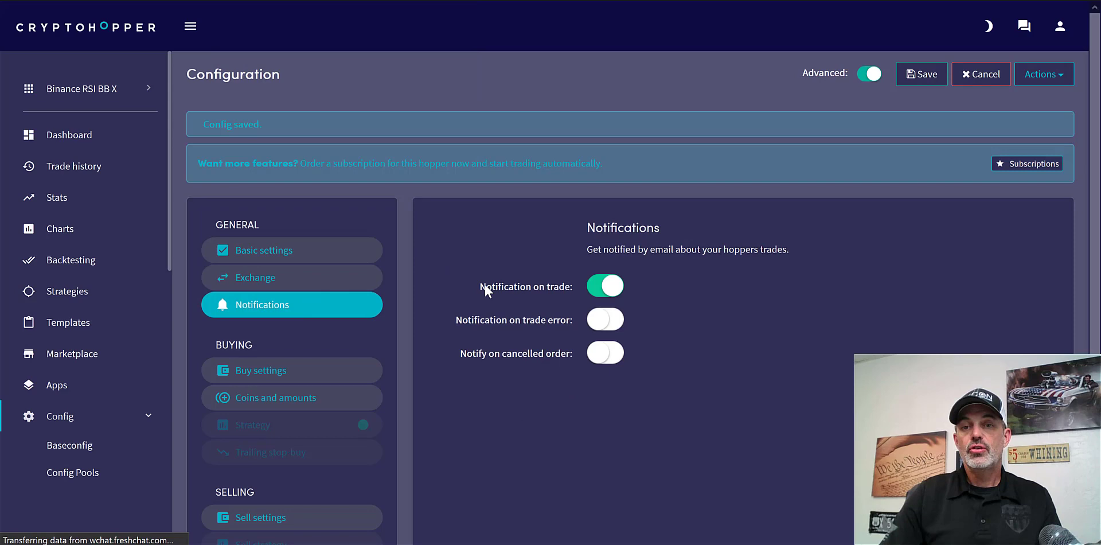
mouse_move(632, 294)
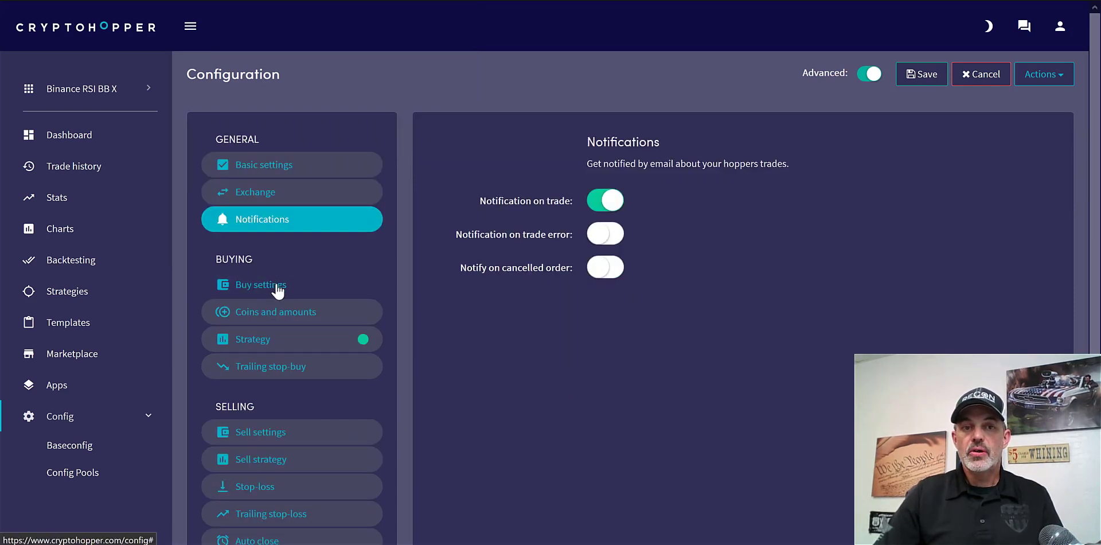
click(261, 285)
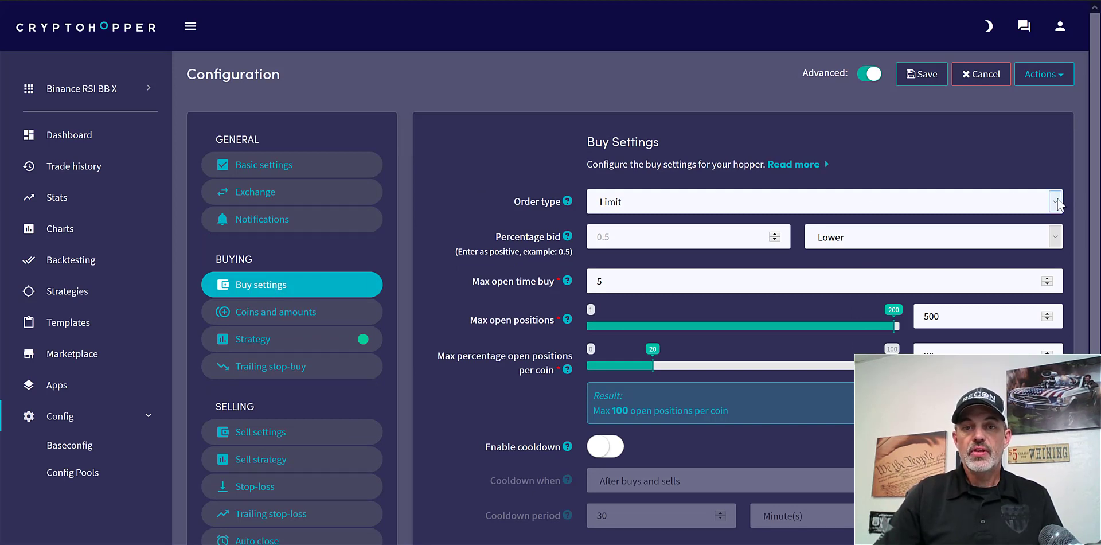
mouse_move(698, 256)
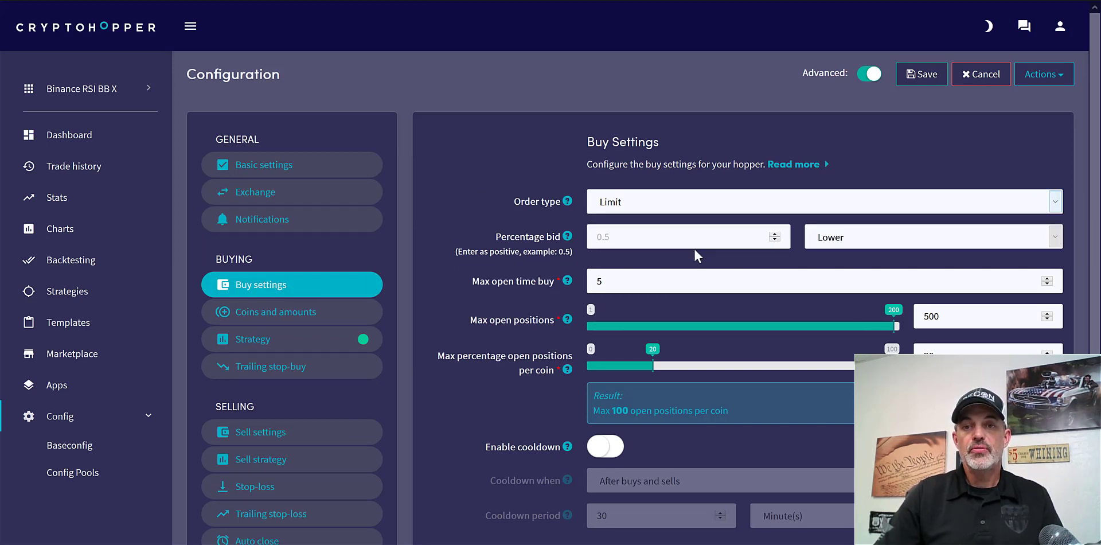
click(822, 201)
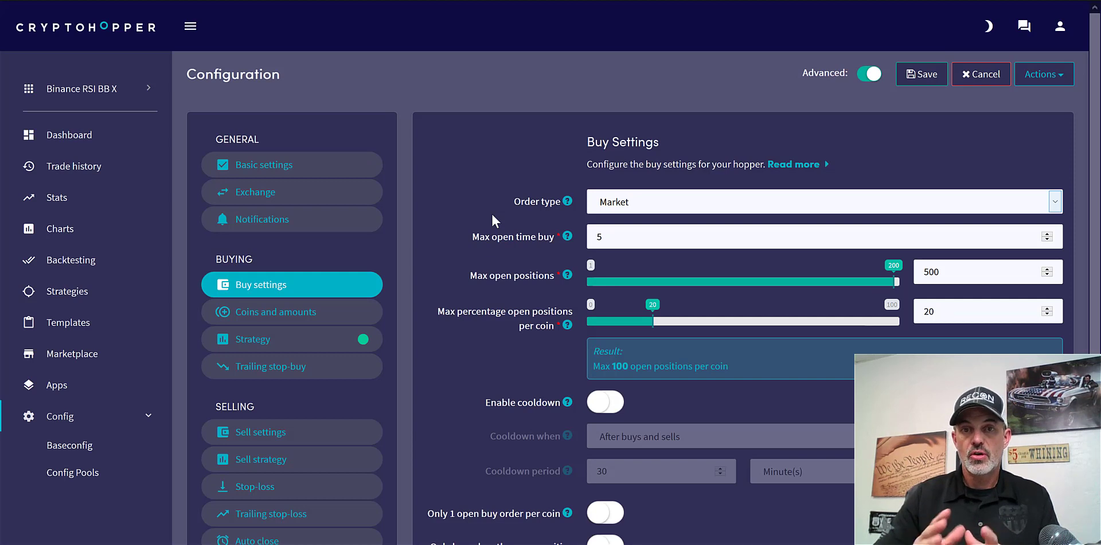
mouse_move(597, 207)
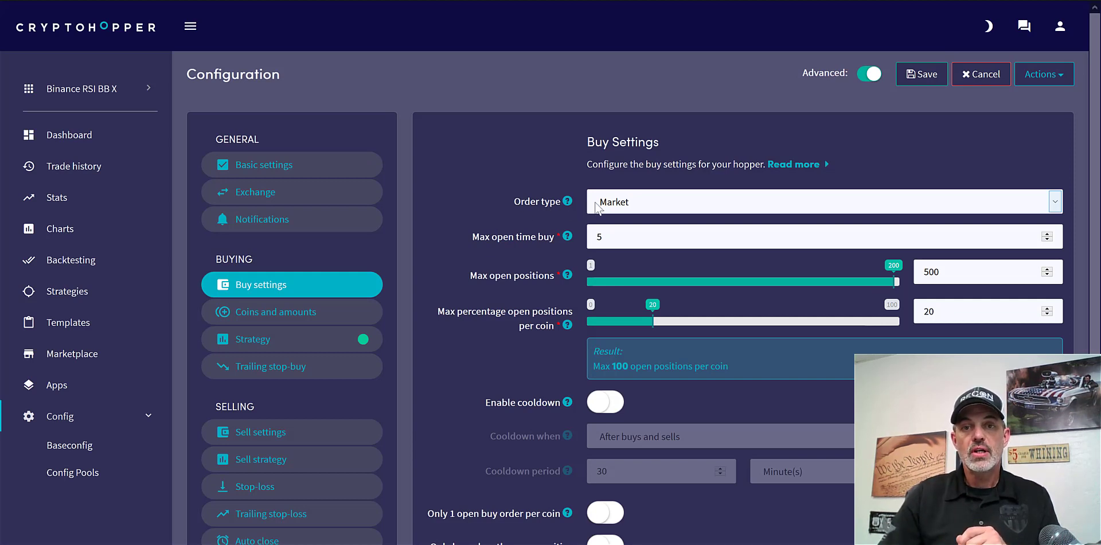
mouse_move(572, 232)
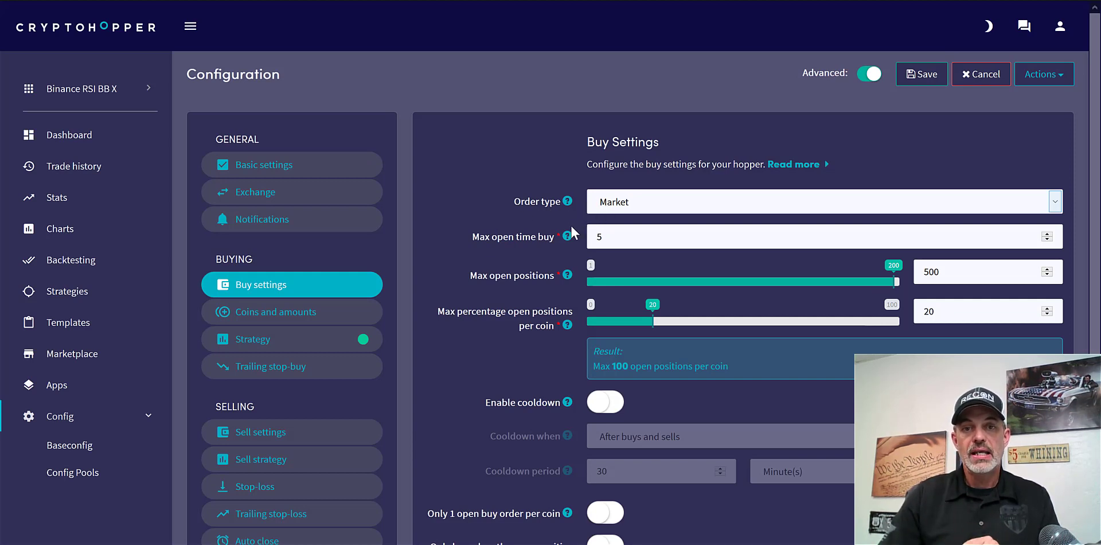
mouse_move(510, 250)
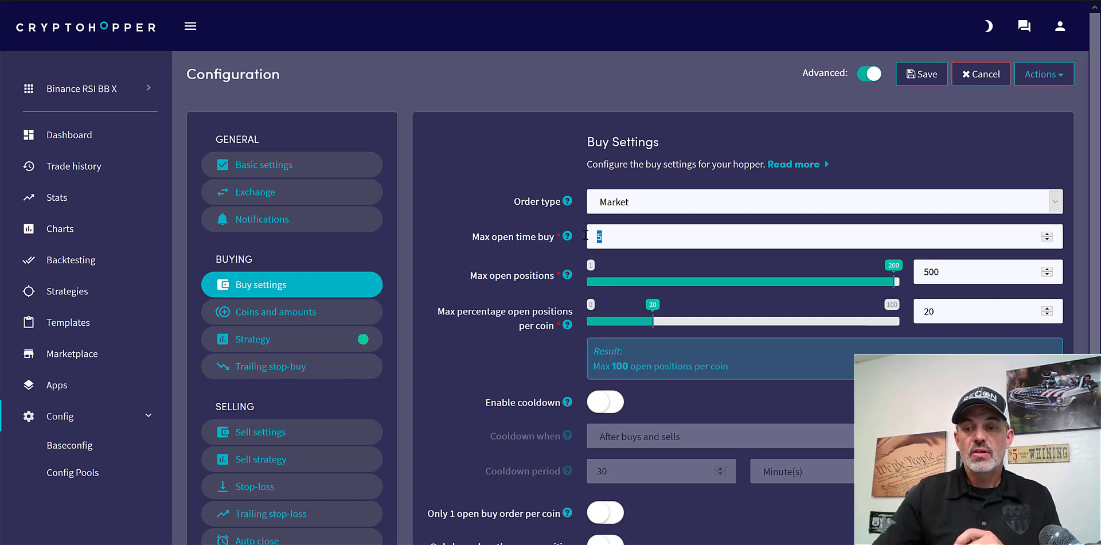
text(4)
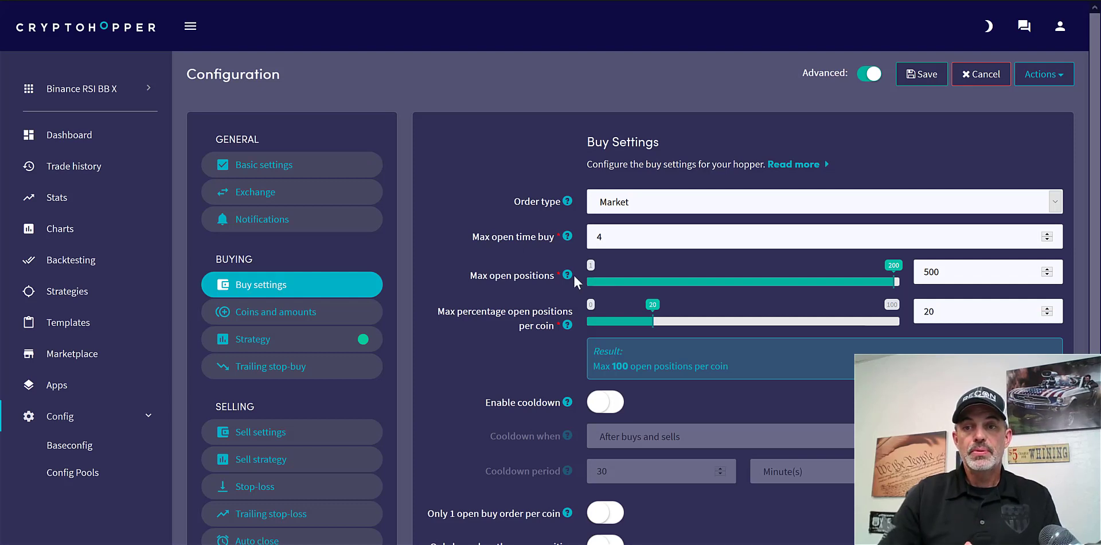
click(983, 272)
text(15)
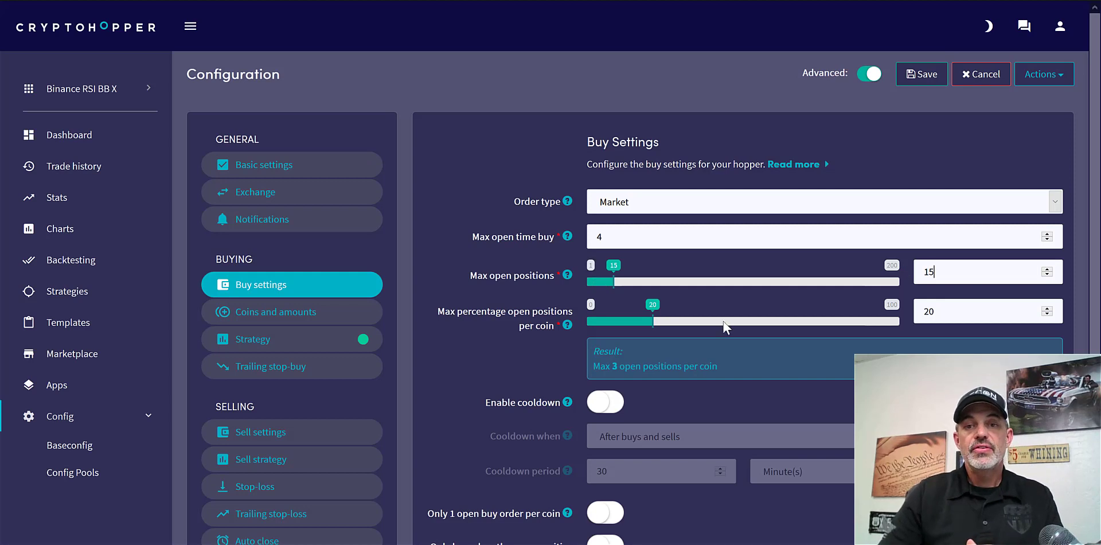
mouse_move(745, 314)
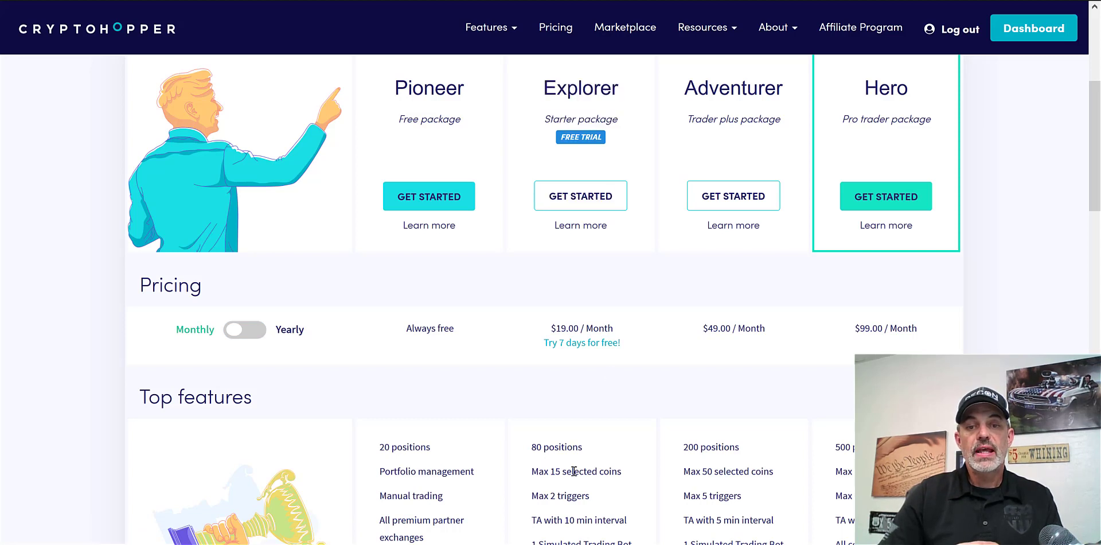
mouse_move(548, 436)
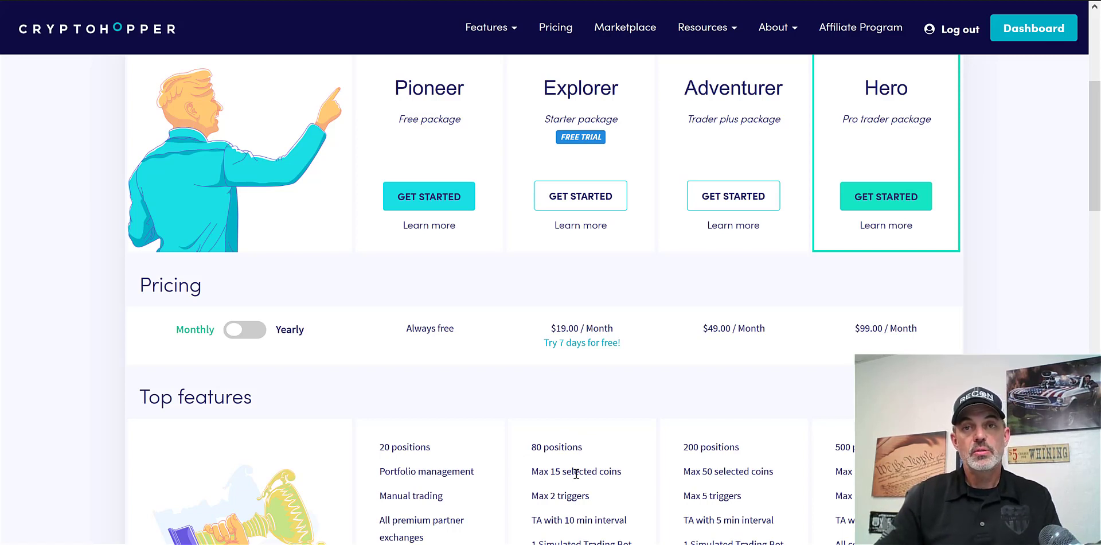
mouse_move(537, 419)
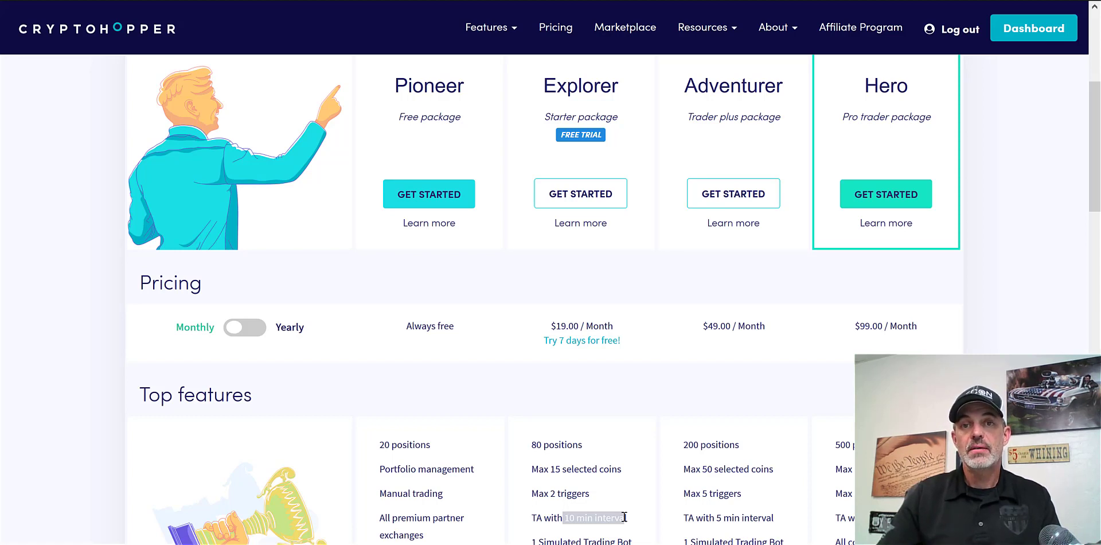
mouse_move(539, 83)
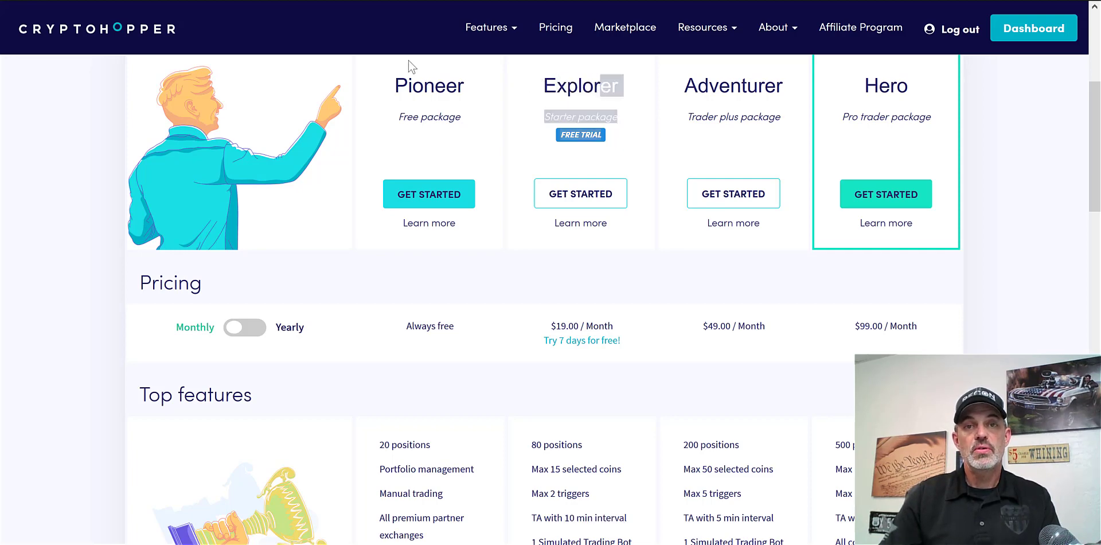
Return from the pricing page to the hopper's buy settings
click(1033, 28)
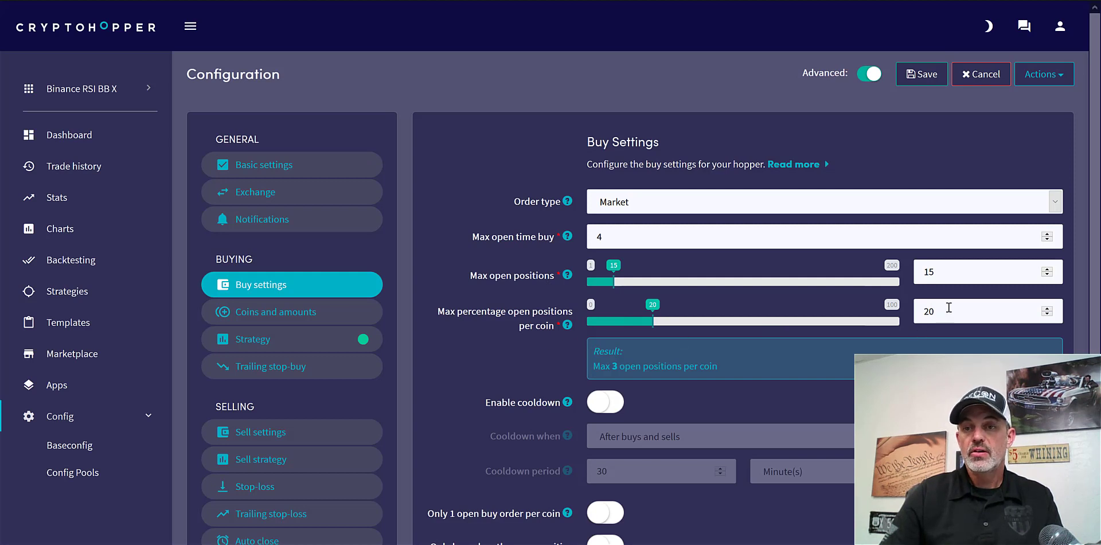
Adjust max percentage open positions per coin and allow only 1 open buy order per coin
text(9)
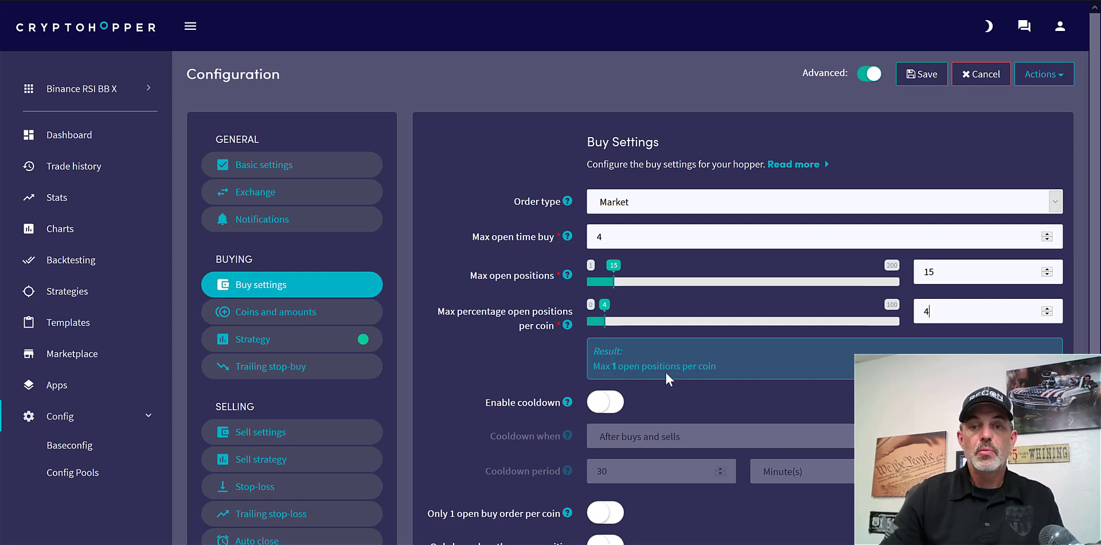
mouse_move(695, 411)
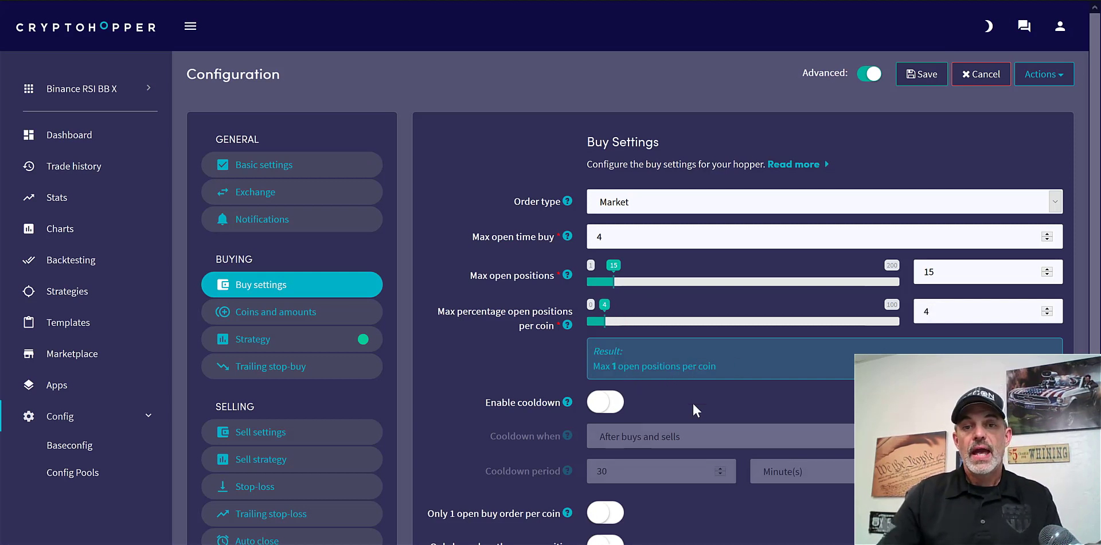
mouse_move(504, 413)
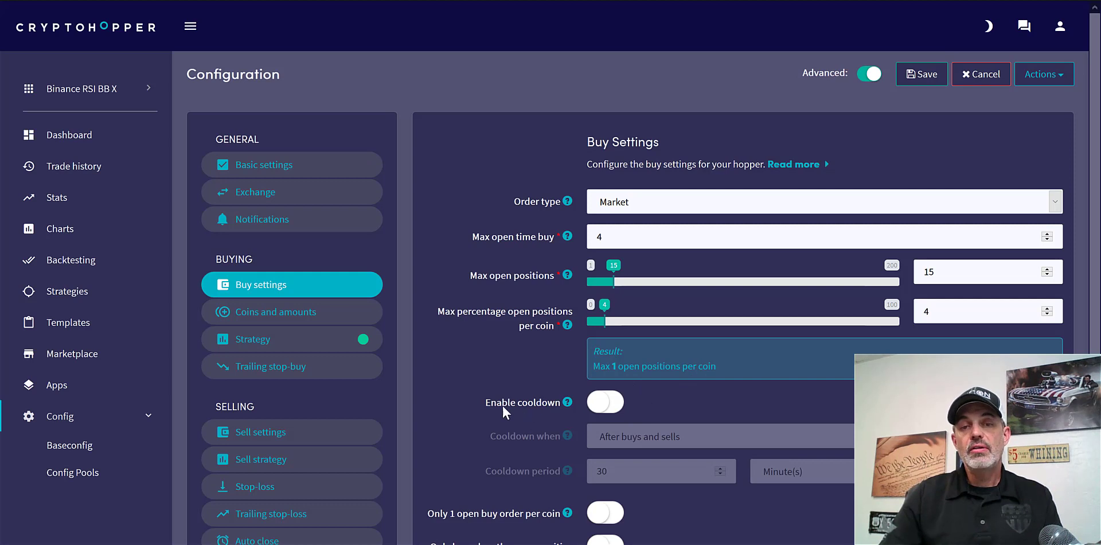
mouse_move(688, 405)
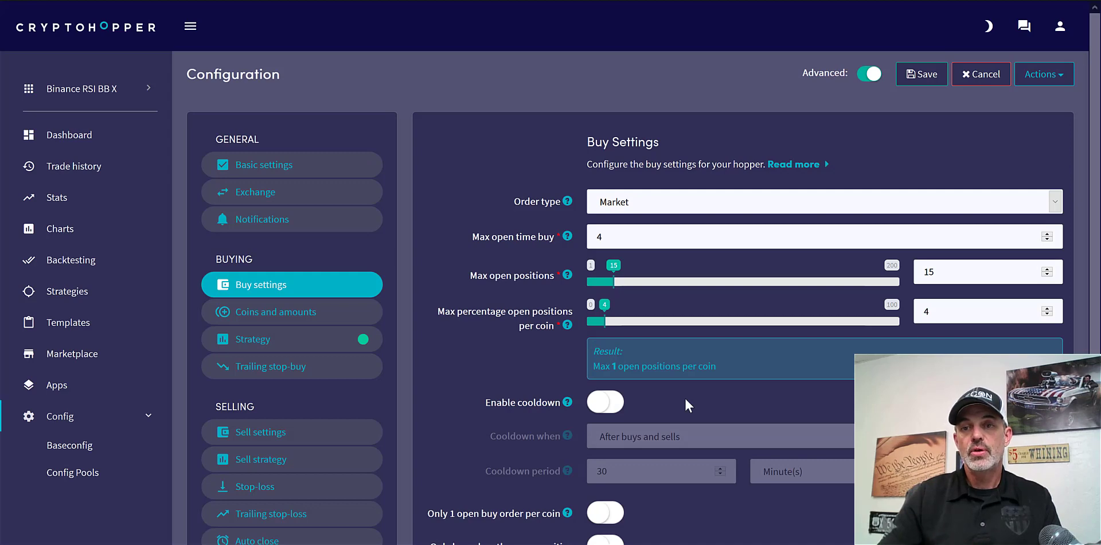
scroll(down, 3)
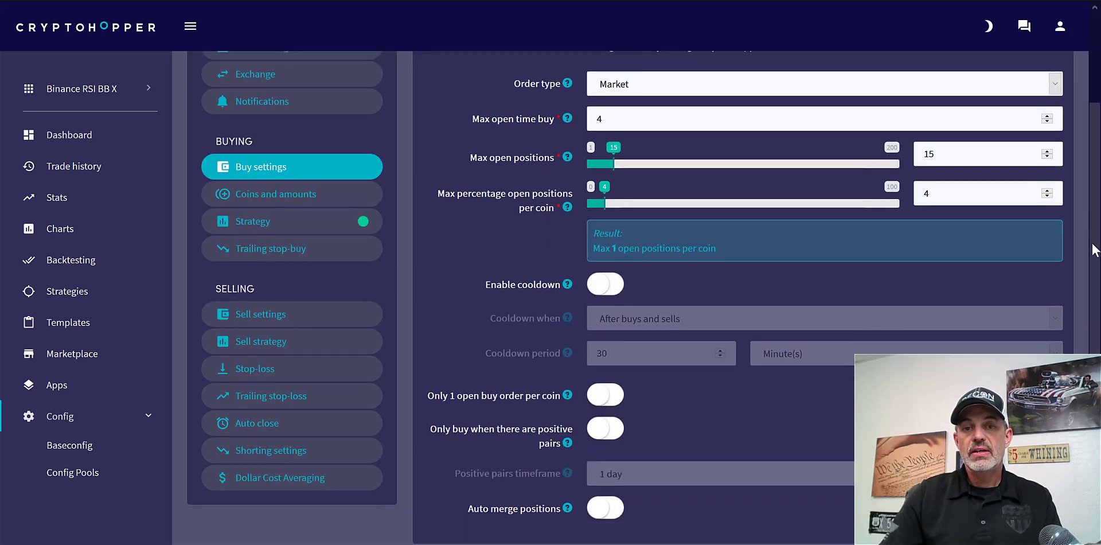
scroll(down, 3)
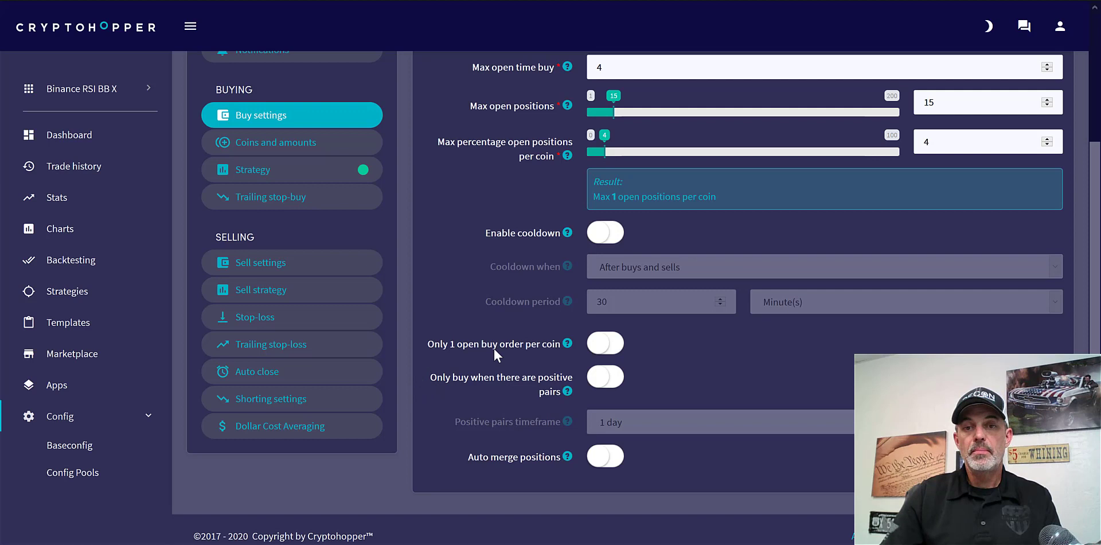
click(604, 344)
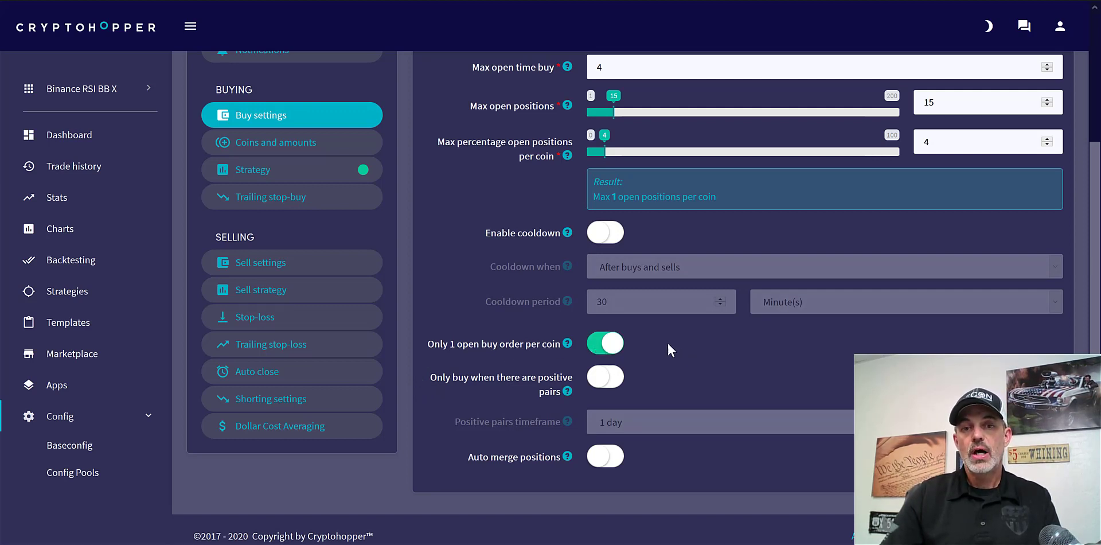
mouse_move(457, 383)
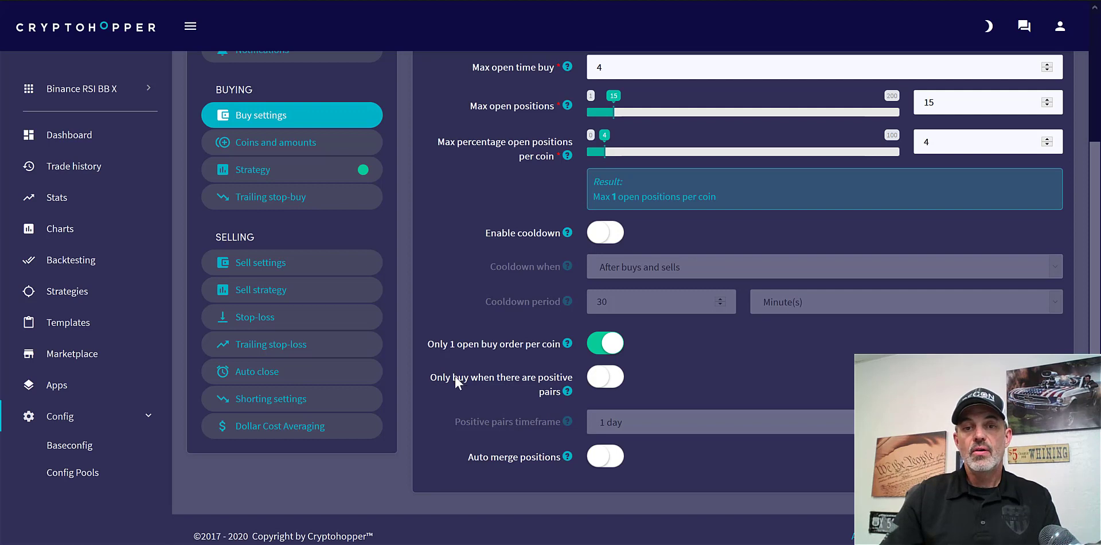
mouse_move(565, 407)
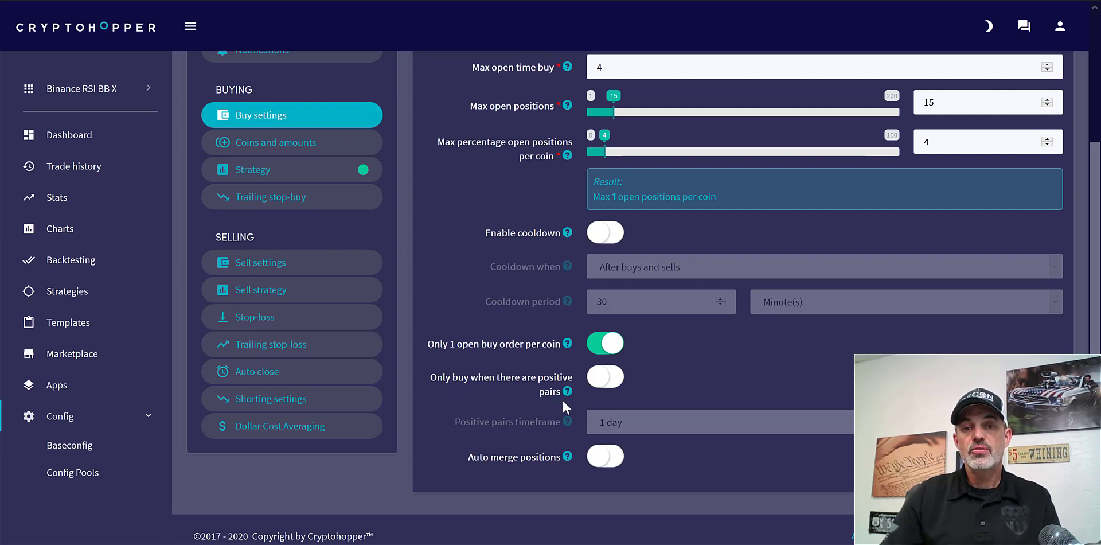
mouse_move(537, 461)
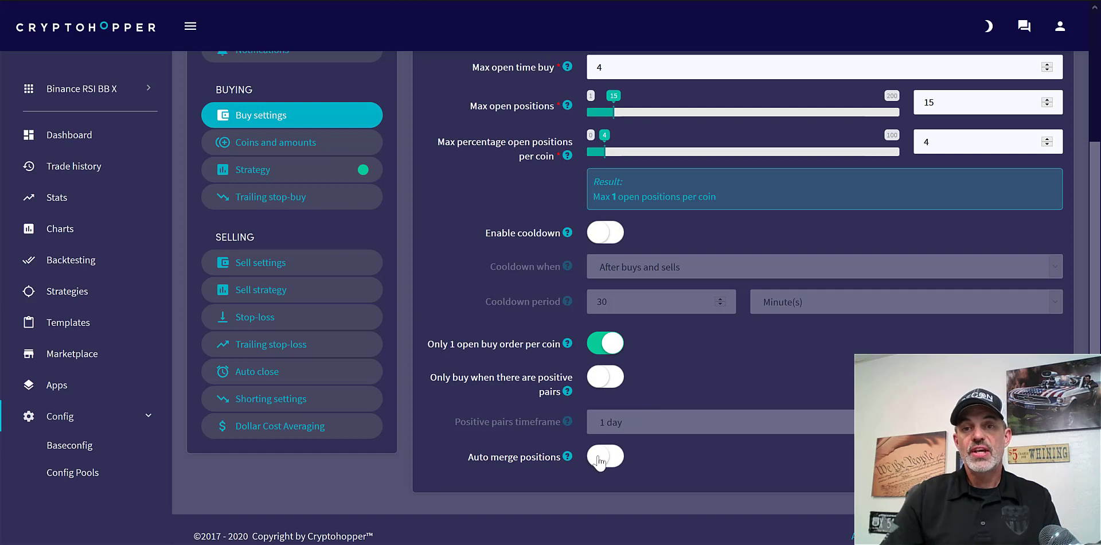
mouse_move(551, 386)
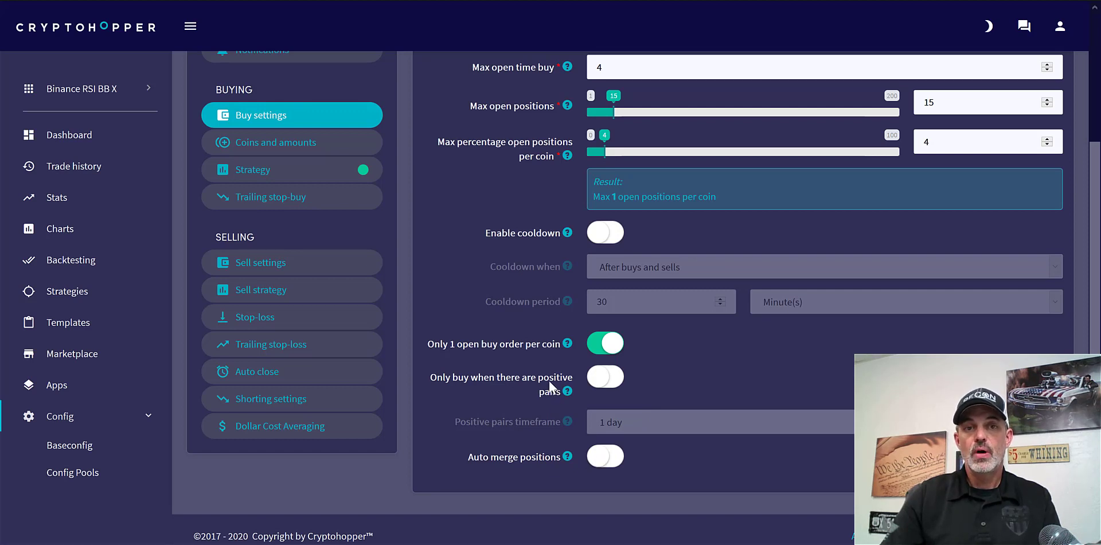
mouse_move(498, 220)
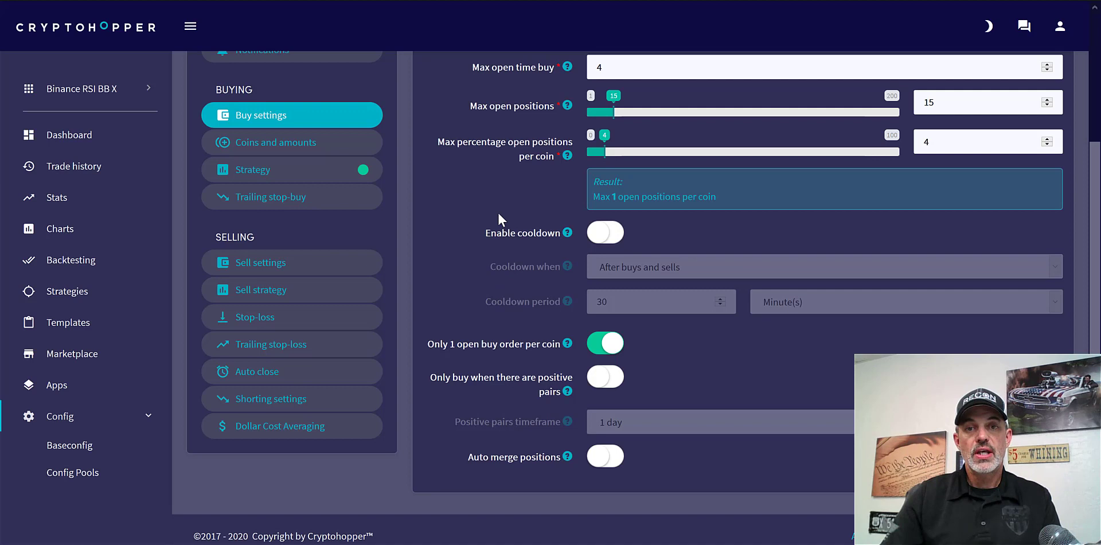
mouse_move(304, 147)
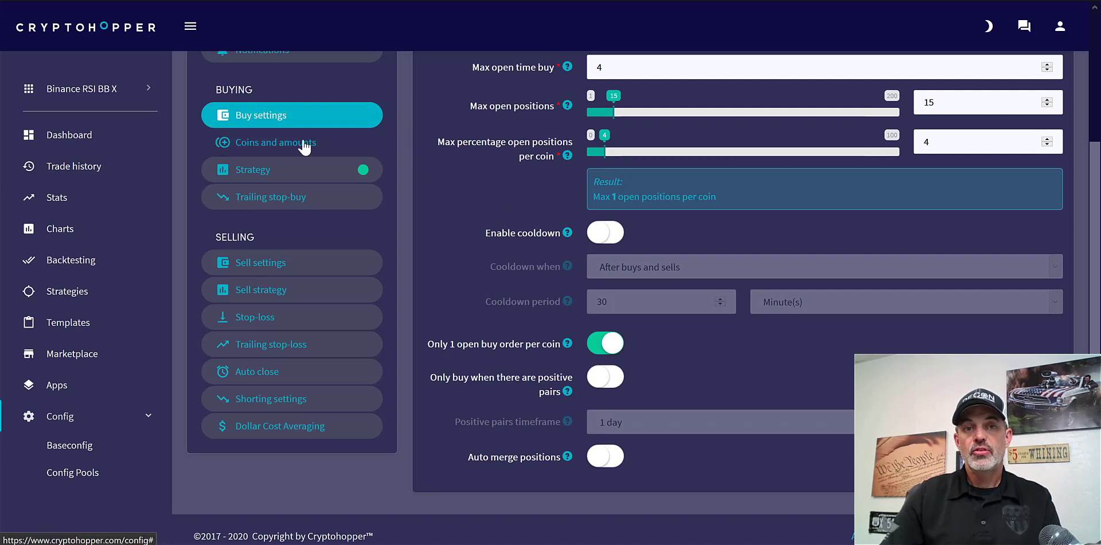
Show the Coins and amounts section with BTC base currency, EOS and STEEM selected, 2% buy amount
click(273, 143)
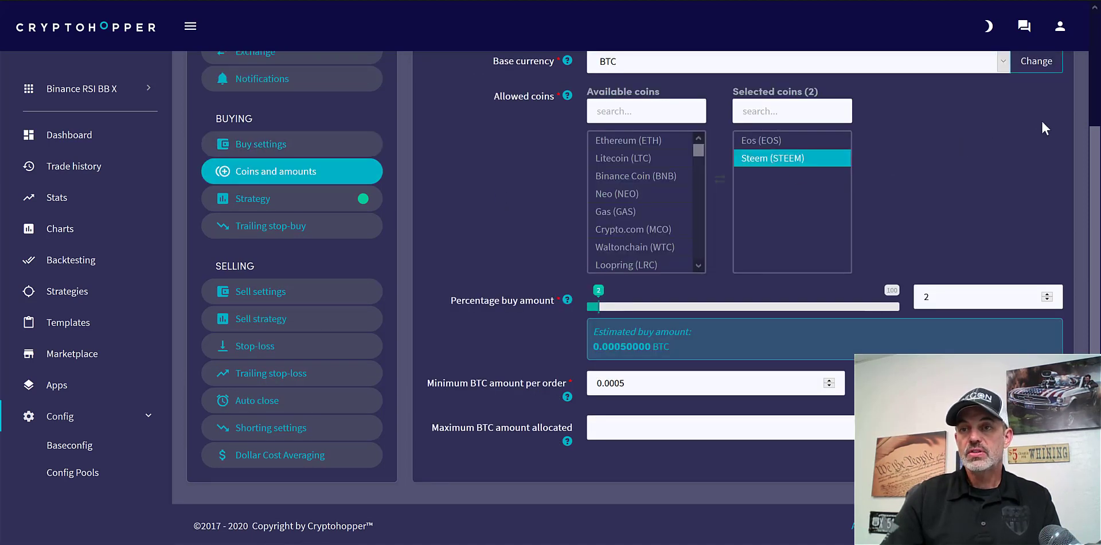
scroll(up, 3)
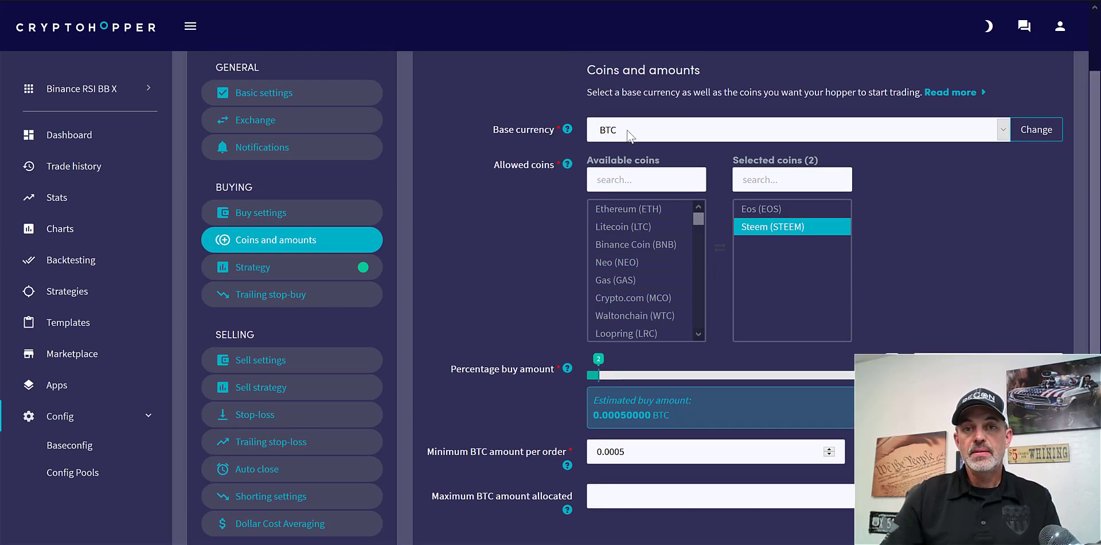
mouse_move(646, 179)
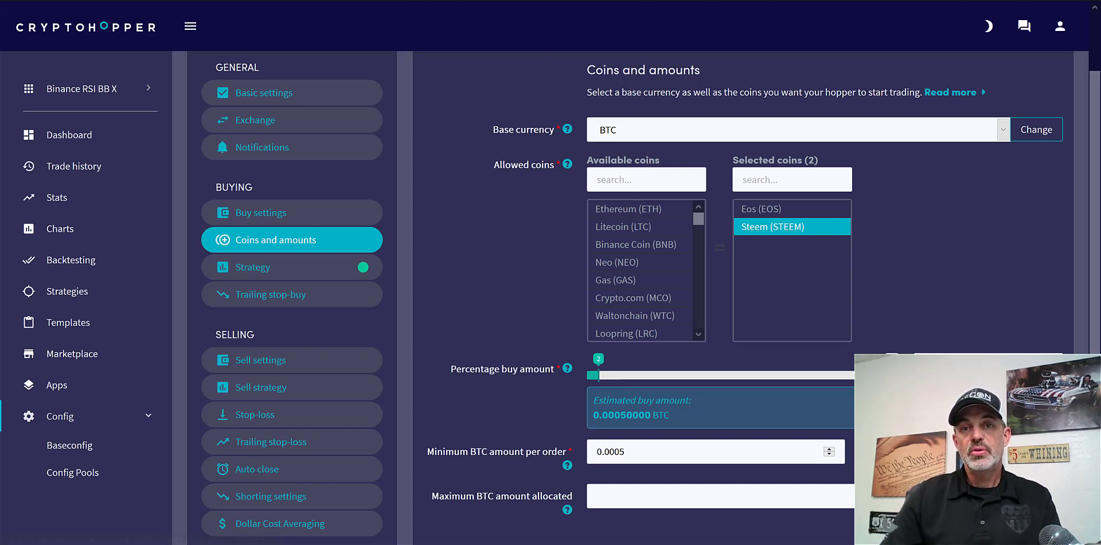
mouse_move(443, 32)
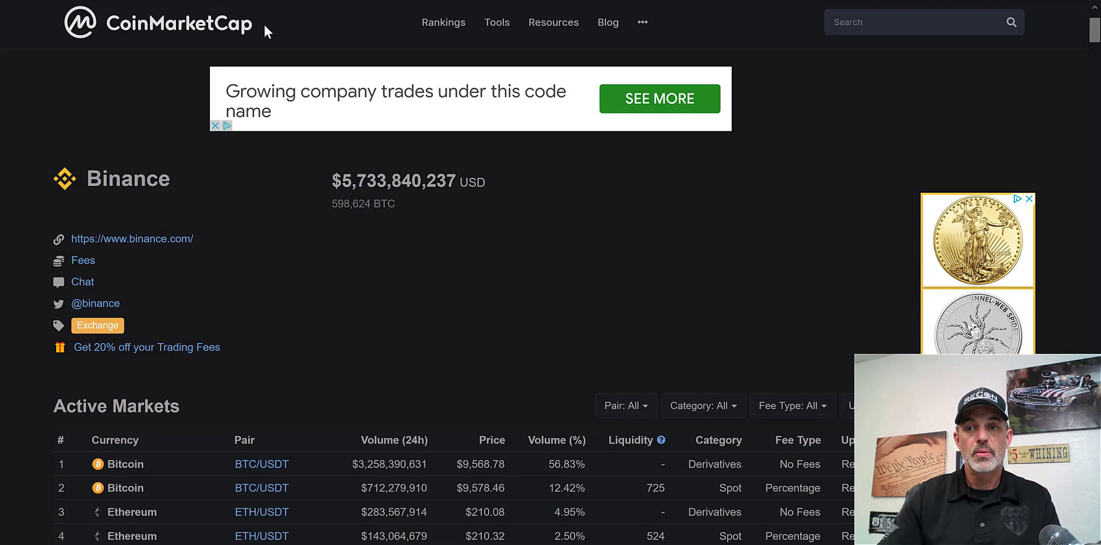
mouse_move(1092, 31)
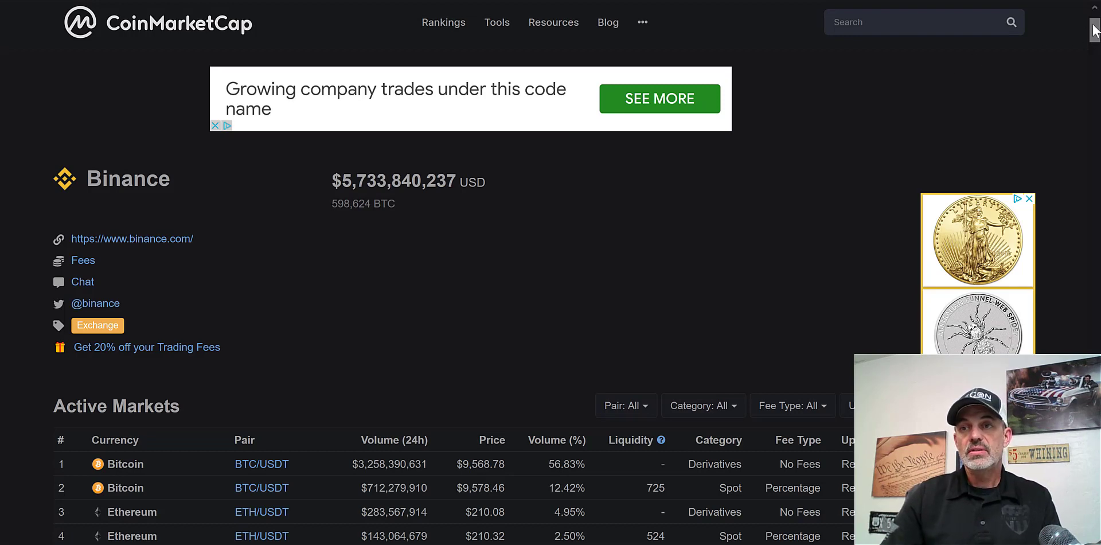
Scroll through Binance's Active Markets table down to around rank 85, reviewing BTC pairs like ZEC/BTC
scroll(down, 3)
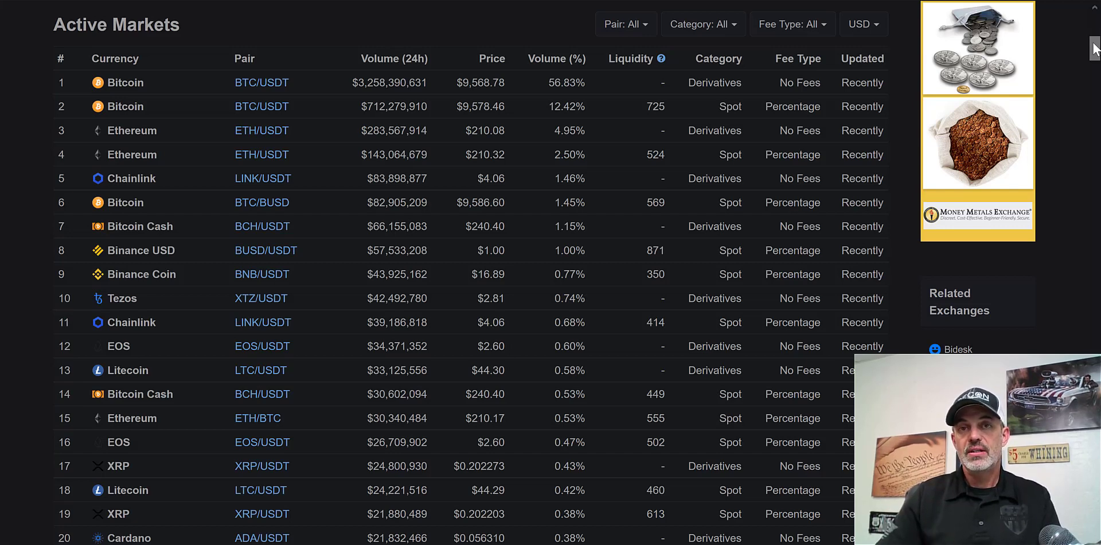
mouse_move(935, 112)
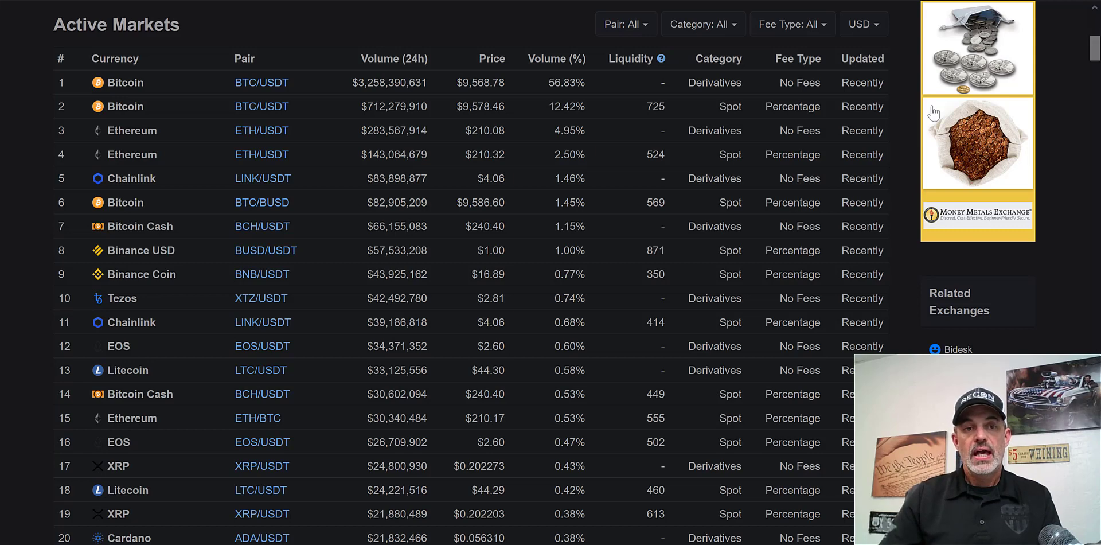
mouse_move(294, 334)
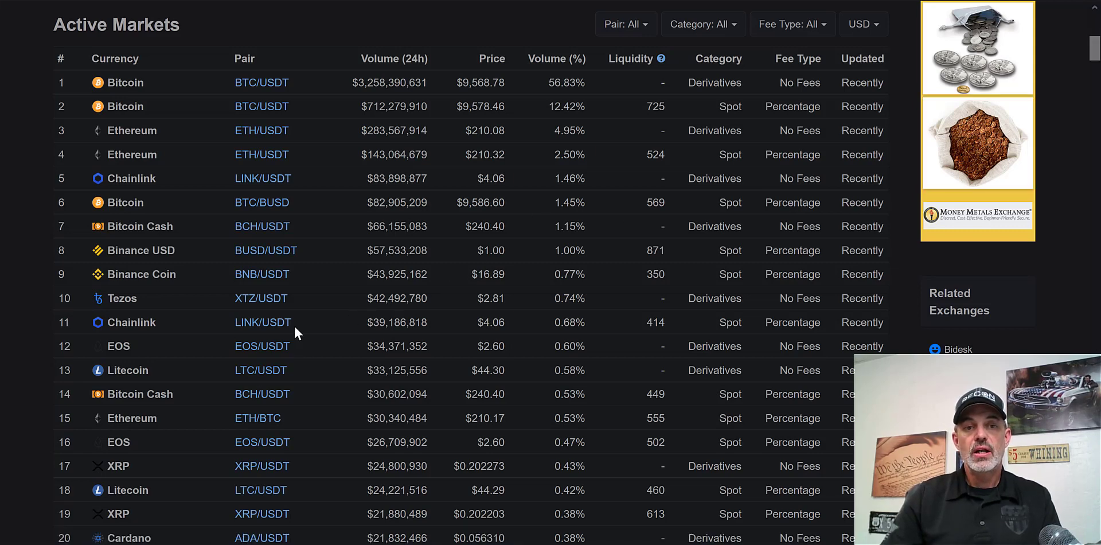
mouse_move(262, 426)
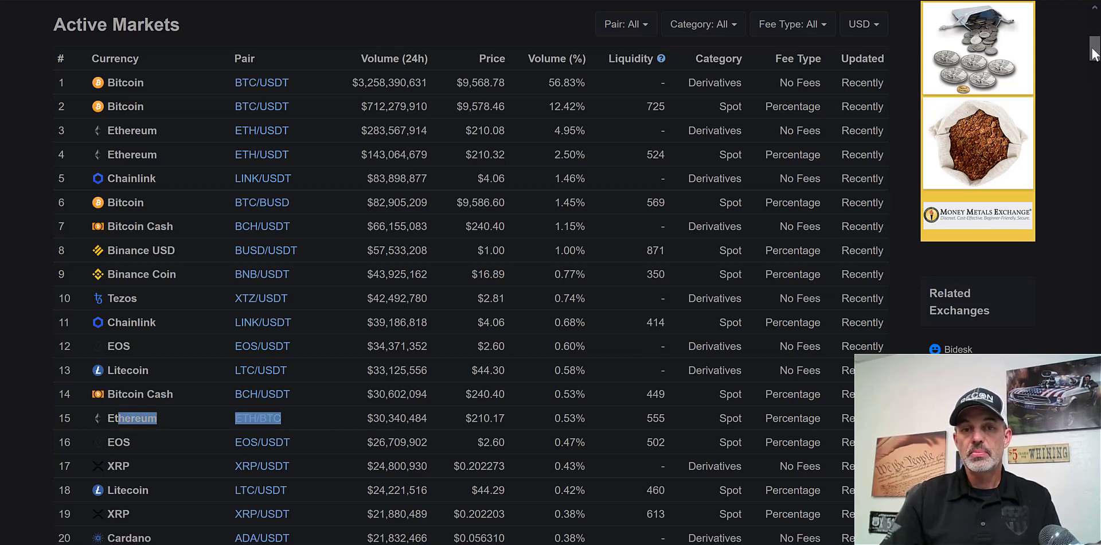
scroll(down, 3)
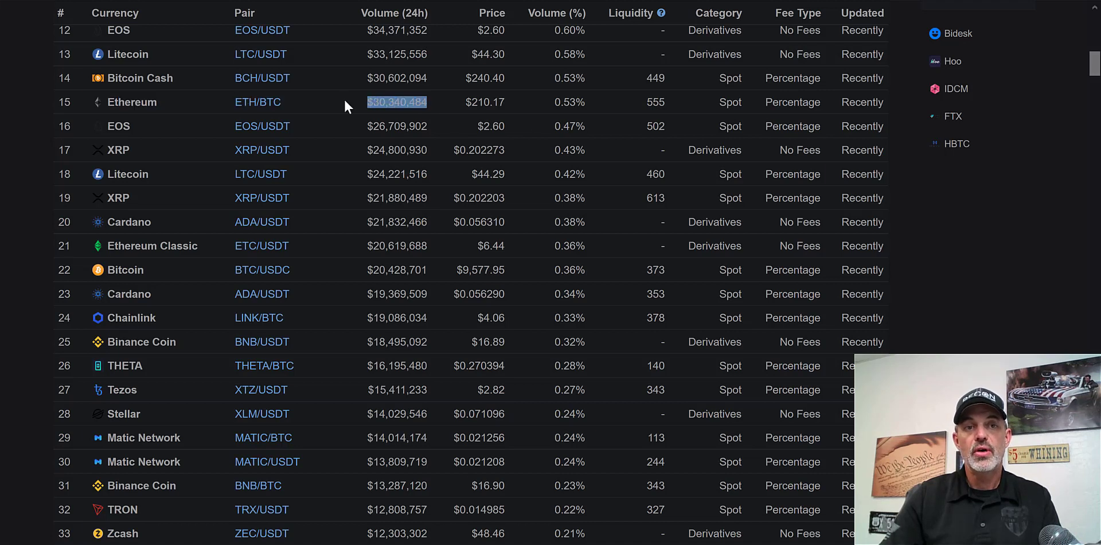
mouse_move(332, 137)
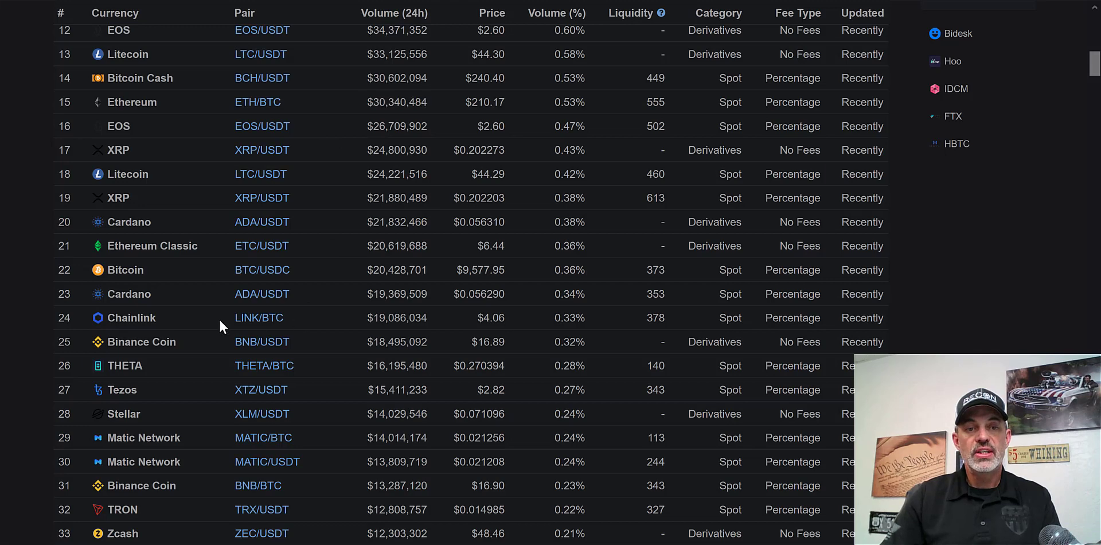
scroll(down, 3)
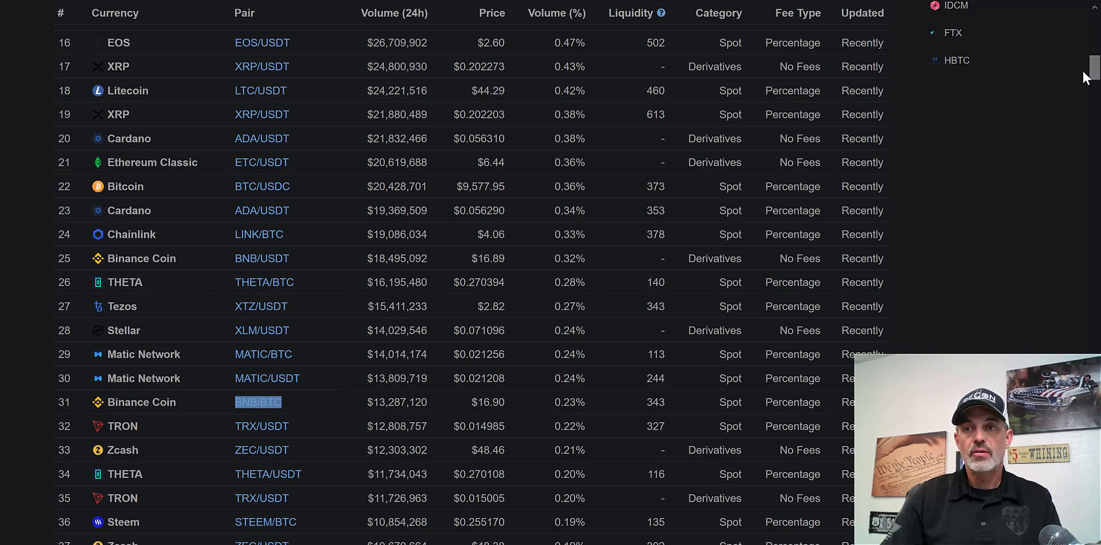
scroll(down, 3)
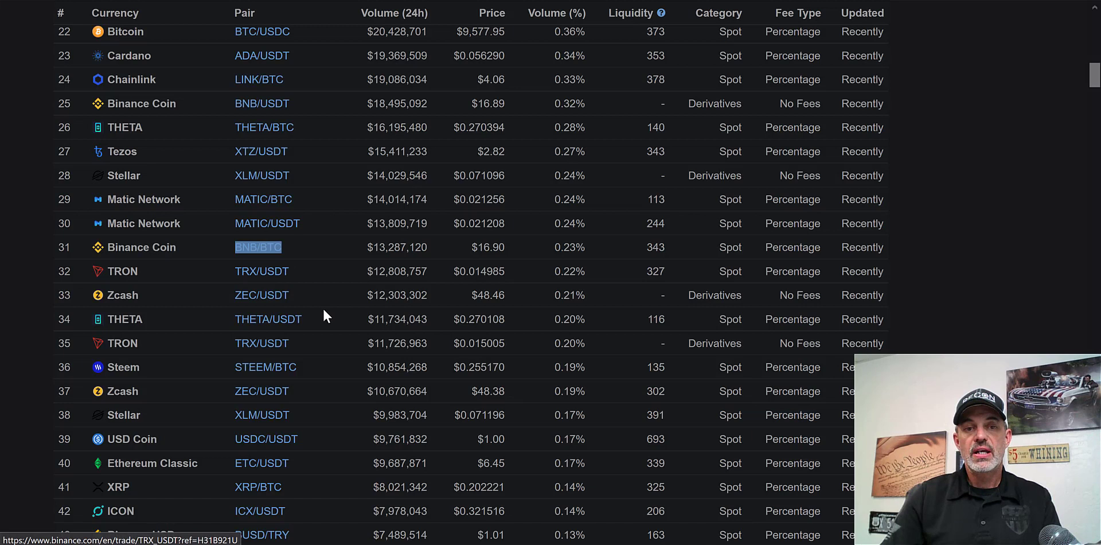
mouse_move(307, 462)
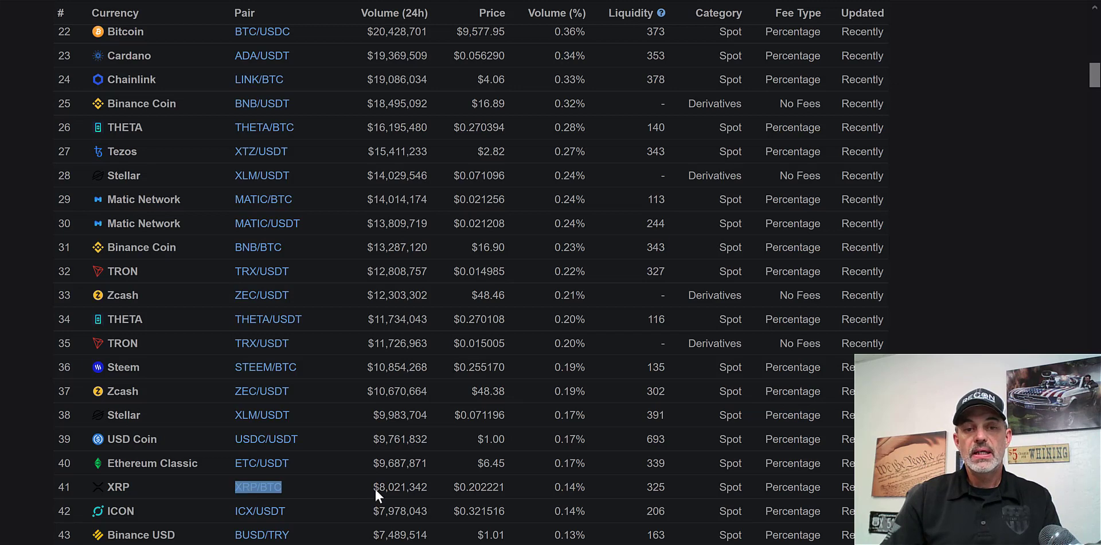
scroll(down, 3)
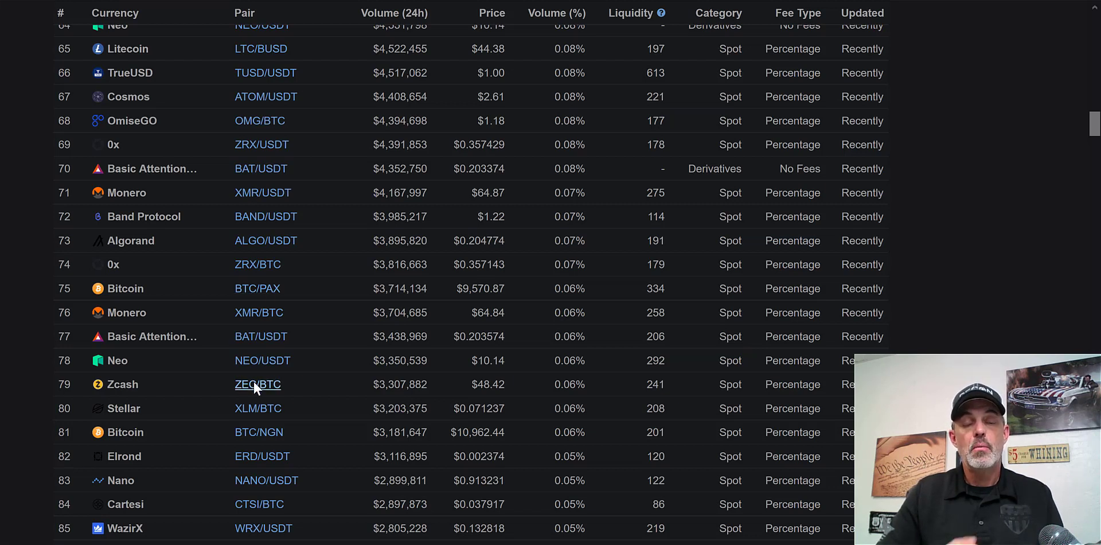
mouse_move(257, 384)
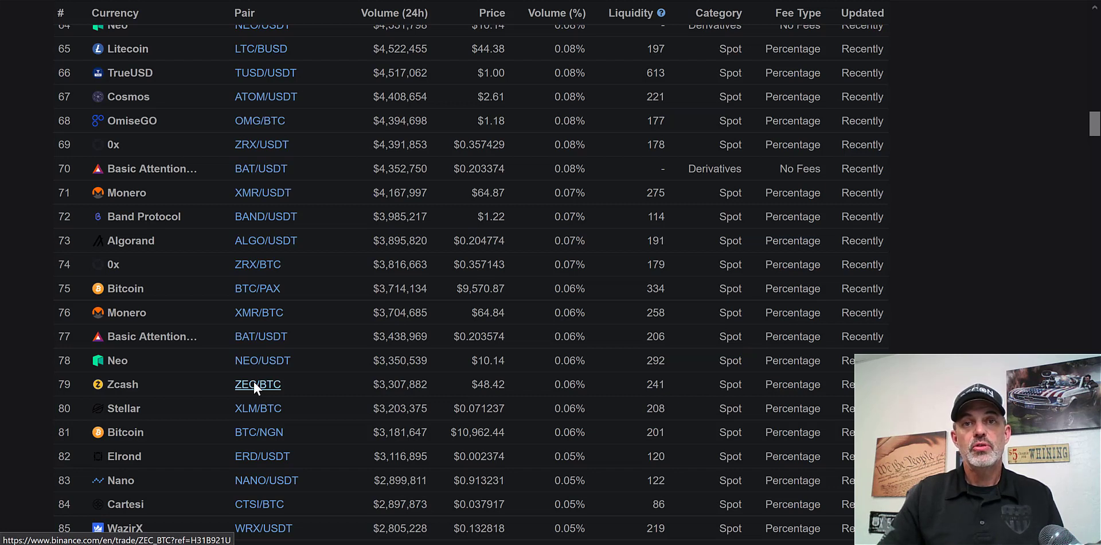
mouse_move(80, 41)
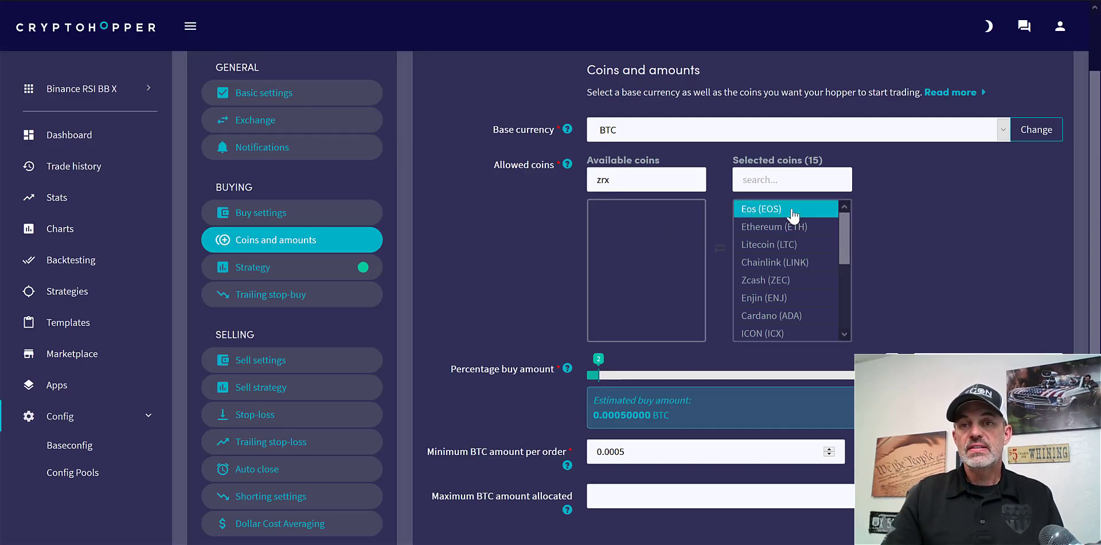
mouse_move(807, 244)
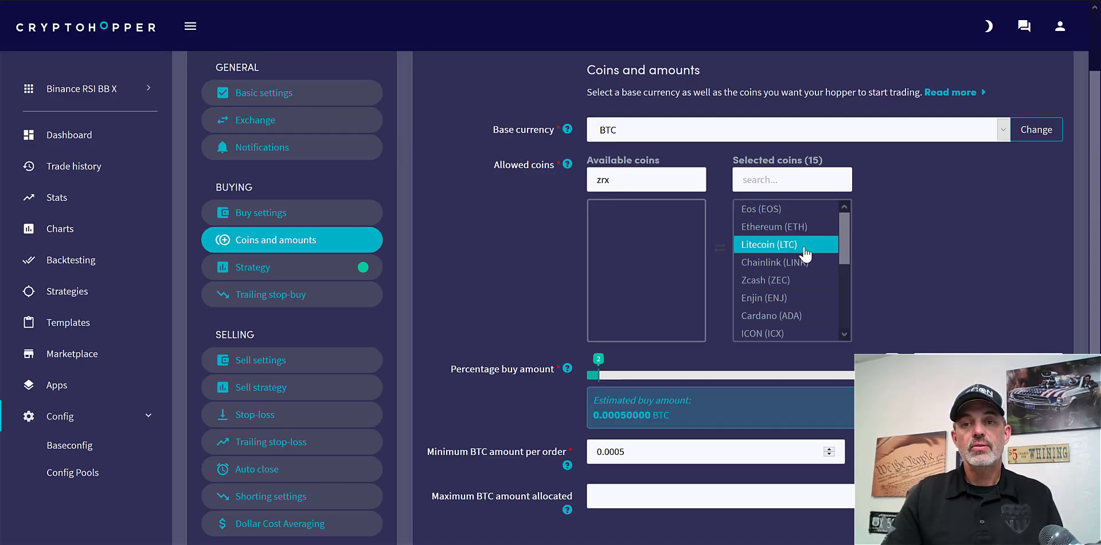
mouse_move(797, 297)
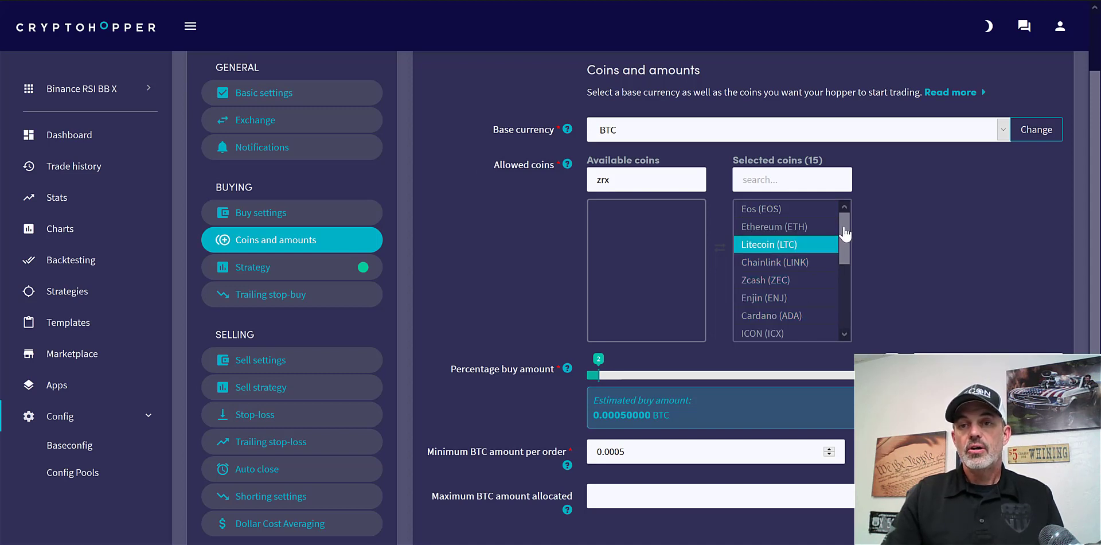
scroll(down, 3)
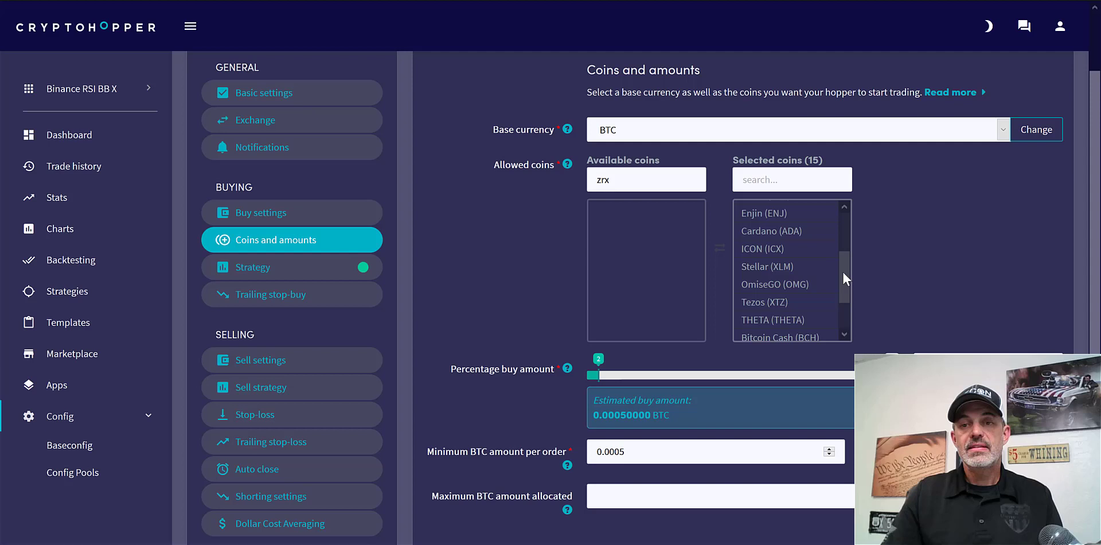
scroll(down, 3)
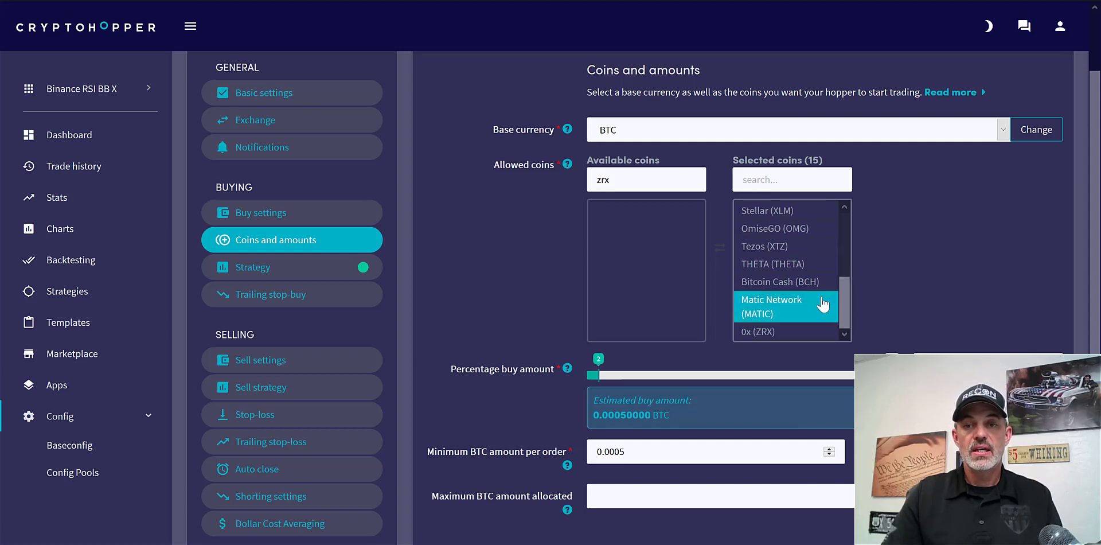
mouse_move(838, 311)
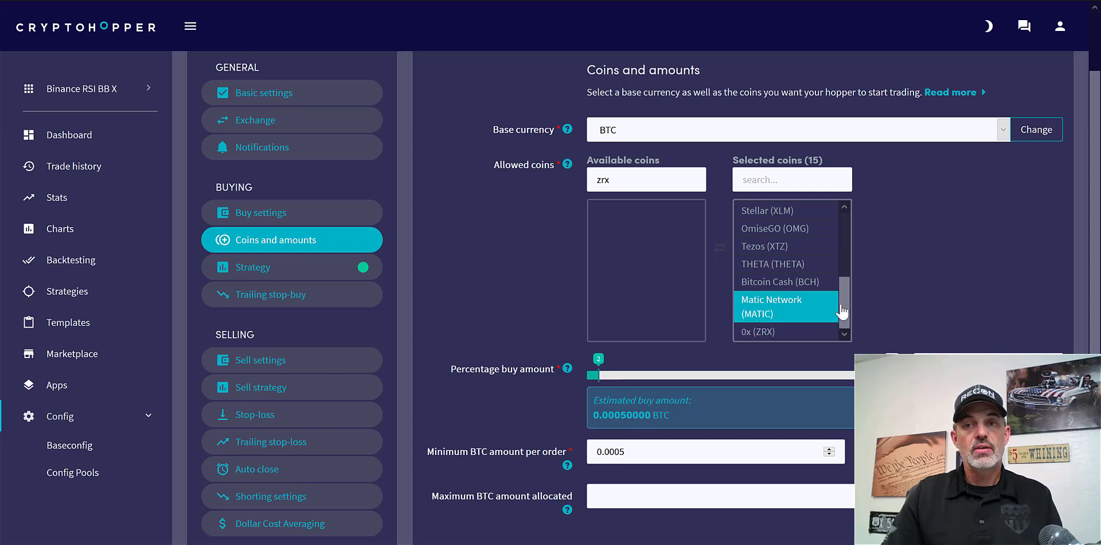
scroll(up, 3)
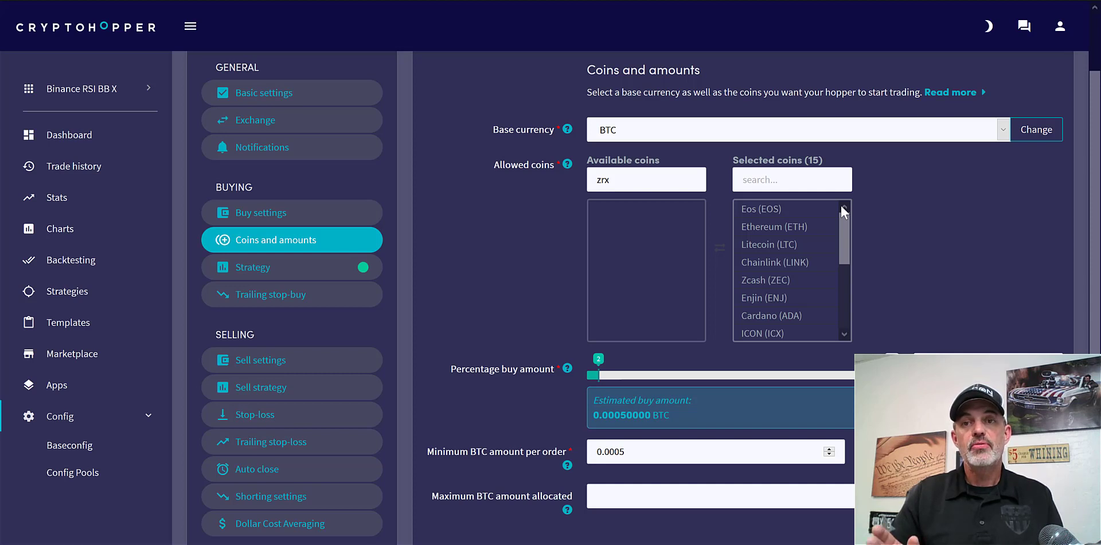
mouse_move(804, 199)
text(.16)
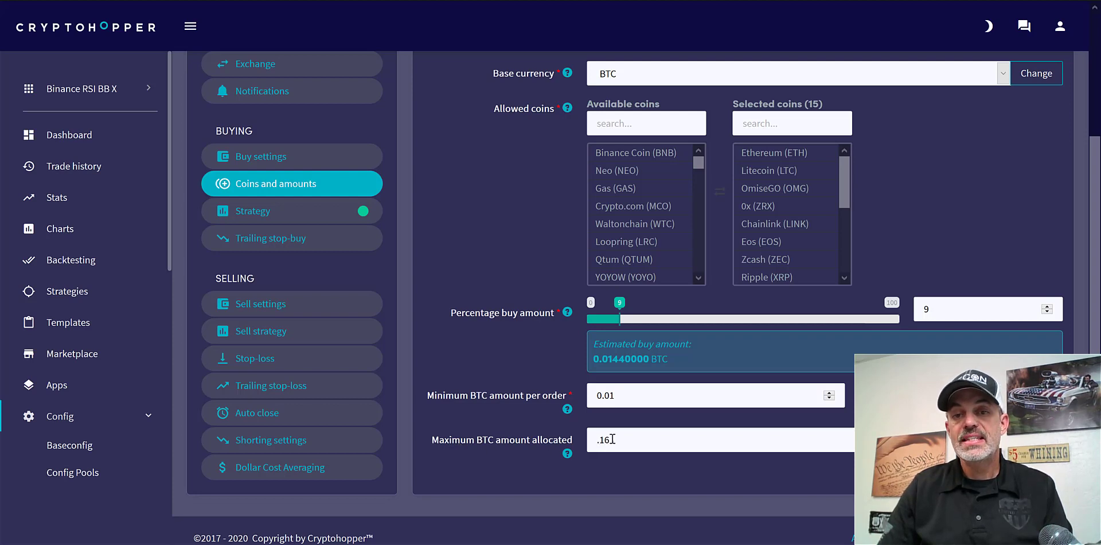
Enter the buy amount settings: 9 percent buy, 0.01 BTC minimum per order, .16 BTC maximum
click(775, 223)
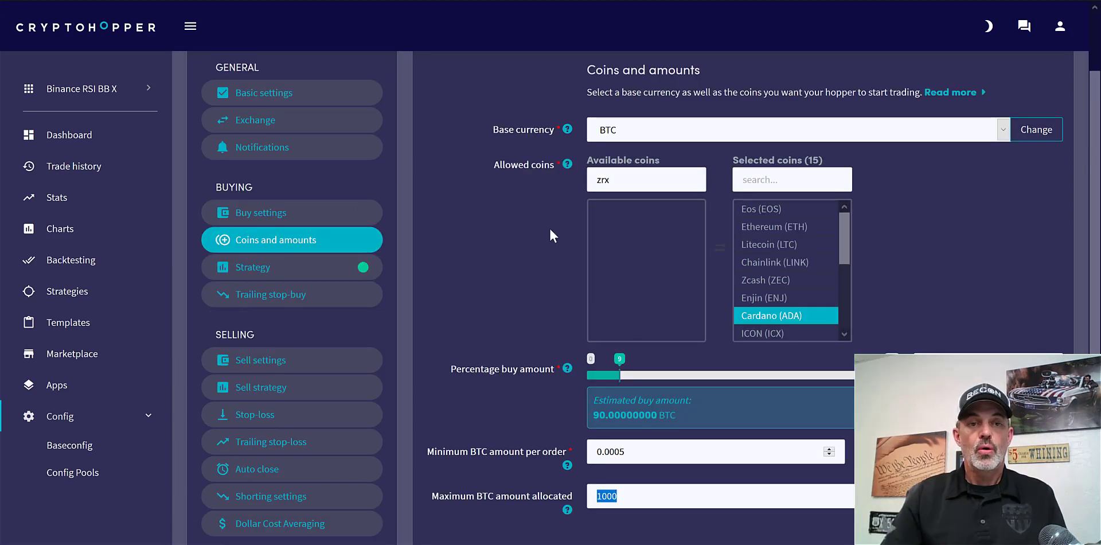
Choose the user strategy RSI BB X as the hopper's buy strategy
click(274, 267)
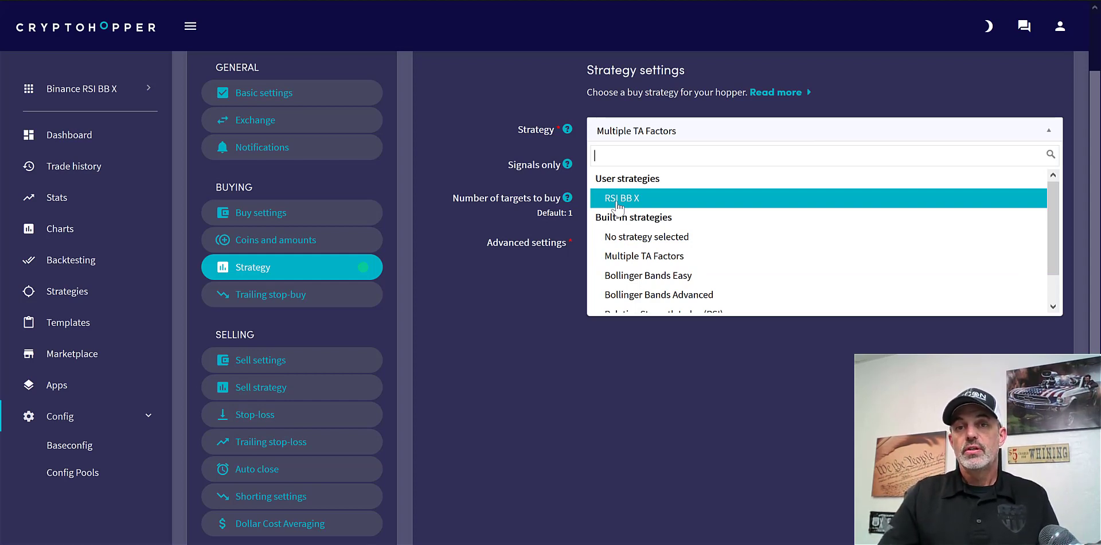
click(621, 197)
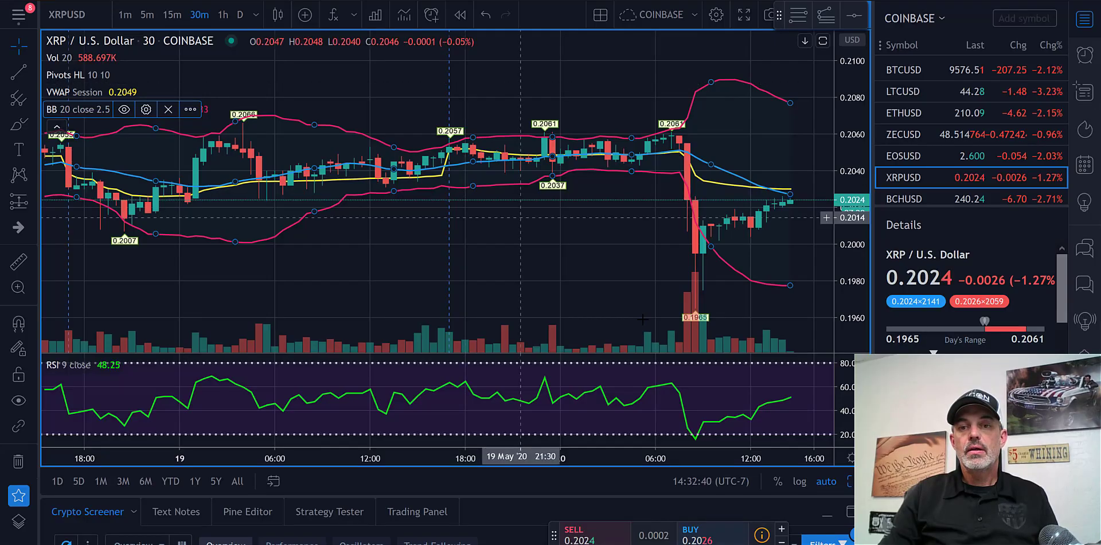
mouse_move(688, 431)
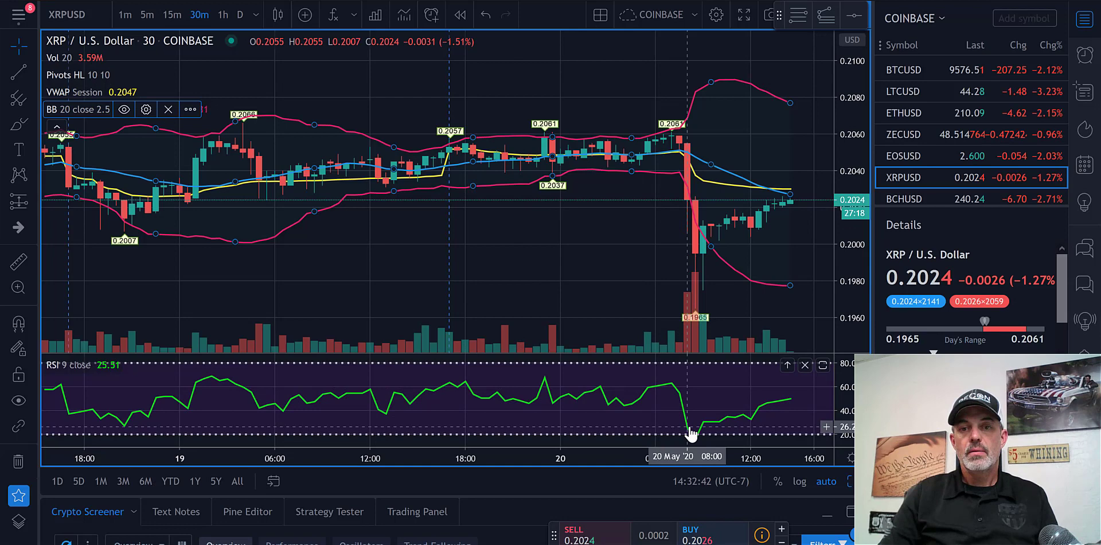
mouse_move(706, 444)
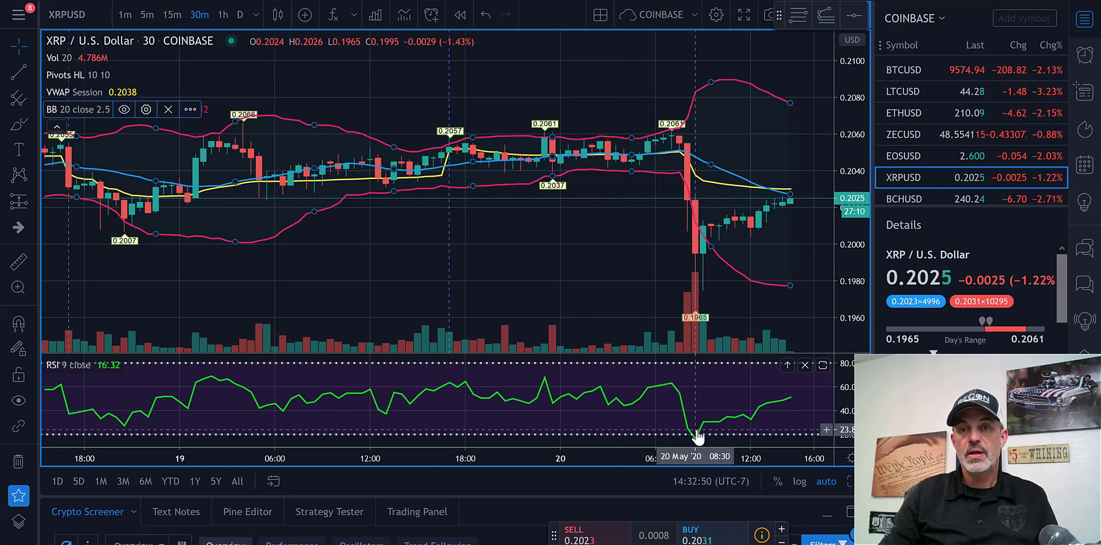
mouse_move(681, 207)
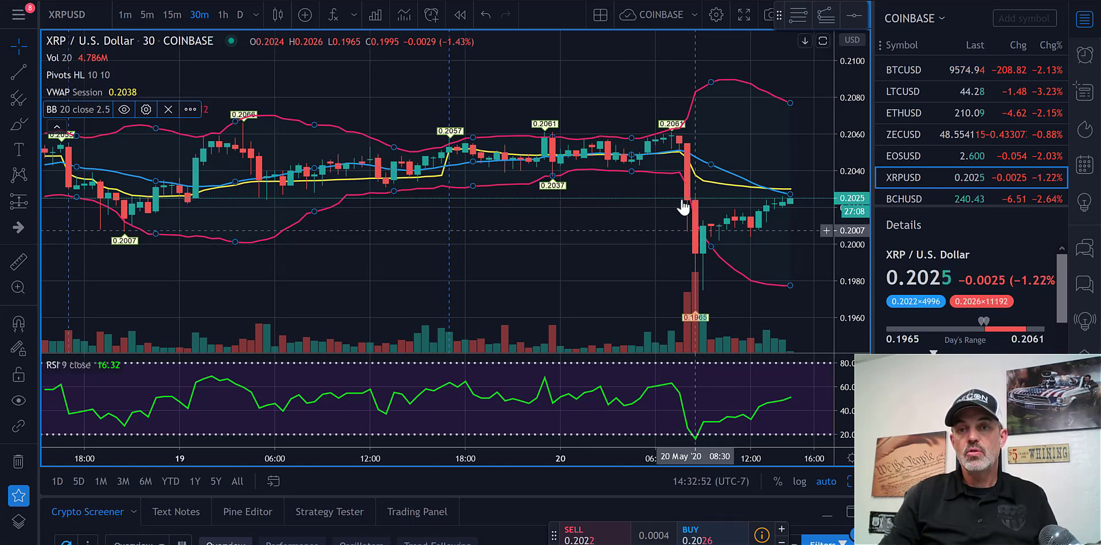
mouse_move(701, 262)
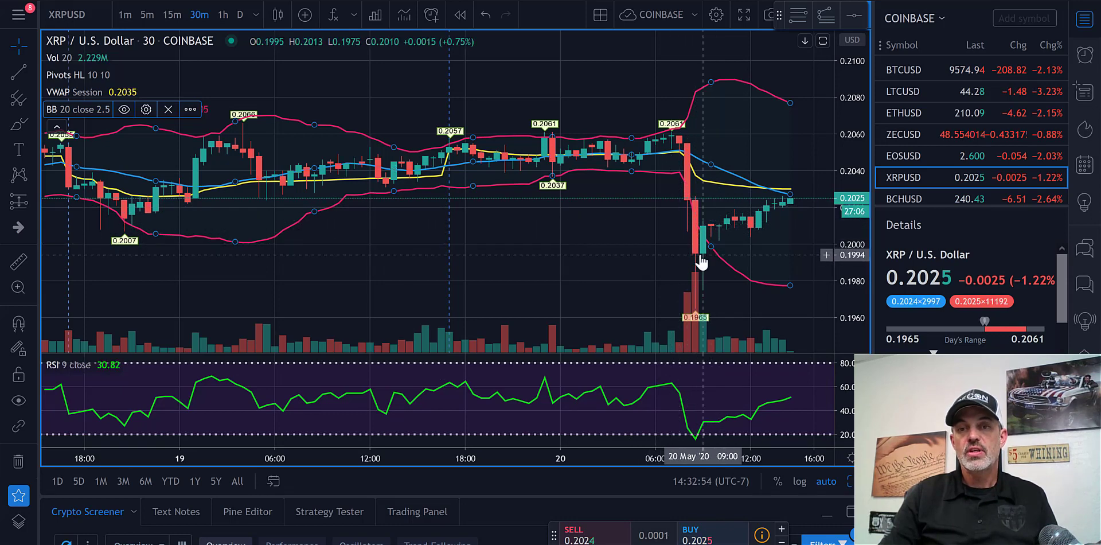
mouse_move(701, 217)
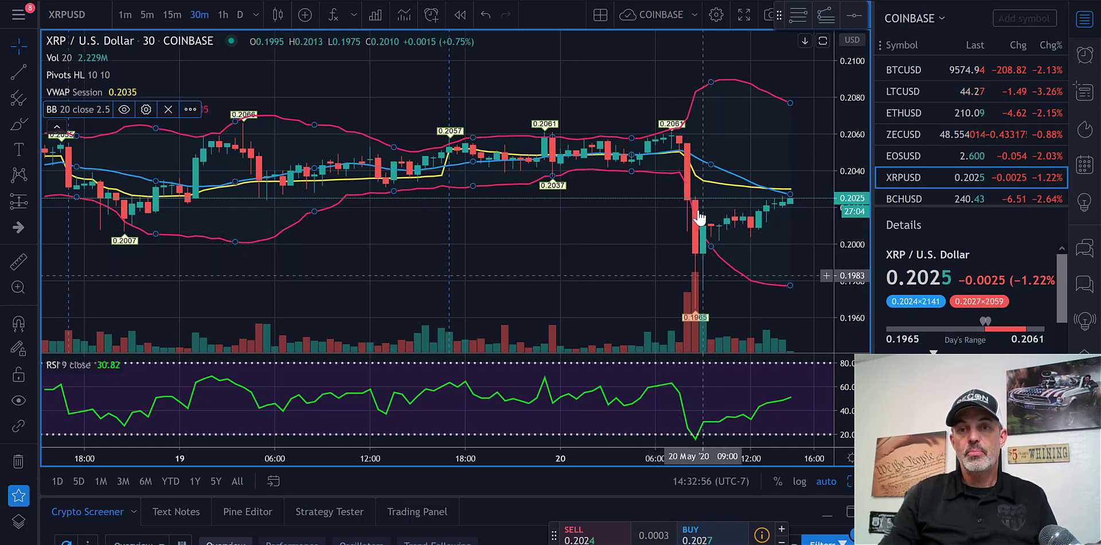
mouse_move(706, 266)
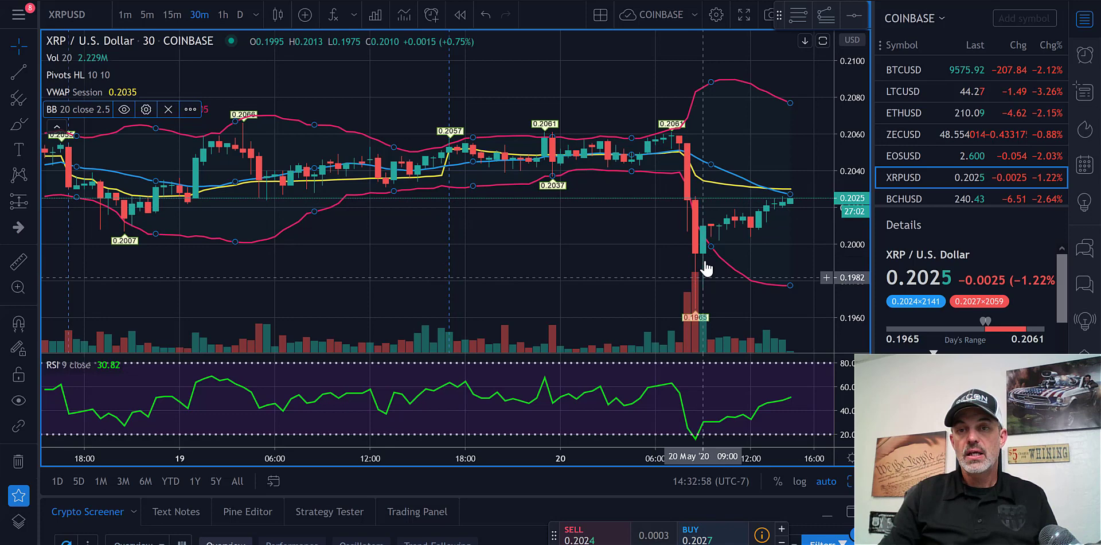
mouse_move(707, 233)
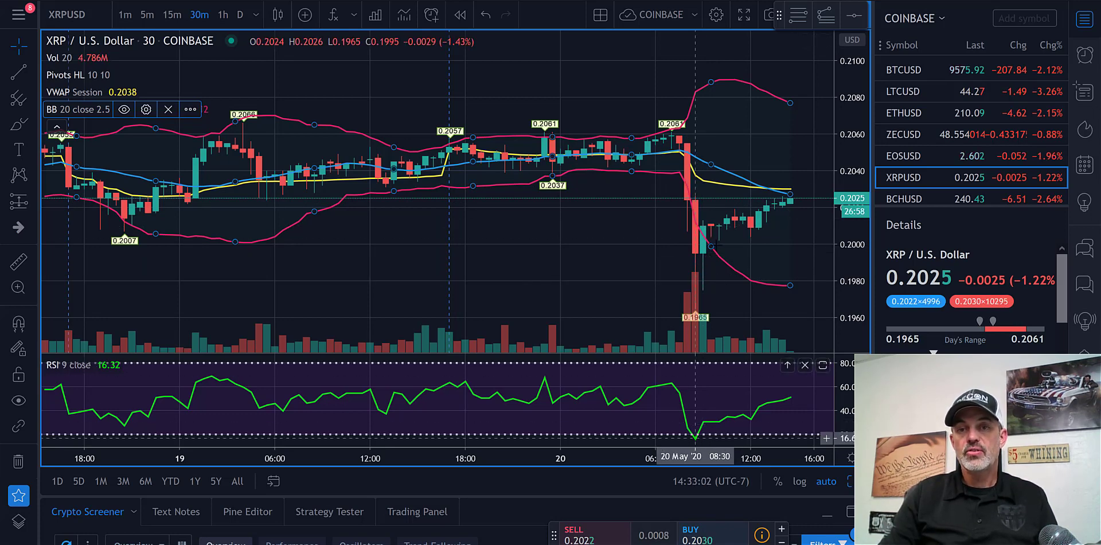
mouse_move(702, 387)
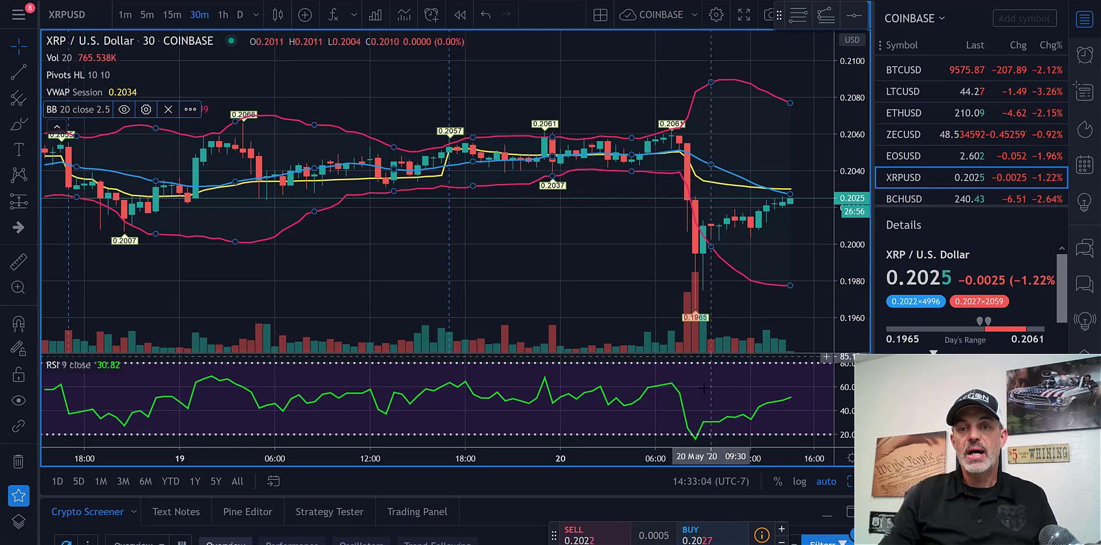
mouse_move(691, 256)
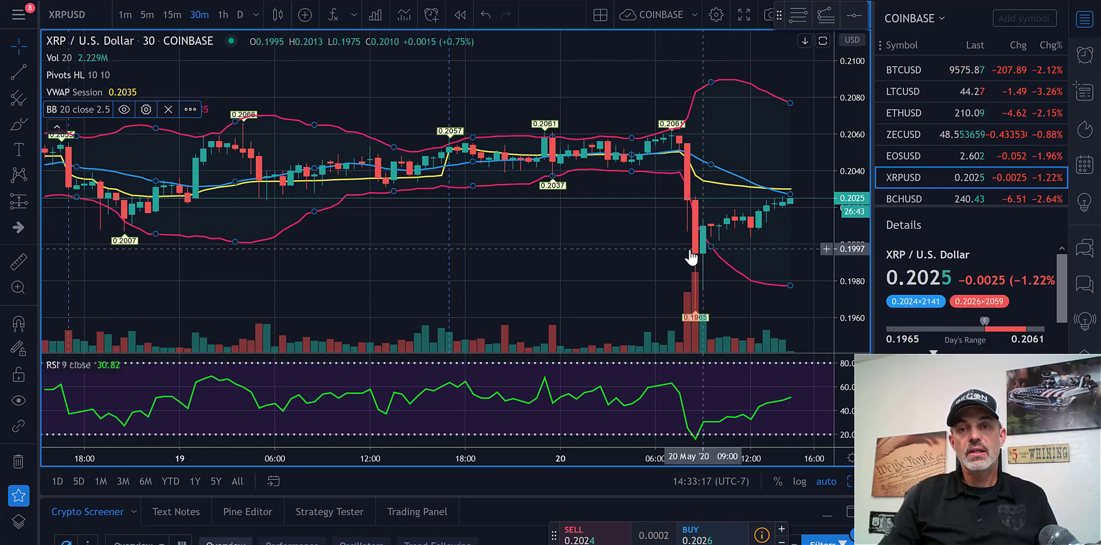
mouse_move(691, 225)
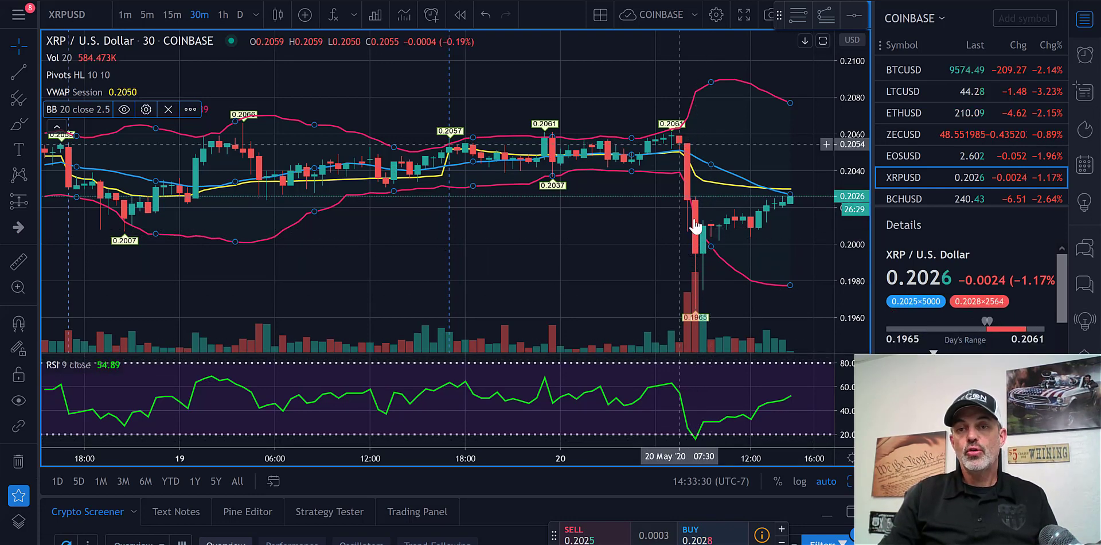
mouse_move(713, 236)
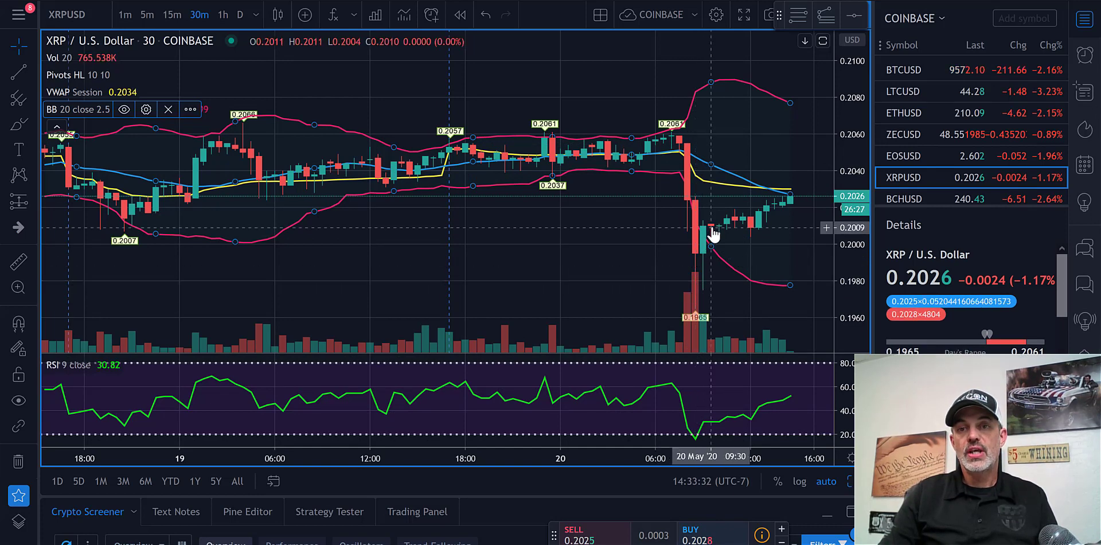
mouse_move(790, 203)
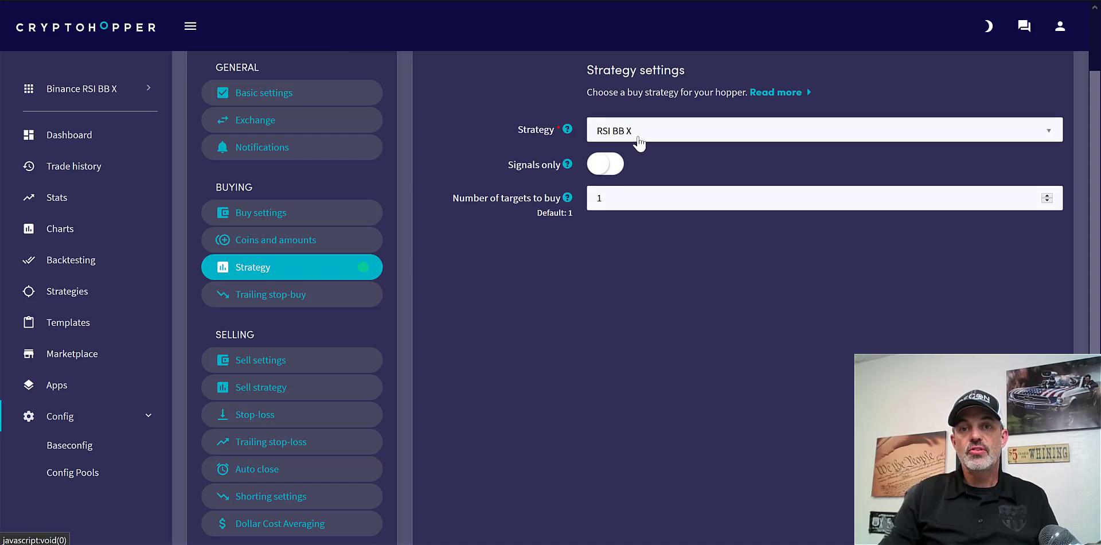
mouse_move(66, 291)
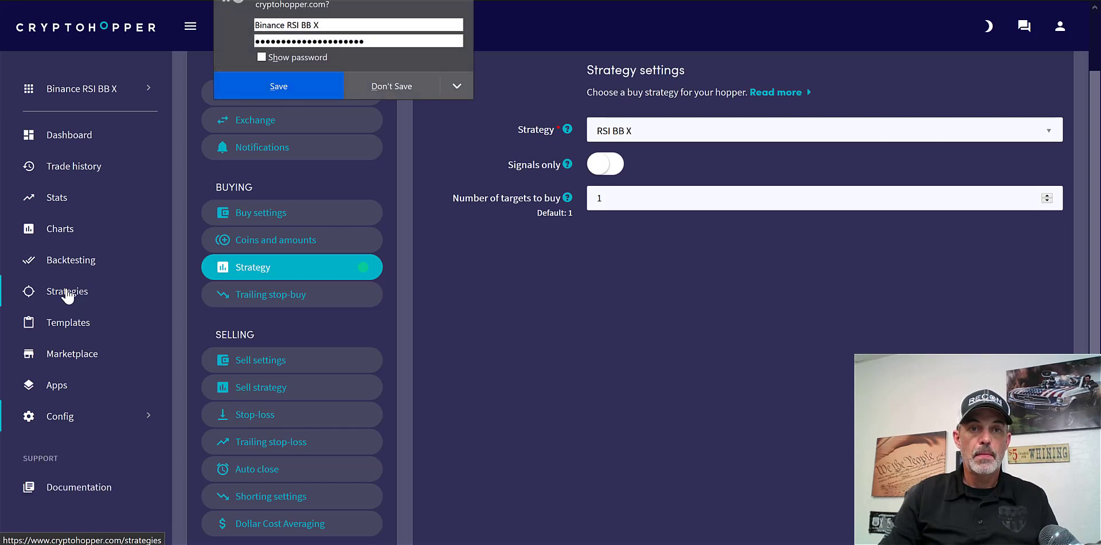
Go to the Strategies list and open the RSI BB X strategy for editing
click(69, 291)
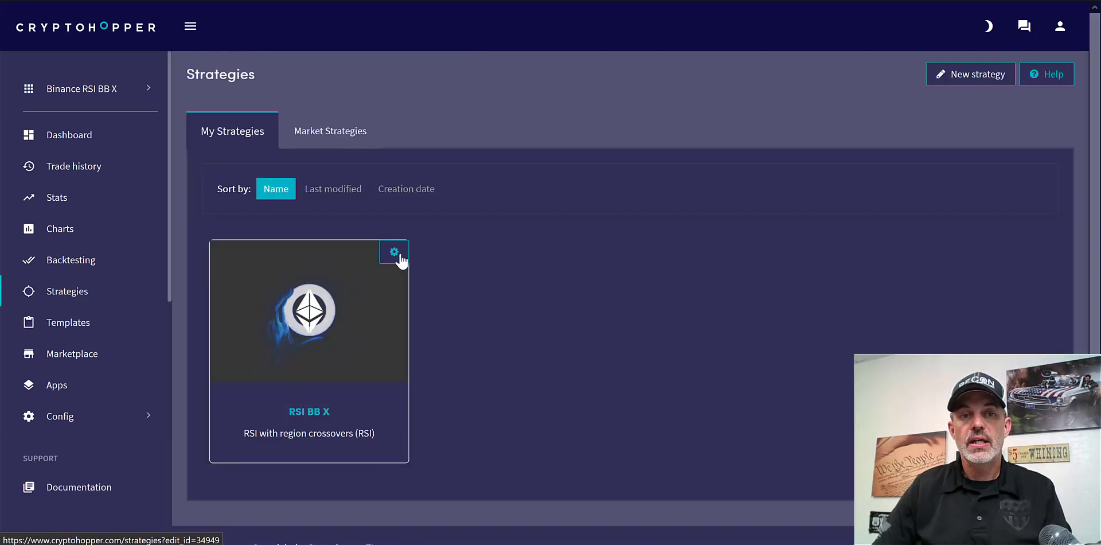
click(394, 252)
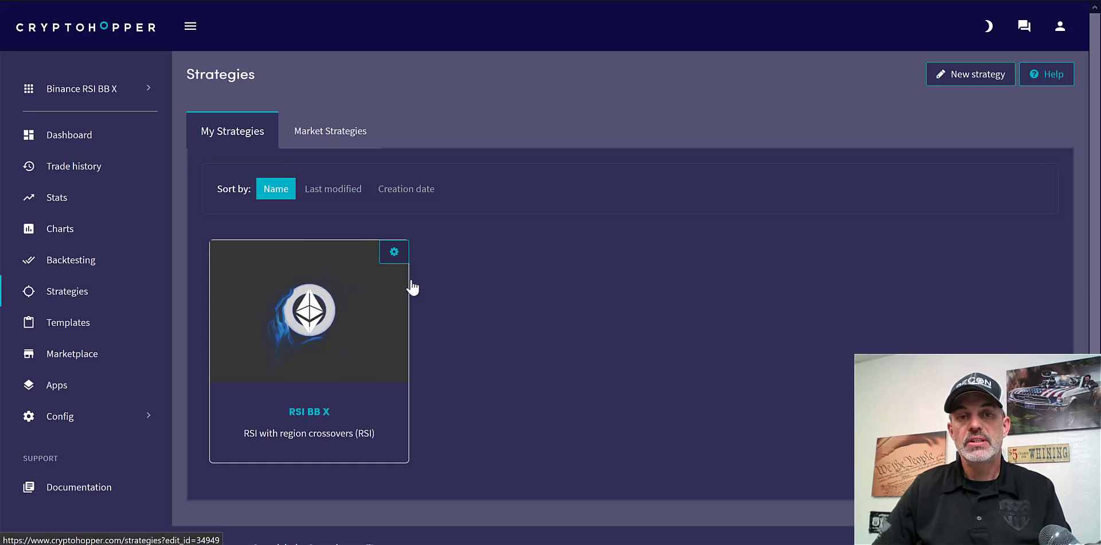
click(394, 251)
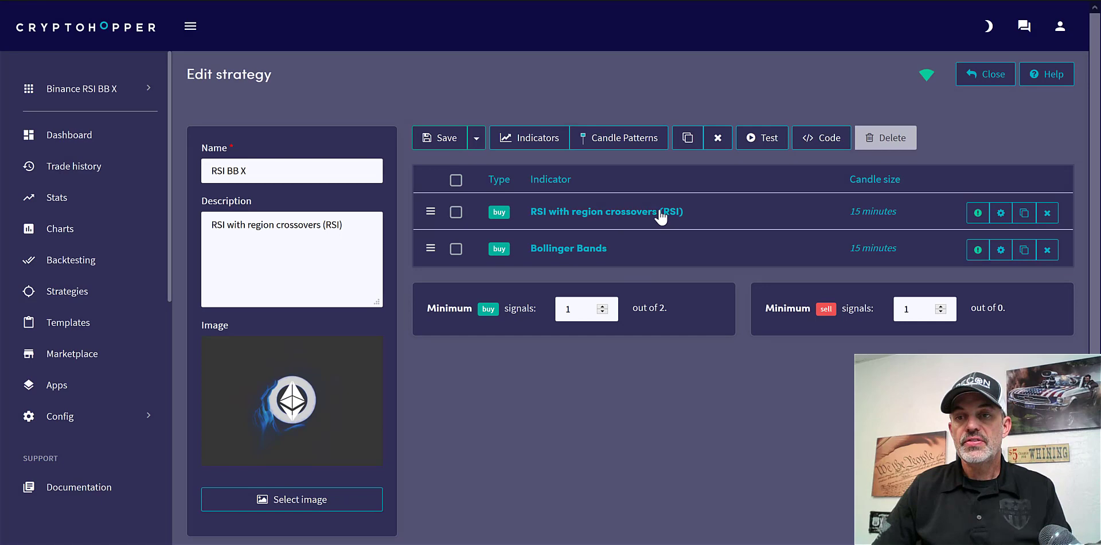
mouse_move(1004, 216)
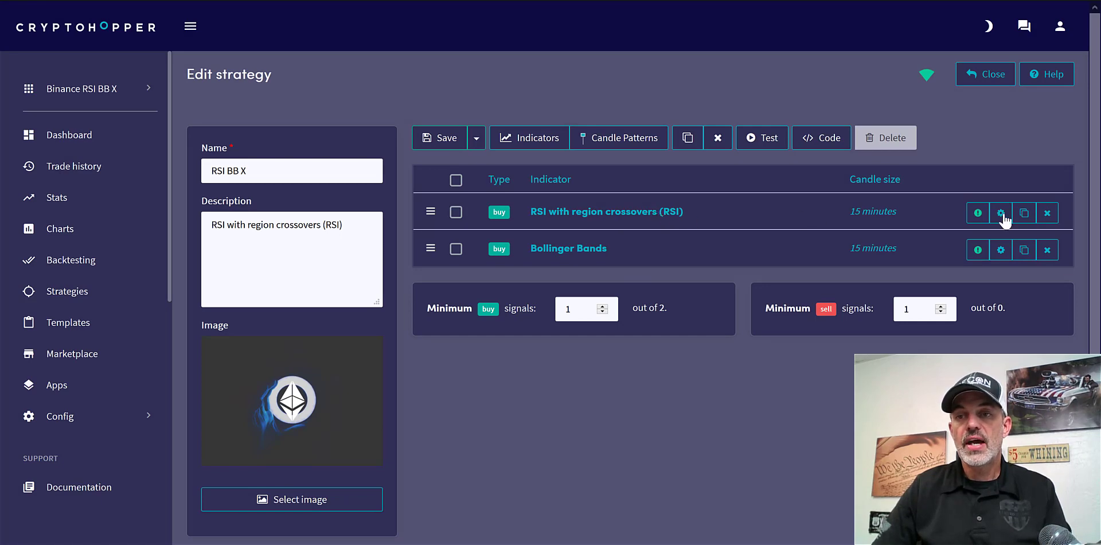
Review the RSI (period 9, thresholds 20/90) and Bollinger Bands (period 20, EMA) settings unchanged
click(1000, 212)
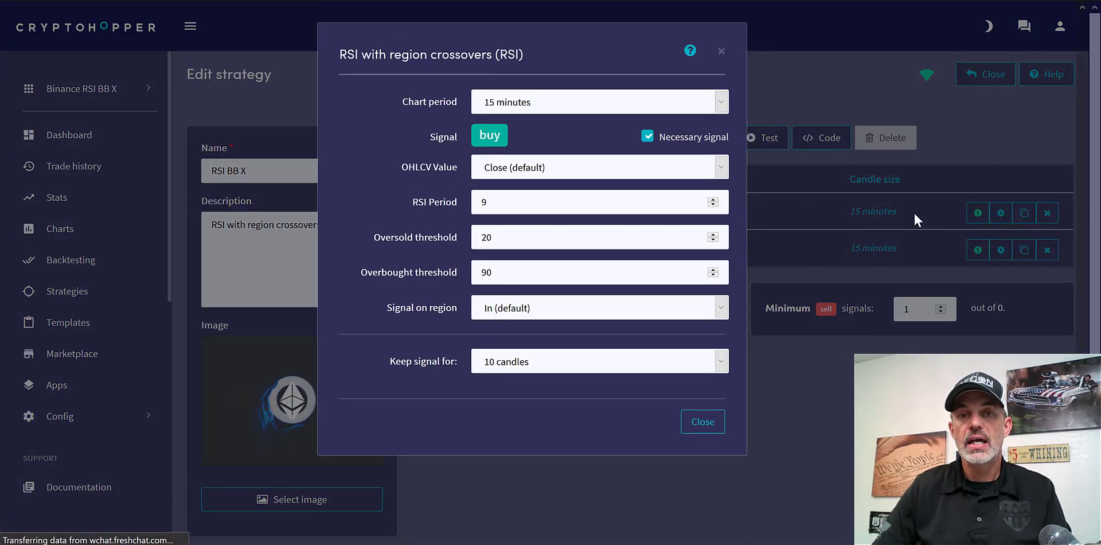
mouse_move(585, 106)
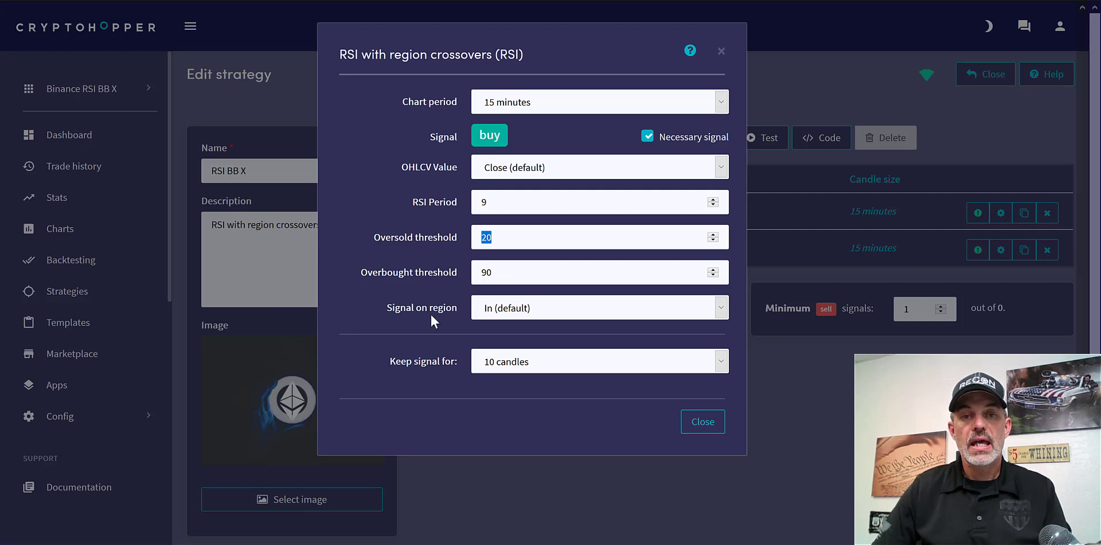
mouse_move(477, 319)
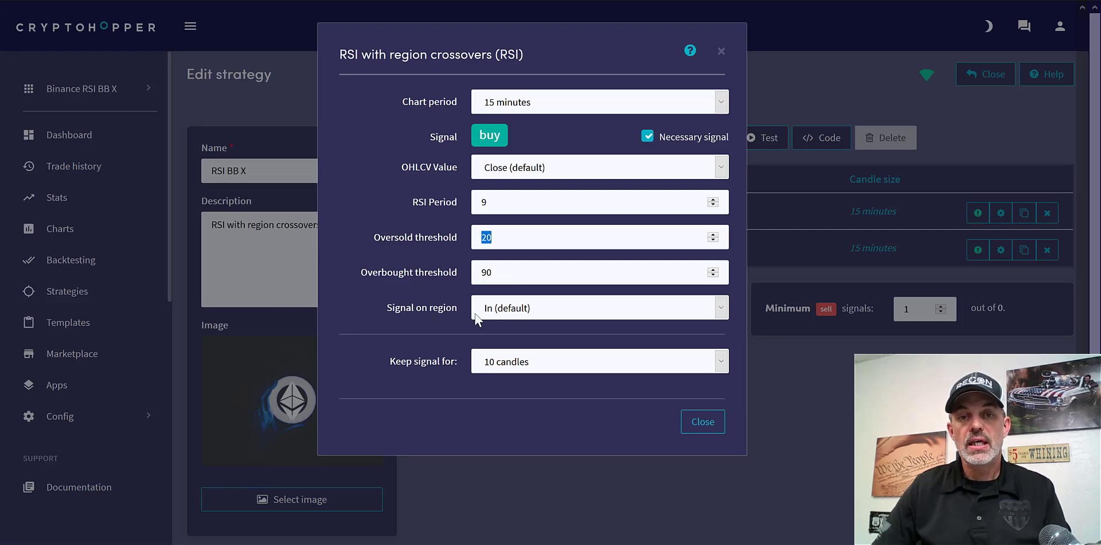
mouse_move(444, 379)
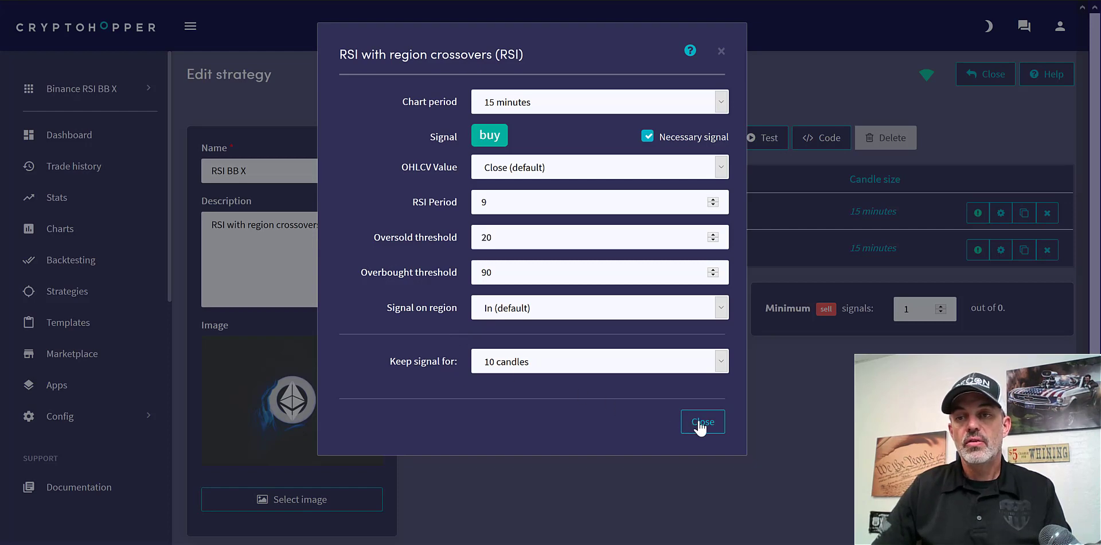
click(702, 421)
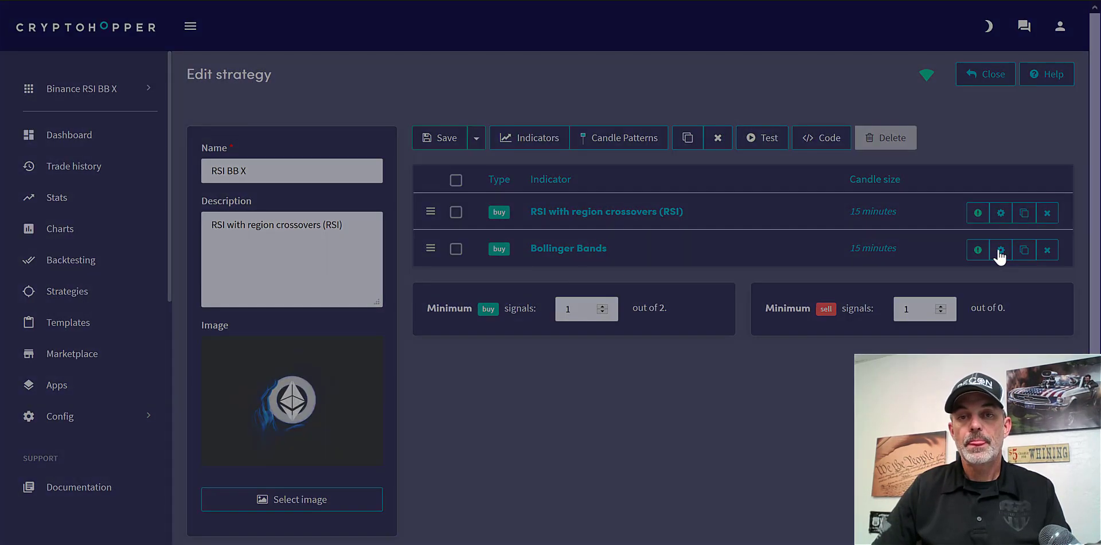
click(1000, 250)
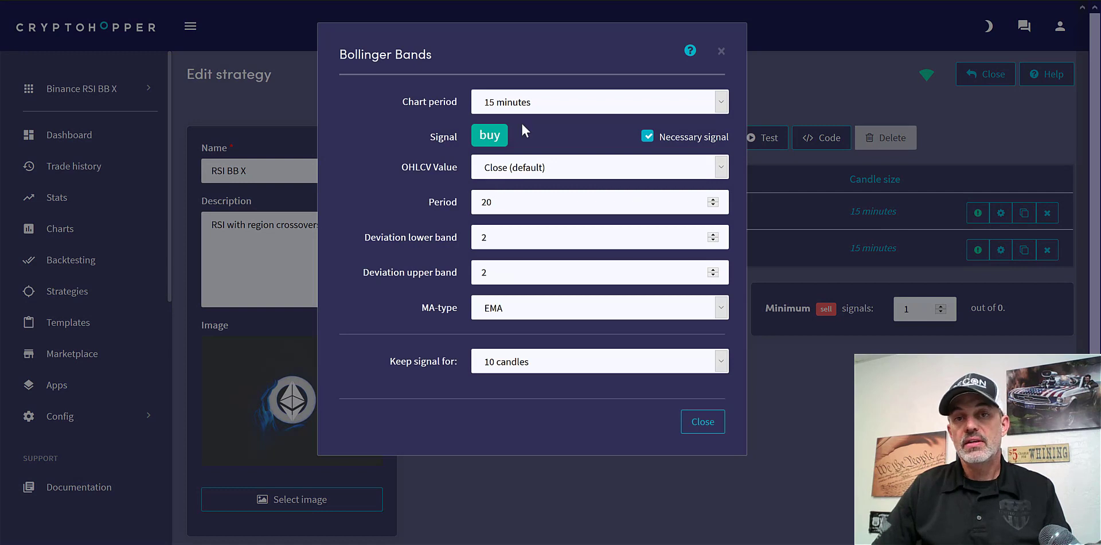
mouse_move(519, 176)
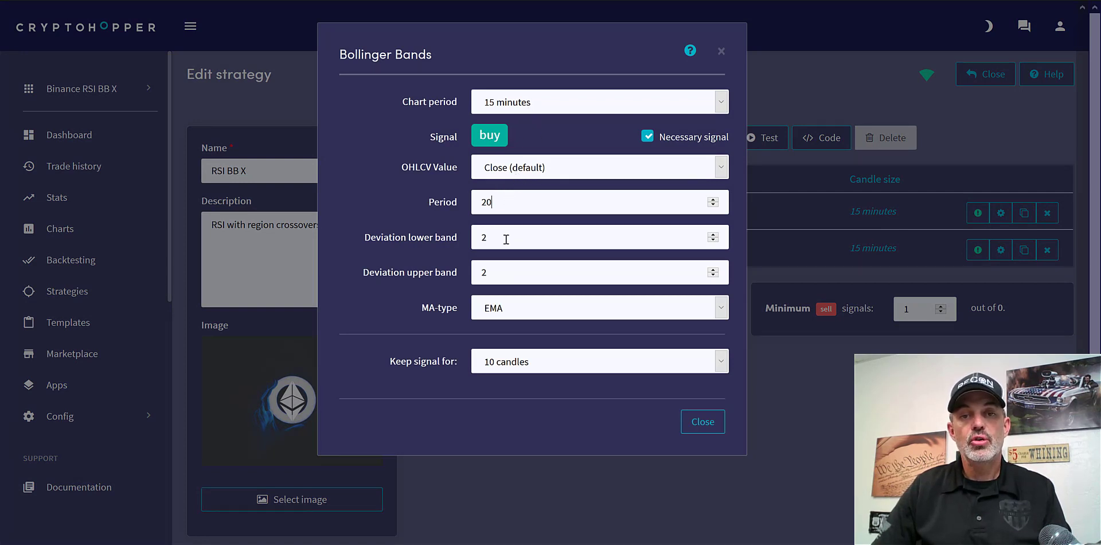
mouse_move(516, 316)
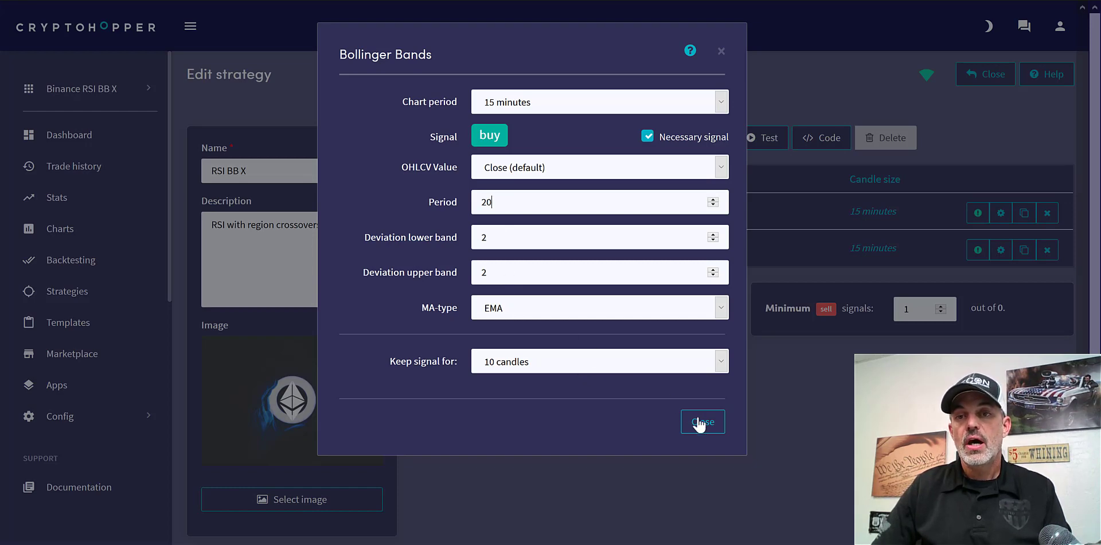
click(702, 421)
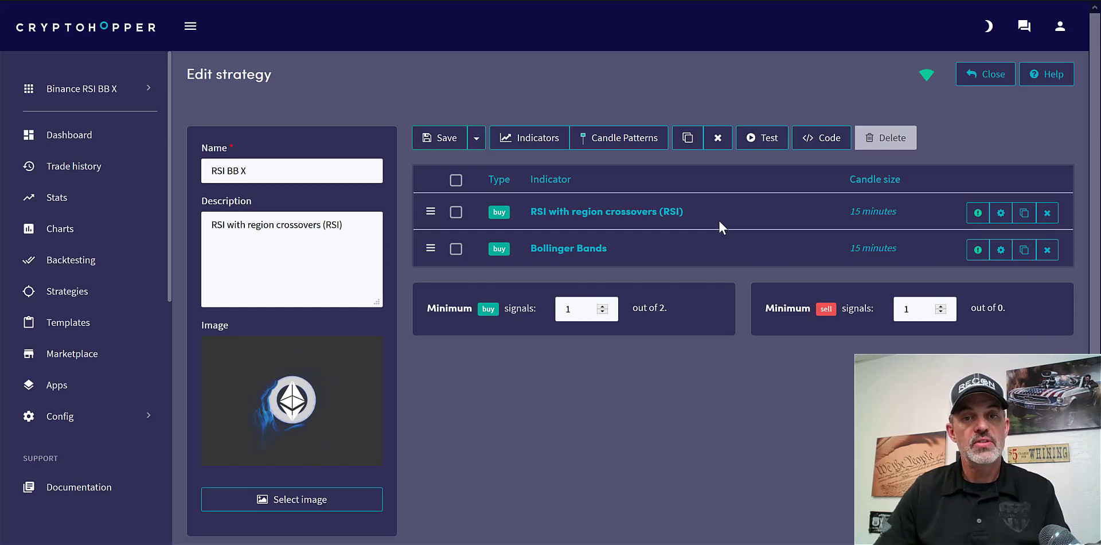
mouse_move(607, 412)
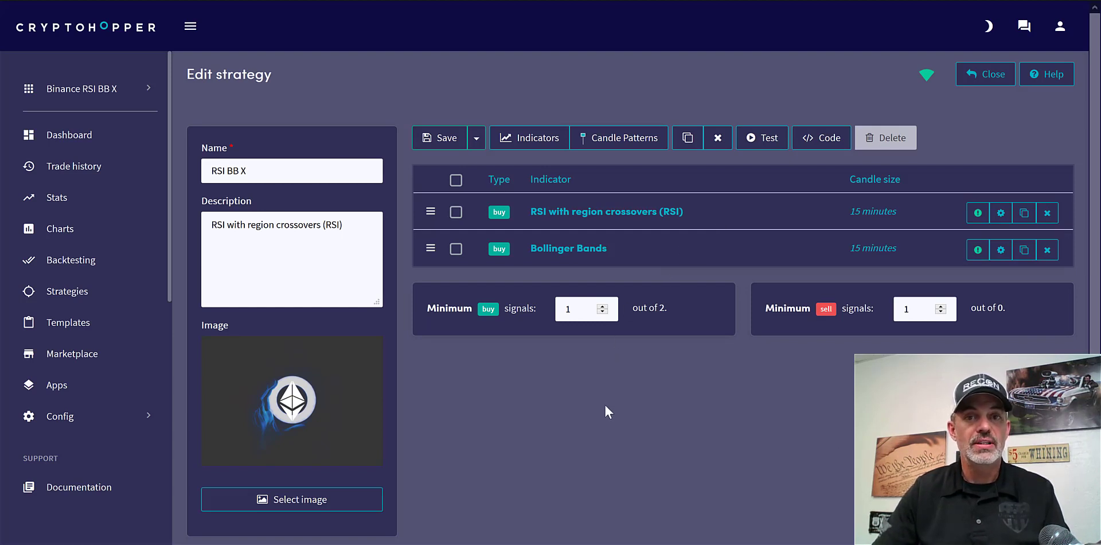
mouse_move(112, 382)
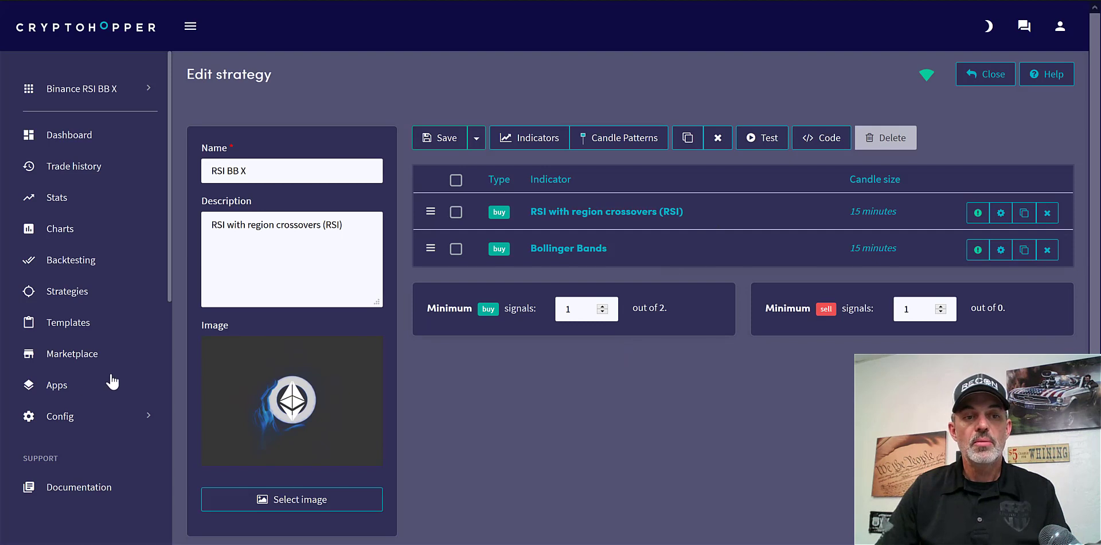
Back in the hopper config, set Number of targets to buy to 9 with RSI BB X kept
click(59, 415)
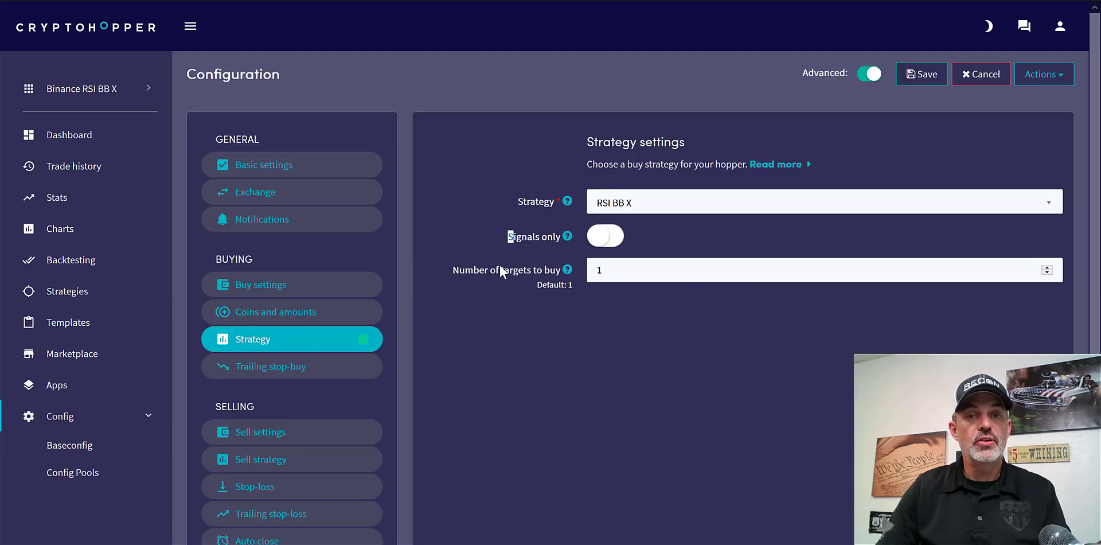
mouse_move(497, 240)
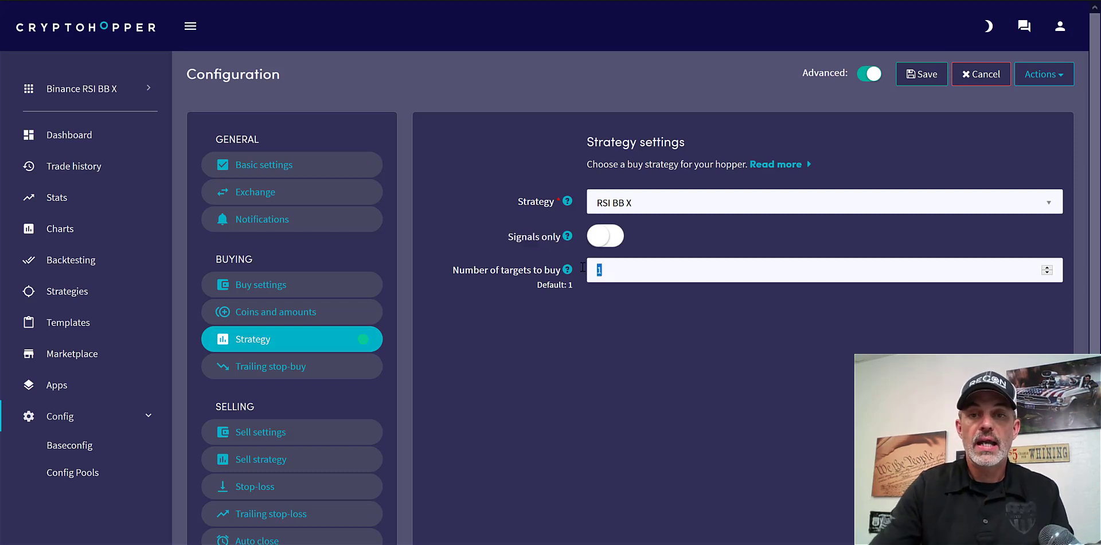
text(9)
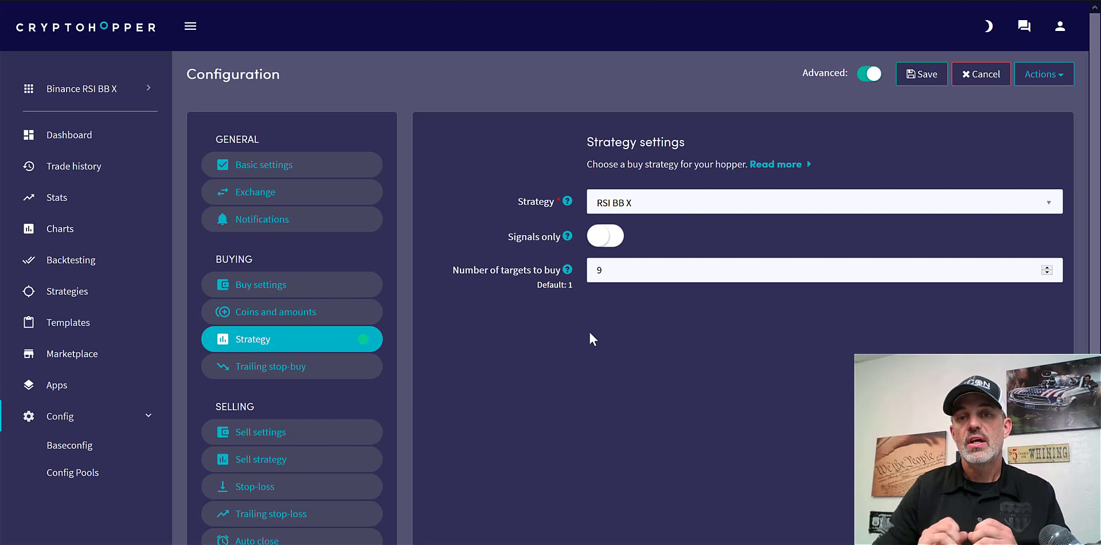
mouse_move(599, 286)
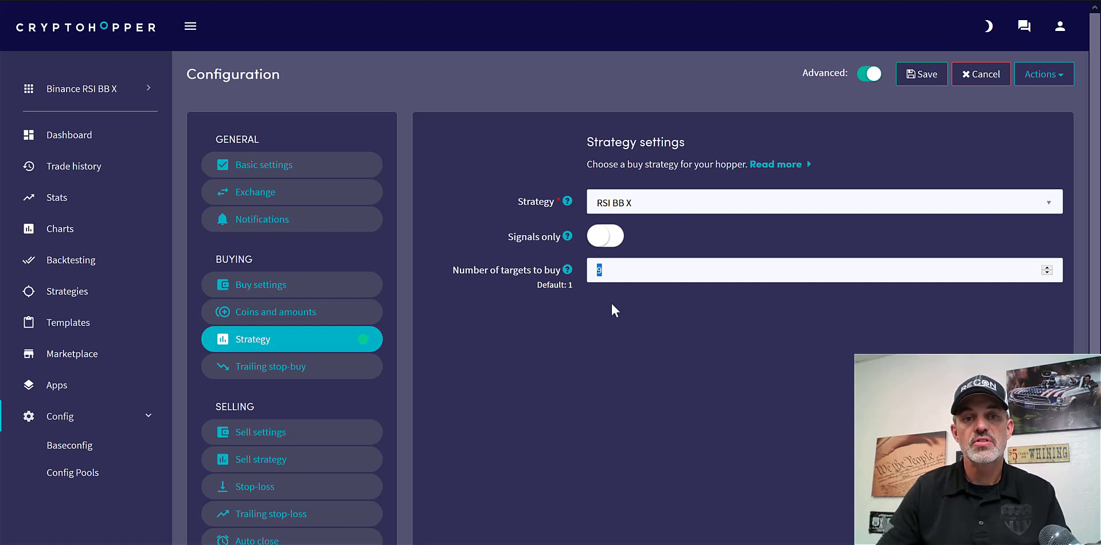
mouse_move(567, 378)
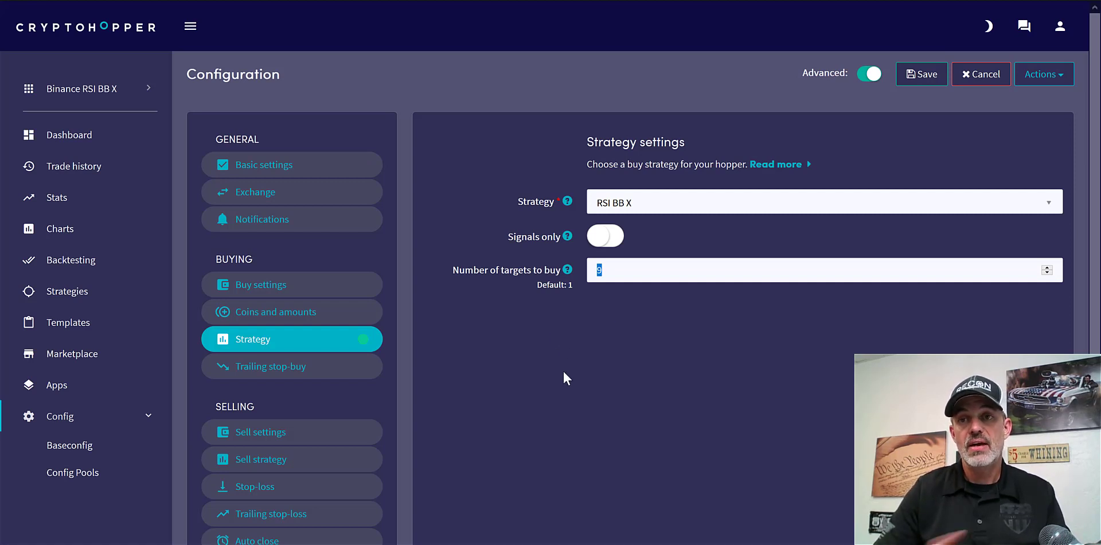
mouse_move(306, 369)
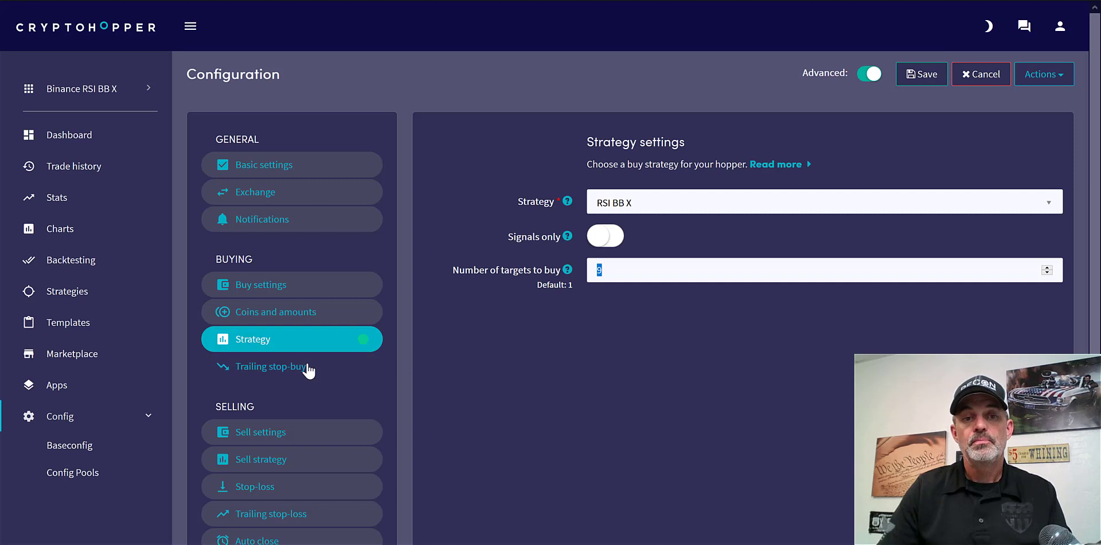
View the trailing stop-buy settings and leave trailing stop-buy disabled
click(291, 366)
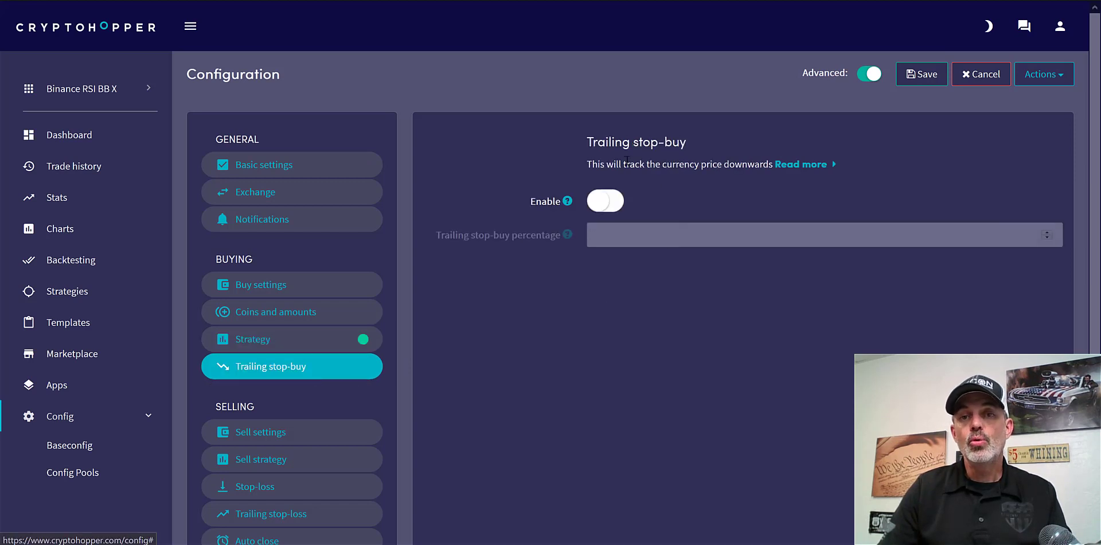
mouse_move(669, 243)
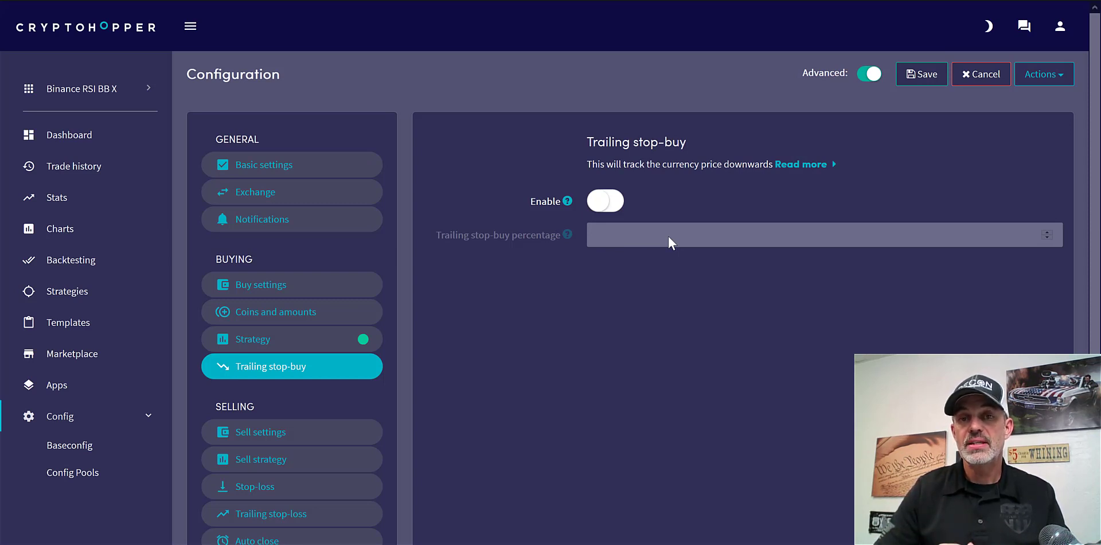
mouse_move(532, 223)
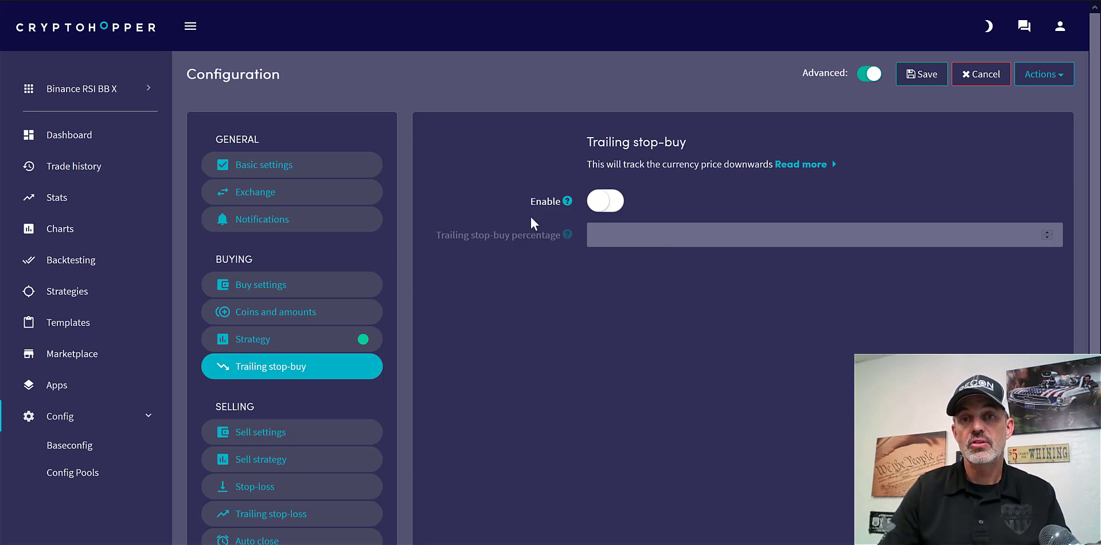
mouse_move(575, 216)
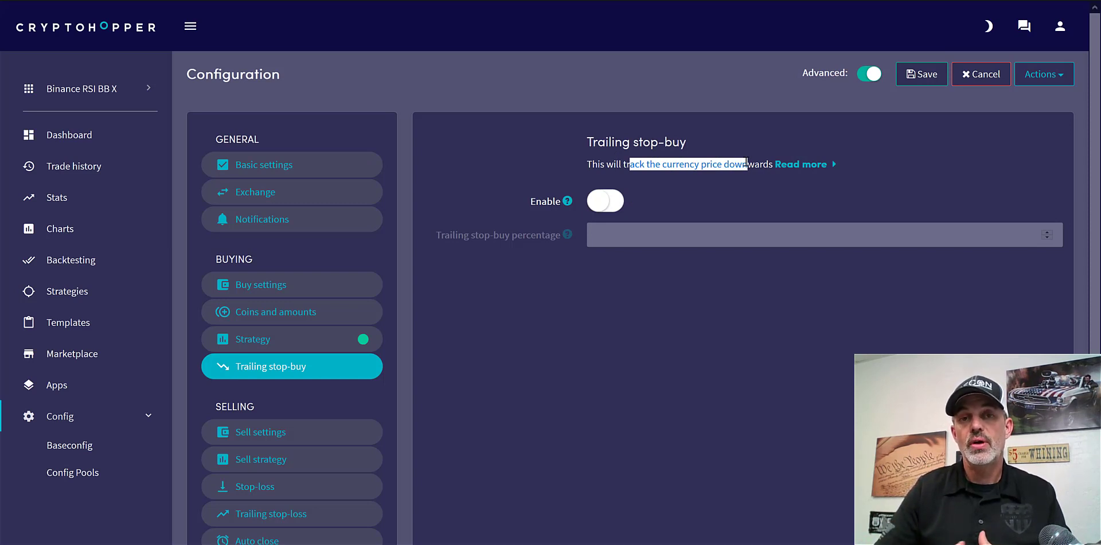
mouse_move(309, 446)
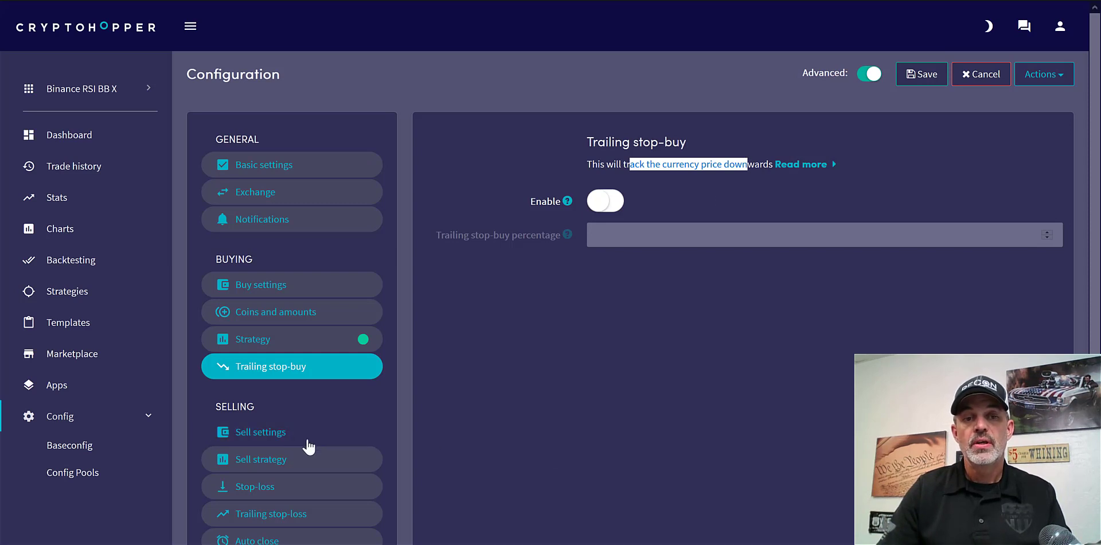
Set sell take profit to 2.49 with Market order type and max open time sell of 4
click(291, 431)
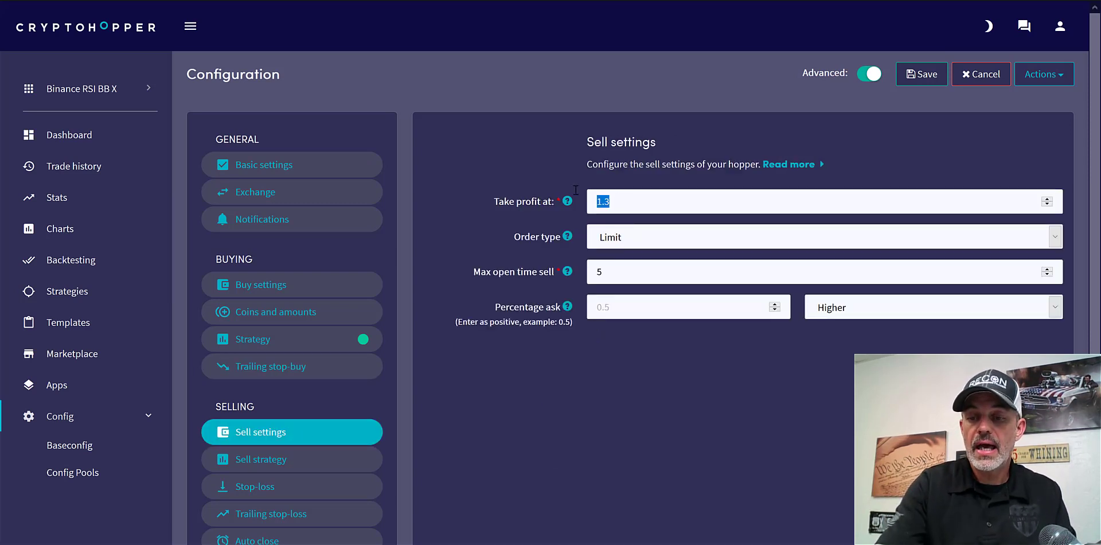
text(2.49)
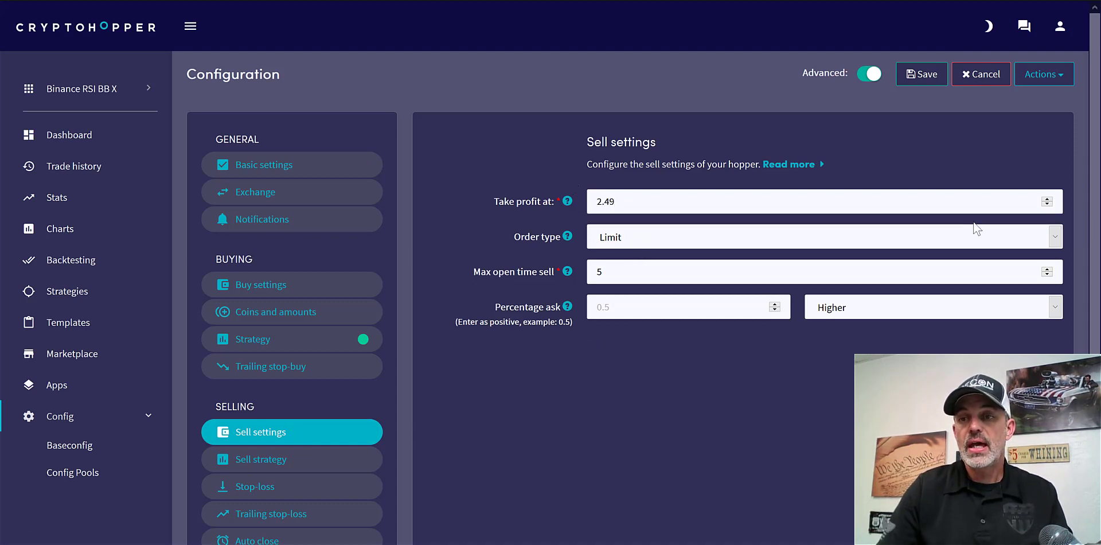
click(823, 237)
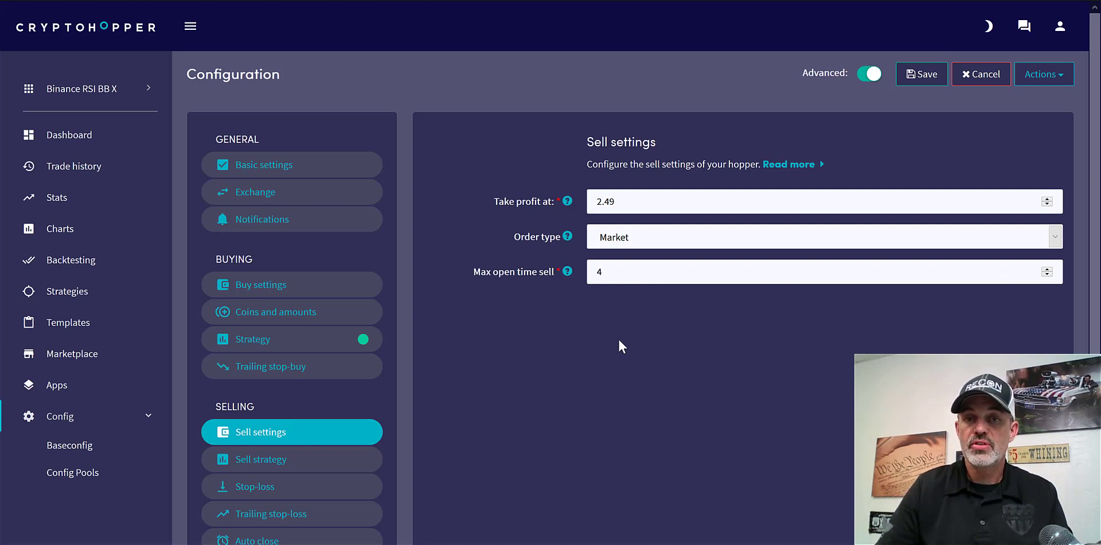
mouse_move(314, 459)
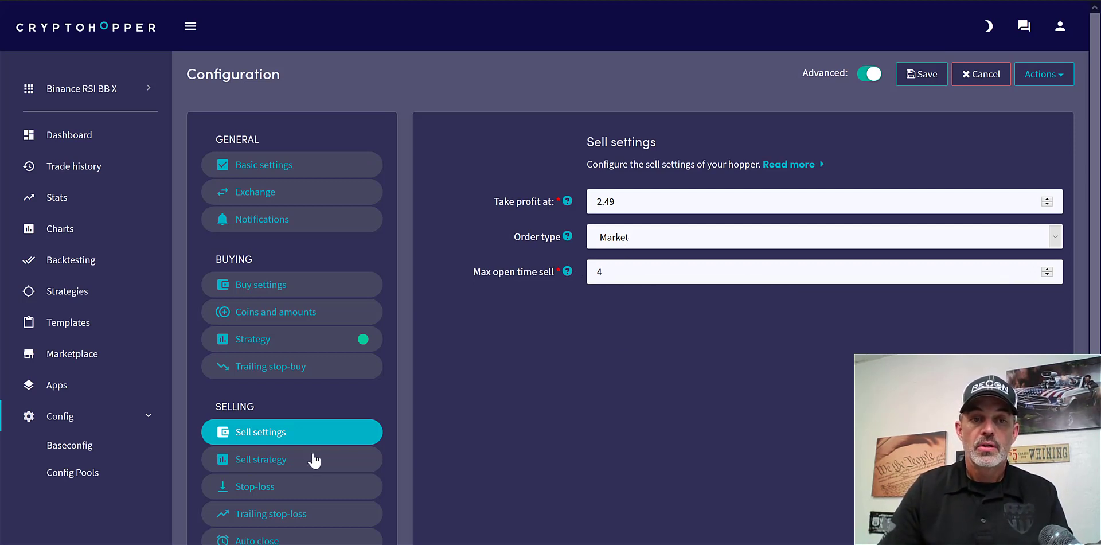
View the sell strategy settings, leaving selling based on strategy off
click(261, 459)
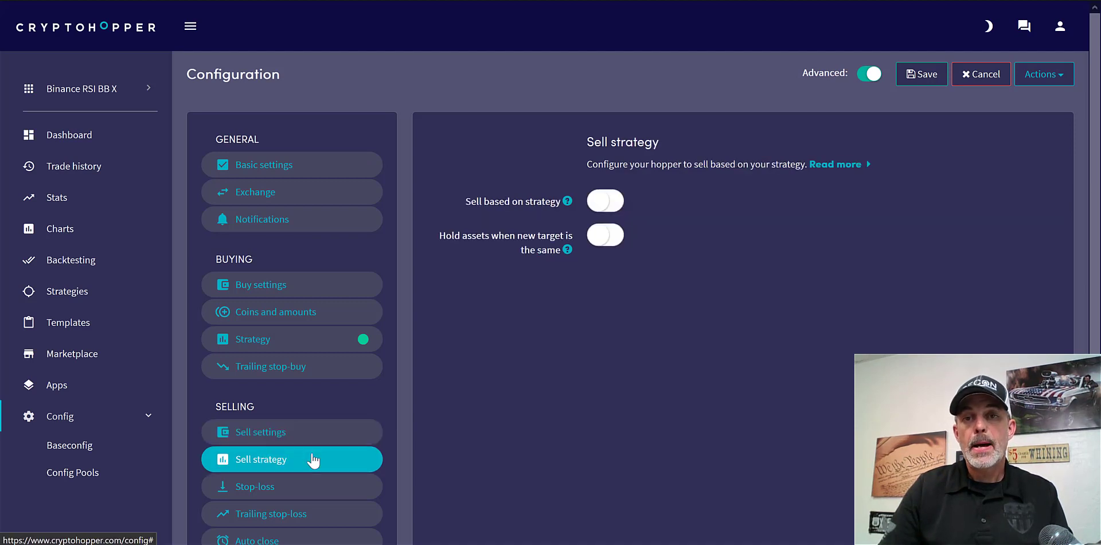
mouse_move(549, 225)
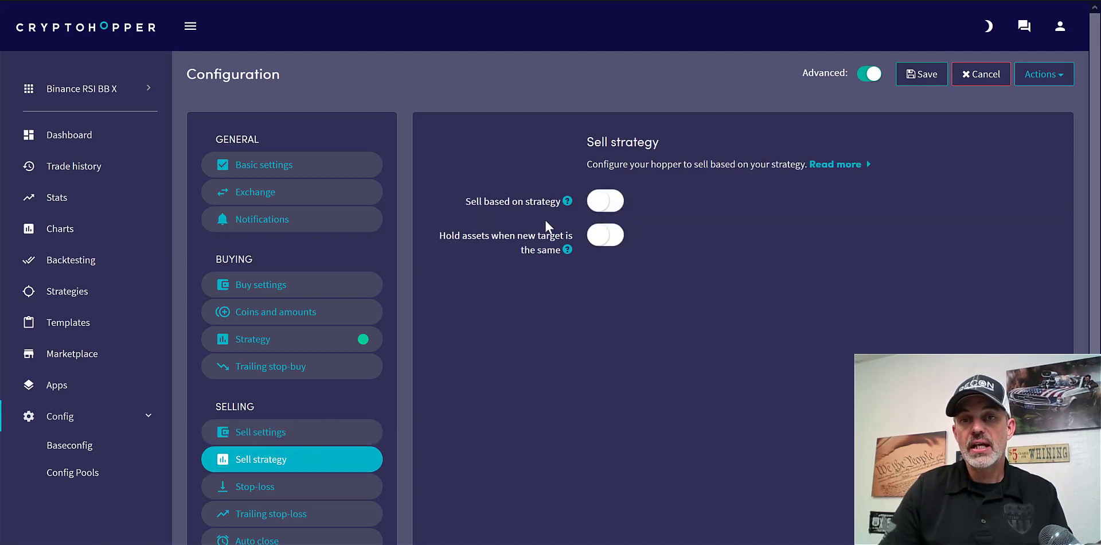
mouse_move(561, 298)
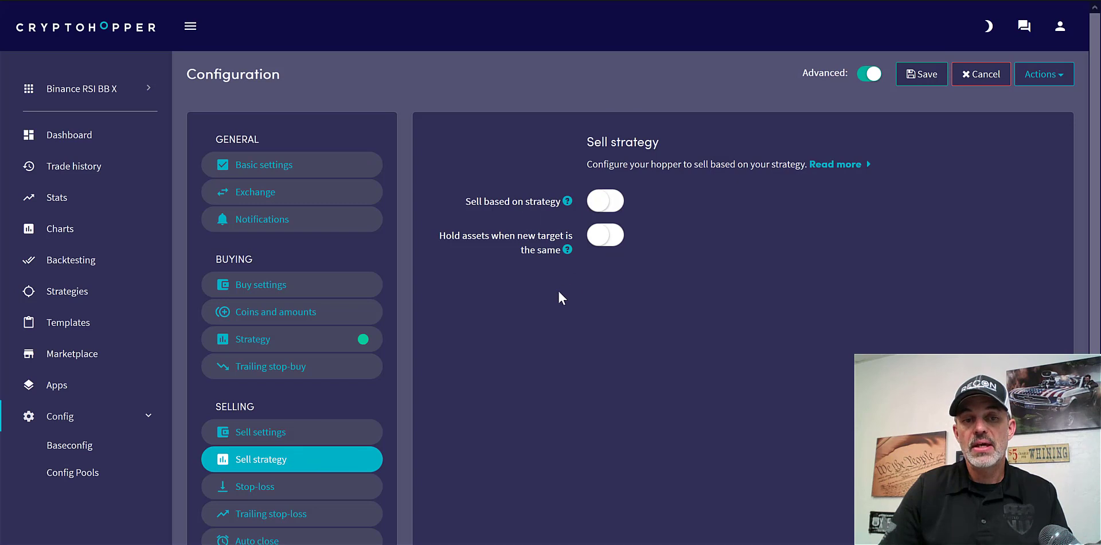
mouse_move(399, 461)
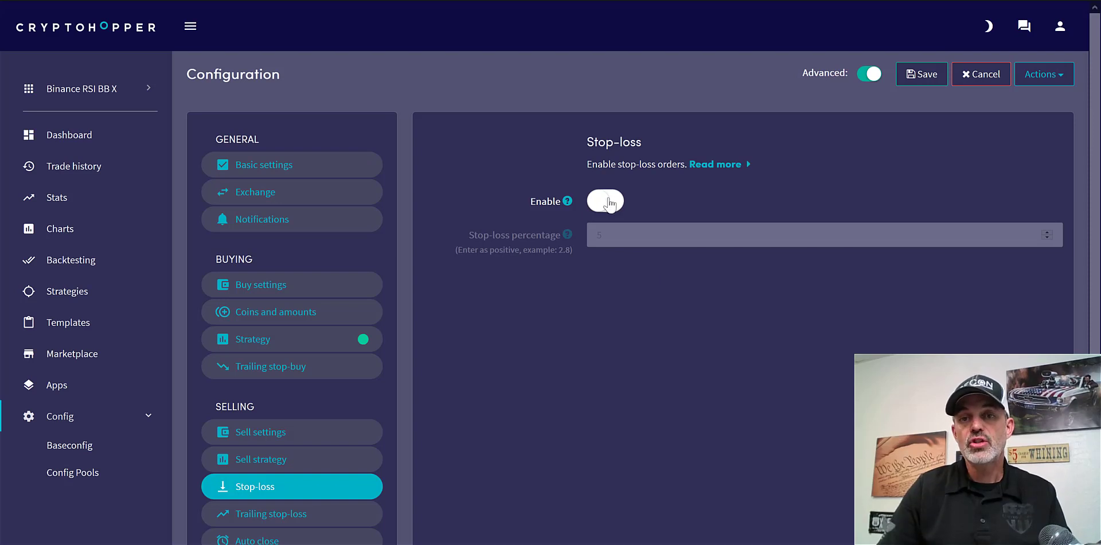
Enable stop-loss with a stop-loss percentage of .70
click(605, 201)
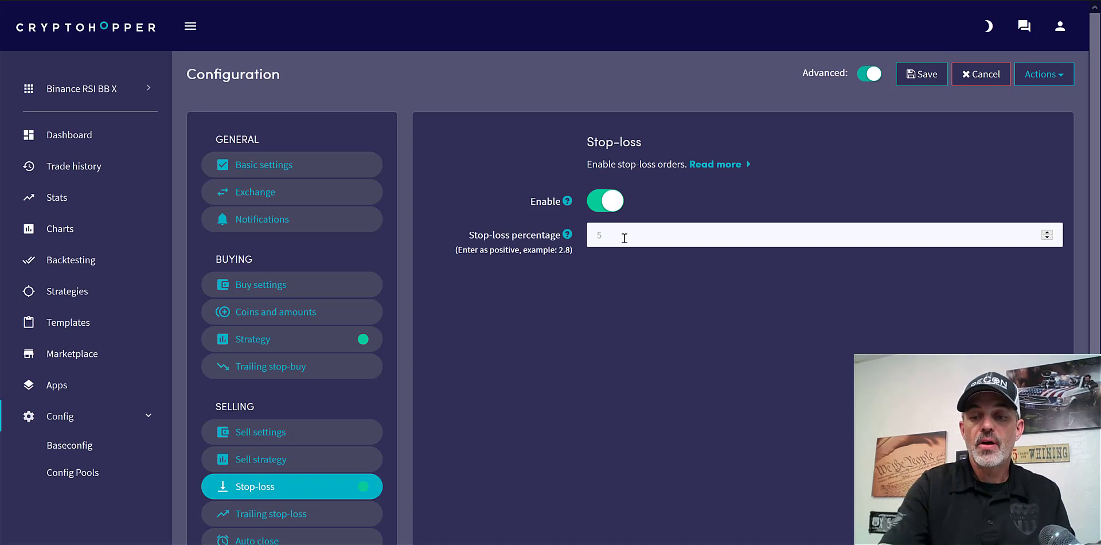
text(.70)
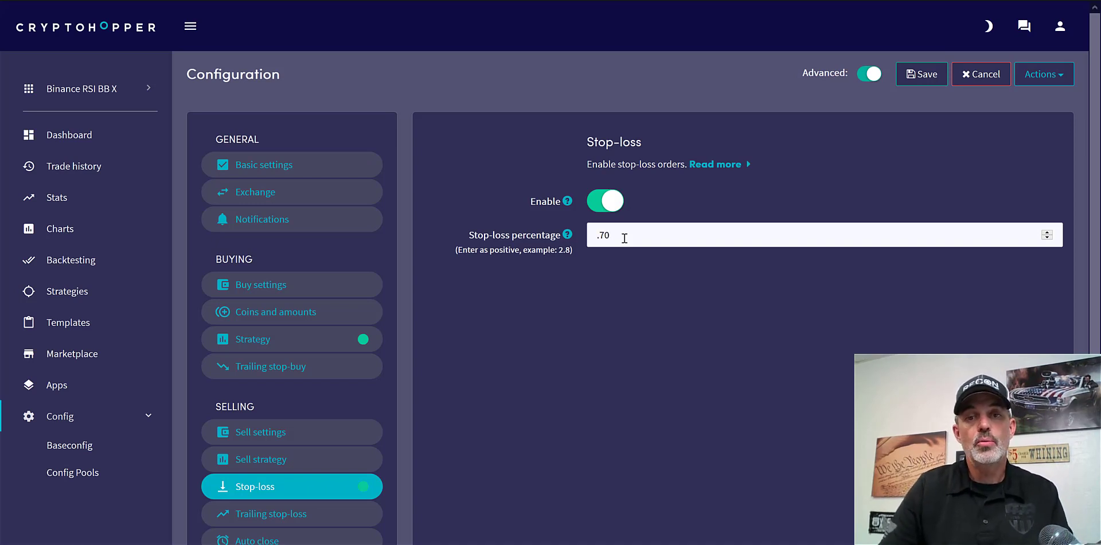
mouse_move(594, 307)
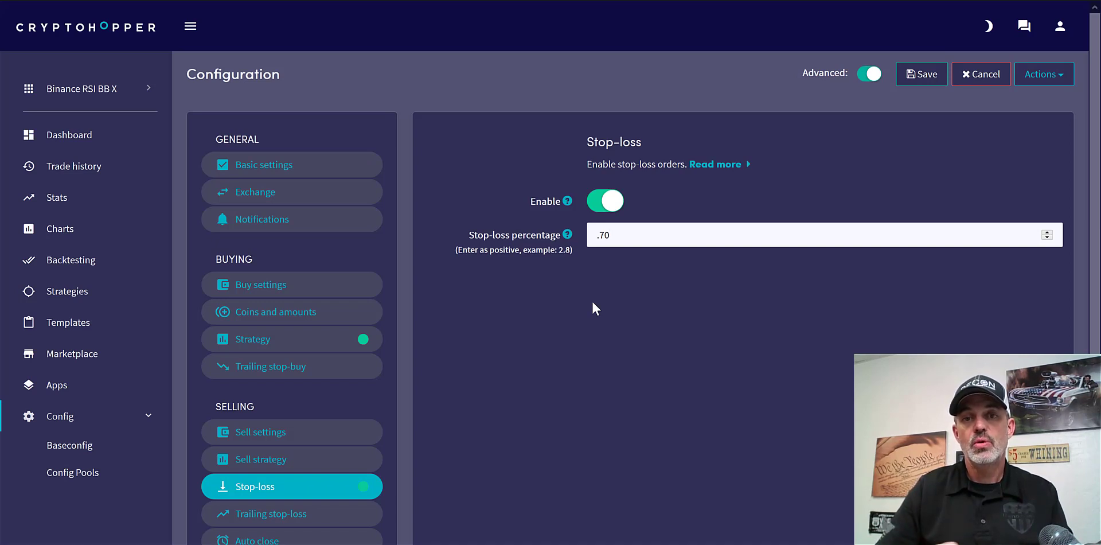
mouse_move(396, 477)
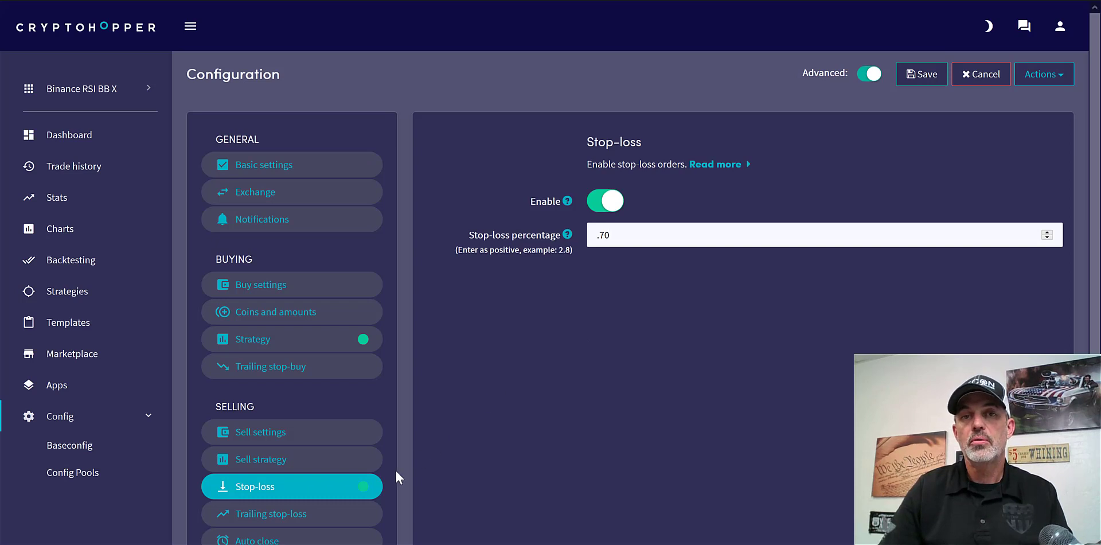
mouse_move(316, 523)
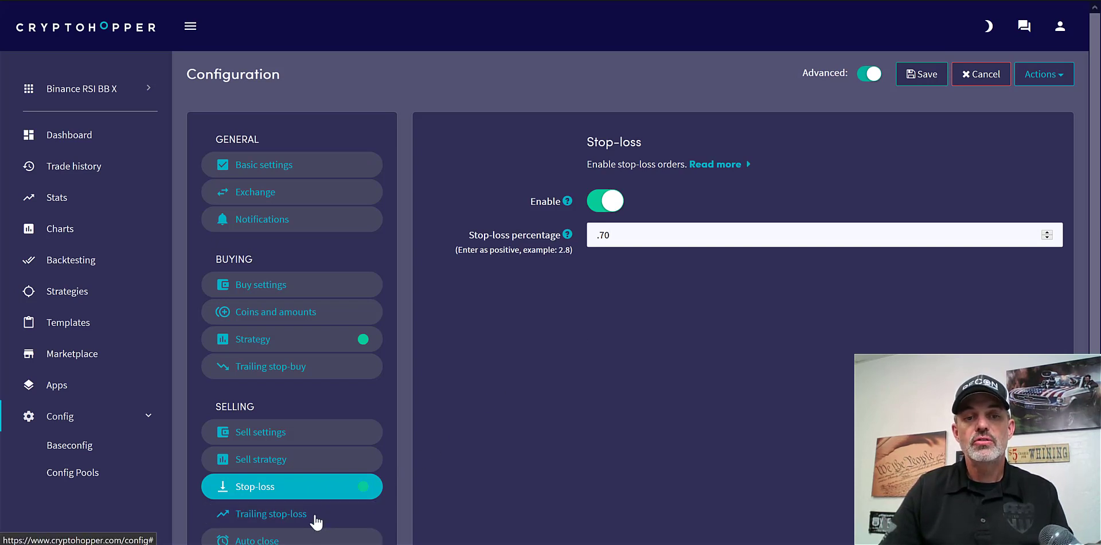
Enable trailing stop-loss with a .49 percentage and arm it at 2.49
click(269, 513)
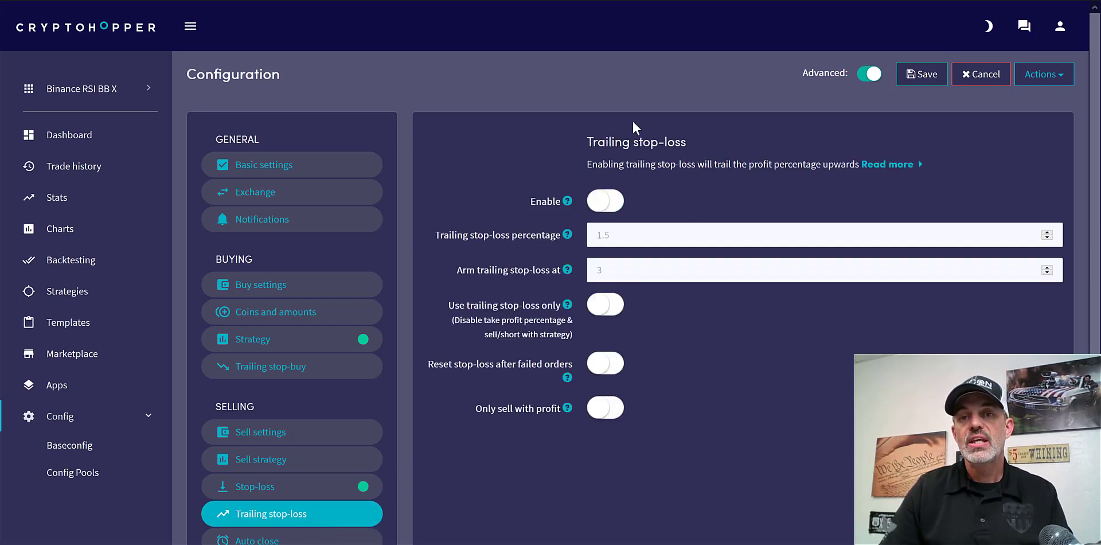
click(604, 201)
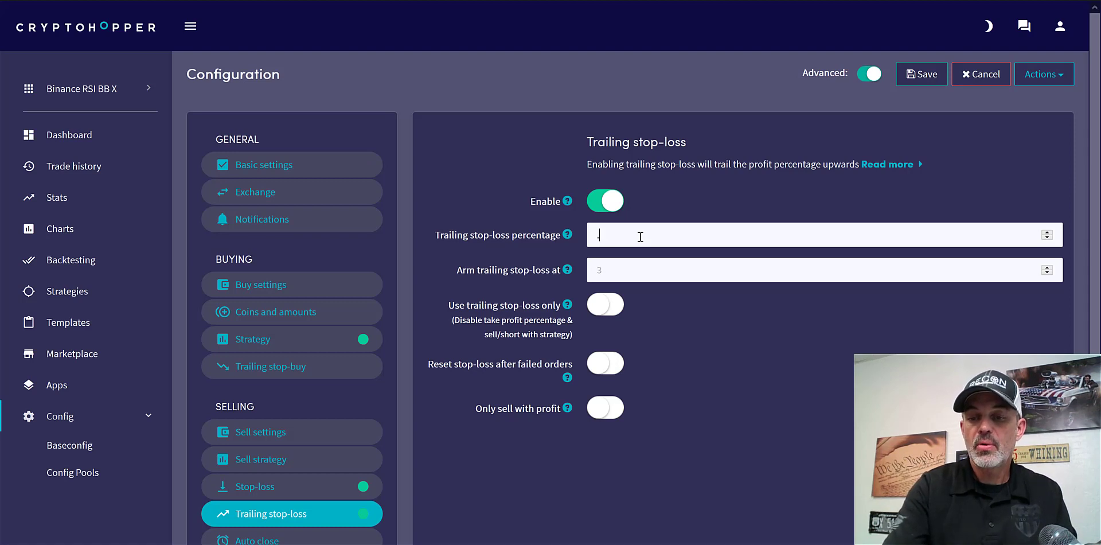
text(.49)
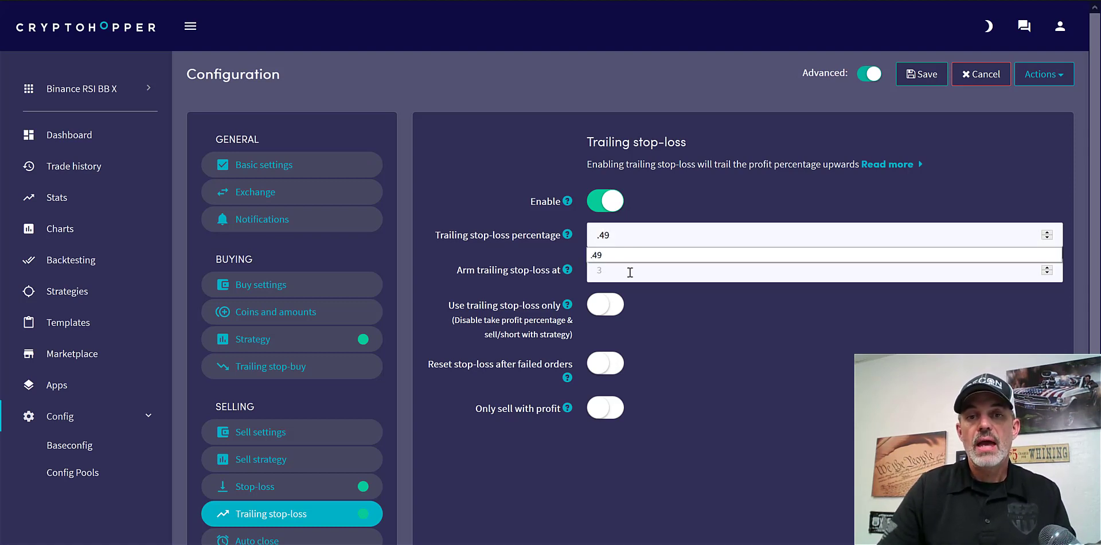
text(2)
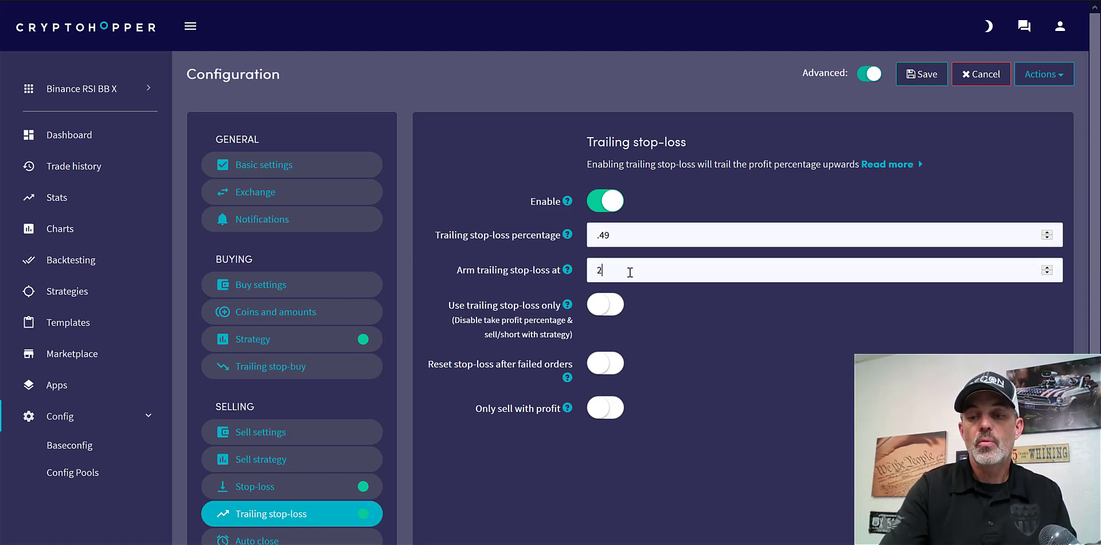
text(.49)
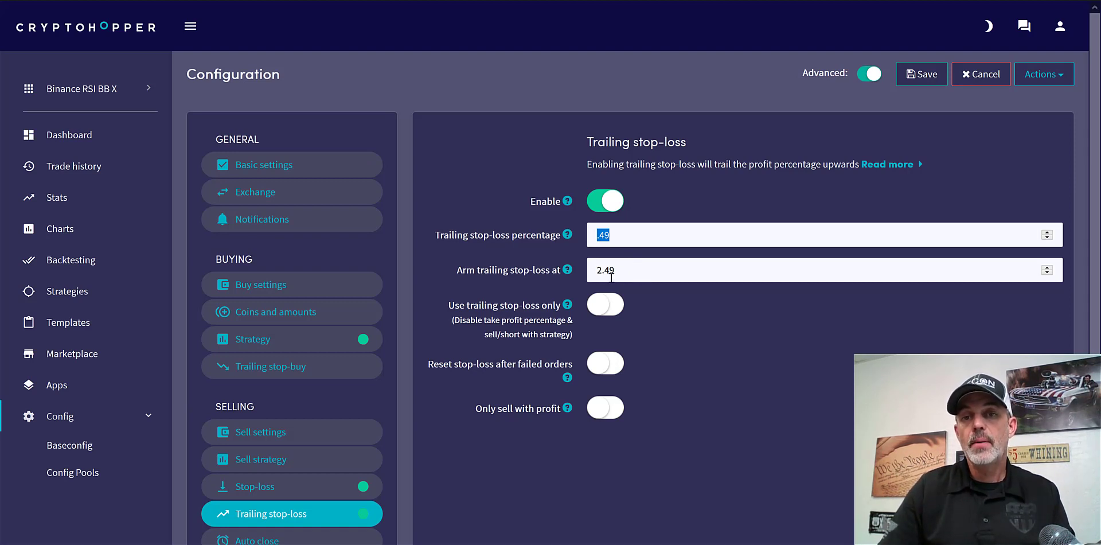
triple_click(702, 269)
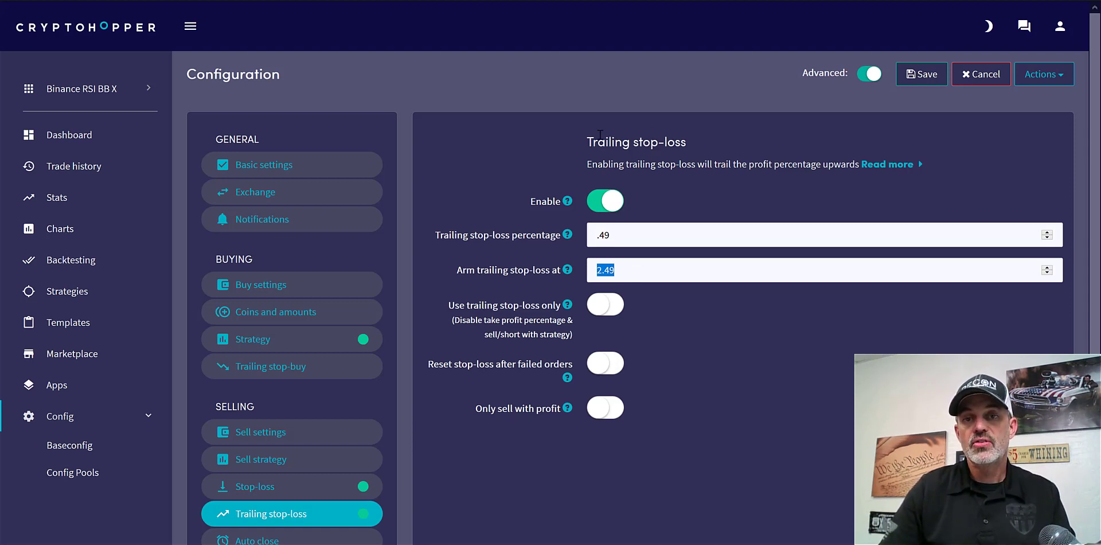
double_click(635, 141)
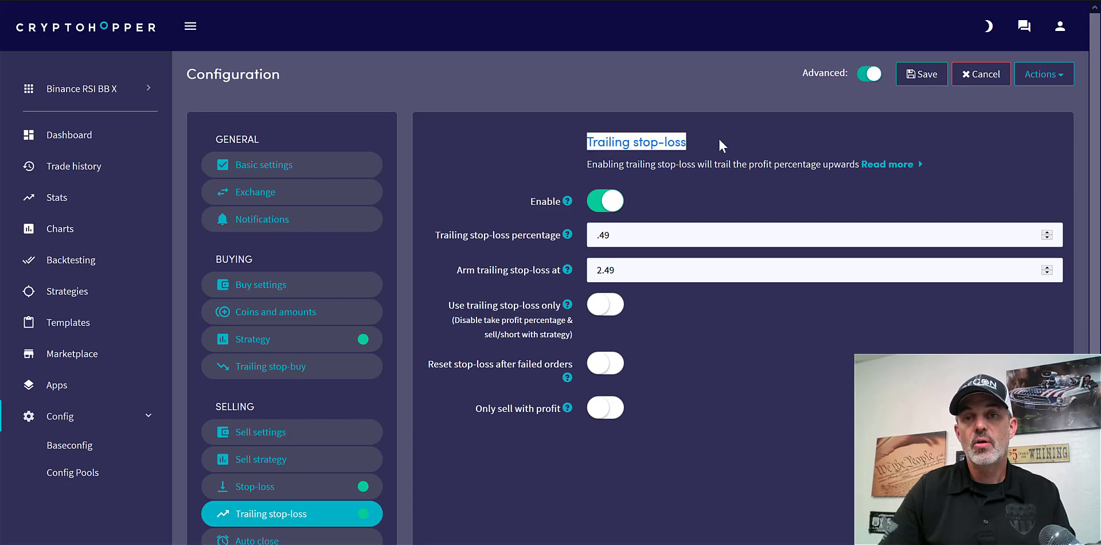
mouse_move(659, 308)
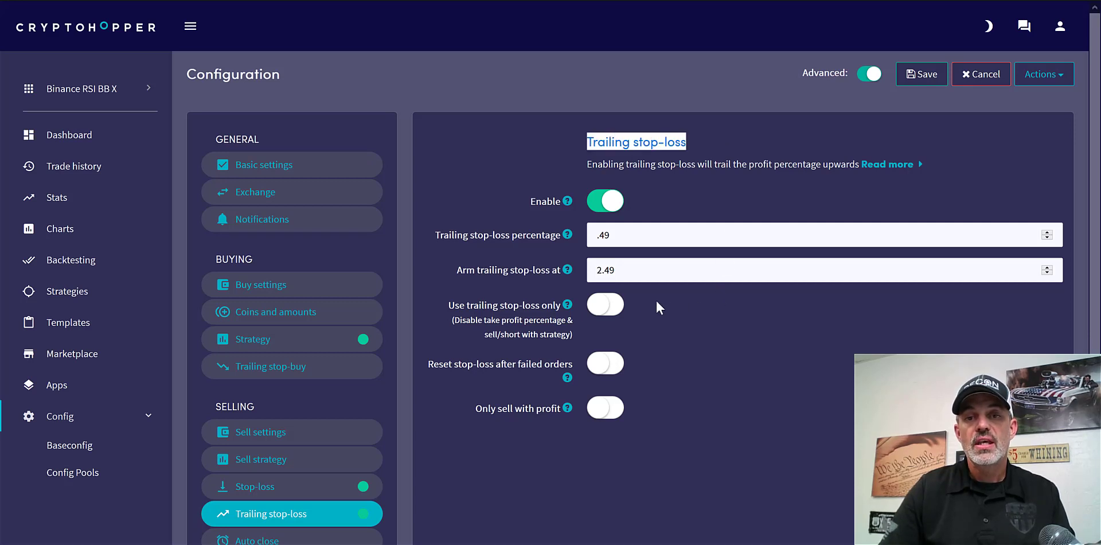
Switch on 'Use trailing stop-loss only' and 'Reset stop-loss after failed orders'
click(604, 304)
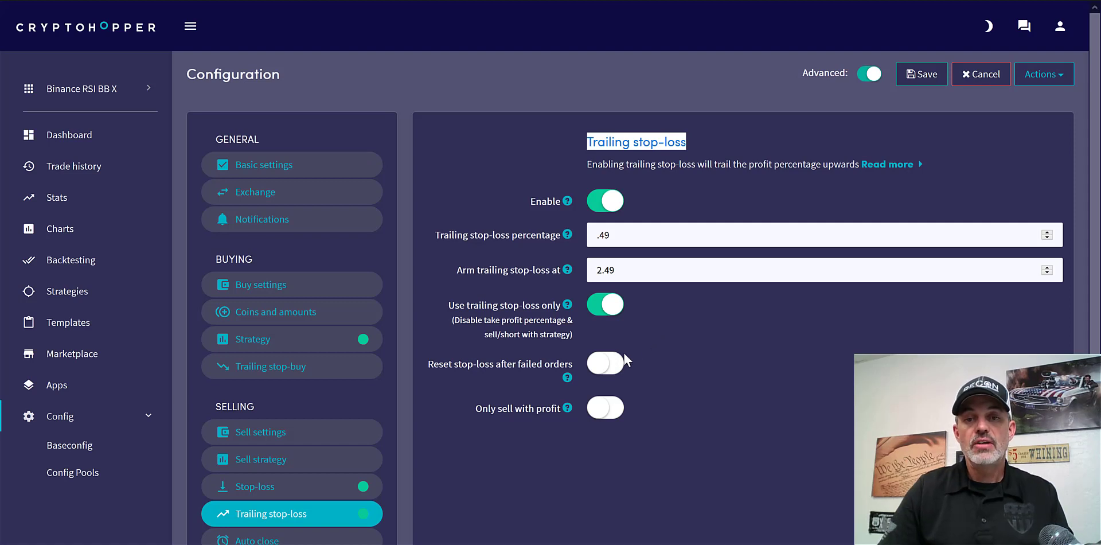
click(604, 363)
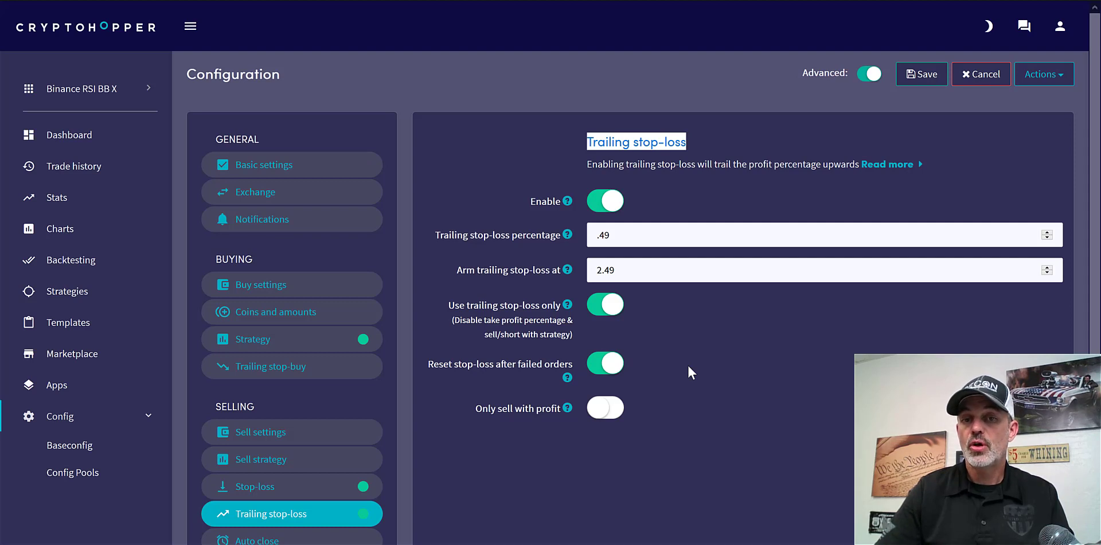
mouse_move(788, 309)
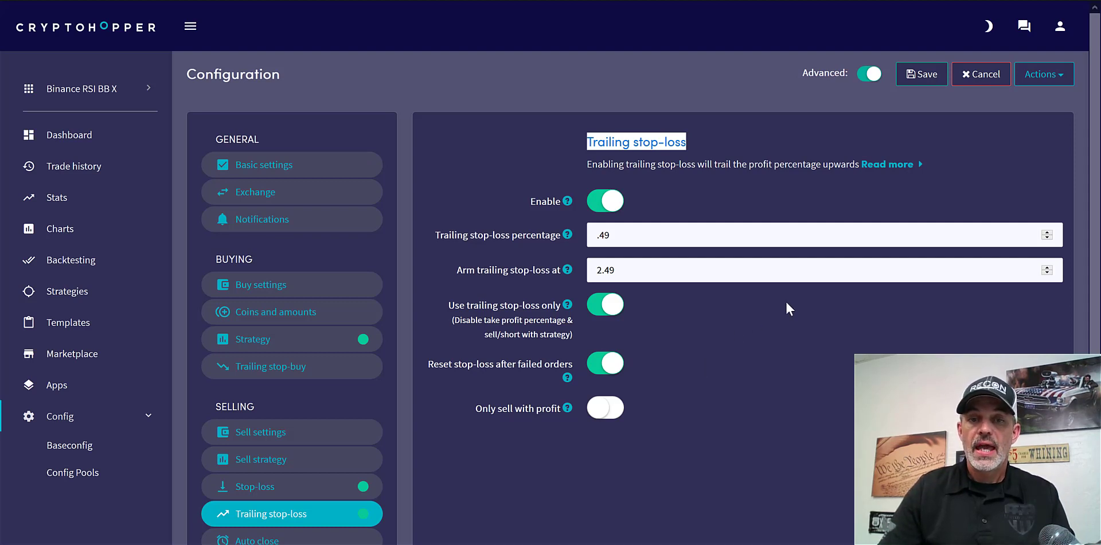
mouse_move(520, 423)
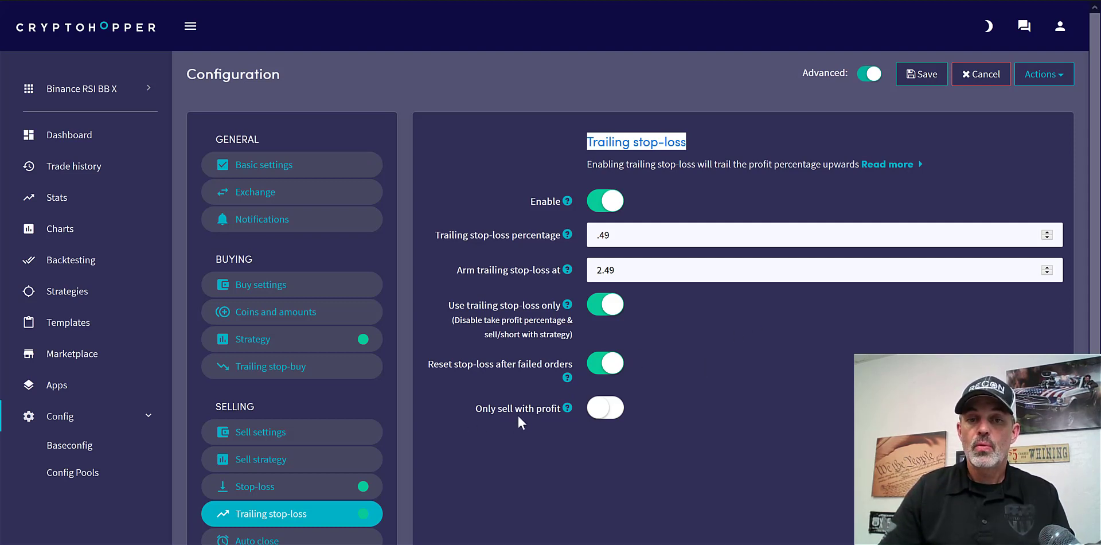
mouse_move(631, 427)
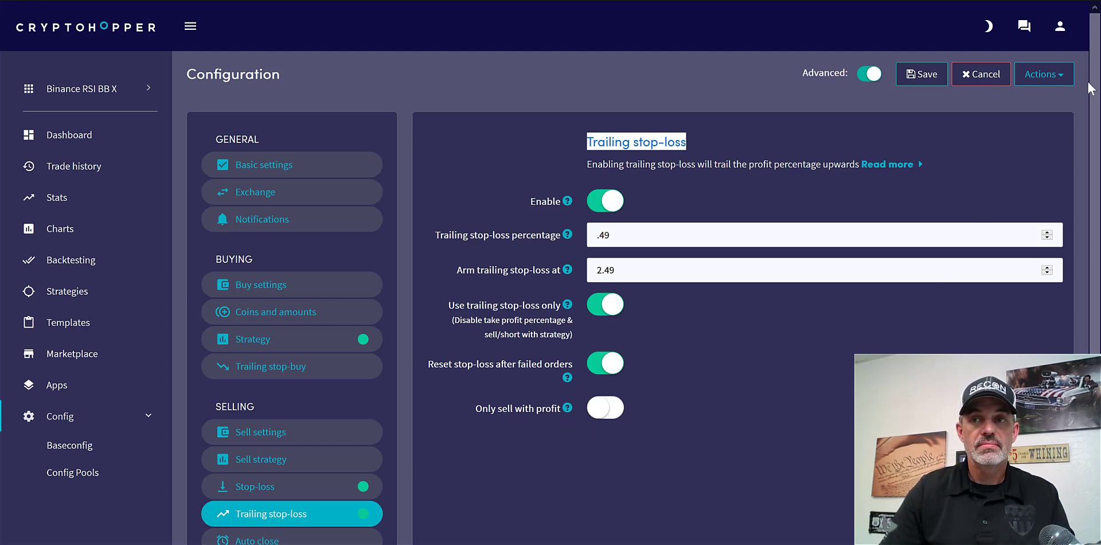
Review the sections and save the configuration, triggering the stop-loss warning
scroll(down, 3)
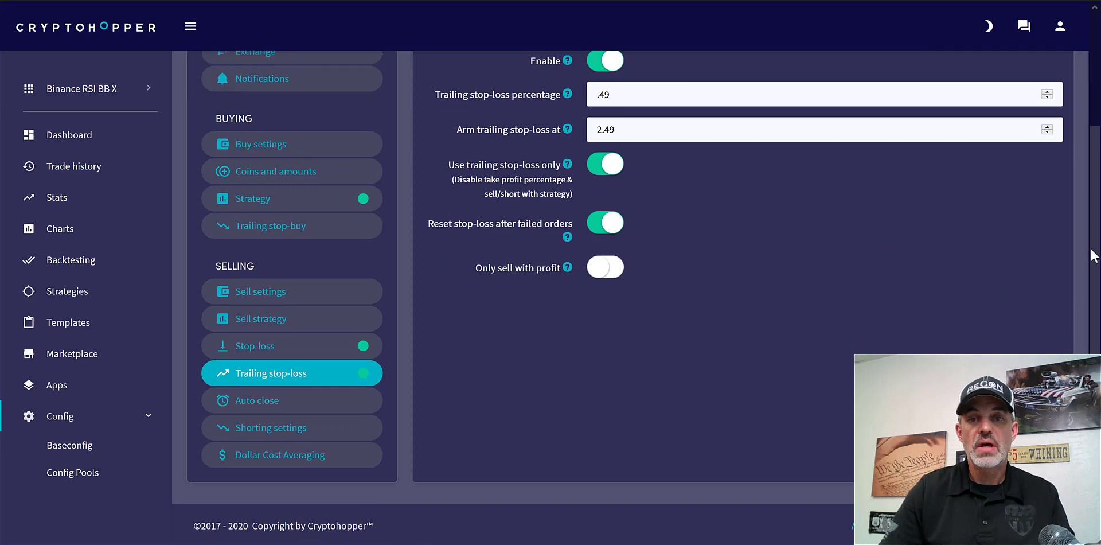
mouse_move(406, 401)
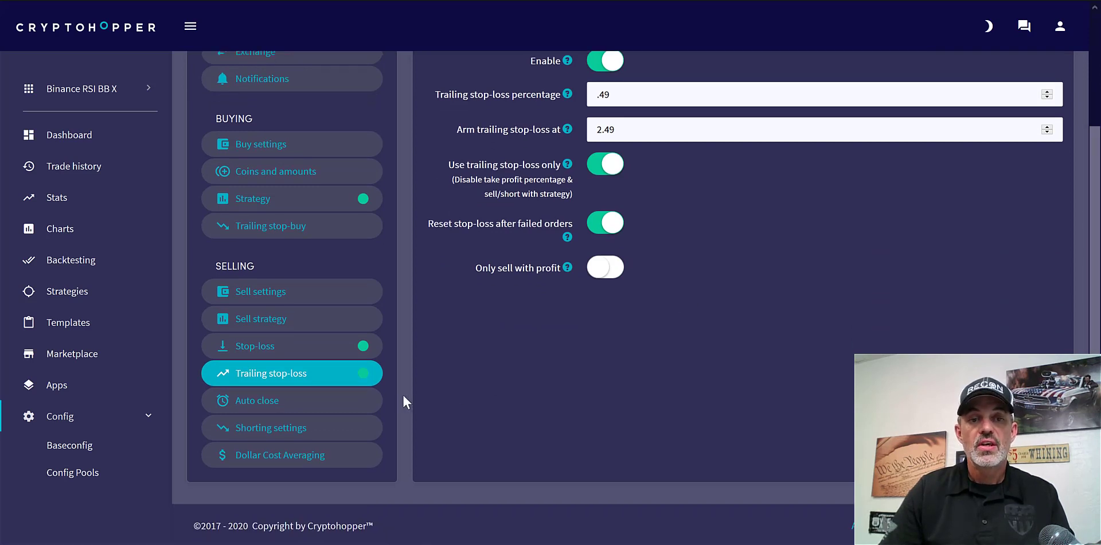
mouse_move(330, 441)
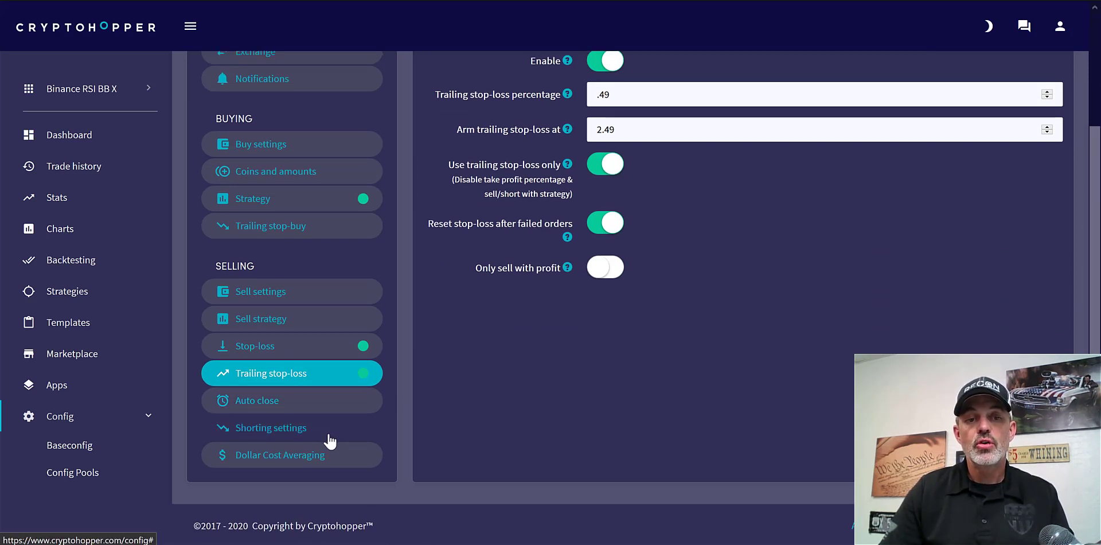
mouse_move(331, 428)
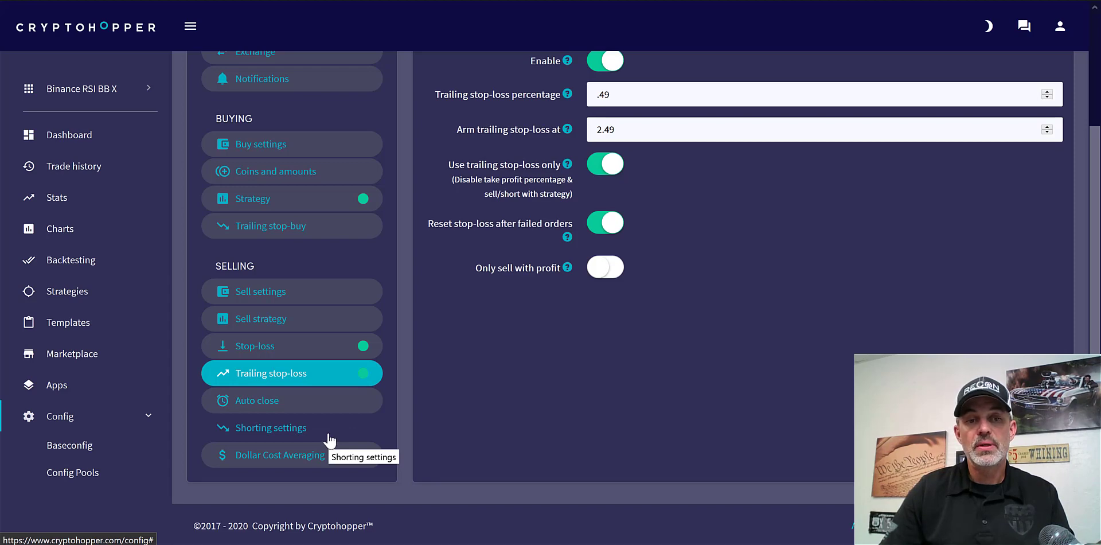
mouse_move(704, 356)
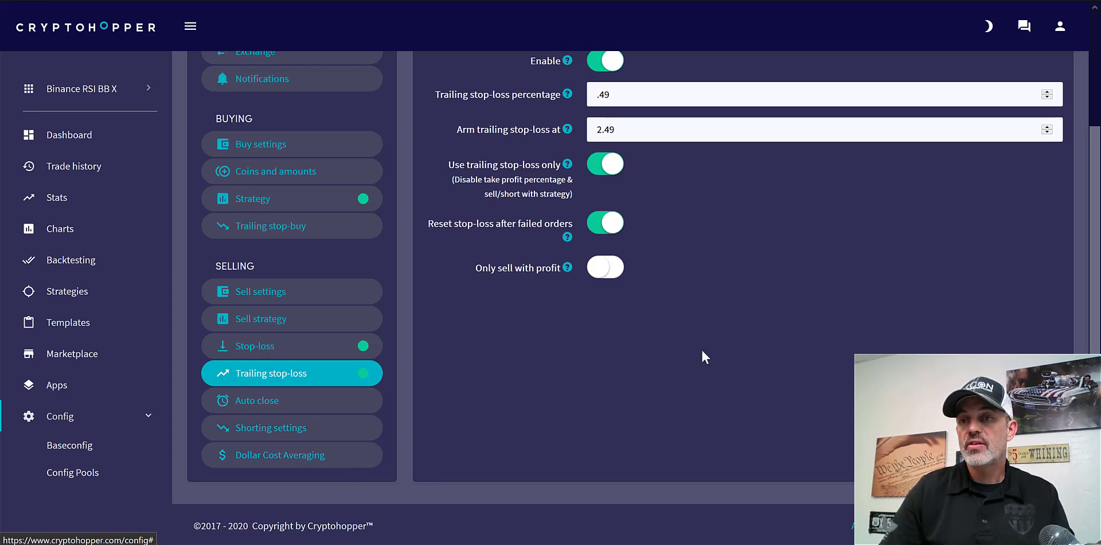
scroll(up, 3)
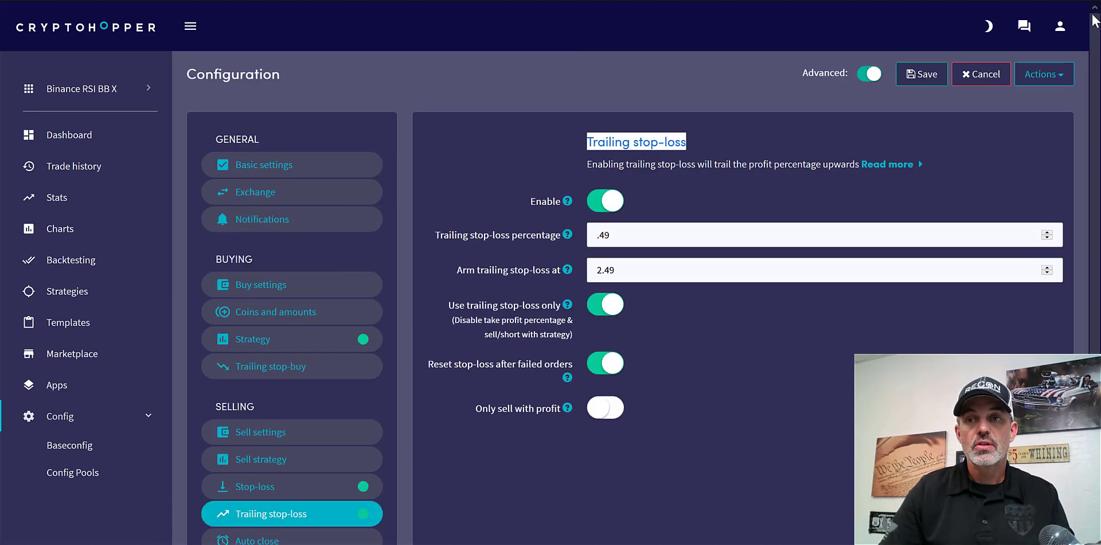
click(921, 74)
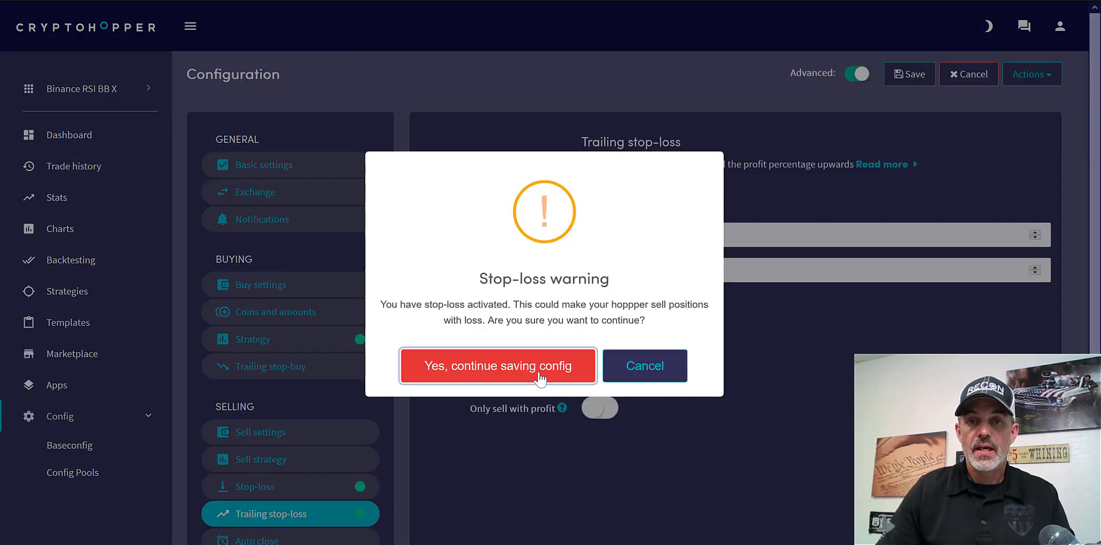
Confirm 'Yes, continue saving config' and decline the browser's offer to store the password
click(498, 365)
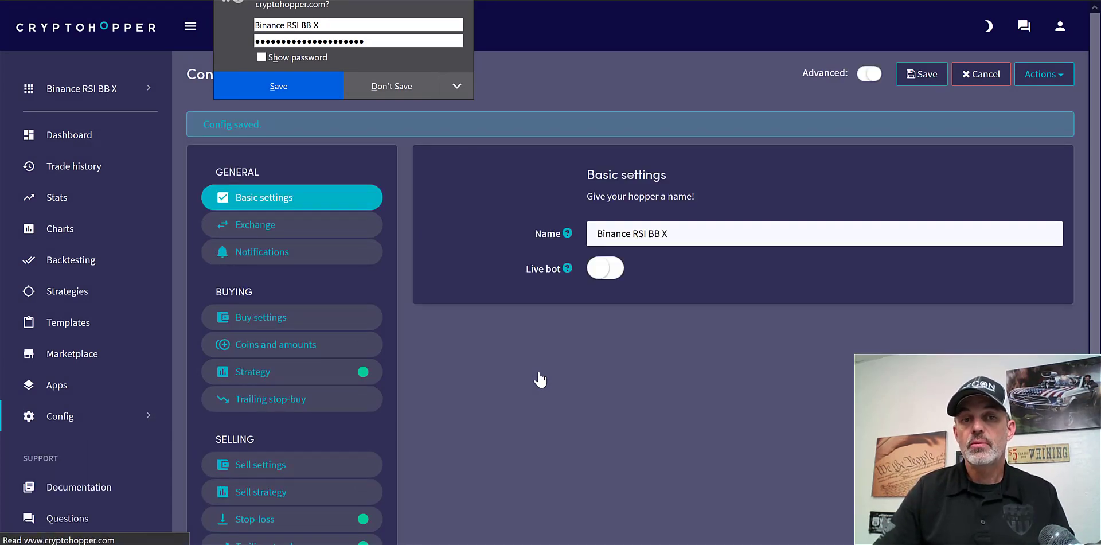
click(869, 73)
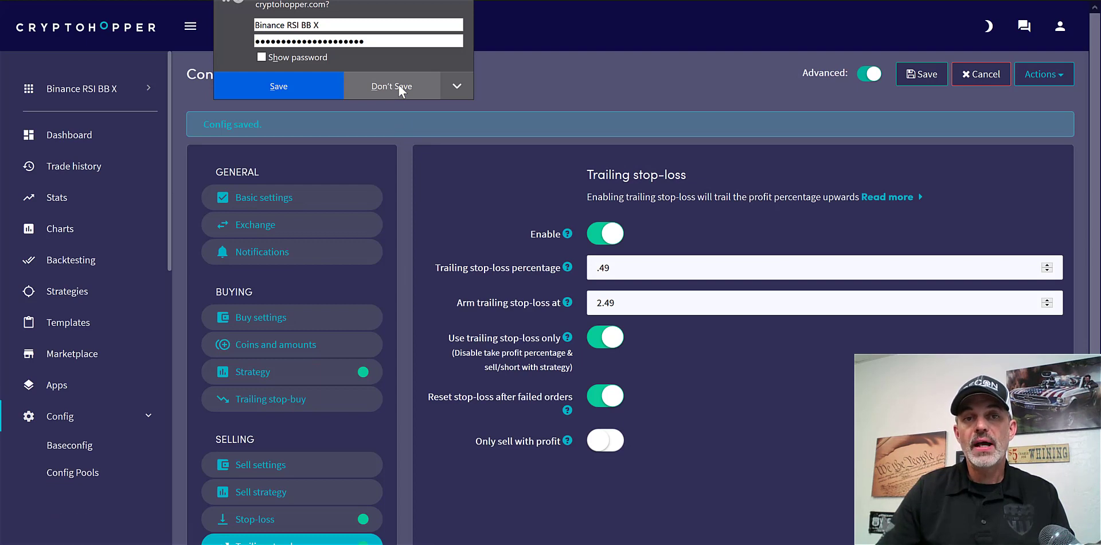
click(391, 85)
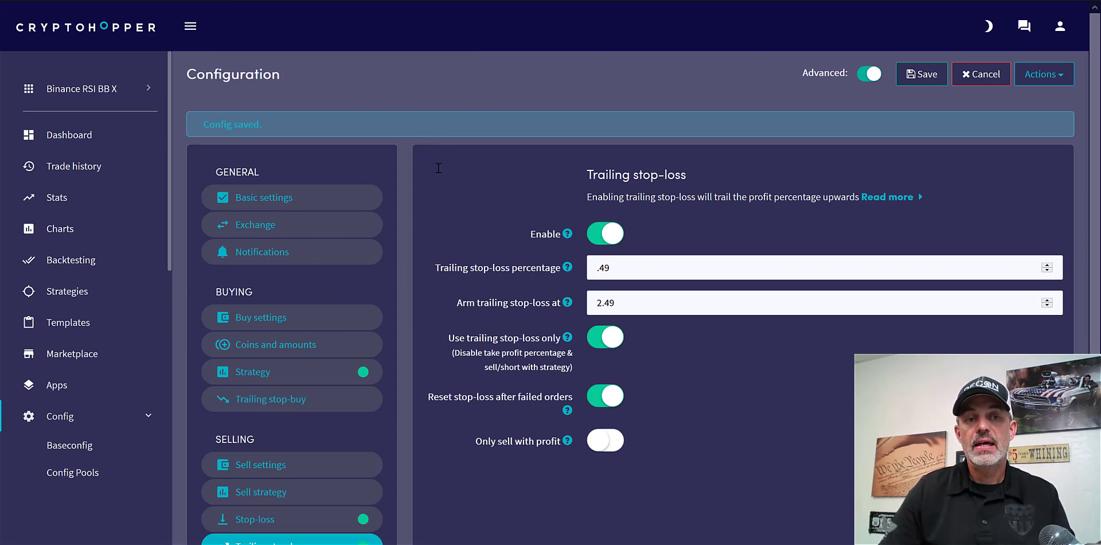
mouse_move(72, 472)
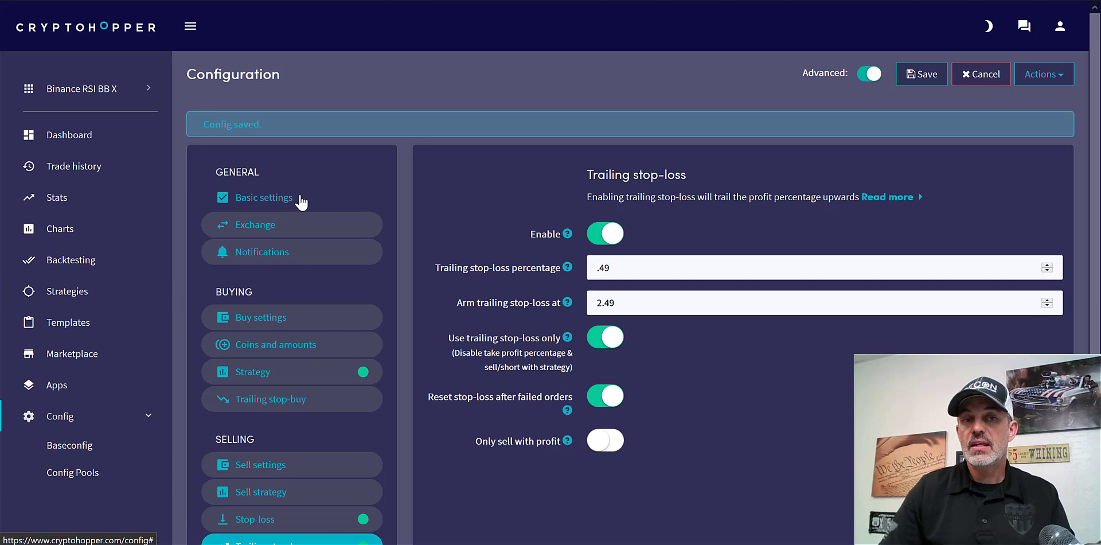
Review Basic settings, Exchange and Notifications, then show the Buy settings section
click(265, 197)
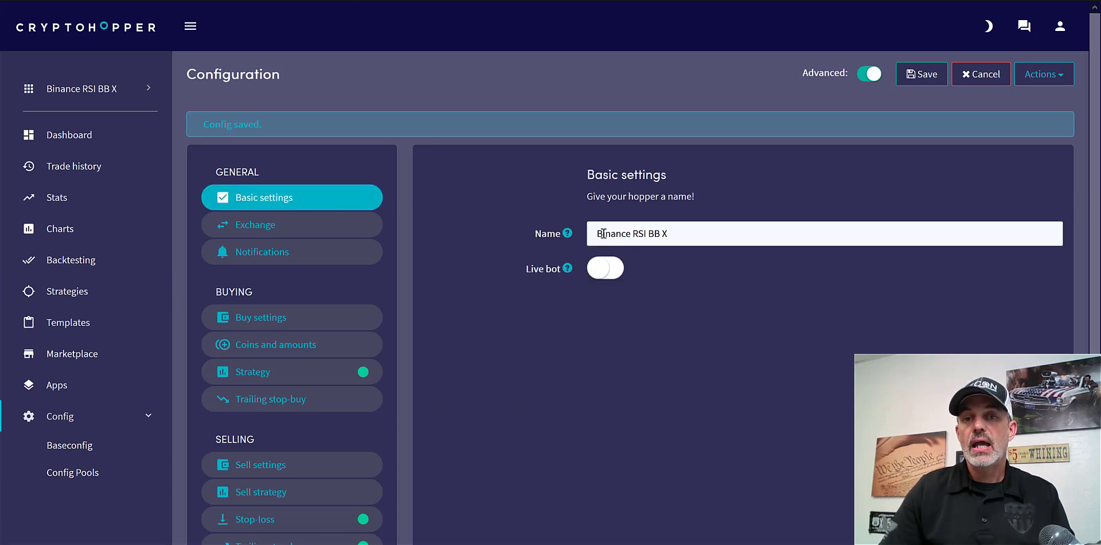
mouse_move(331, 232)
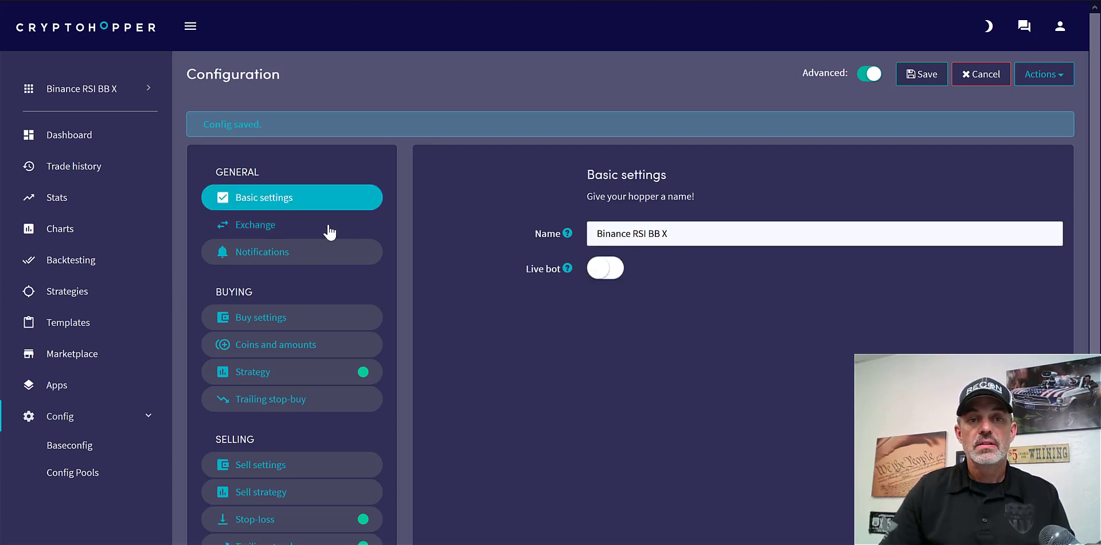
click(256, 225)
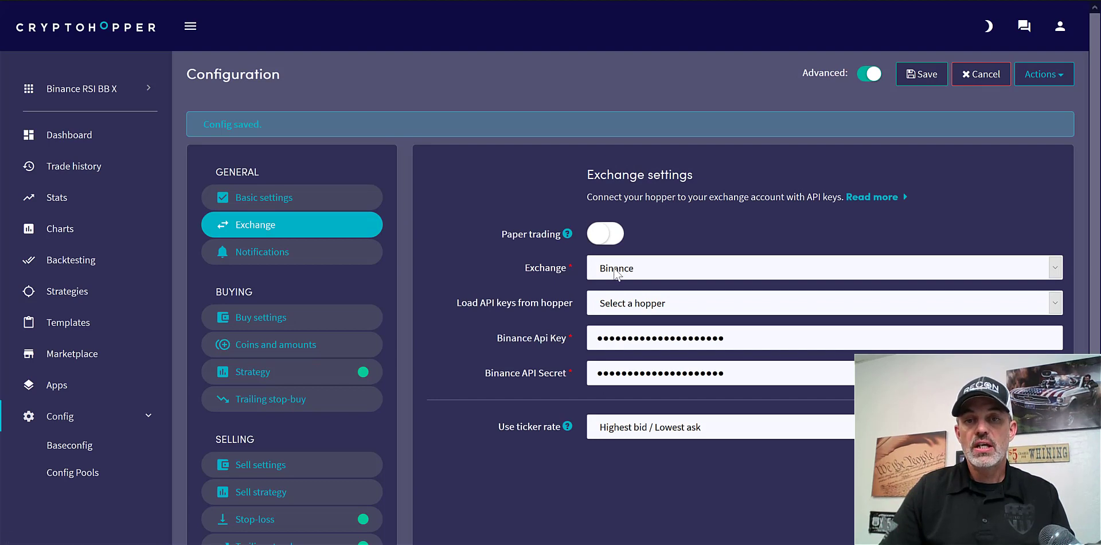
mouse_move(576, 357)
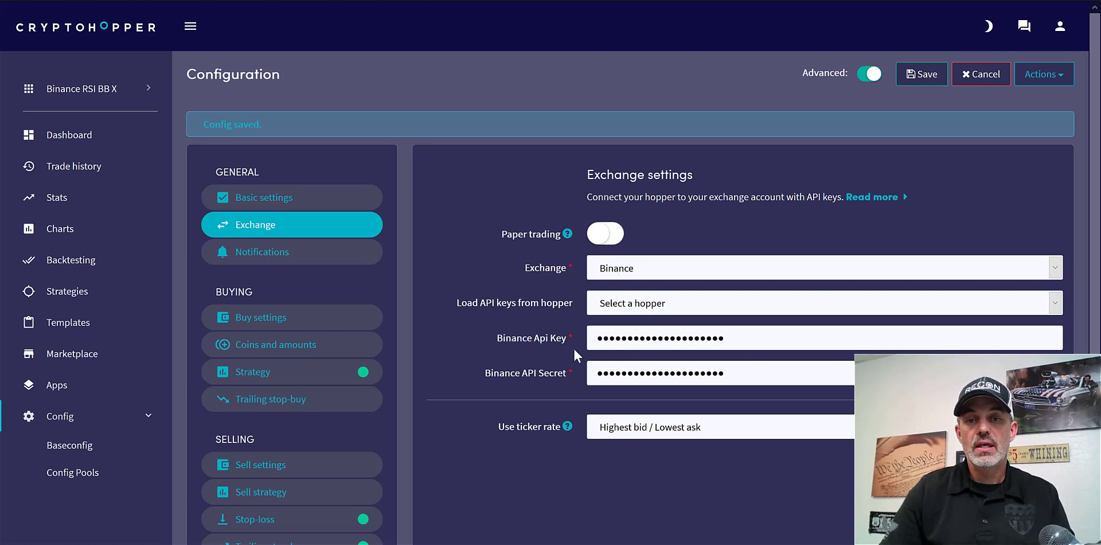
mouse_move(278, 259)
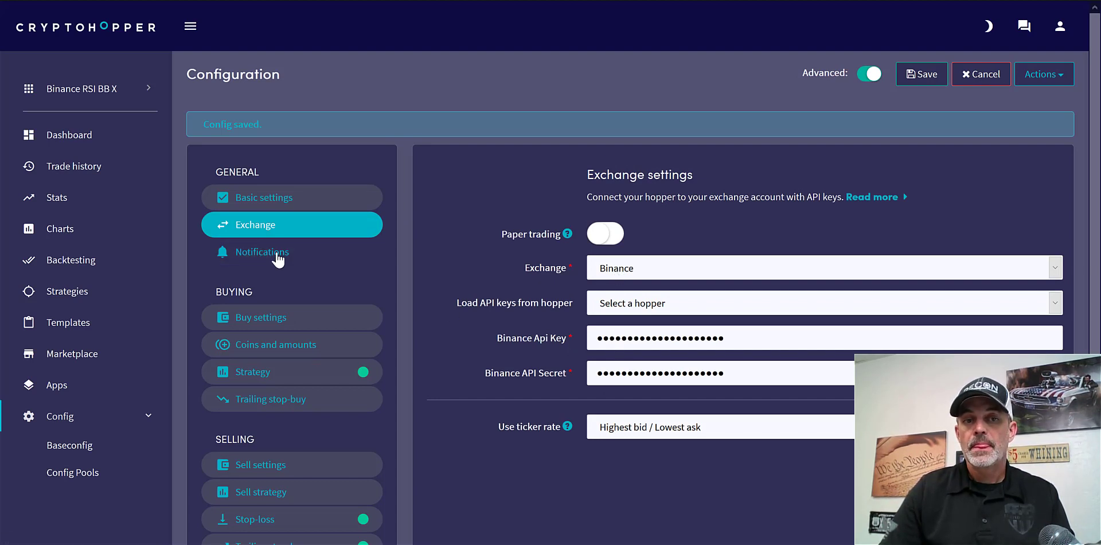
click(262, 252)
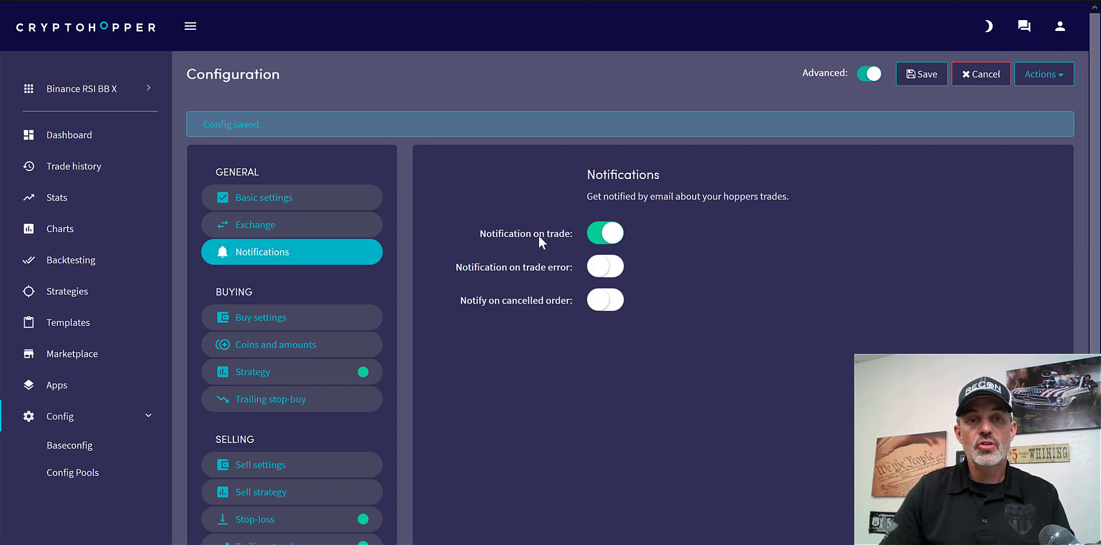
click(259, 316)
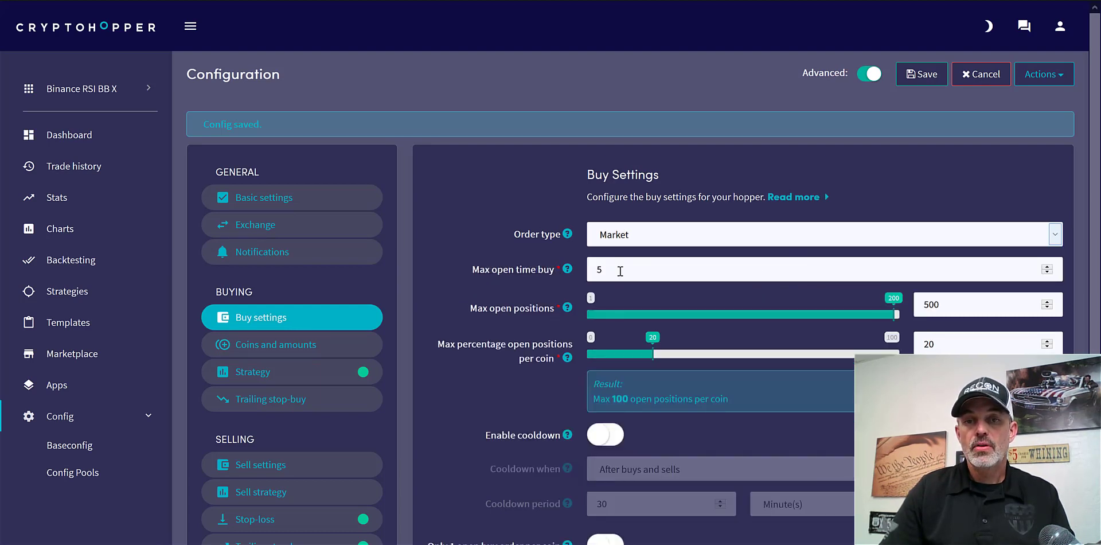
Set max open time buy 4, max open positions 15, and allow only 1 open buy order per coin
text(4)
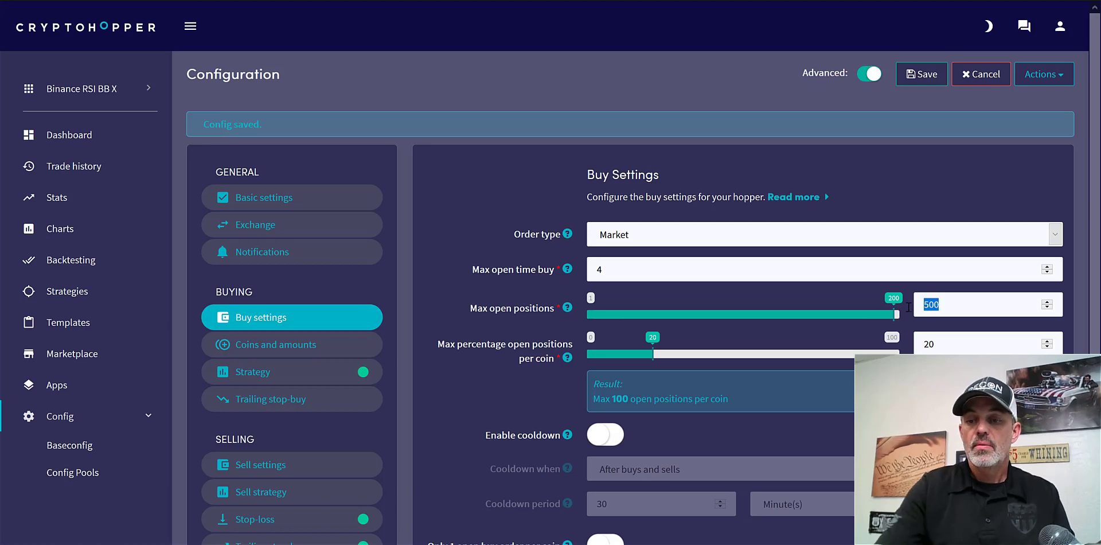
text(15)
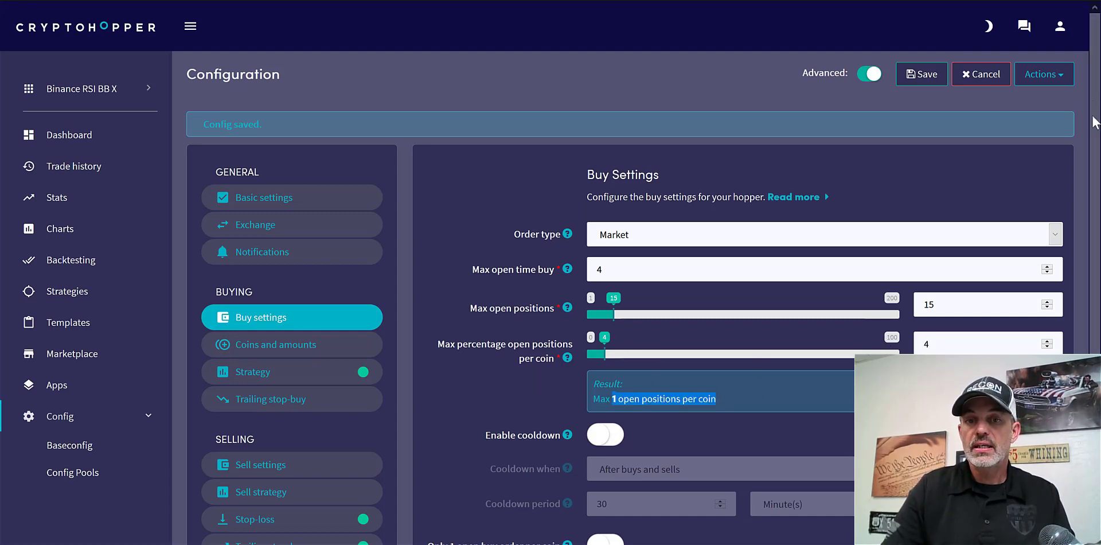
scroll(down, 3)
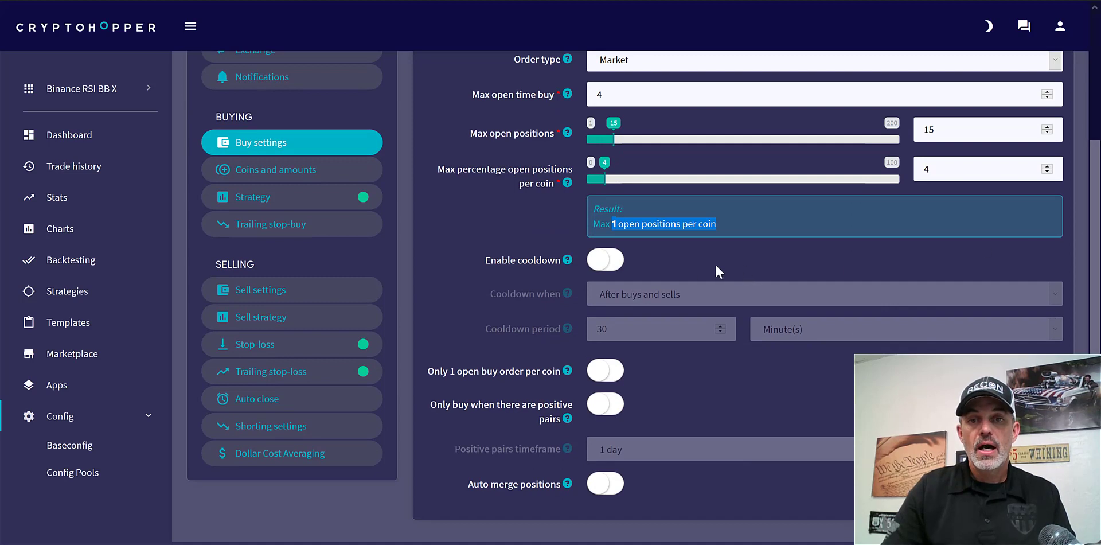
mouse_move(669, 379)
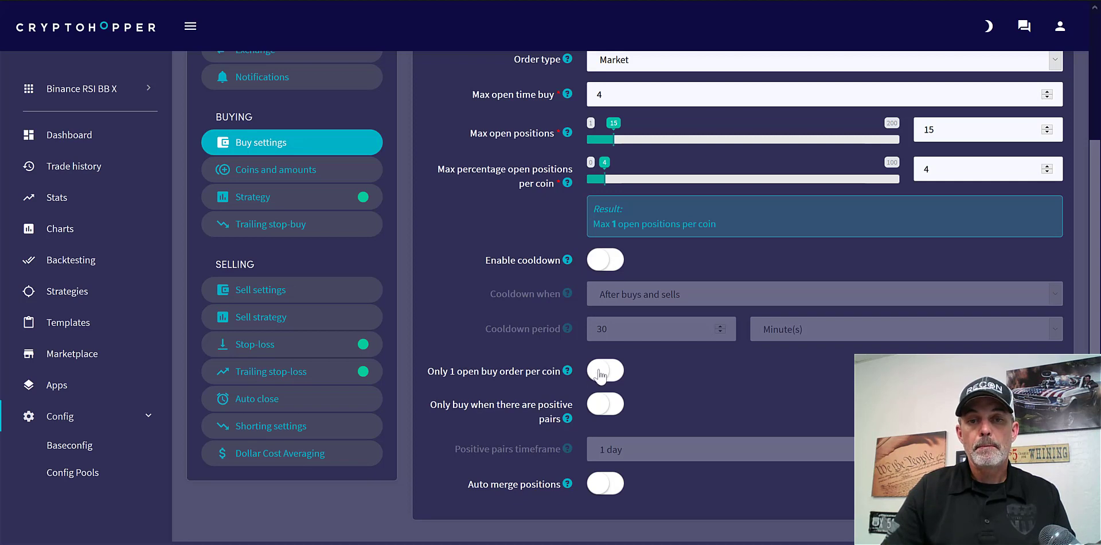
click(605, 370)
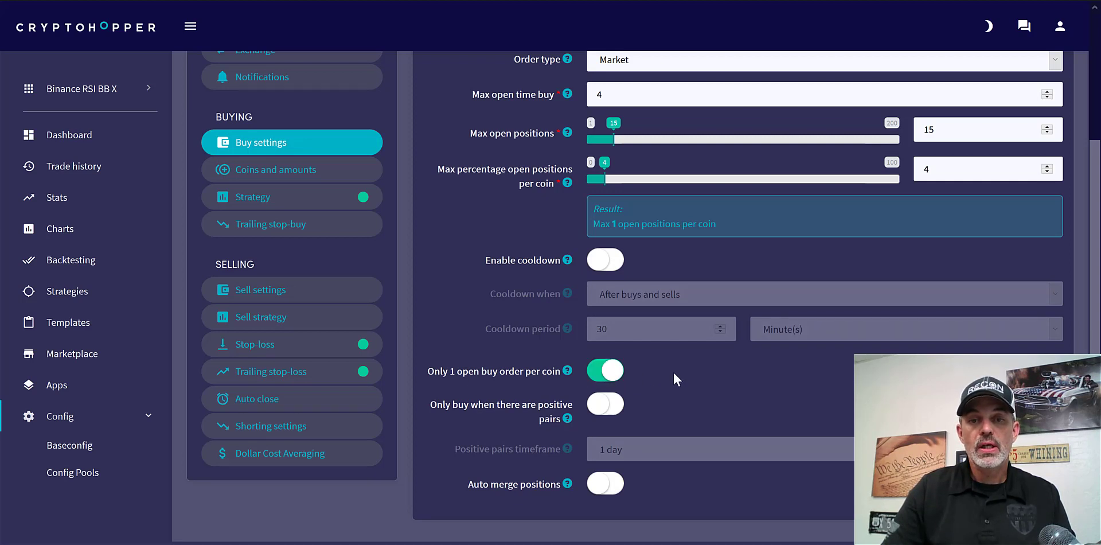
mouse_move(908, 111)
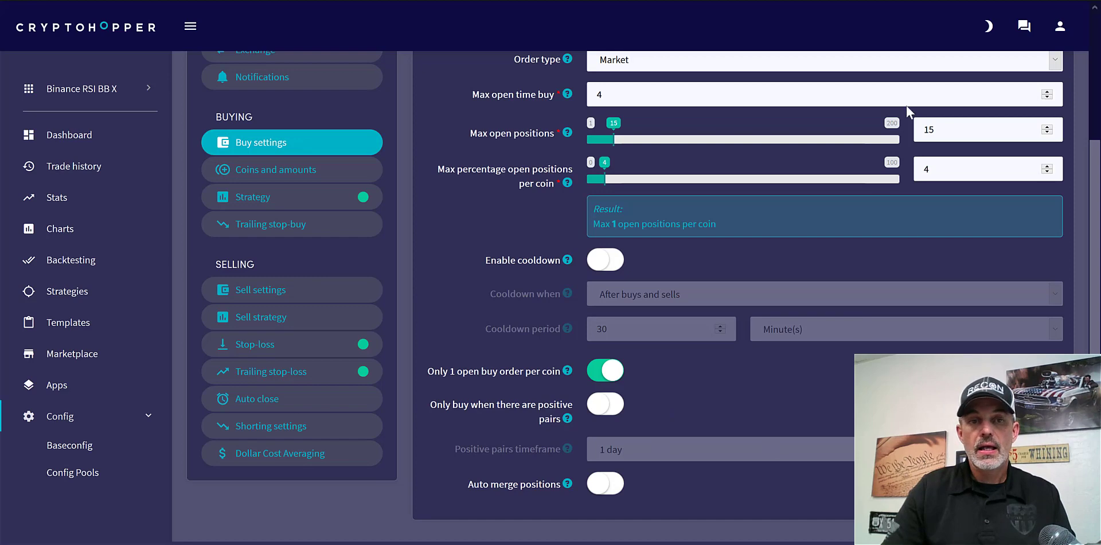
mouse_move(292, 169)
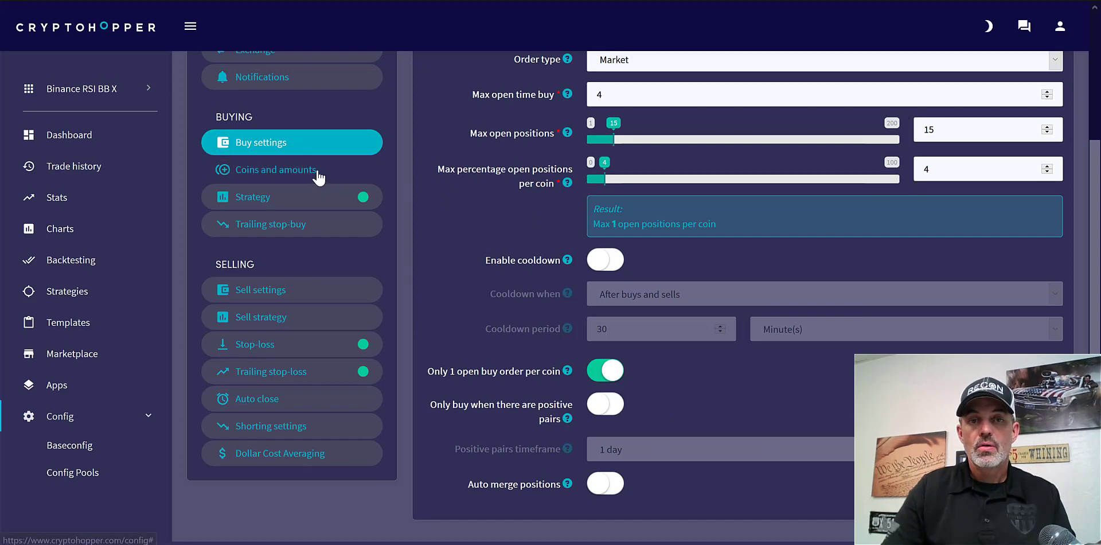
Review Coins and amounts, scrolling the 15 selected coins from 0x (ZRX) down to Bitcoin Cash (BCH)
click(276, 170)
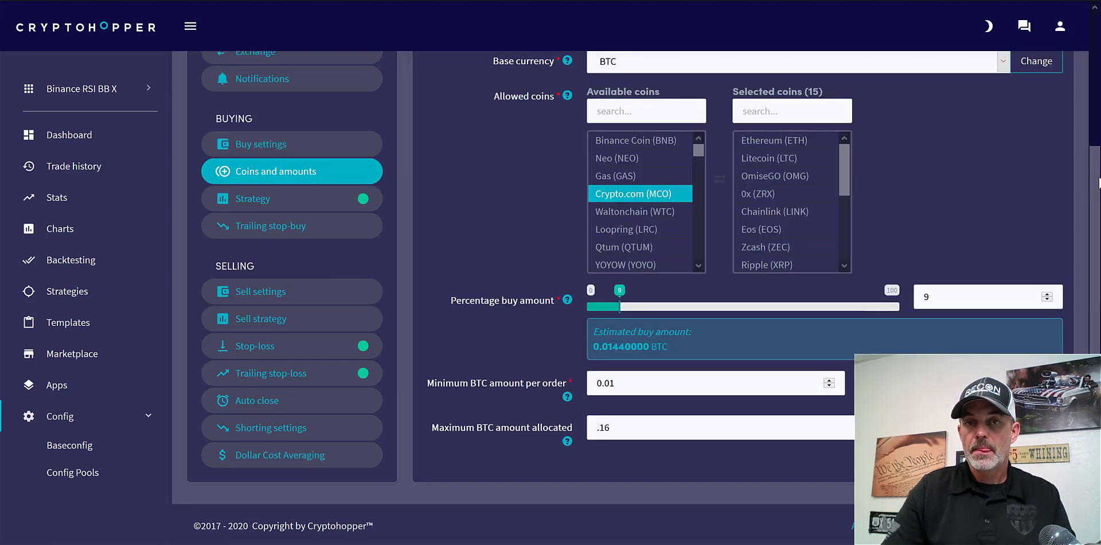
scroll(up, 3)
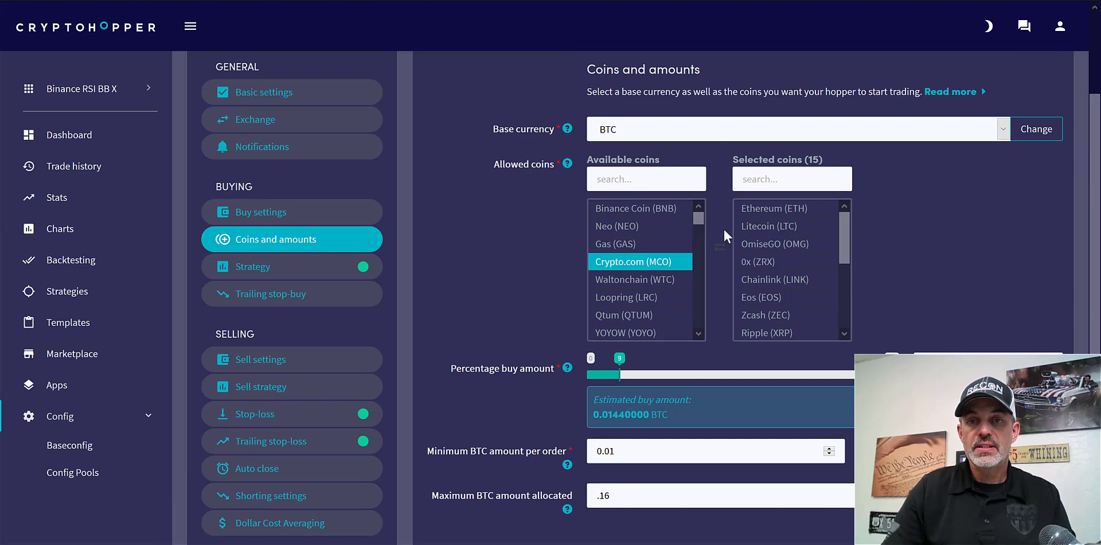
click(785, 261)
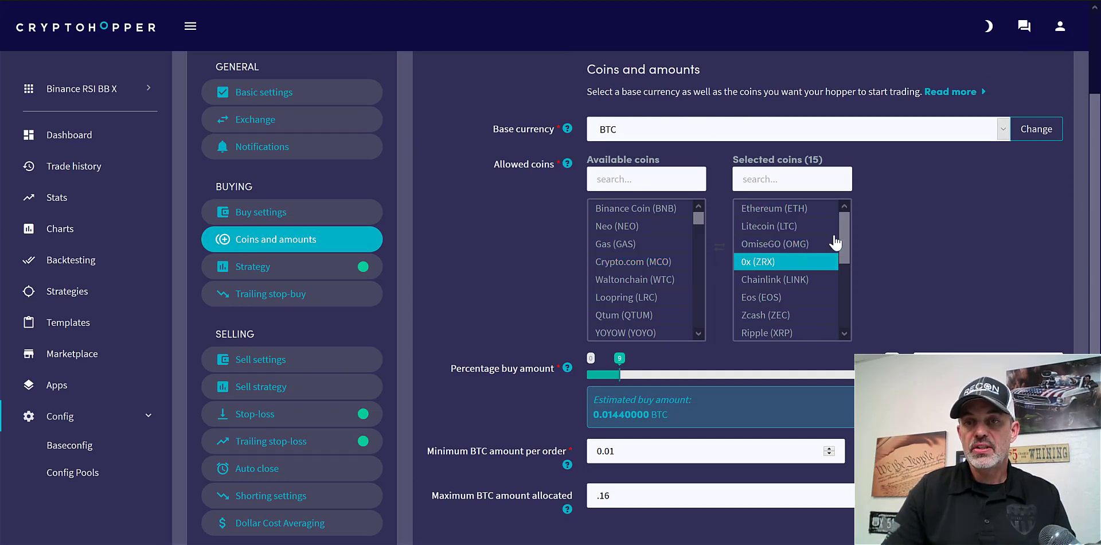
scroll(down, 3)
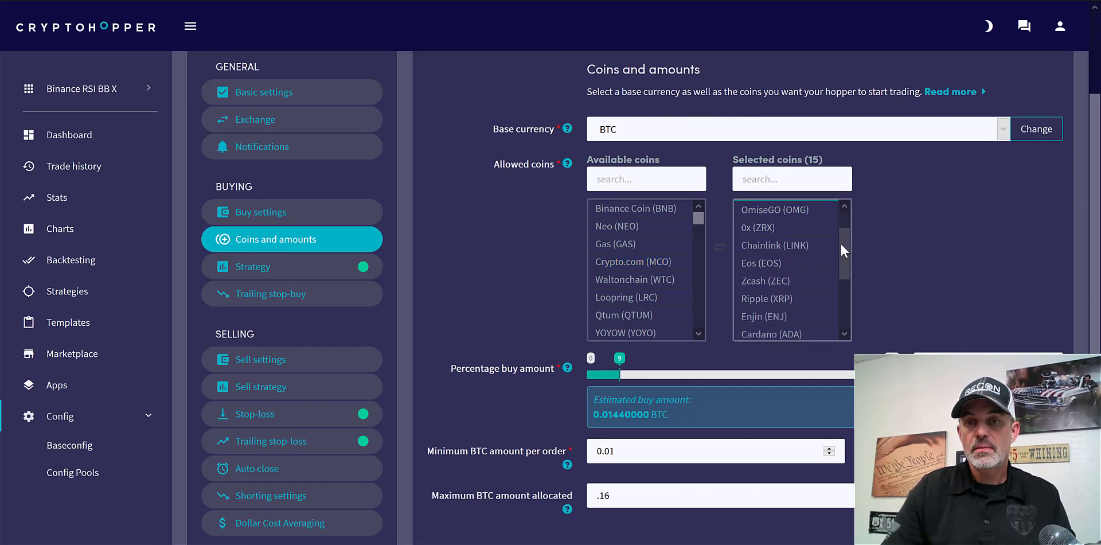
scroll(down, 3)
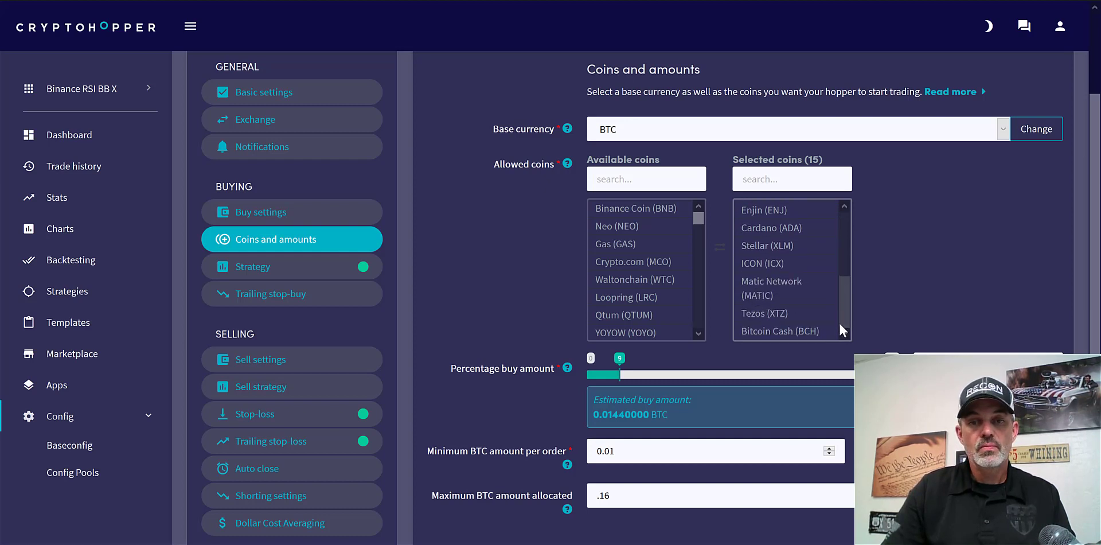
click(779, 331)
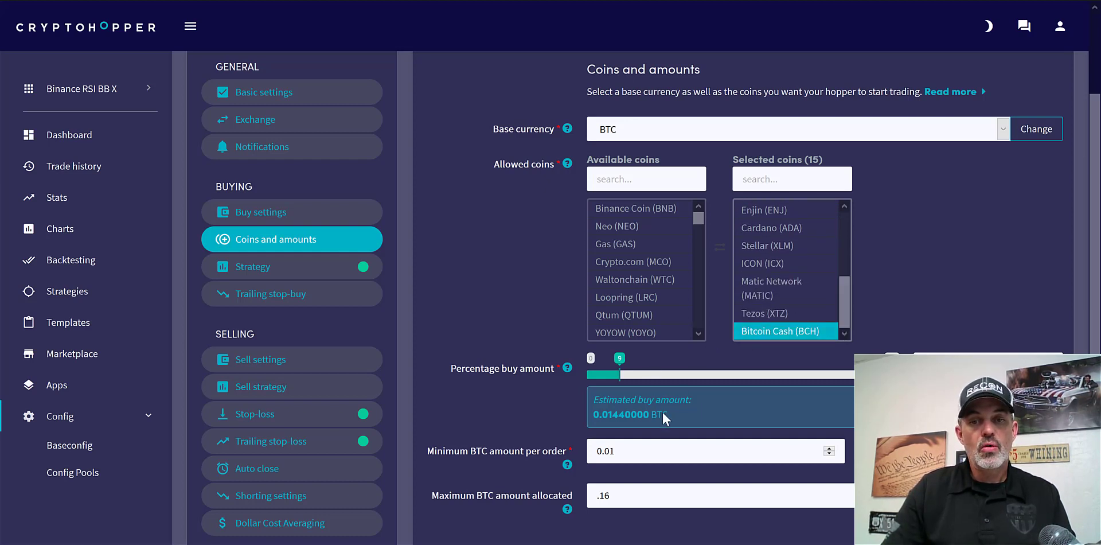
mouse_move(554, 383)
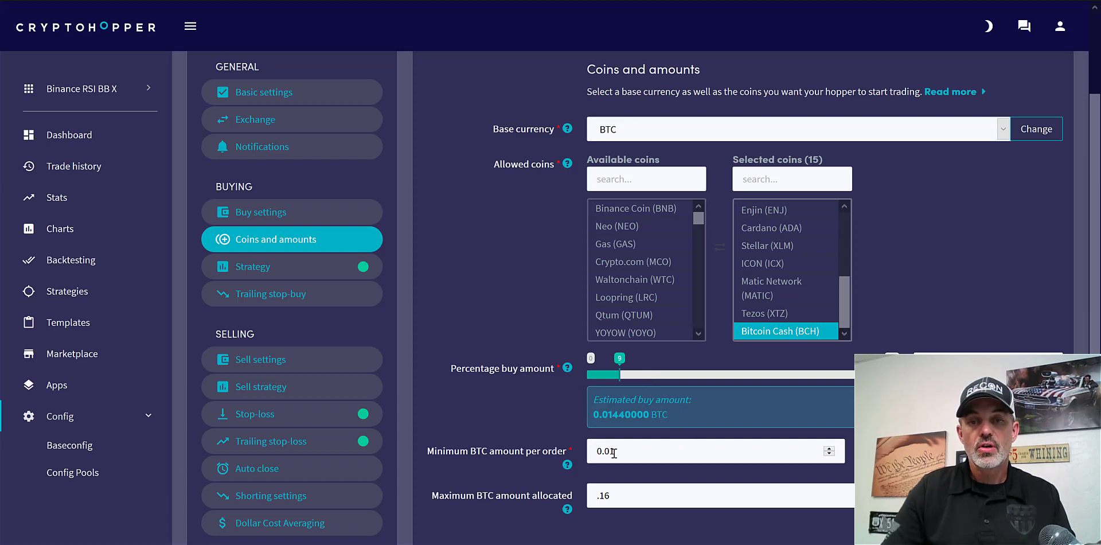
mouse_move(532, 457)
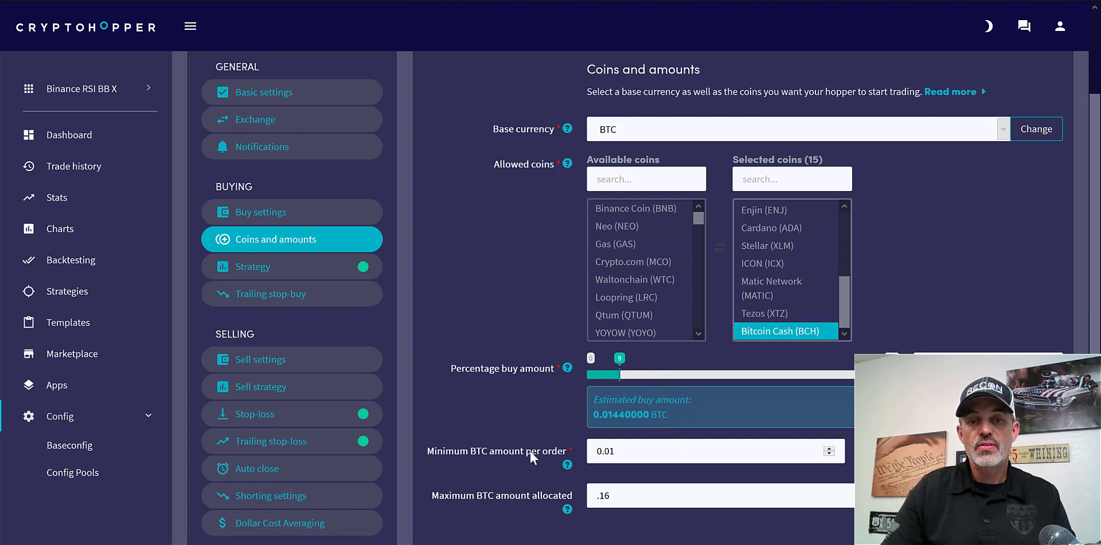
mouse_move(557, 461)
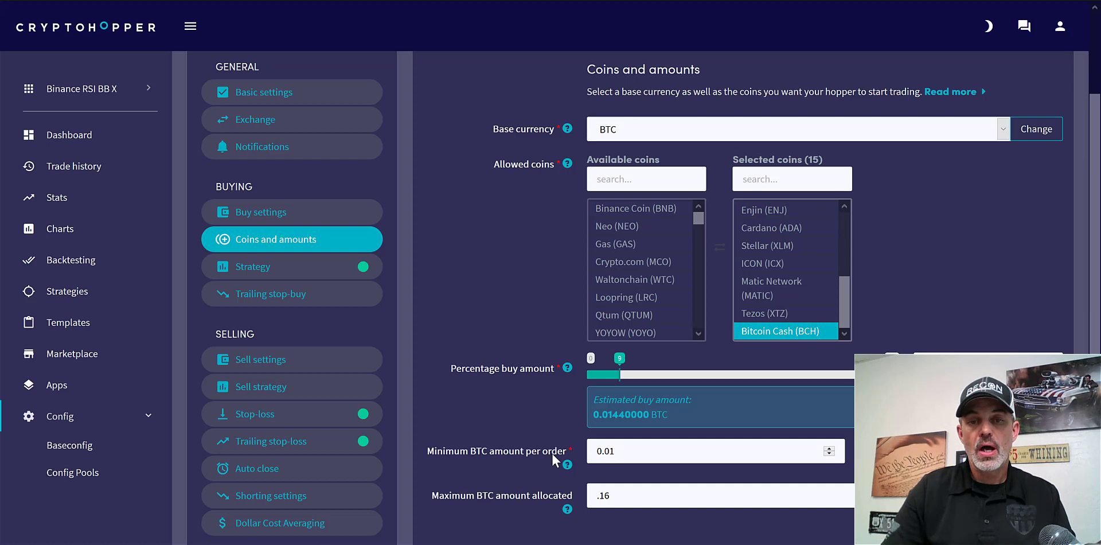
mouse_move(464, 505)
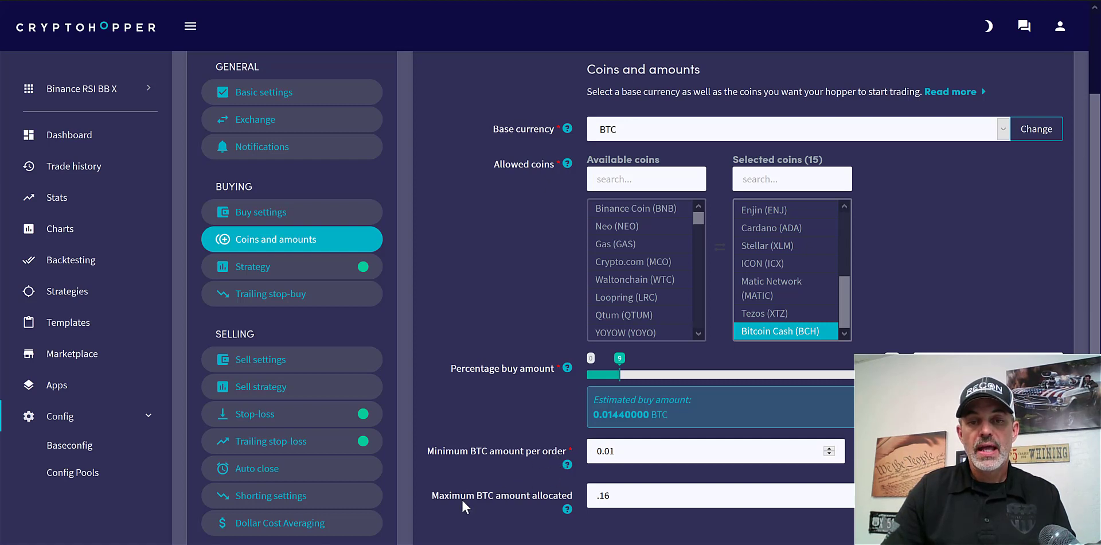
mouse_move(482, 504)
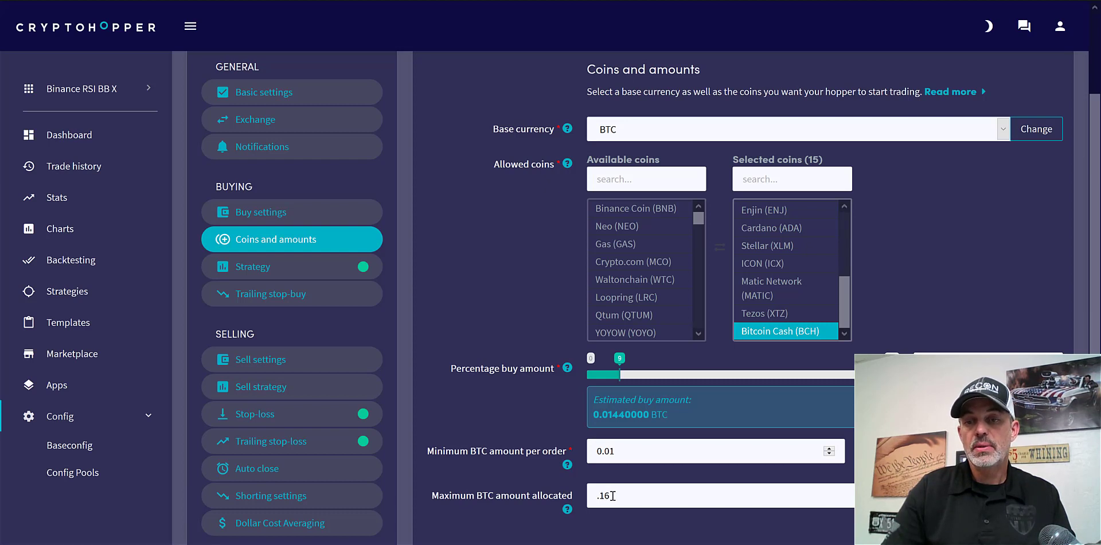
mouse_move(957, 269)
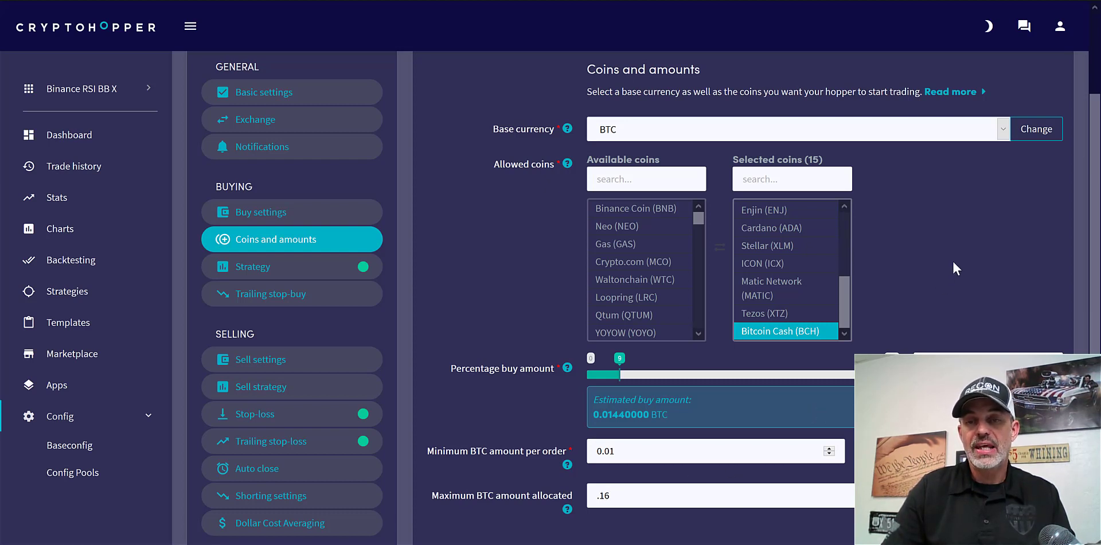
mouse_move(438, 270)
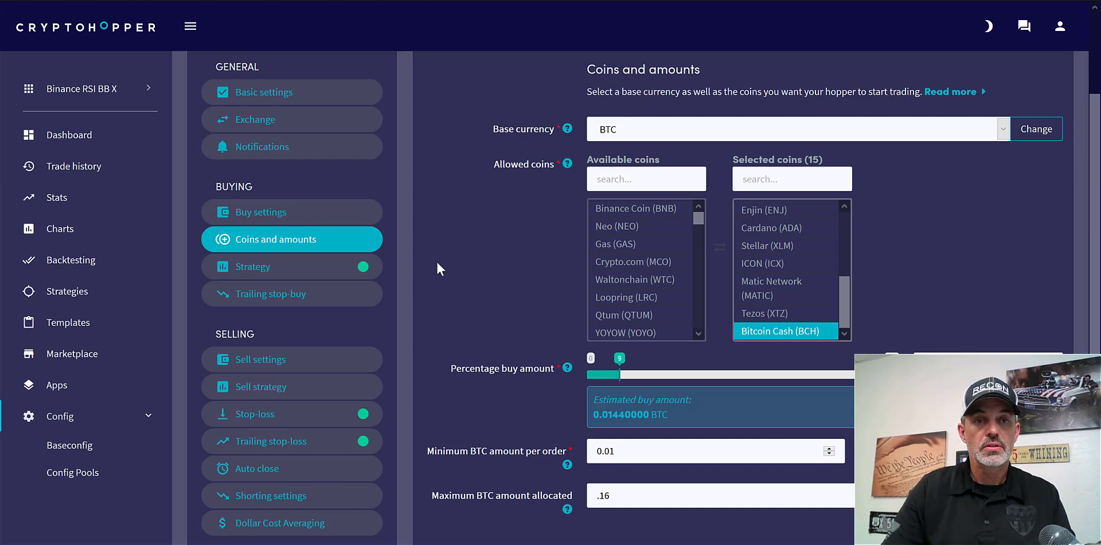
Review buy strategy, trailing stop-buy, sell settings, sell strategy, stop-loss and trailing stop-loss at .49 armed 2.49
click(253, 267)
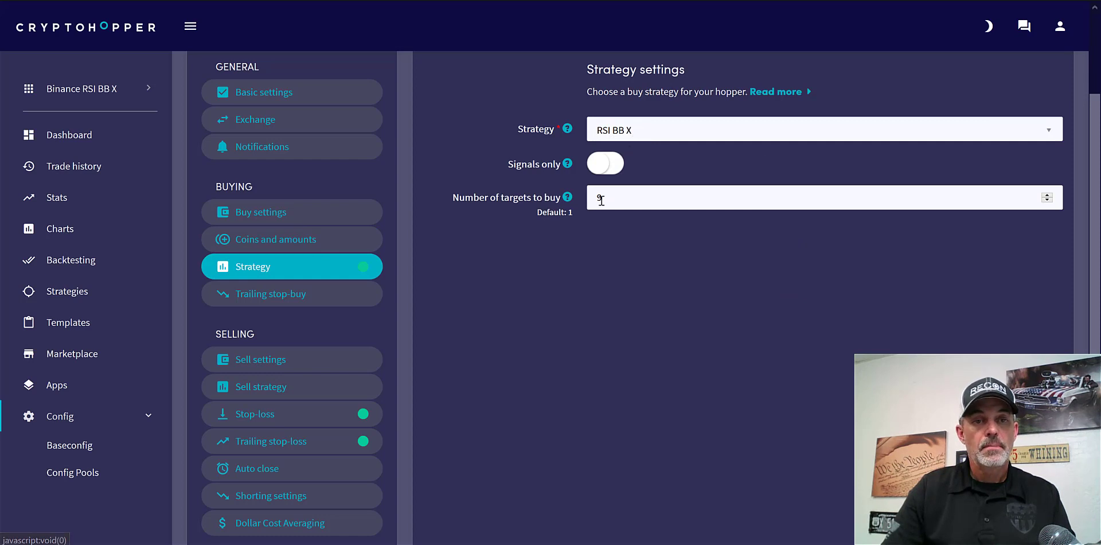
click(291, 294)
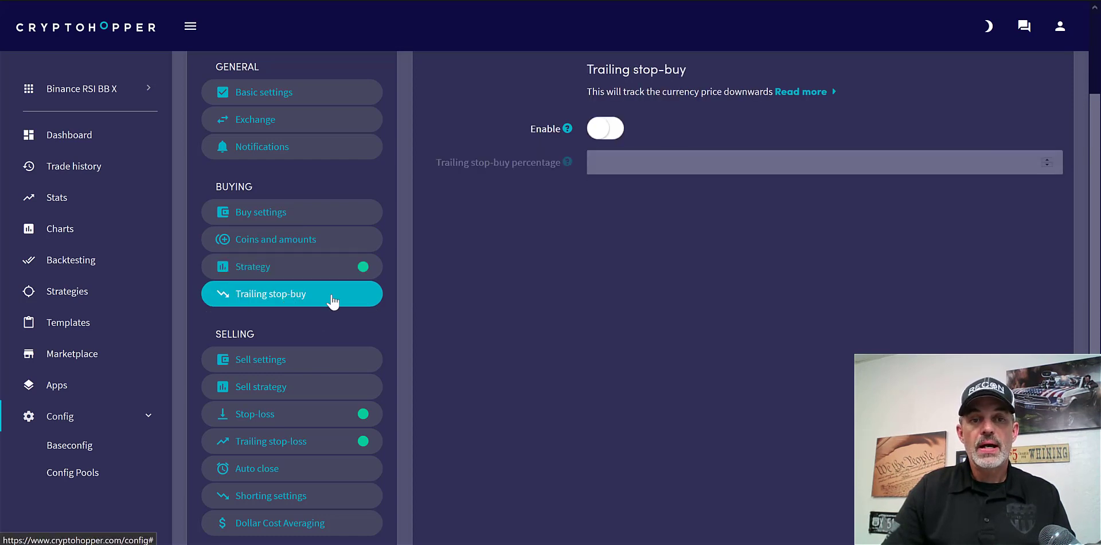
click(259, 359)
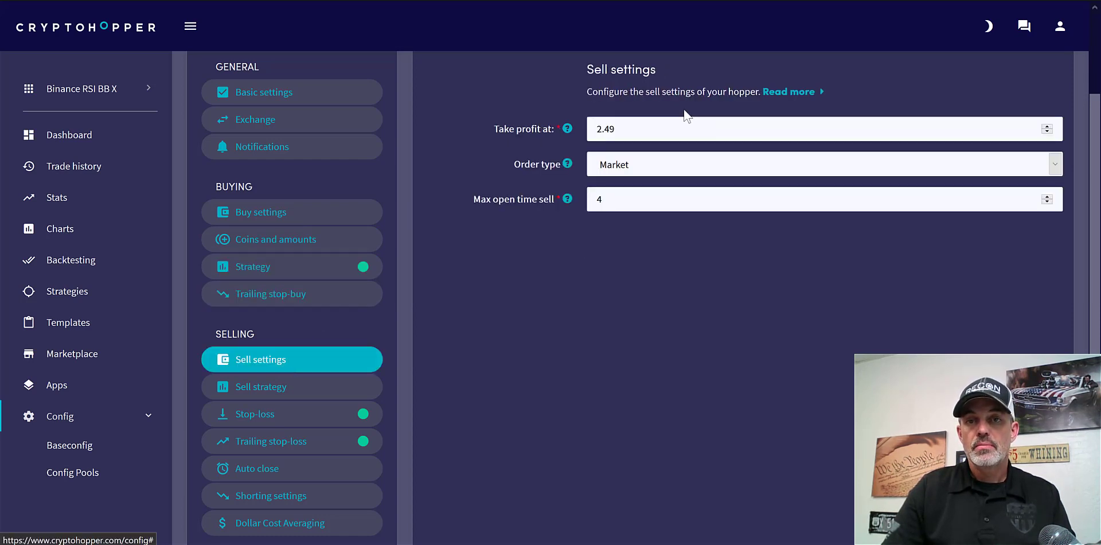
mouse_move(648, 191)
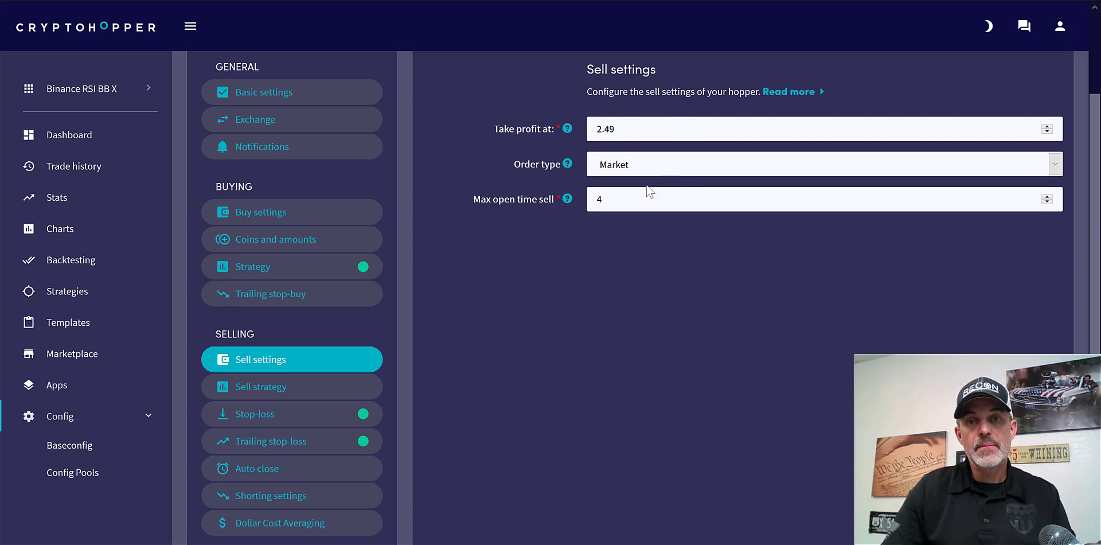
mouse_move(292, 387)
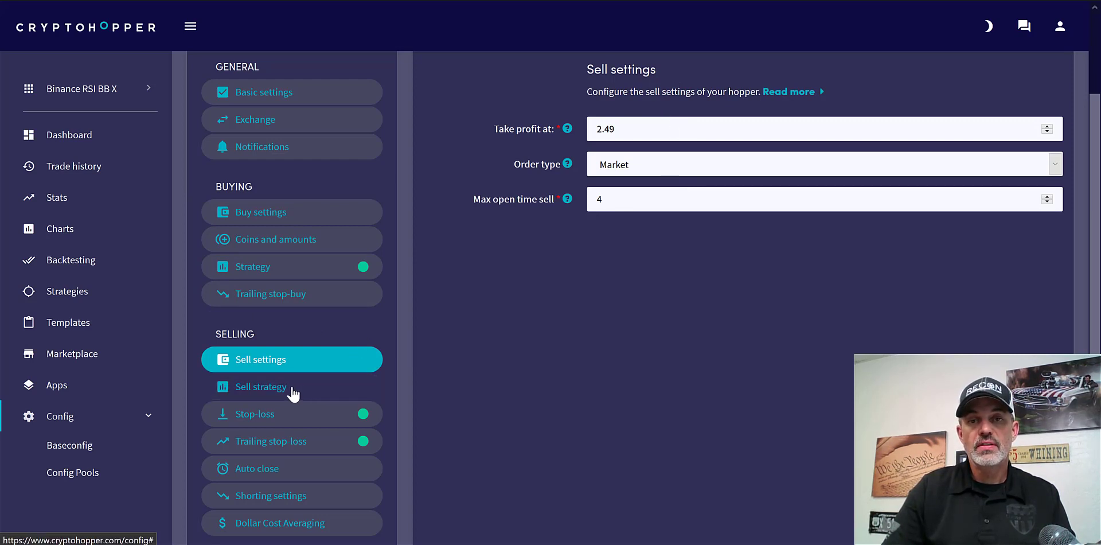
click(261, 386)
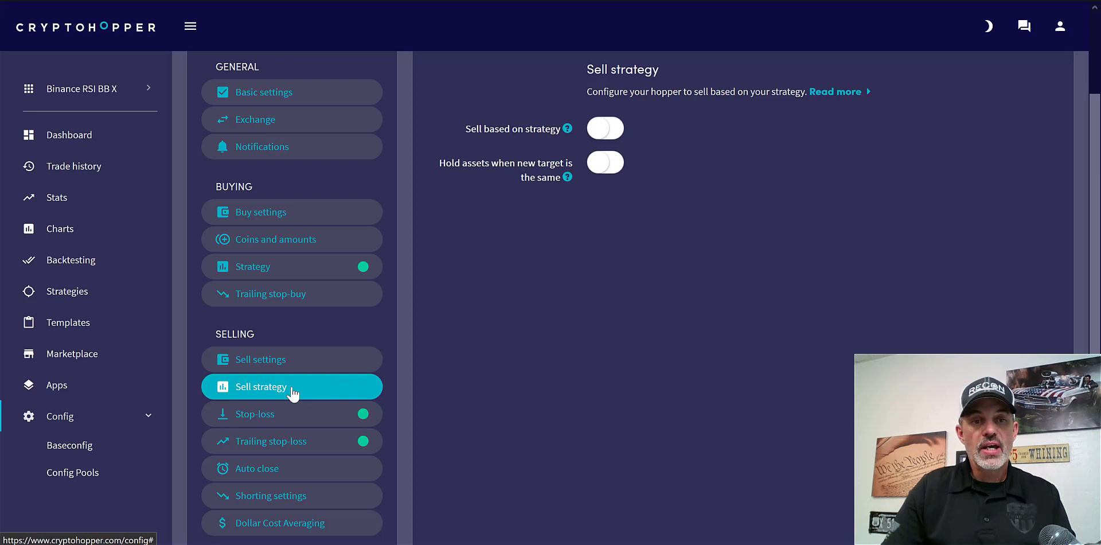
click(254, 413)
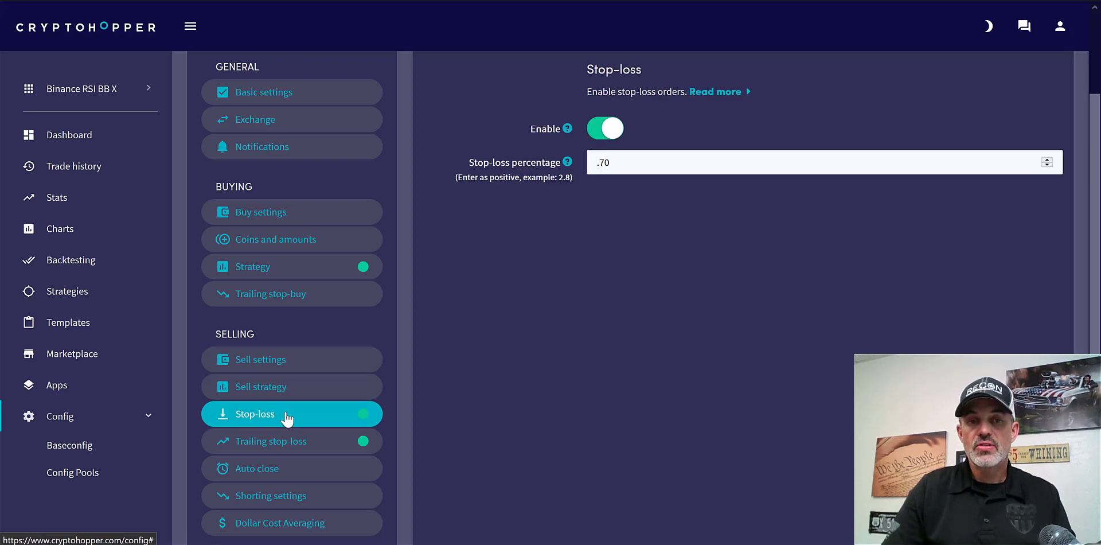
mouse_move(569, 194)
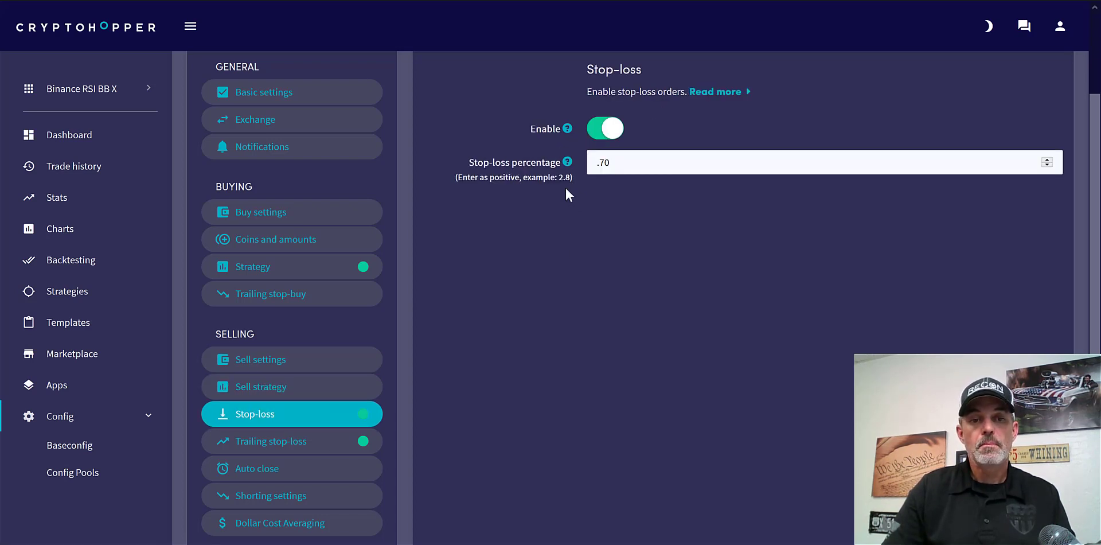
click(290, 441)
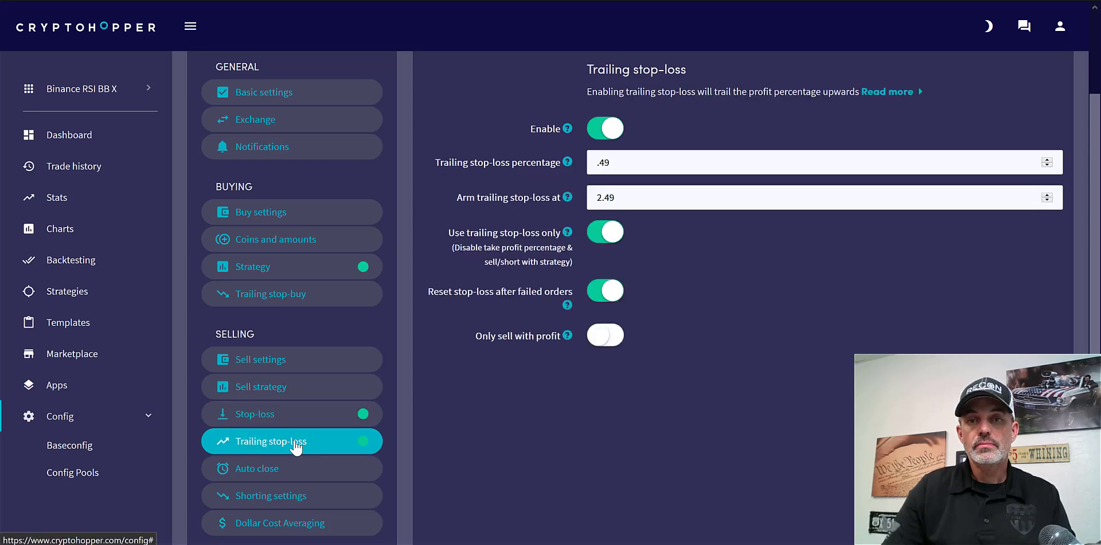
mouse_move(625, 134)
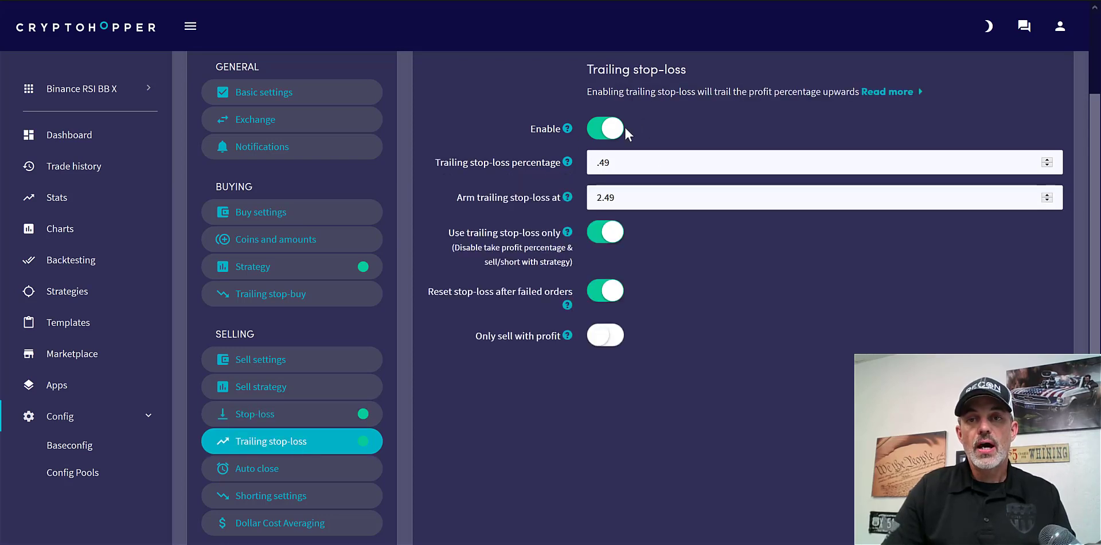
mouse_move(581, 357)
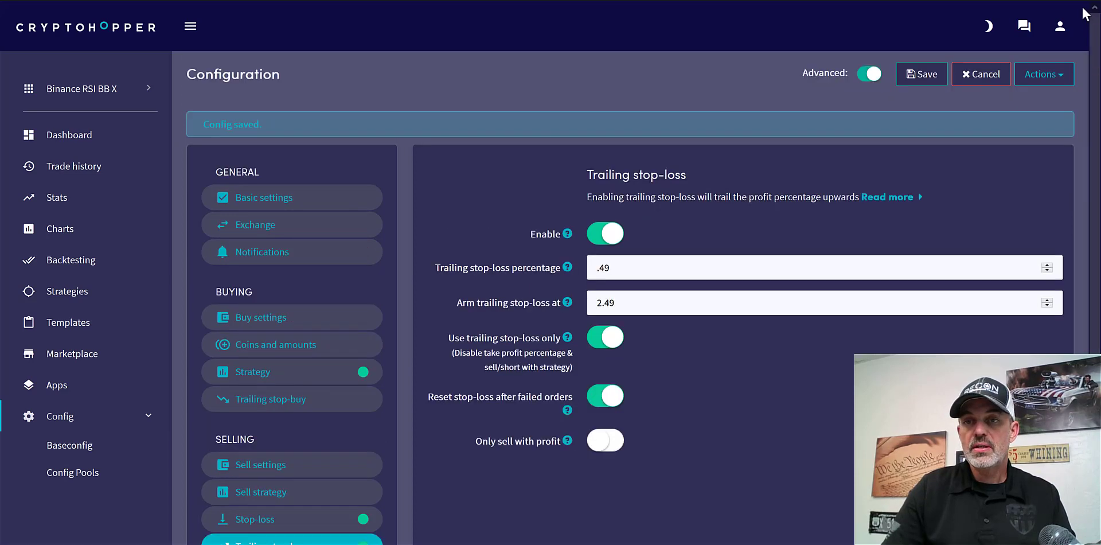
Save the config past the stop-loss warning and switch Binance RSI BB X to a live bot in Basic settings
click(920, 73)
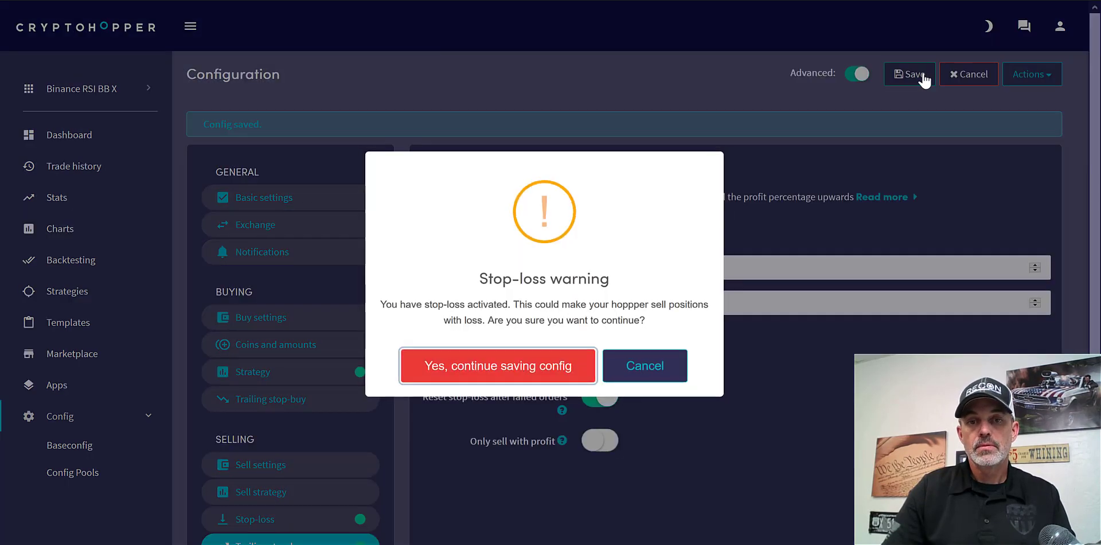
click(497, 366)
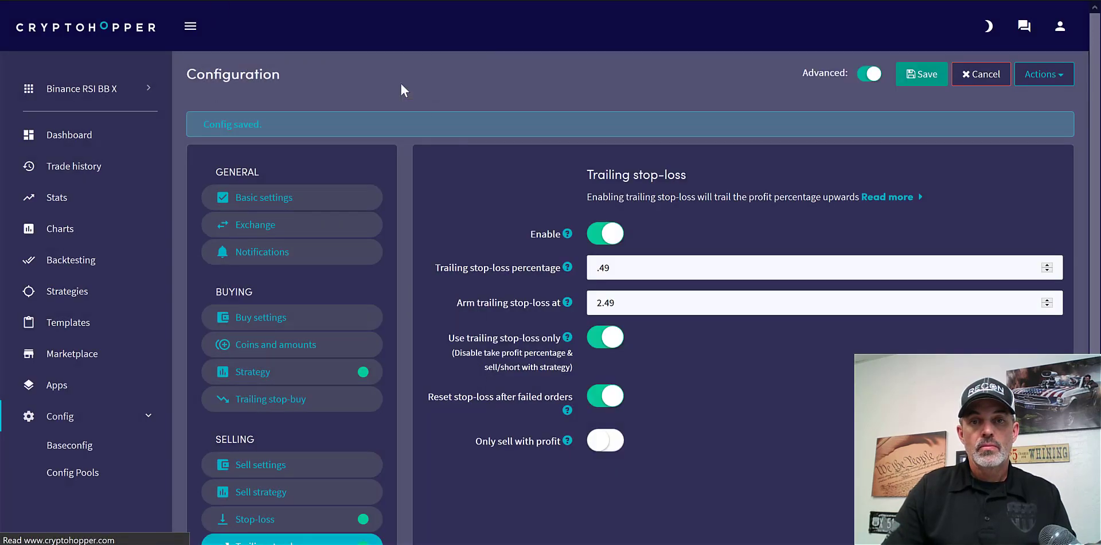
mouse_move(274, 197)
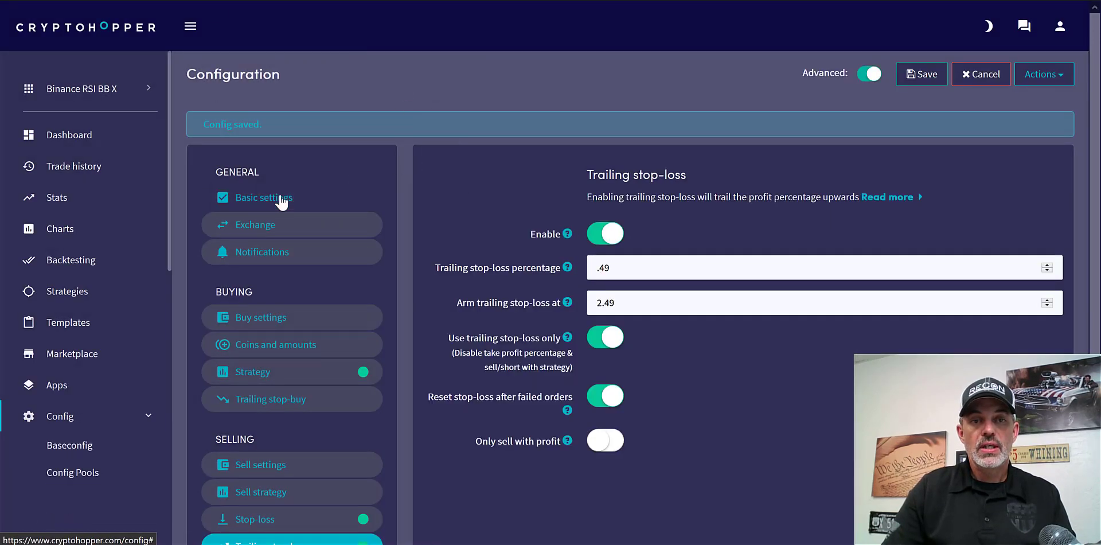
click(265, 197)
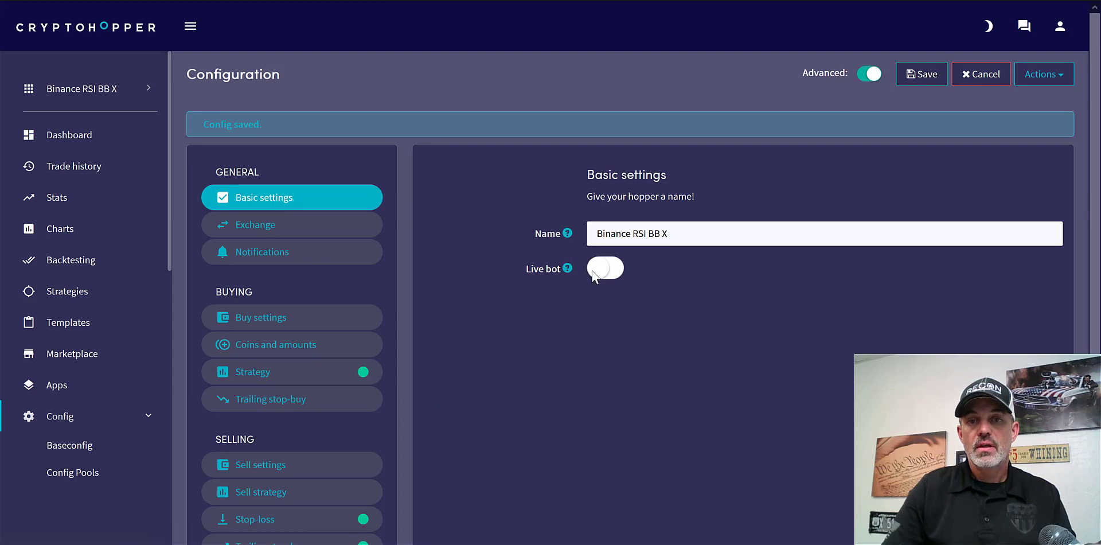
click(604, 269)
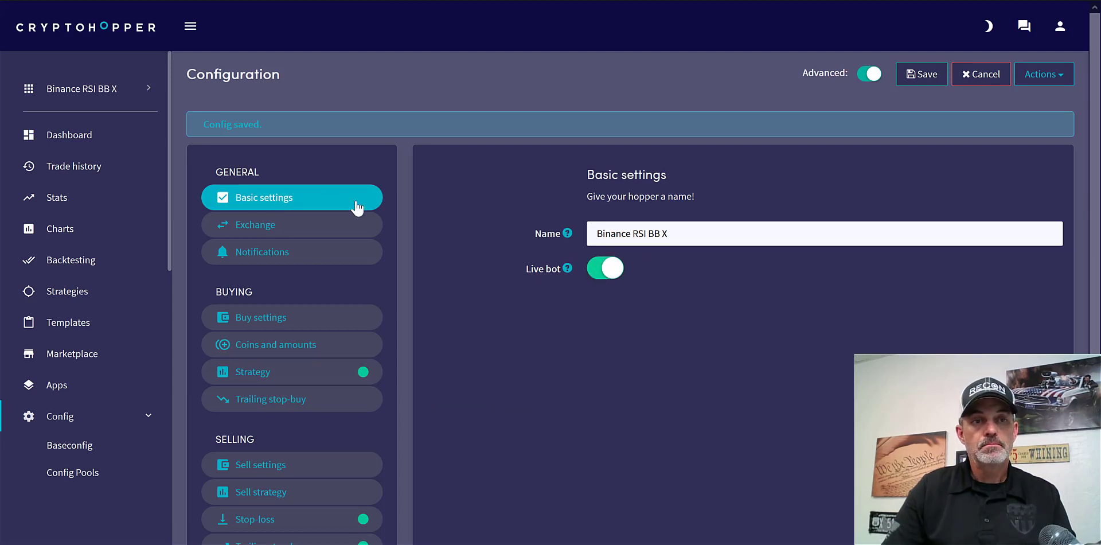
mouse_move(69, 135)
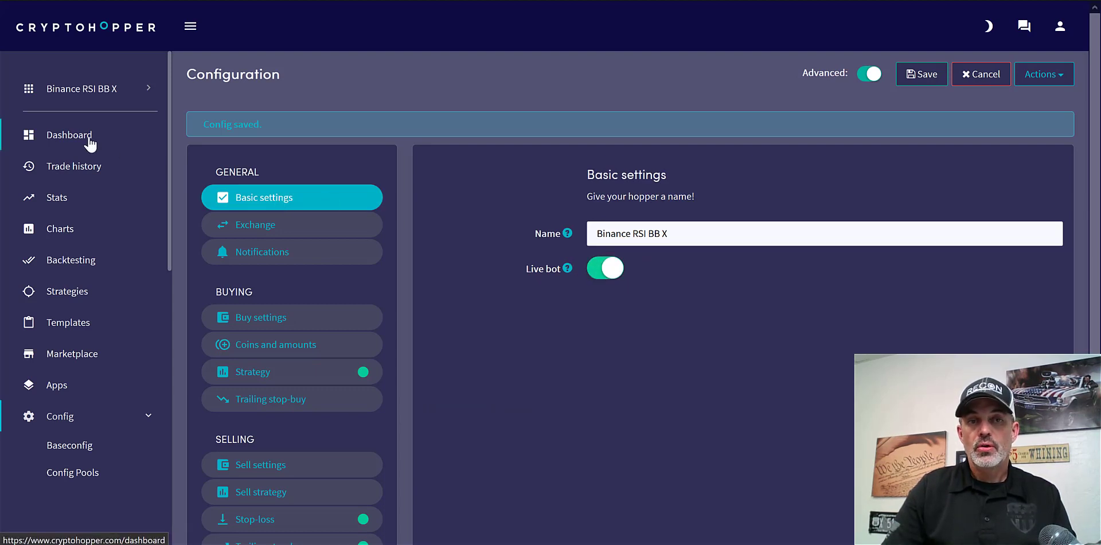
Go to the hopper's dashboard and switch the disabled hopper on
click(59, 415)
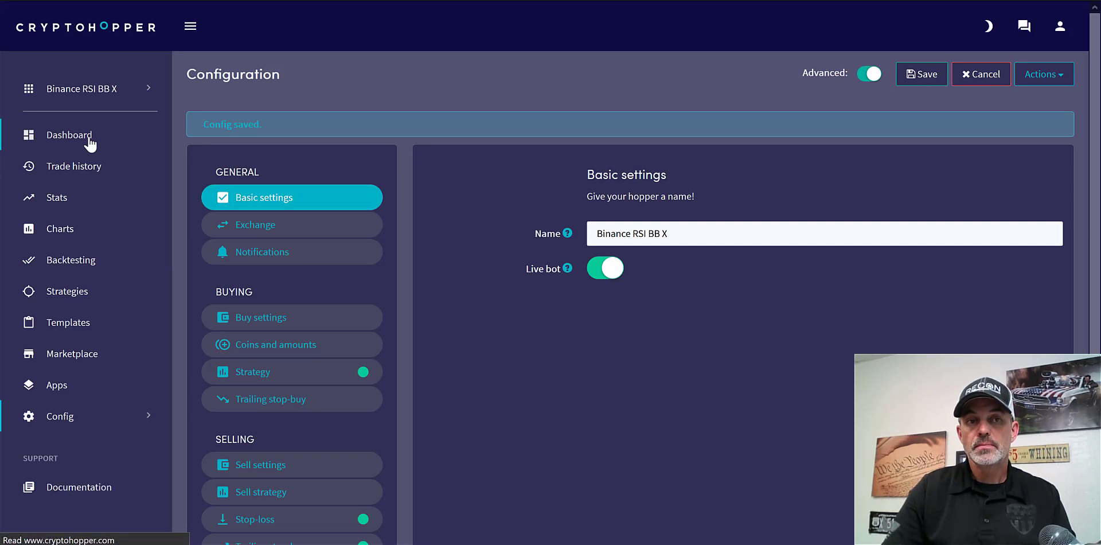
click(68, 135)
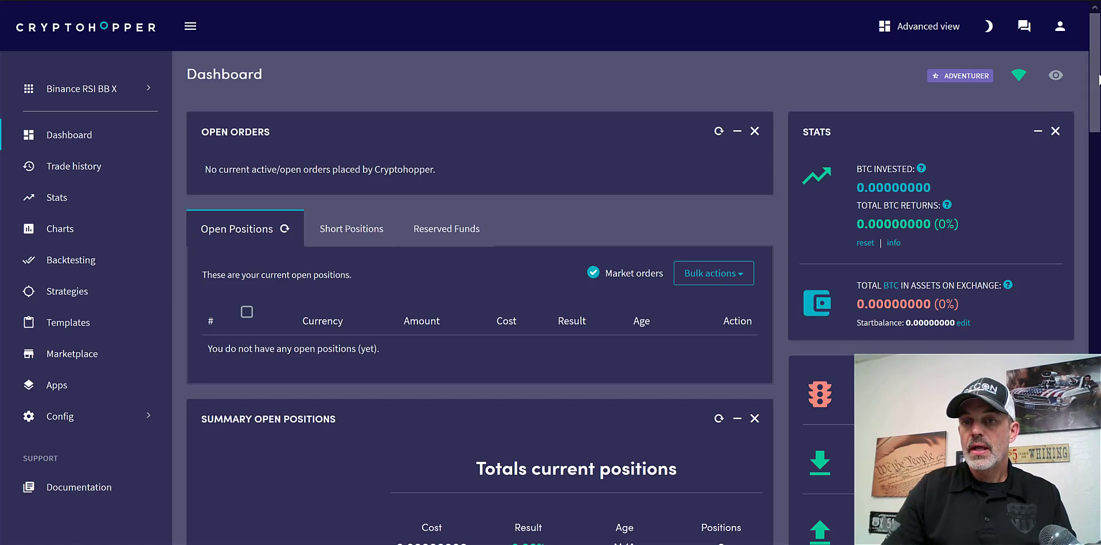
scroll(down, 3)
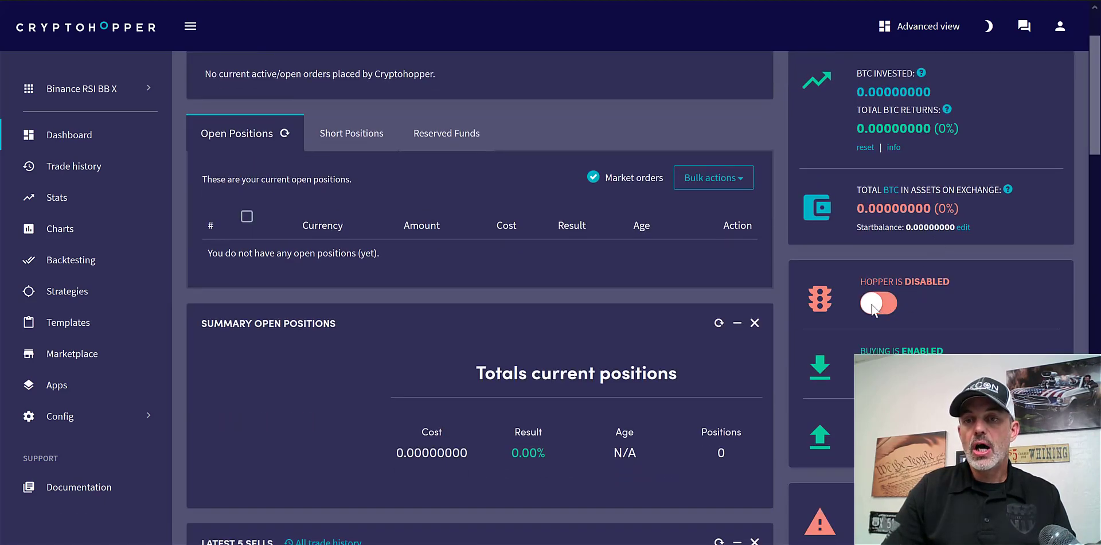
click(878, 303)
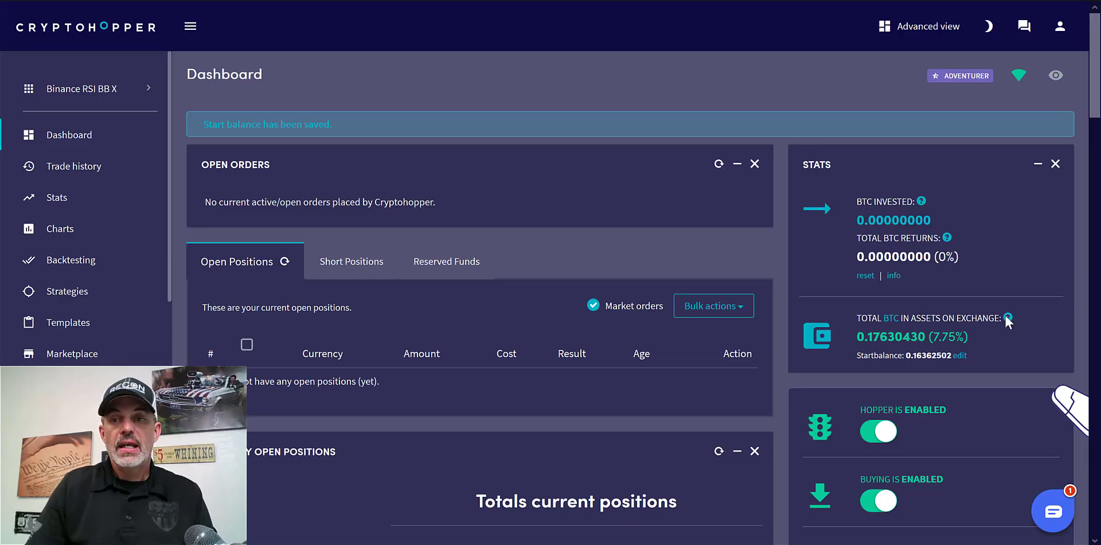
mouse_move(972, 351)
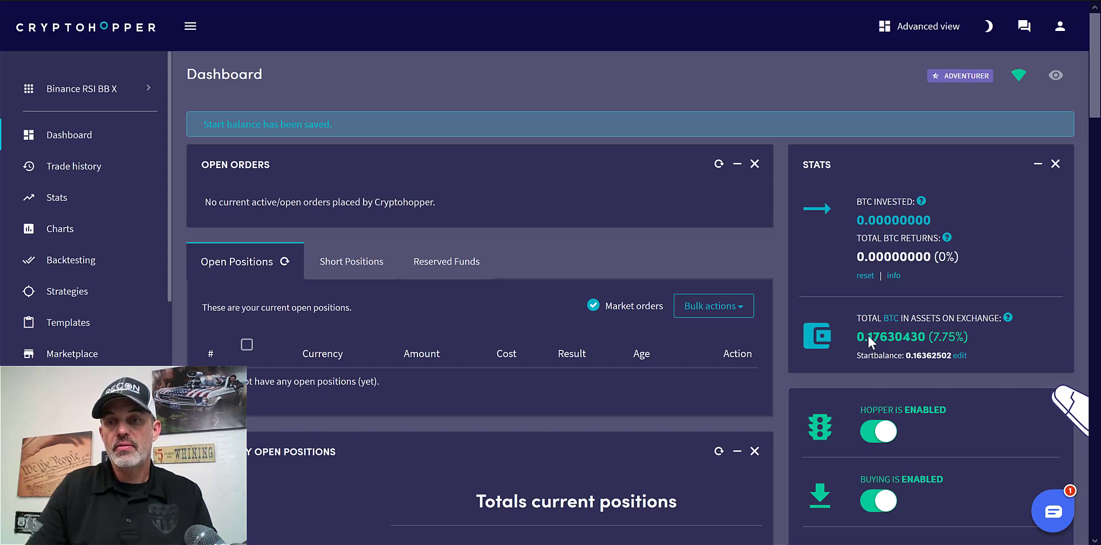
Copy the Total BTC value 0.17630430 into Start balance and submit it
double_click(895, 336)
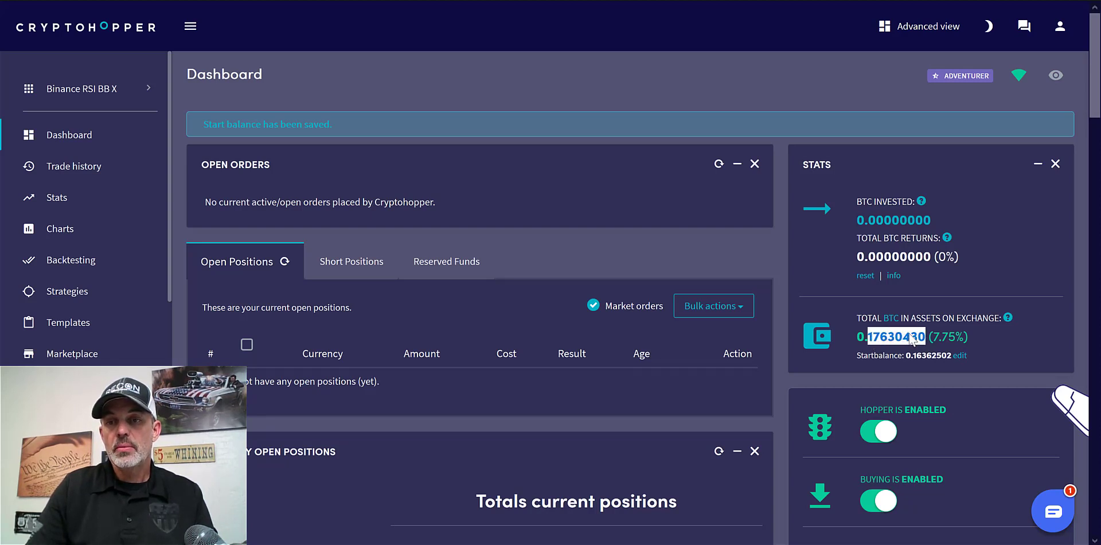
mouse_move(963, 361)
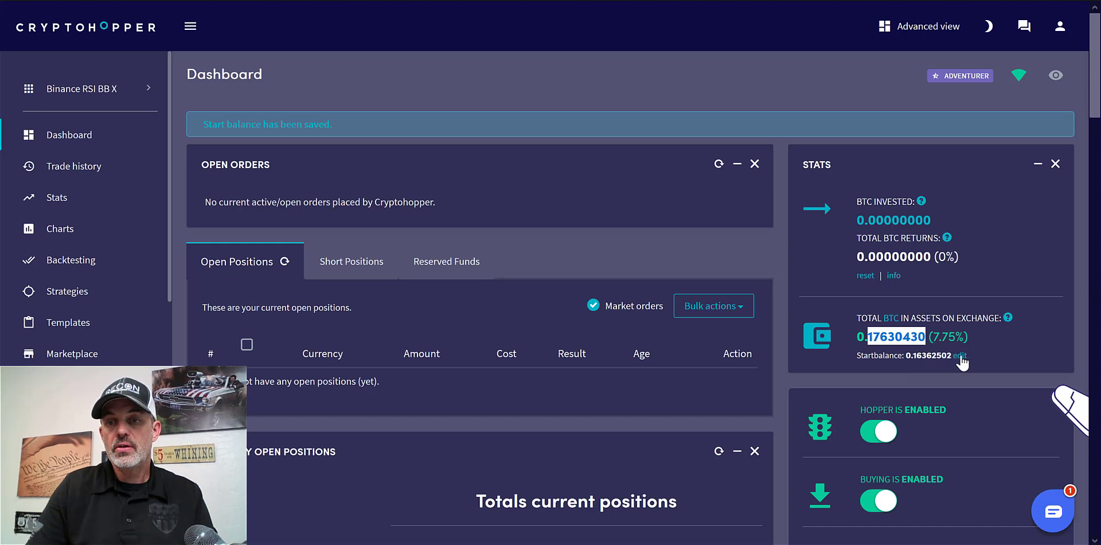
click(960, 355)
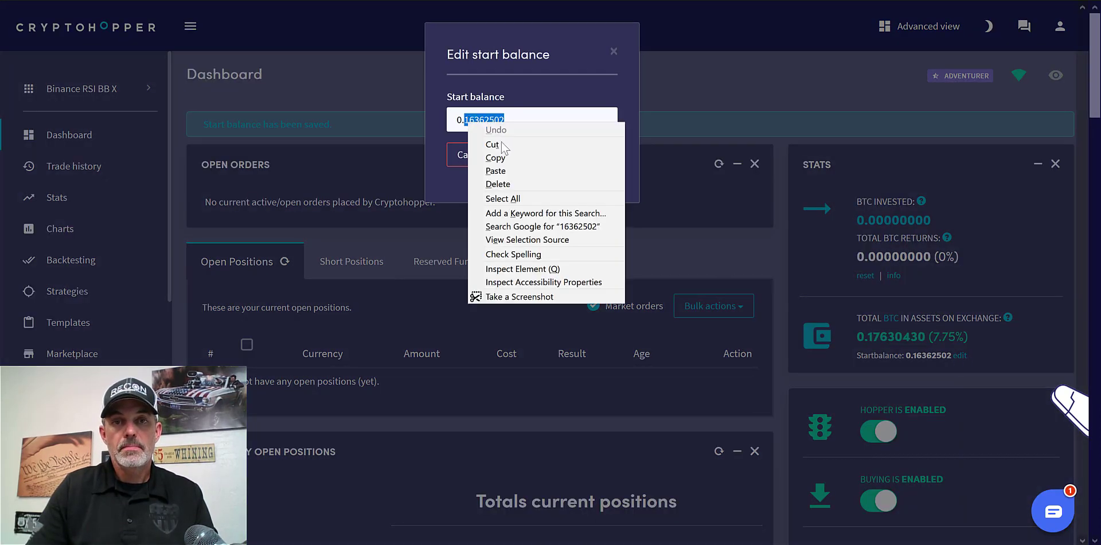
click(494, 171)
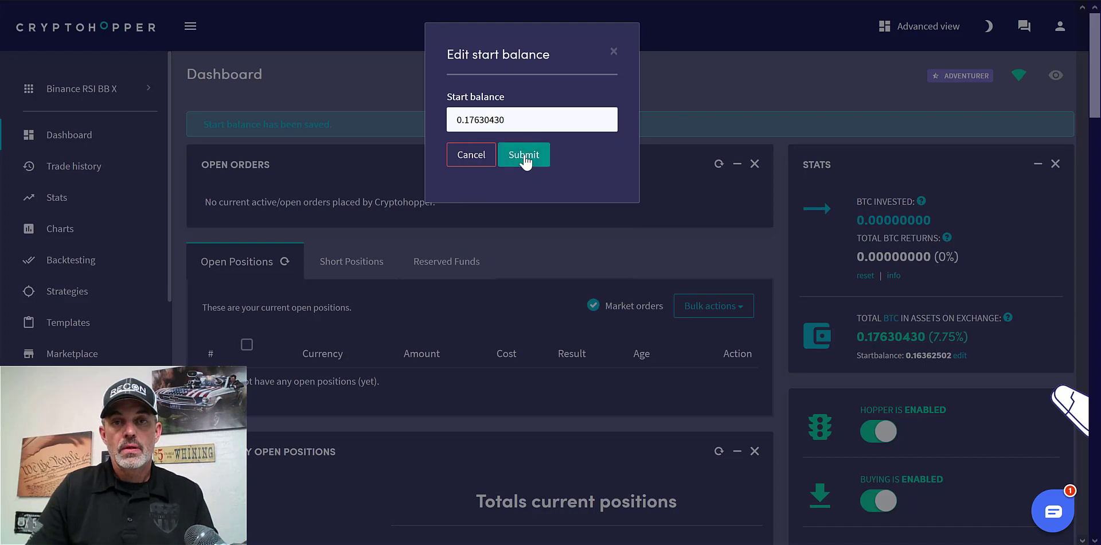
click(523, 154)
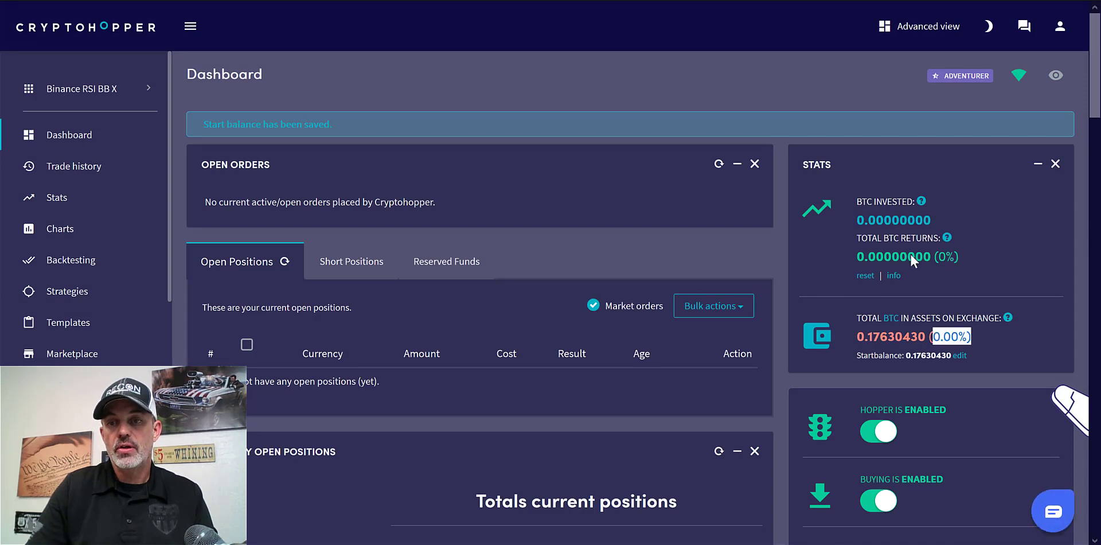
mouse_move(850, 414)
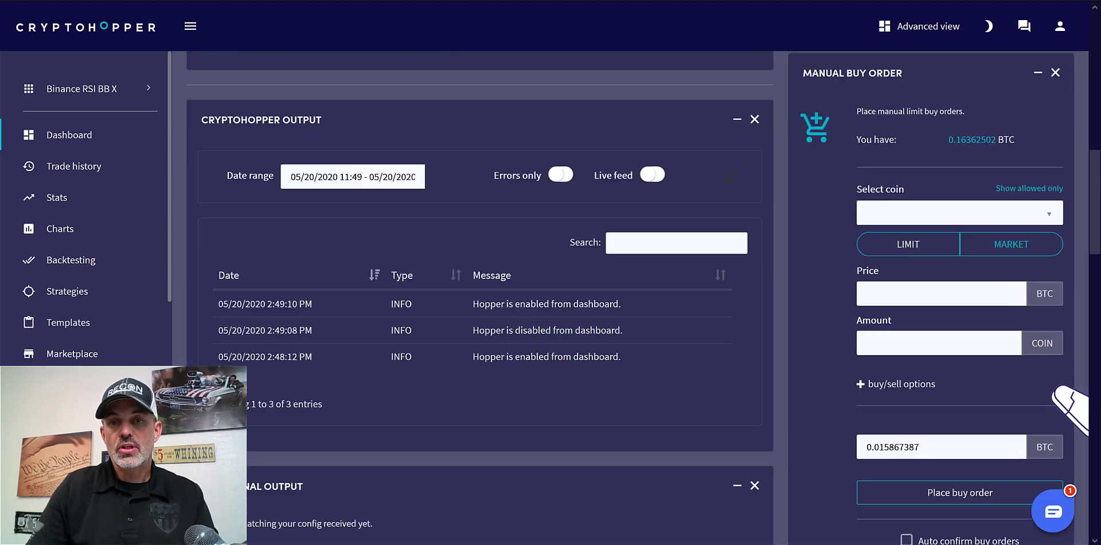
scroll(down, 3)
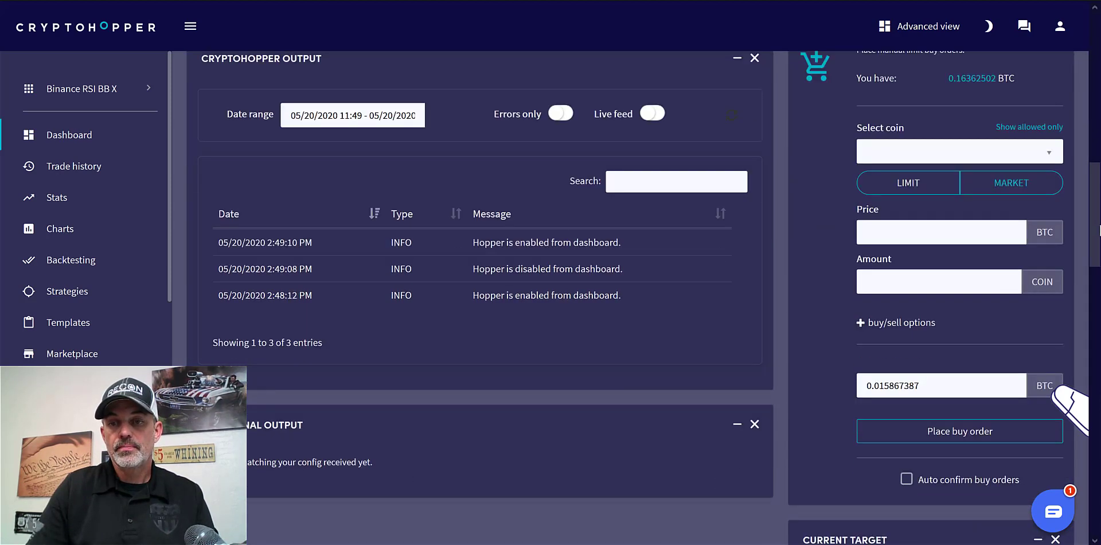
scroll(down, 3)
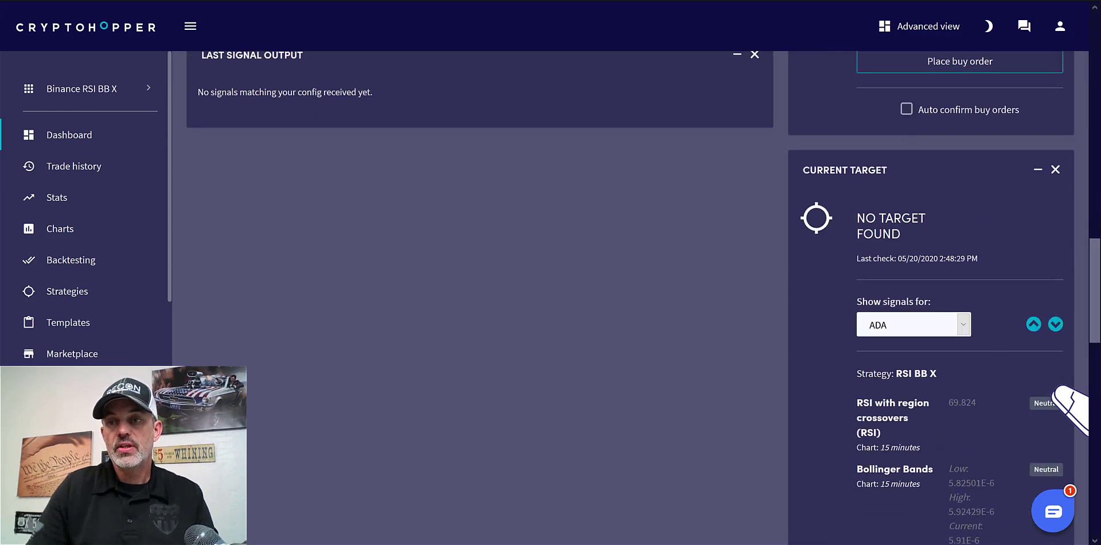
click(69, 134)
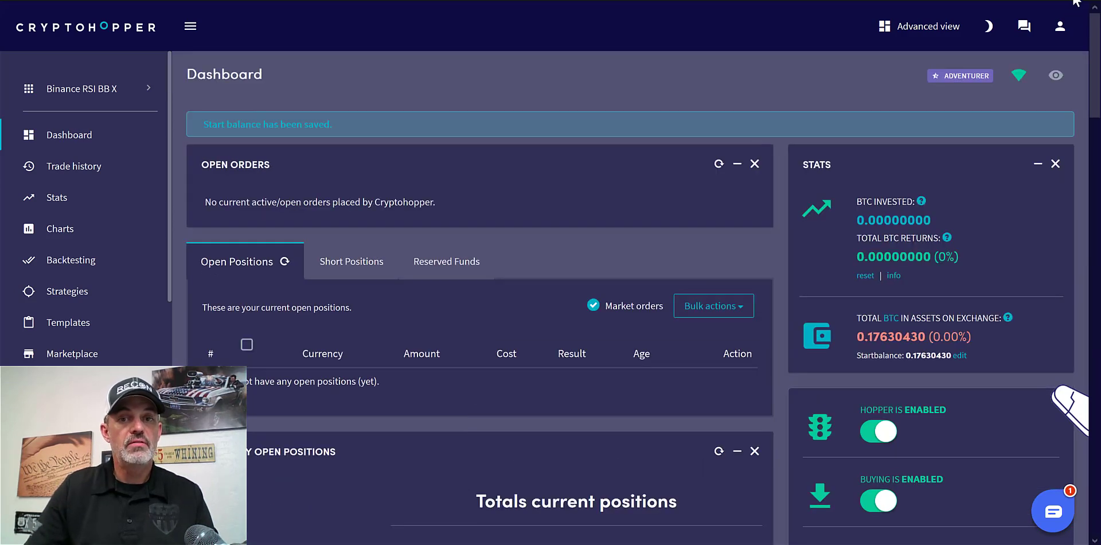